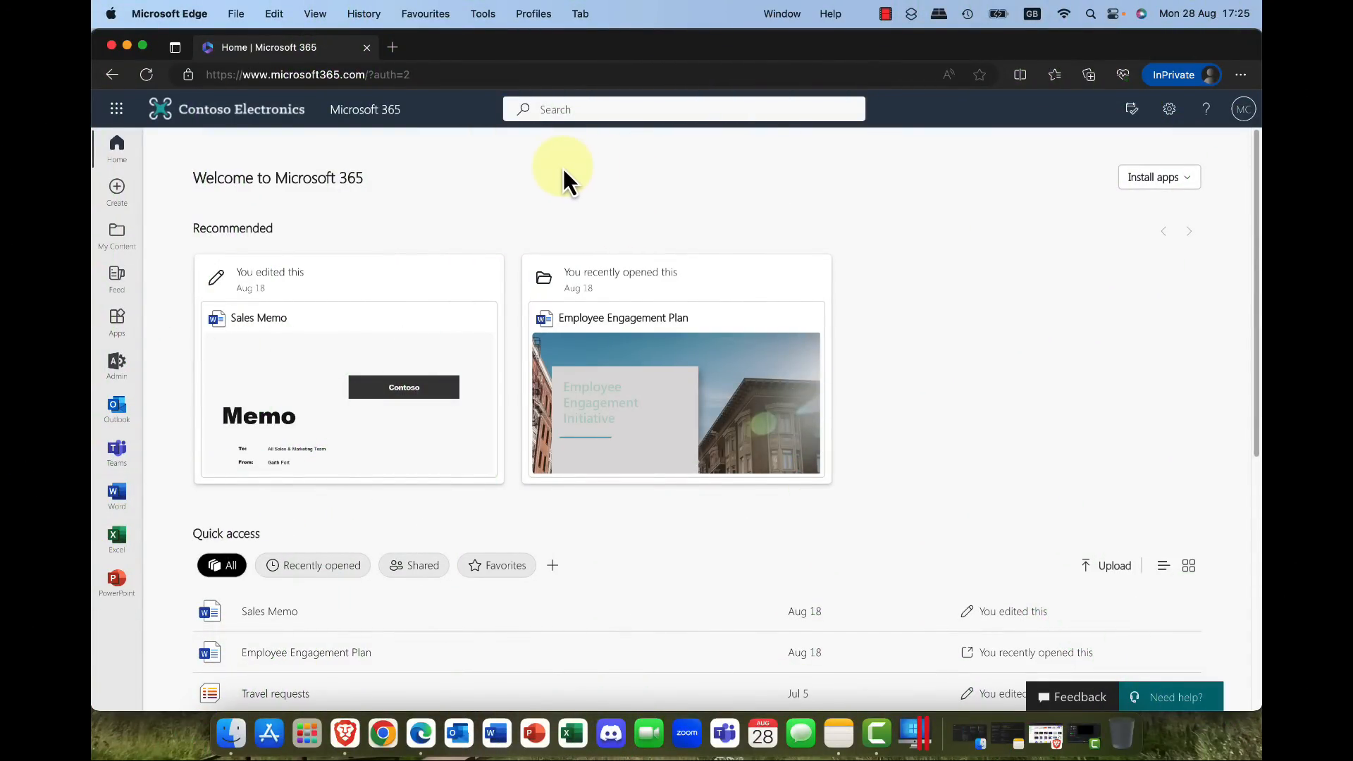
Step: Launch OneDrive from the Microsoft 365 app launcher
left_click(117, 108)
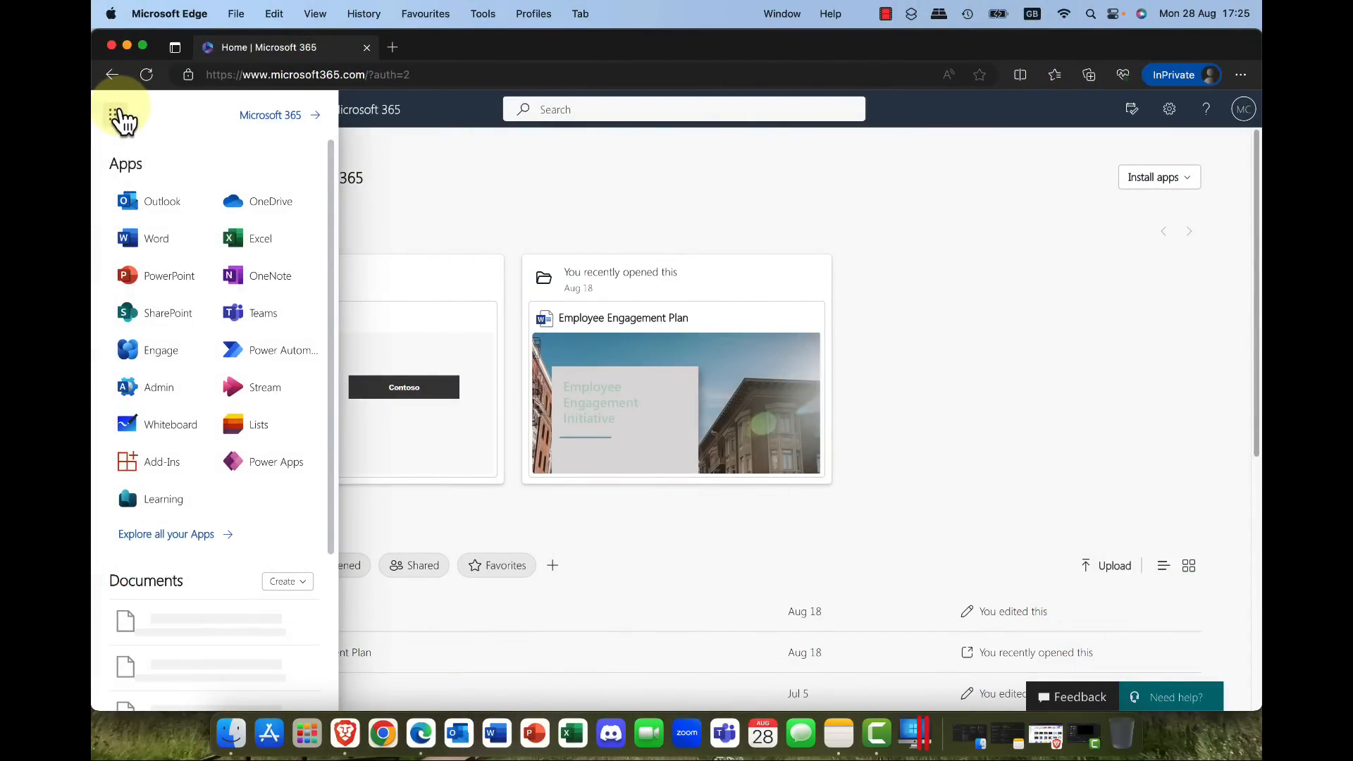
left_click(391, 46)
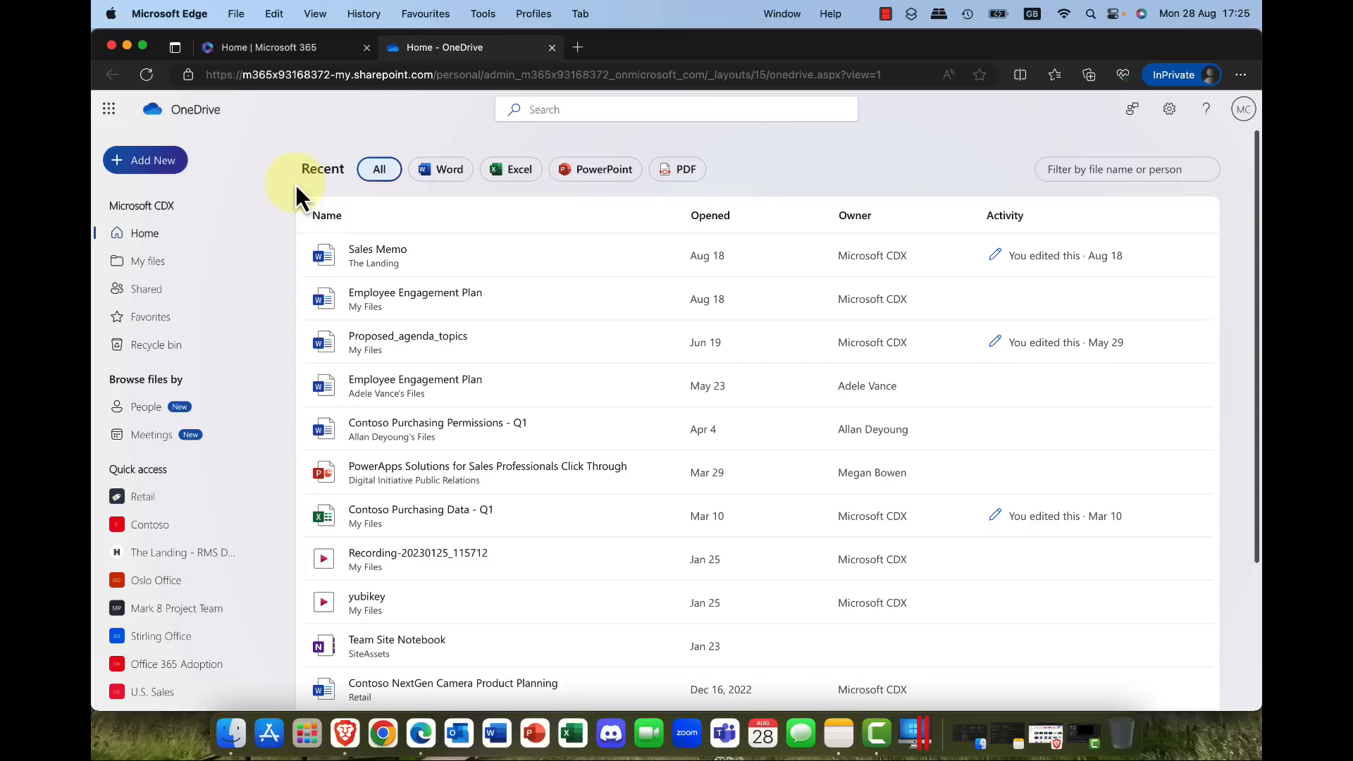
mouse_move(371, 386)
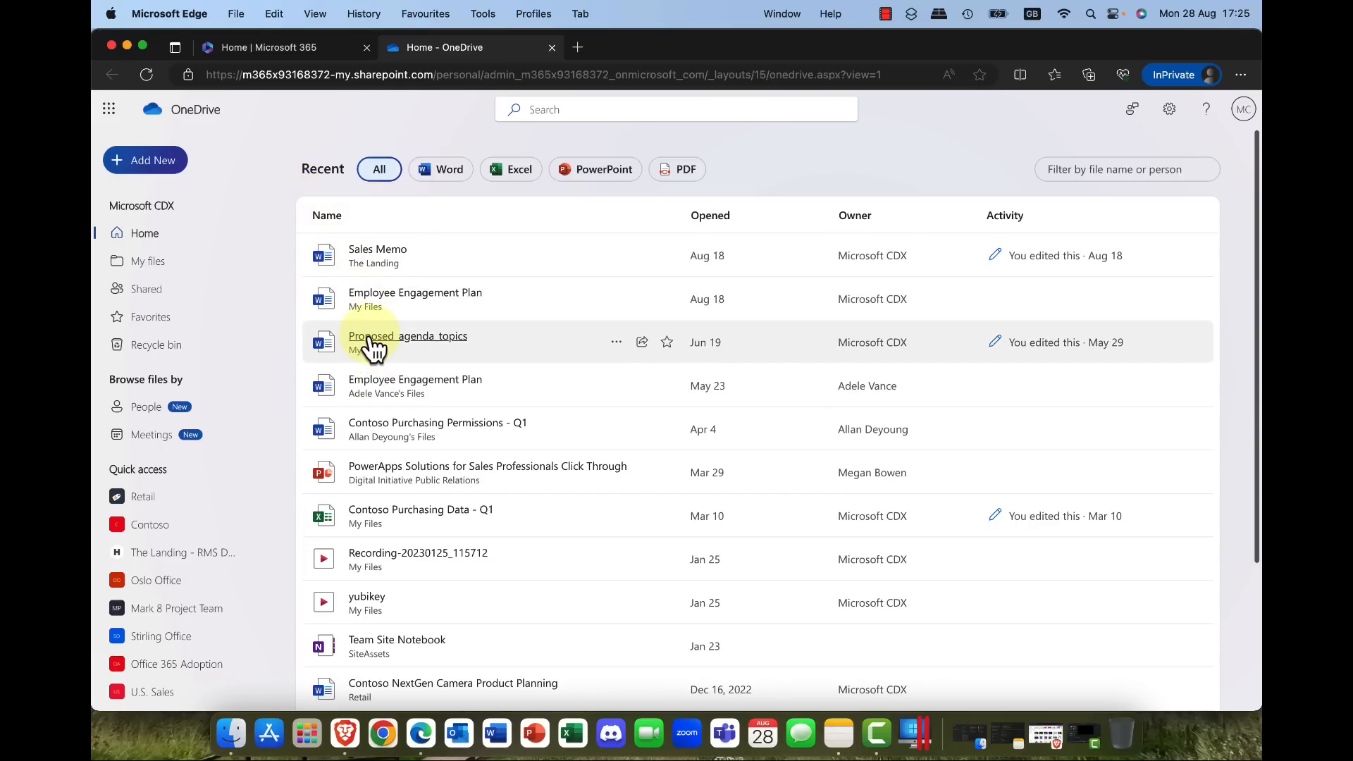
Step: View the sensitivity labels available for the Proposed_agenda_topics document in Word Online
left_click(407, 336)
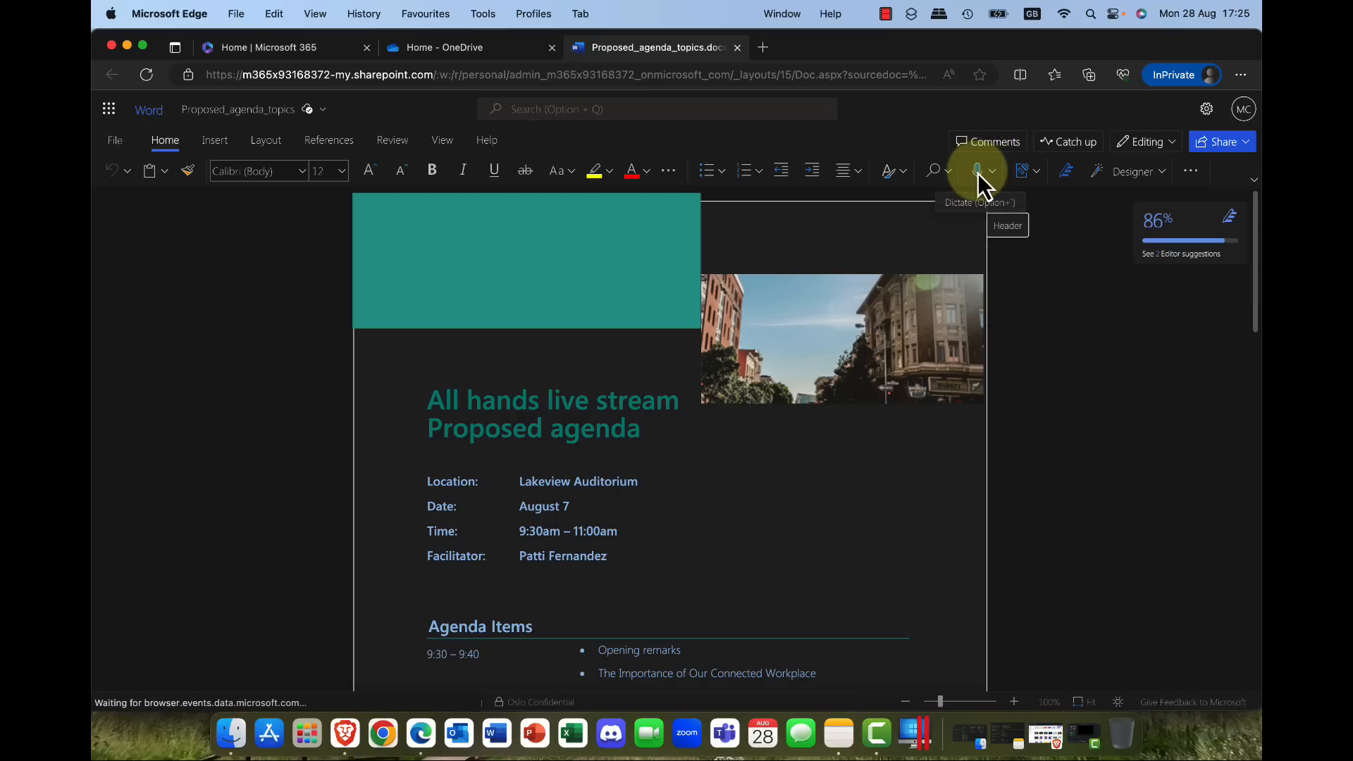
left_click(1023, 171)
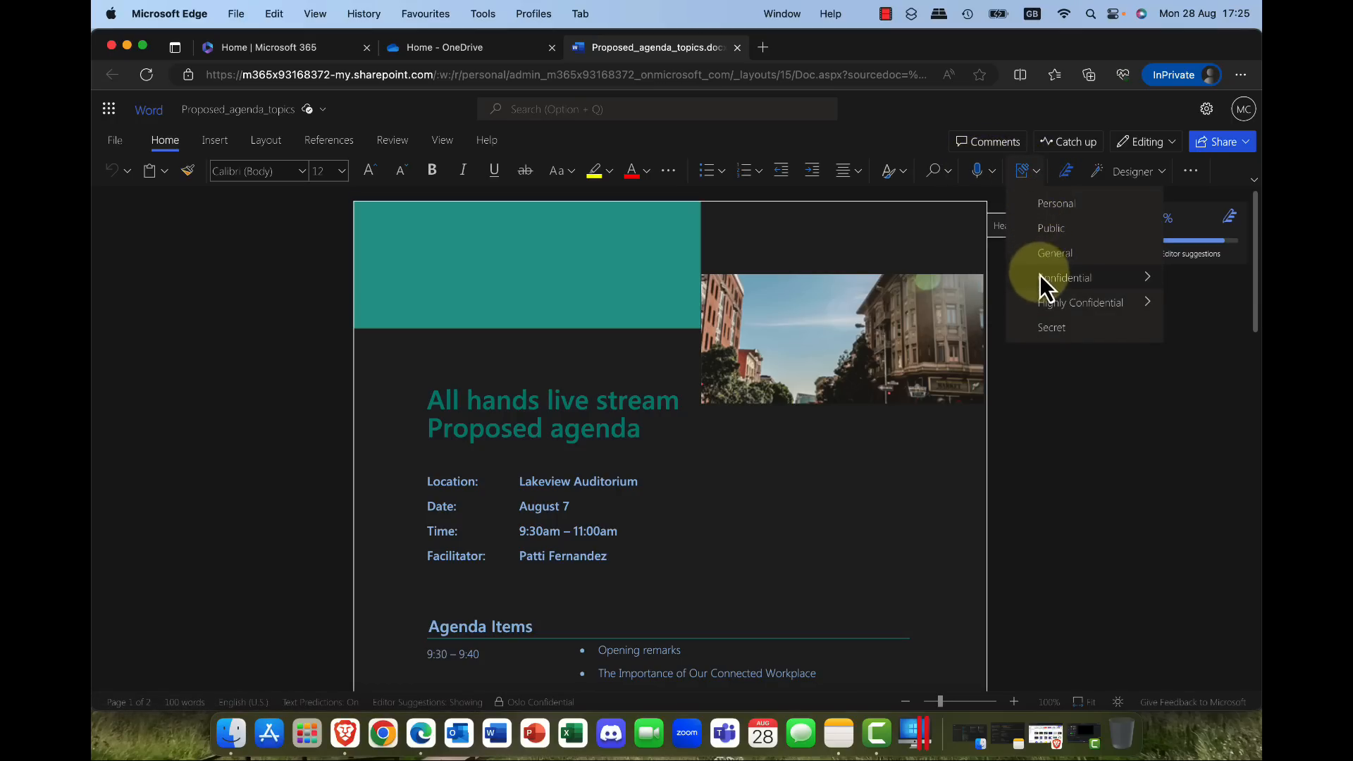
mouse_move(747, 170)
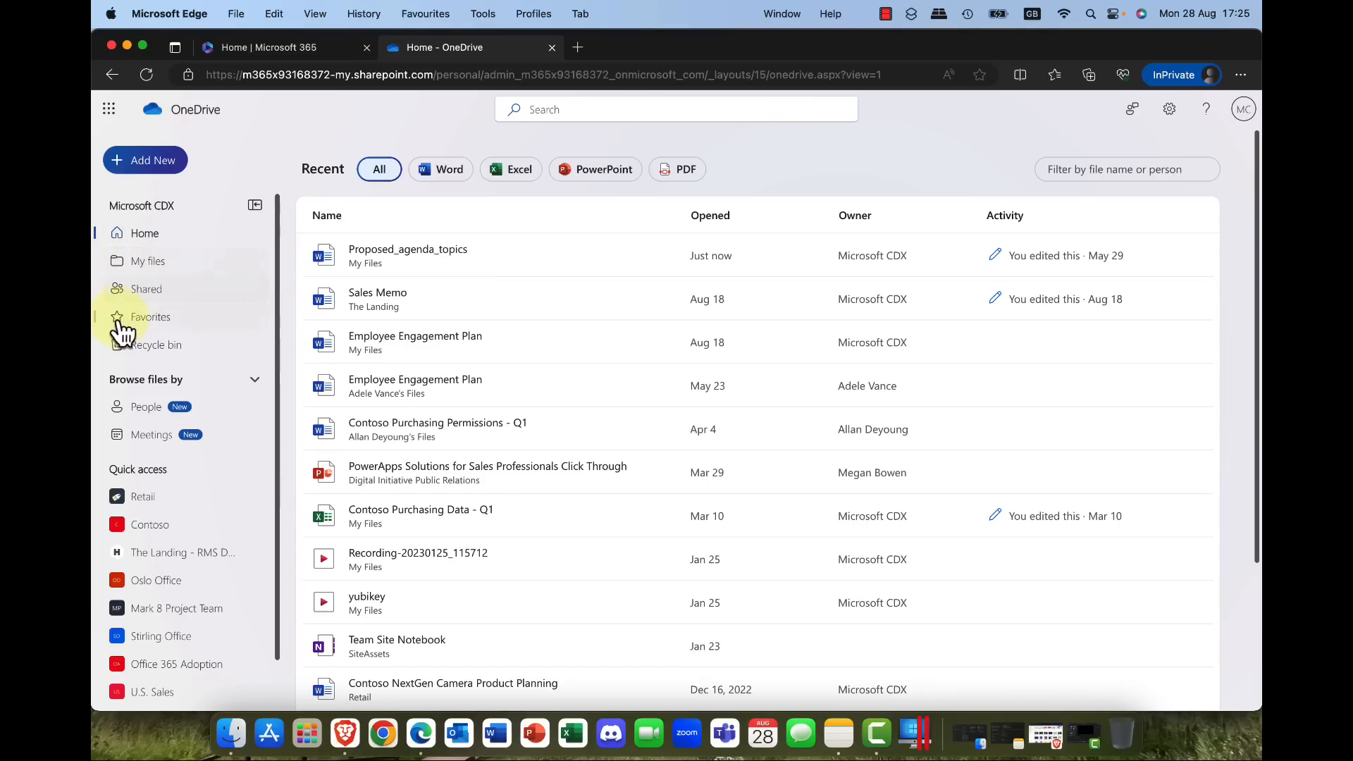
Step: Review the deleted whiteboard in the recycle bin and the empty second-stage recycle bin, then return to My files
left_click(157, 344)
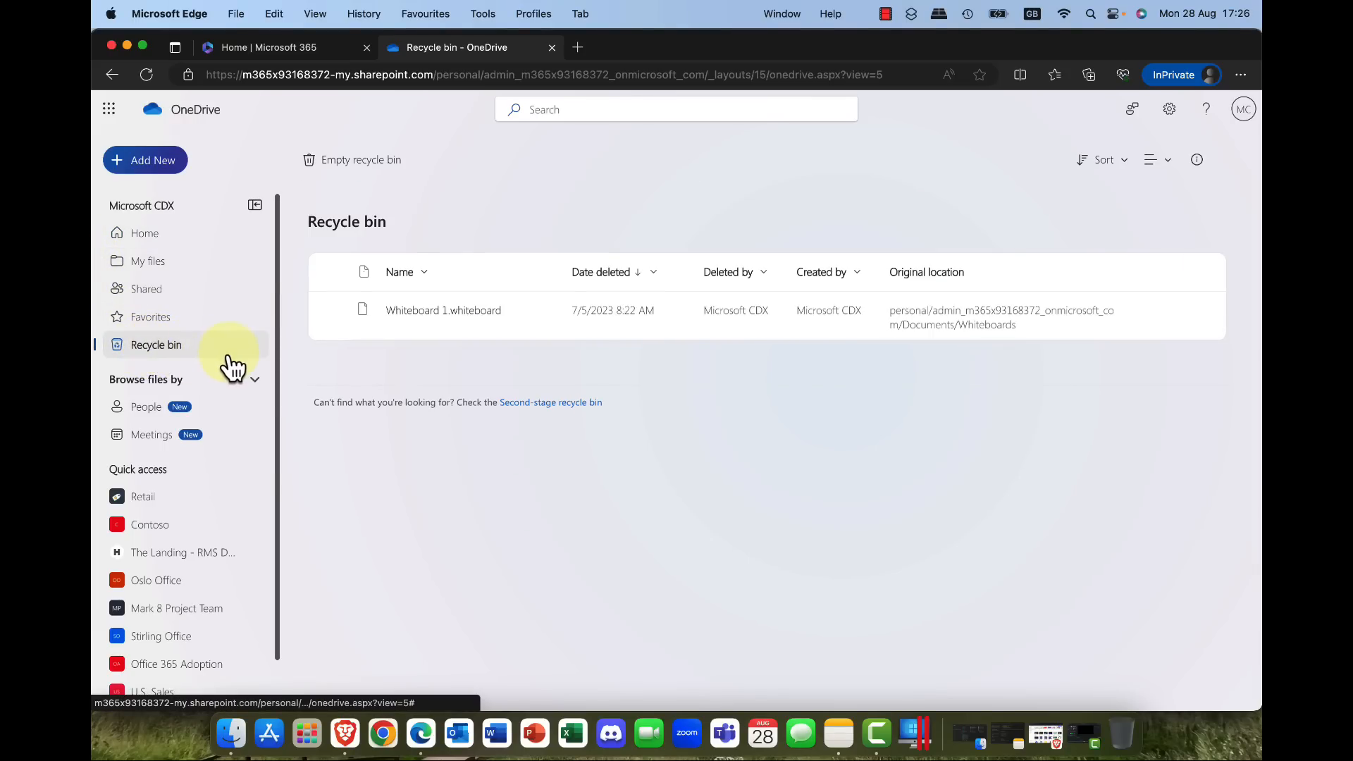
mouse_move(334, 309)
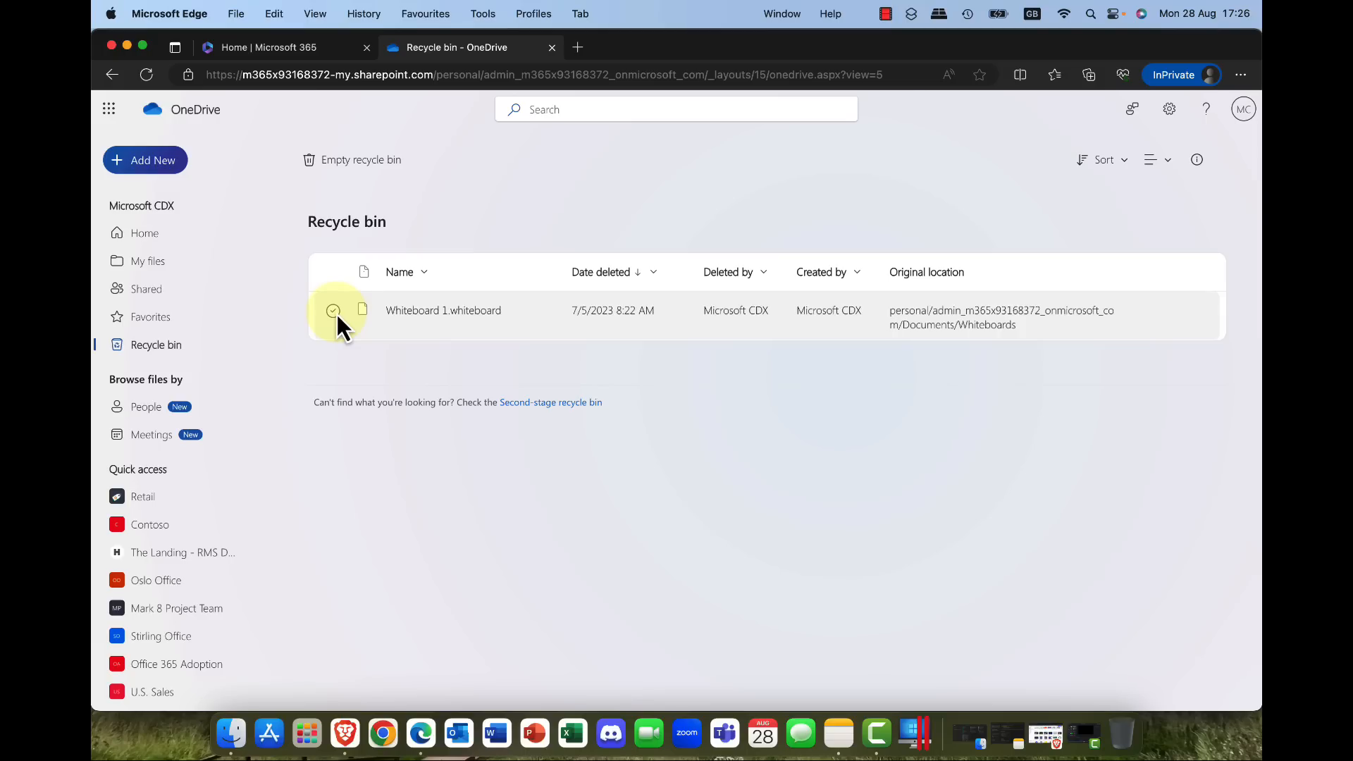
left_click(332, 310)
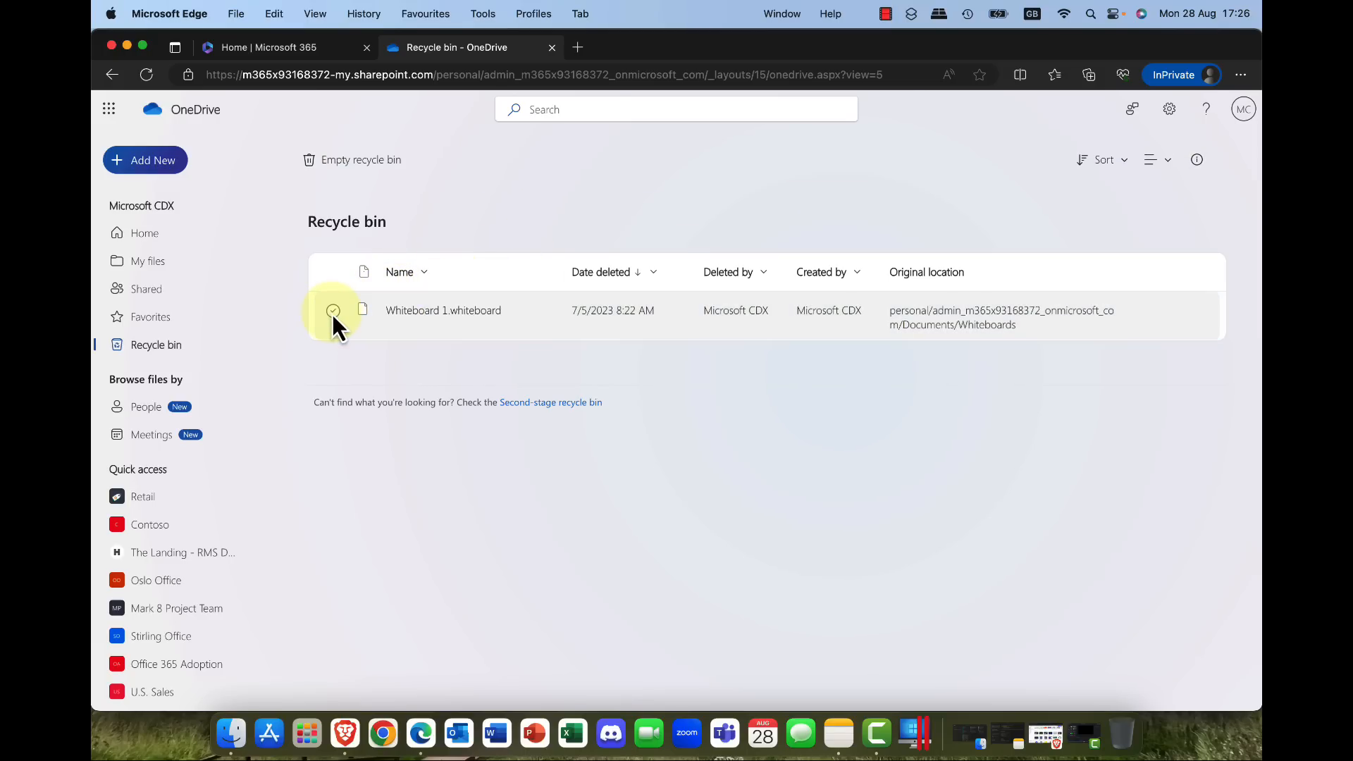
mouse_move(332, 251)
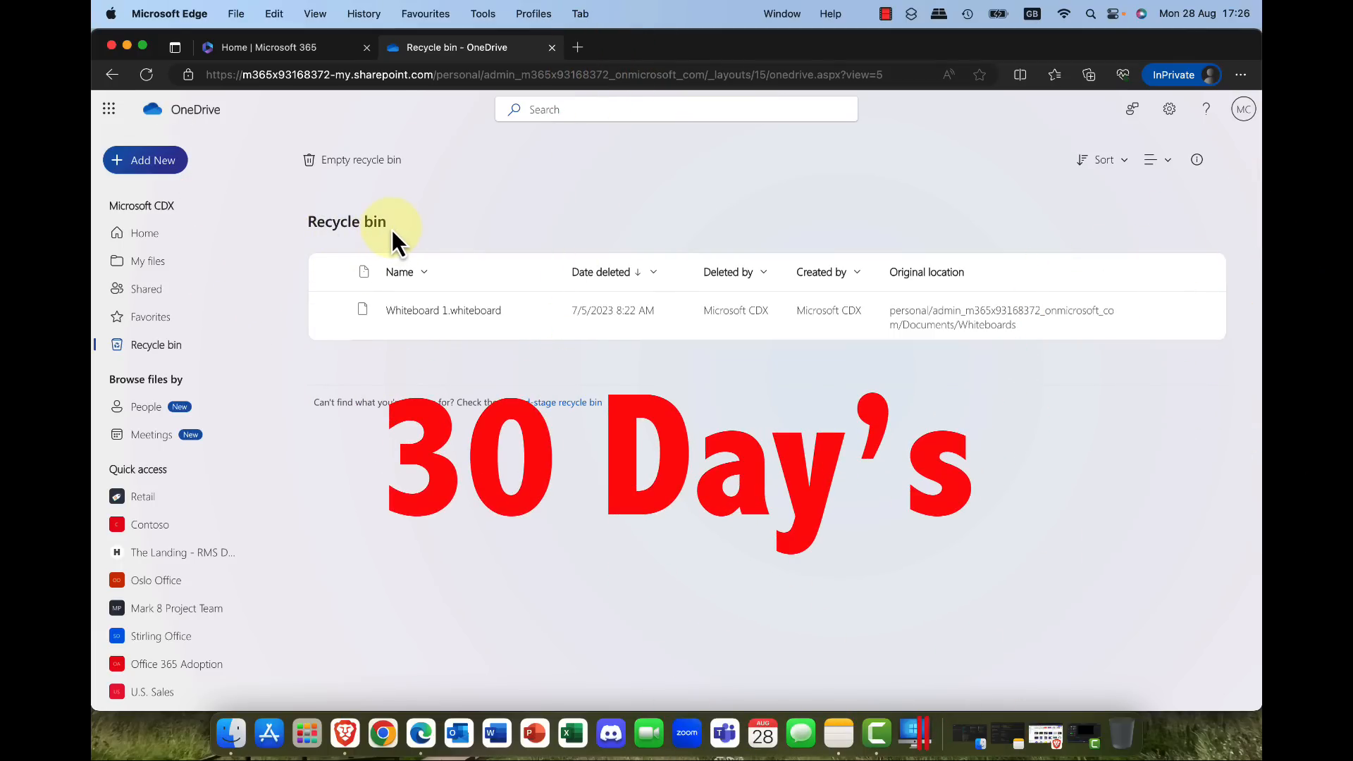
mouse_move(370, 394)
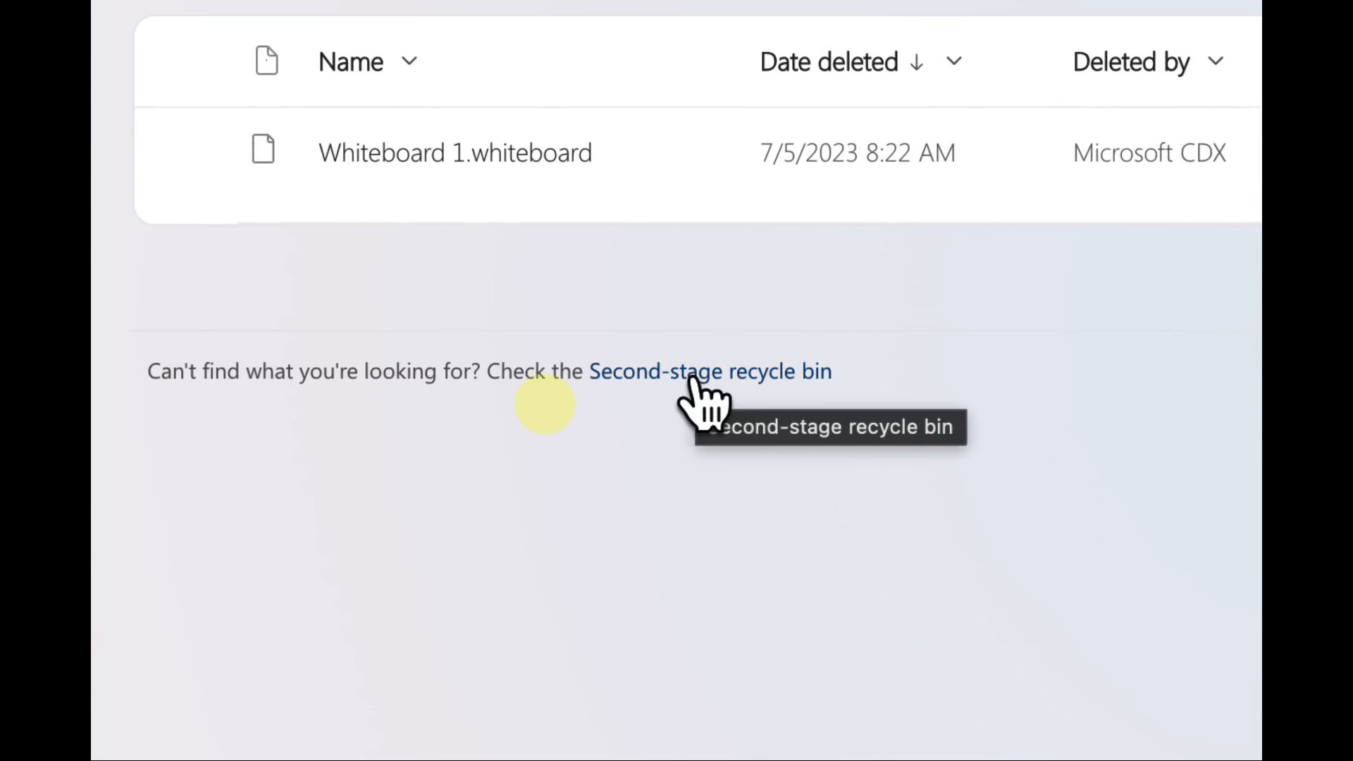
left_click(708, 371)
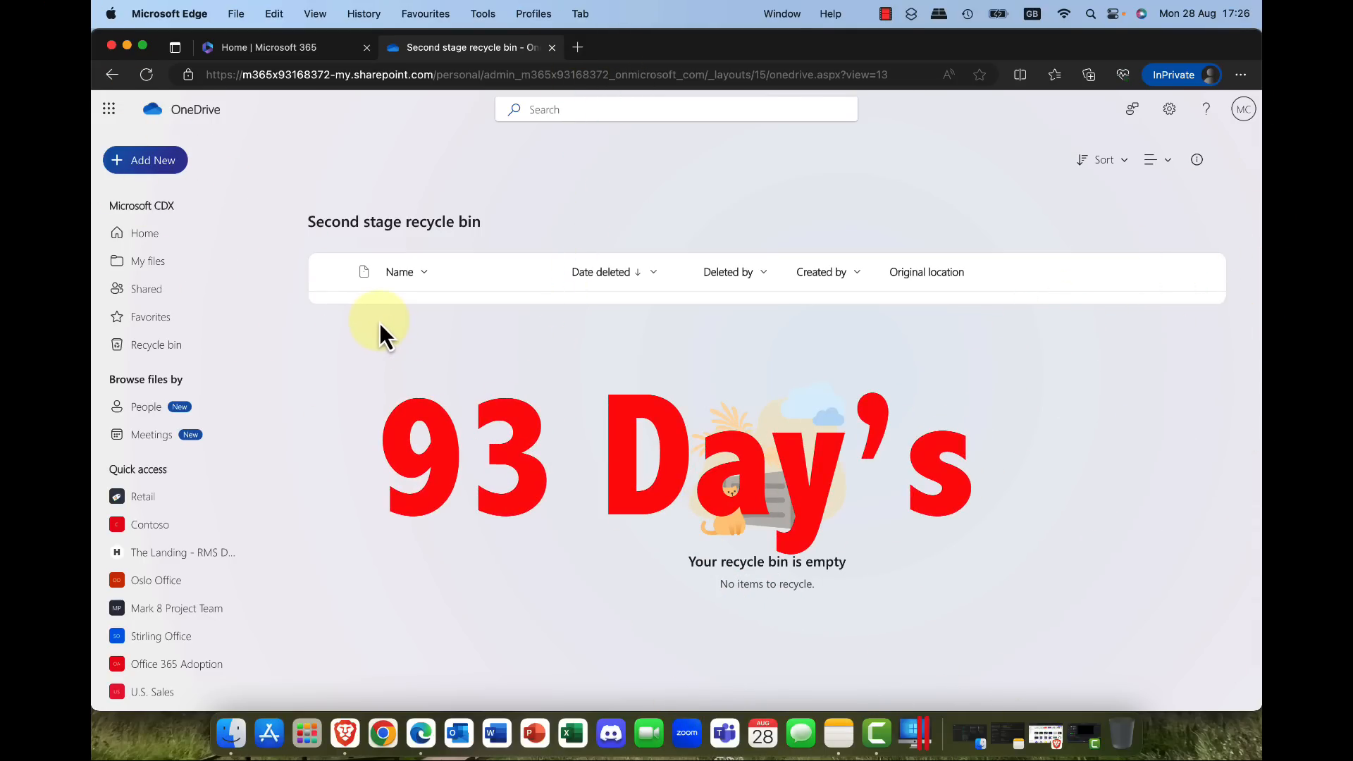
left_click(147, 261)
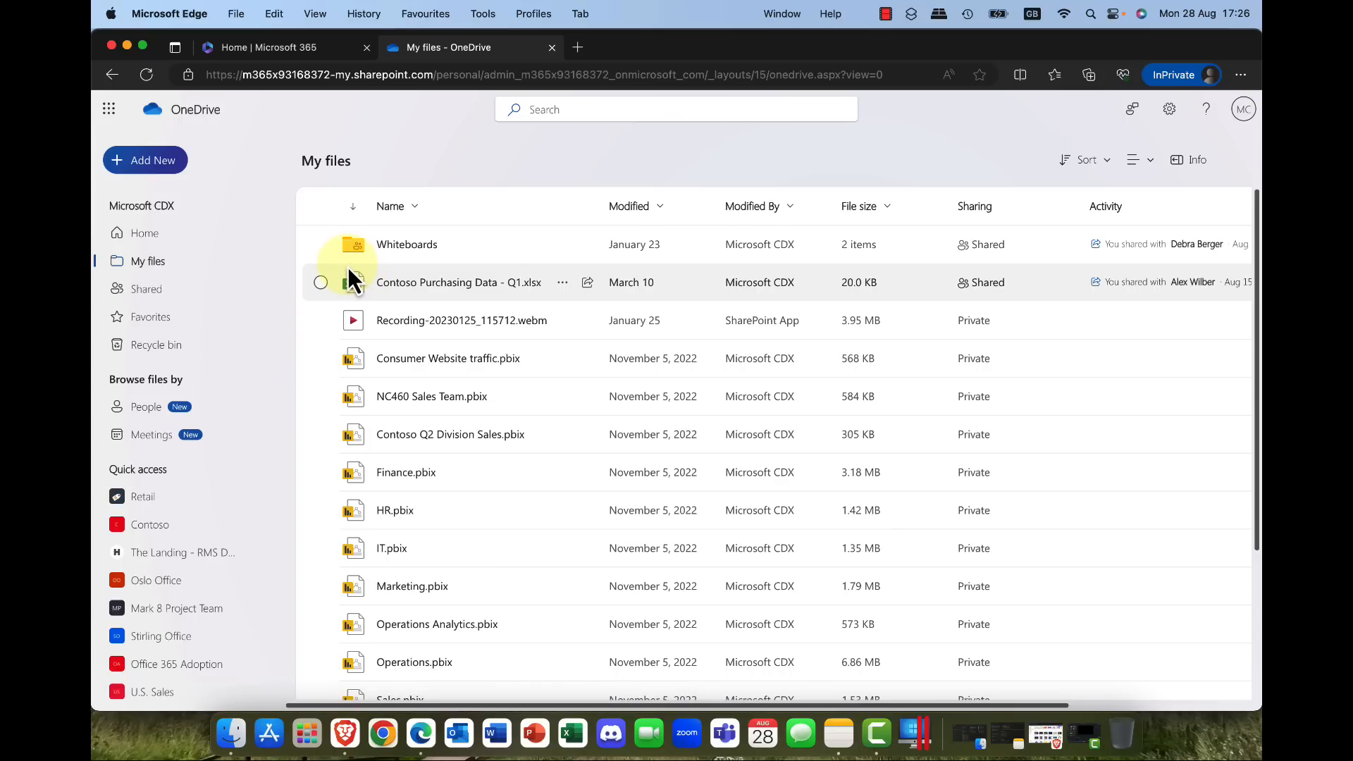
left_click(320, 282)
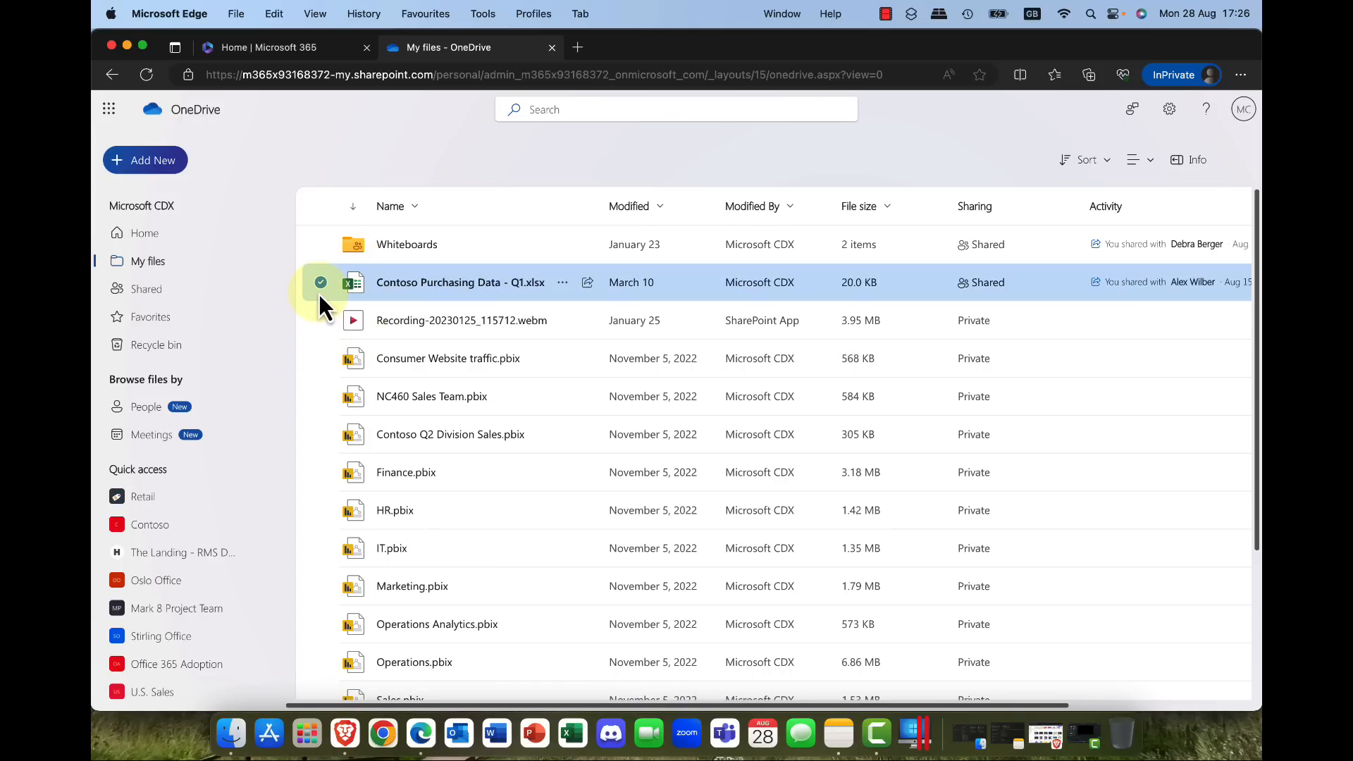
left_click(322, 282)
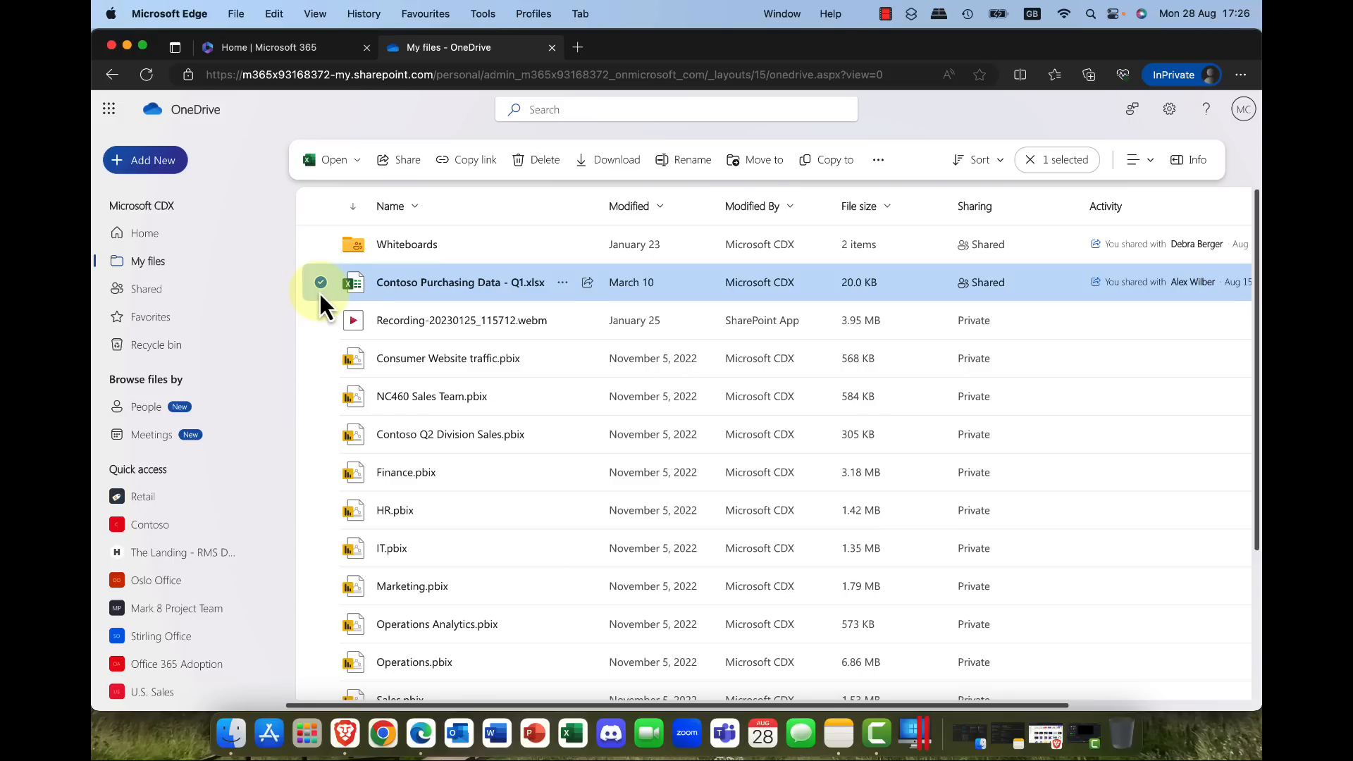
left_click(878, 160)
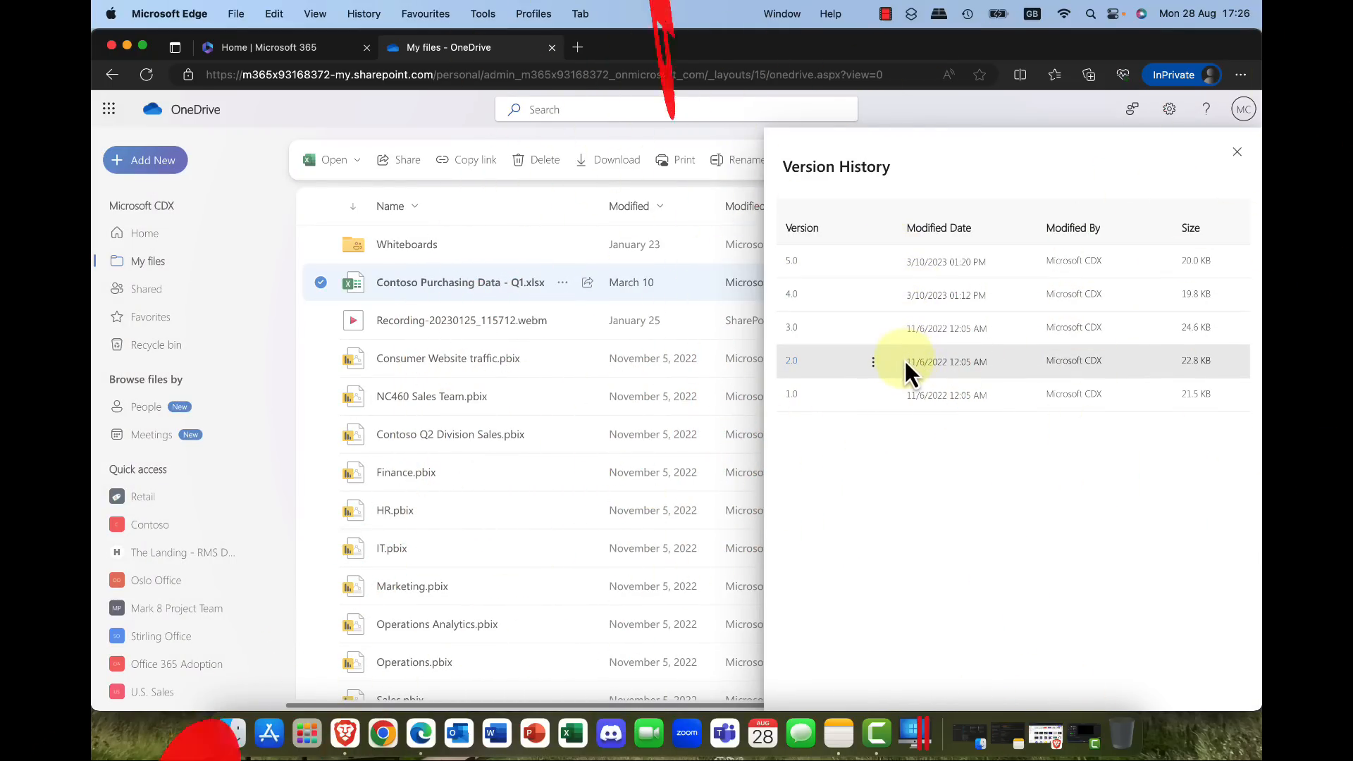
mouse_move(828, 295)
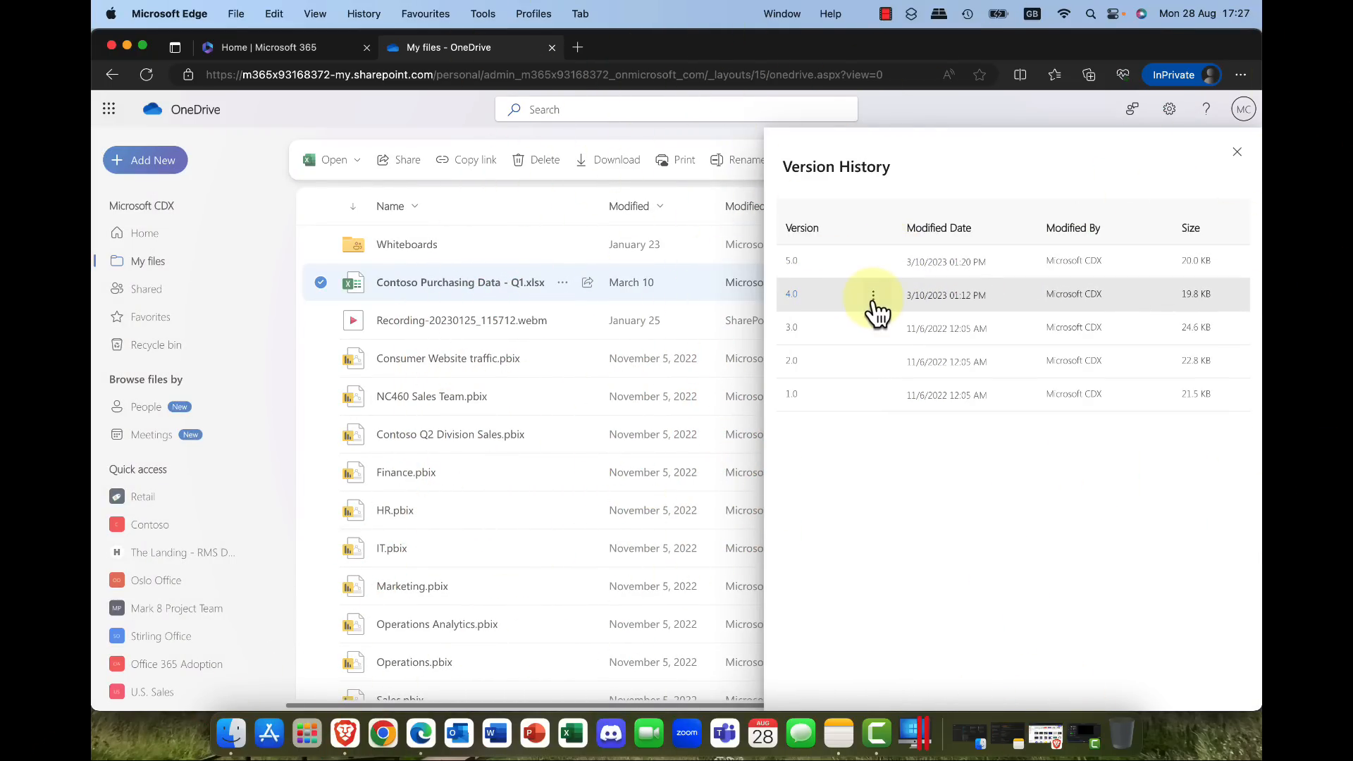
left_click(872, 295)
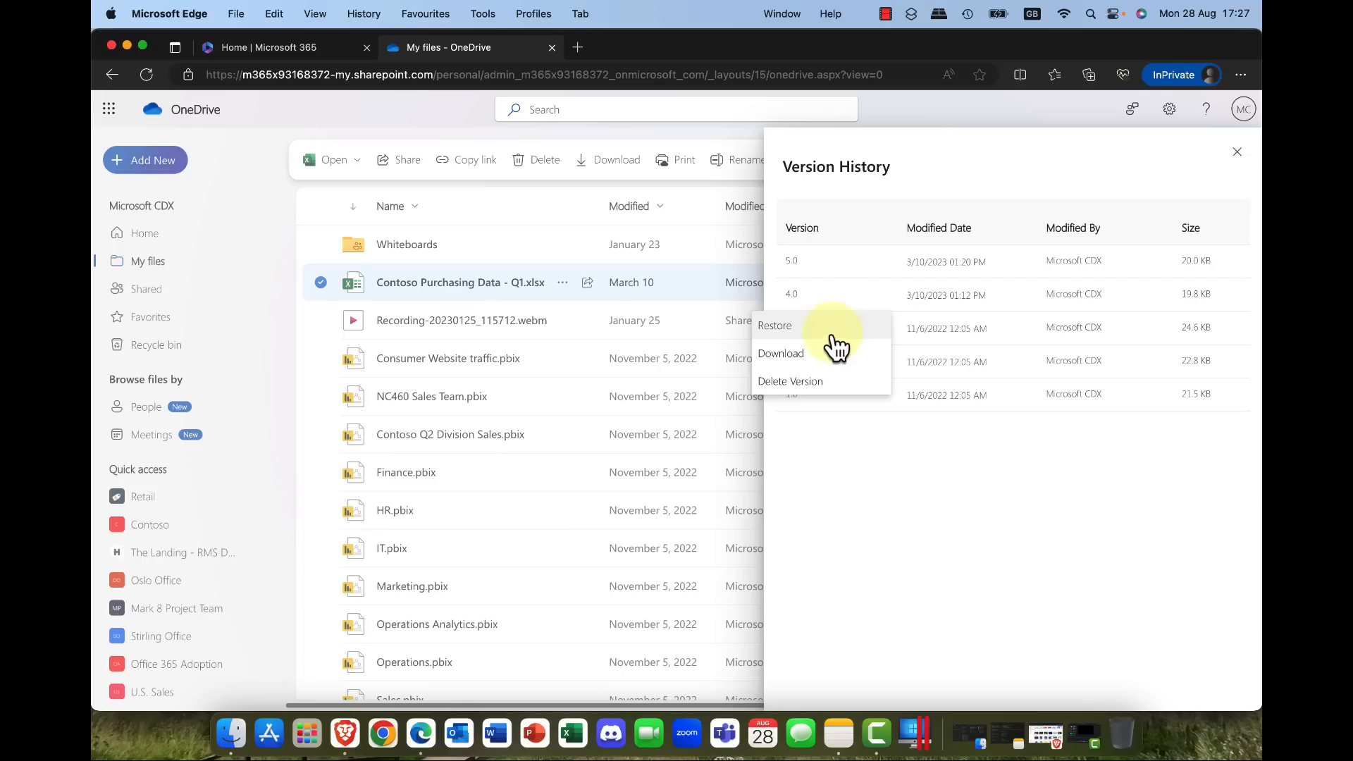
mouse_move(1232, 182)
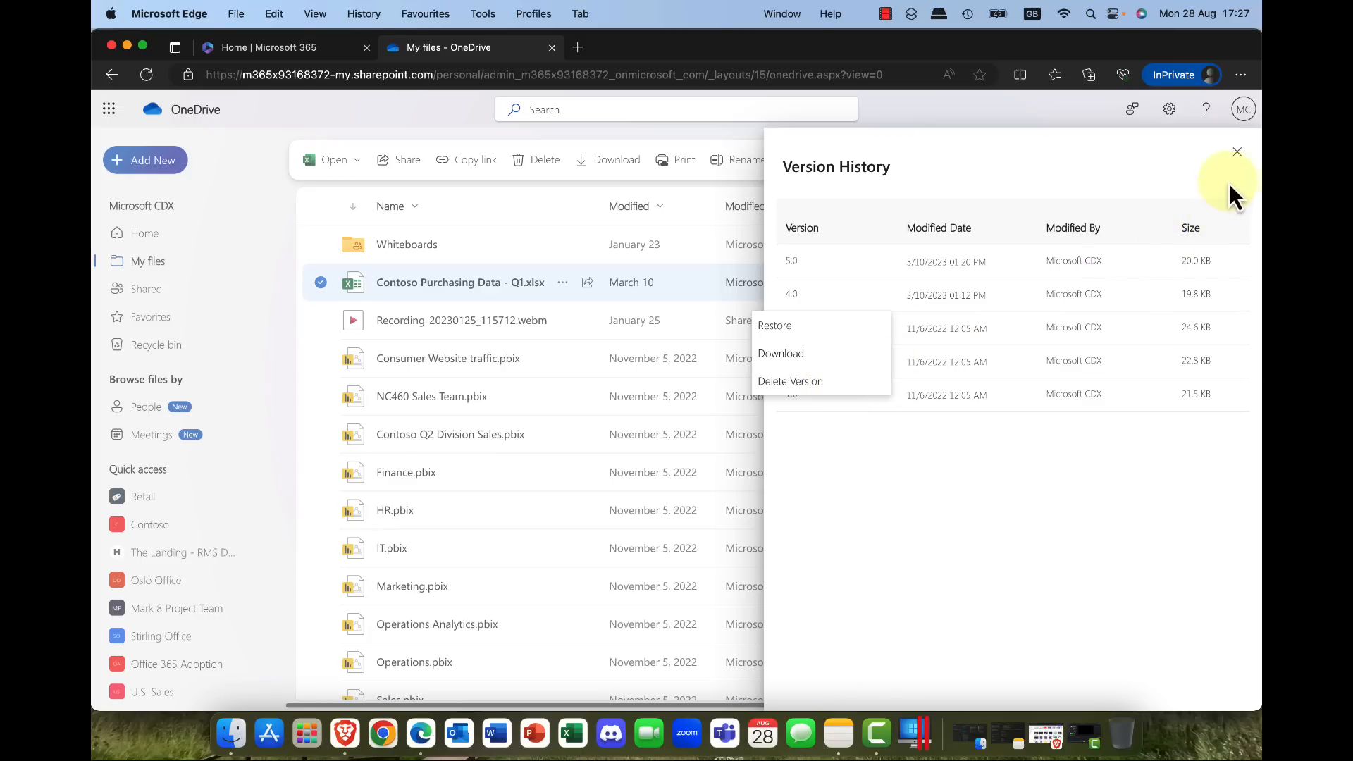
left_click(1236, 152)
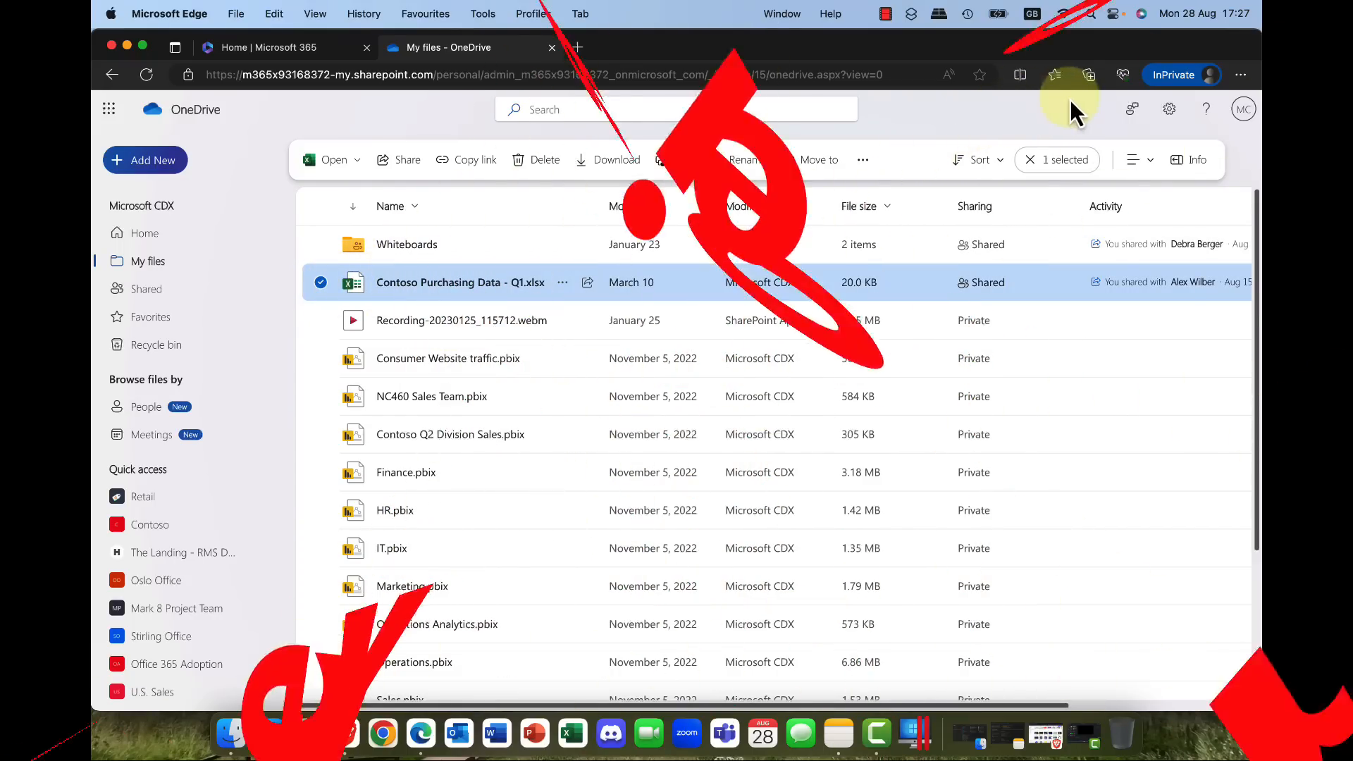
Step: Reach the Restore your OneDrive page from the OneDrive settings
left_click(1169, 108)
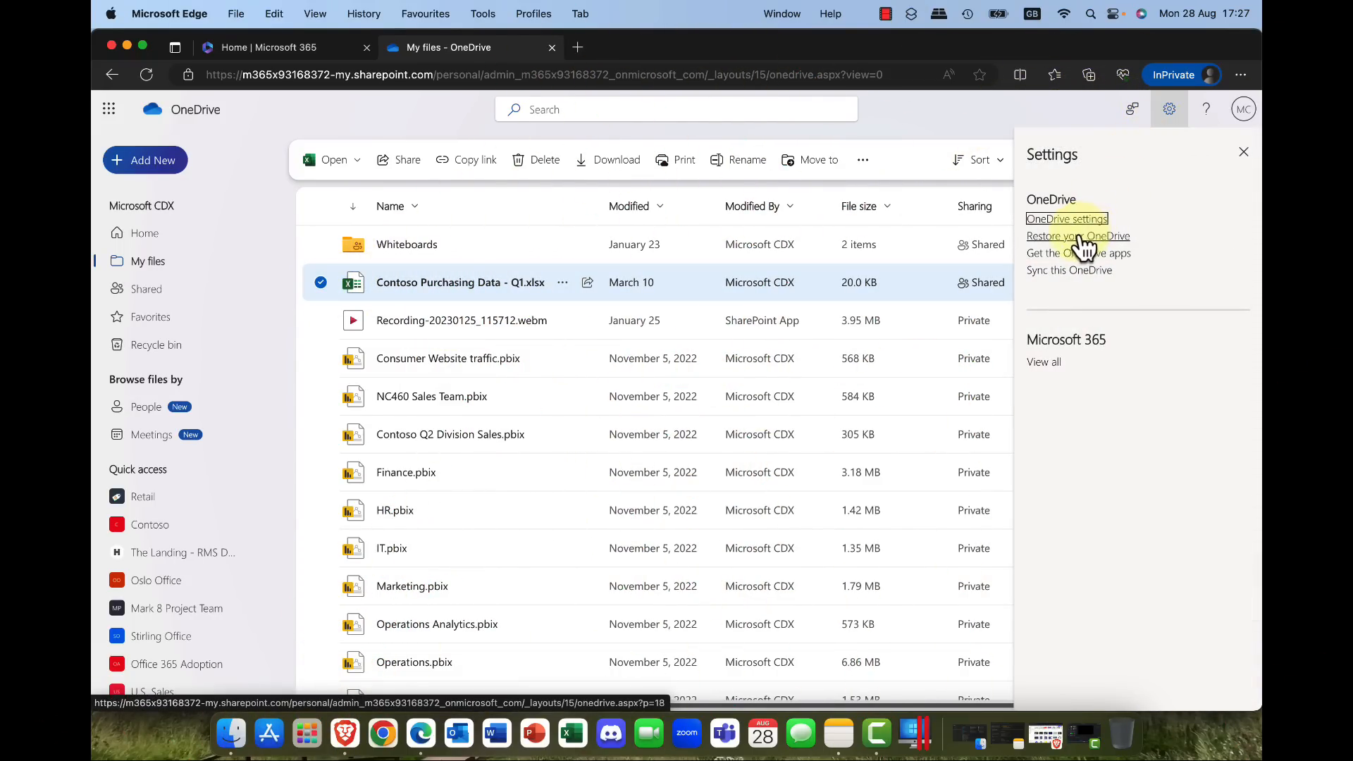
mouse_move(1130, 198)
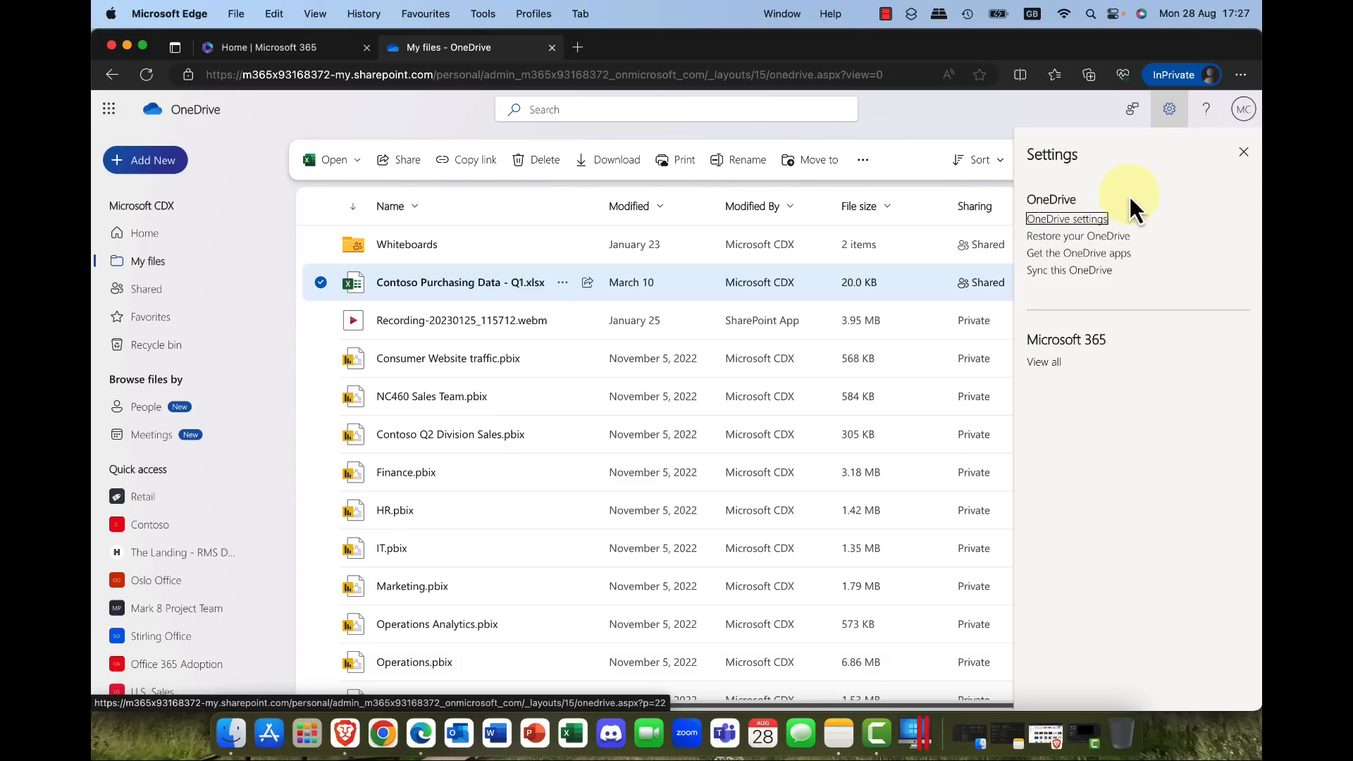
mouse_move(1069, 232)
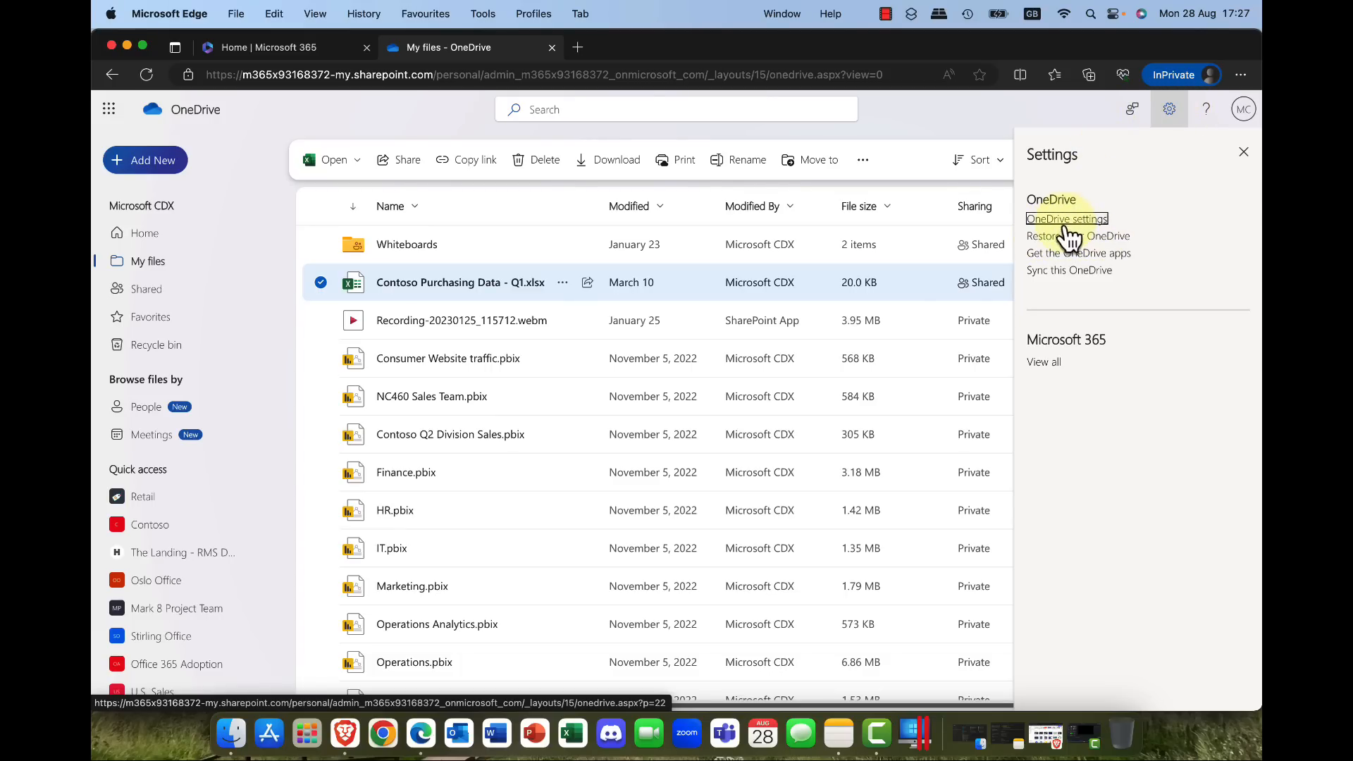
mouse_move(1077, 235)
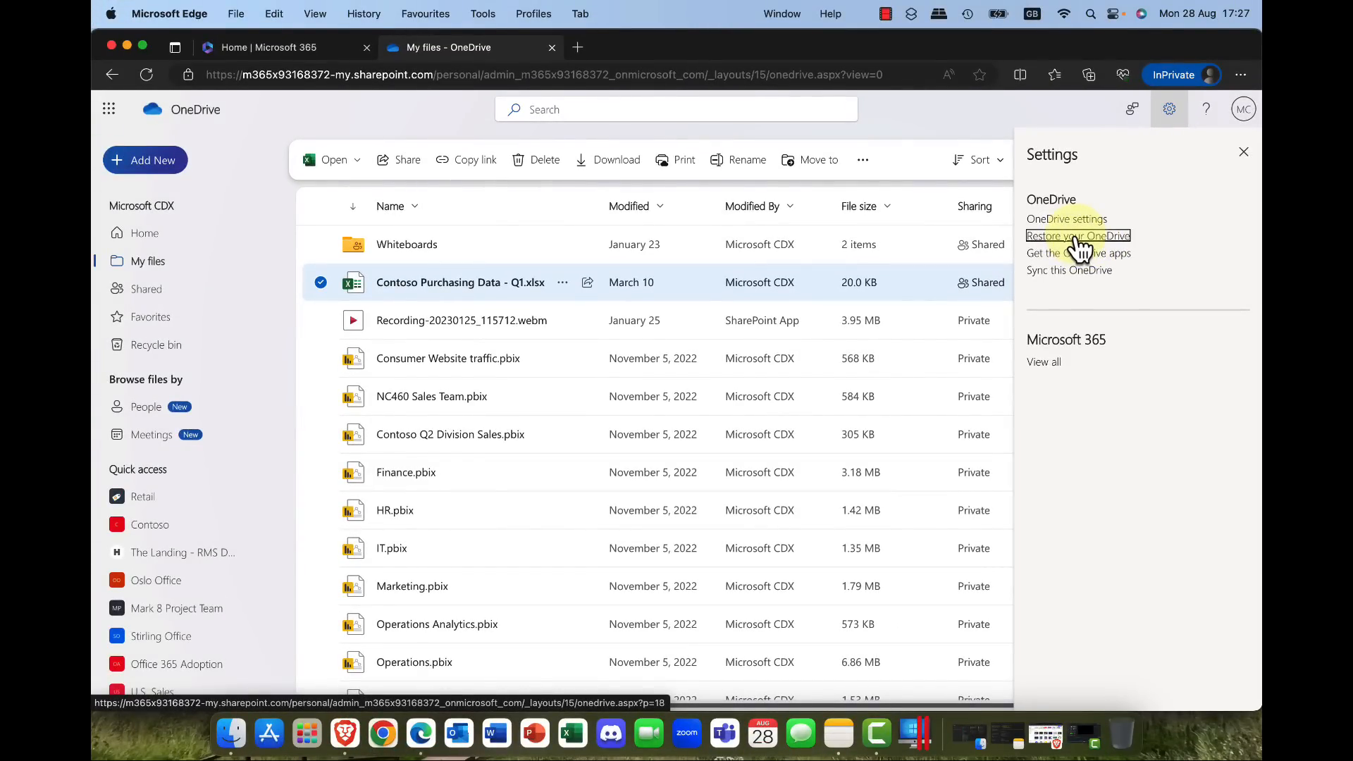
left_click(1078, 235)
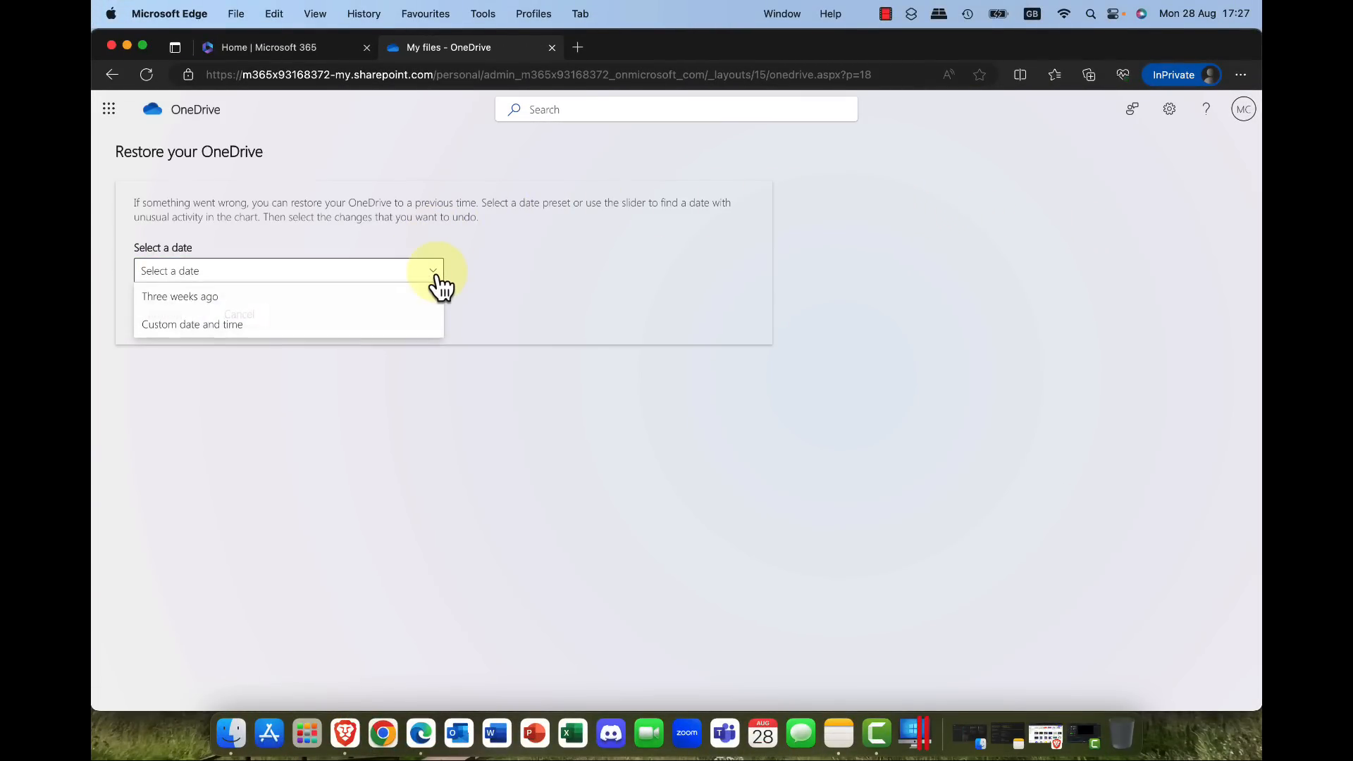
mouse_move(383, 328)
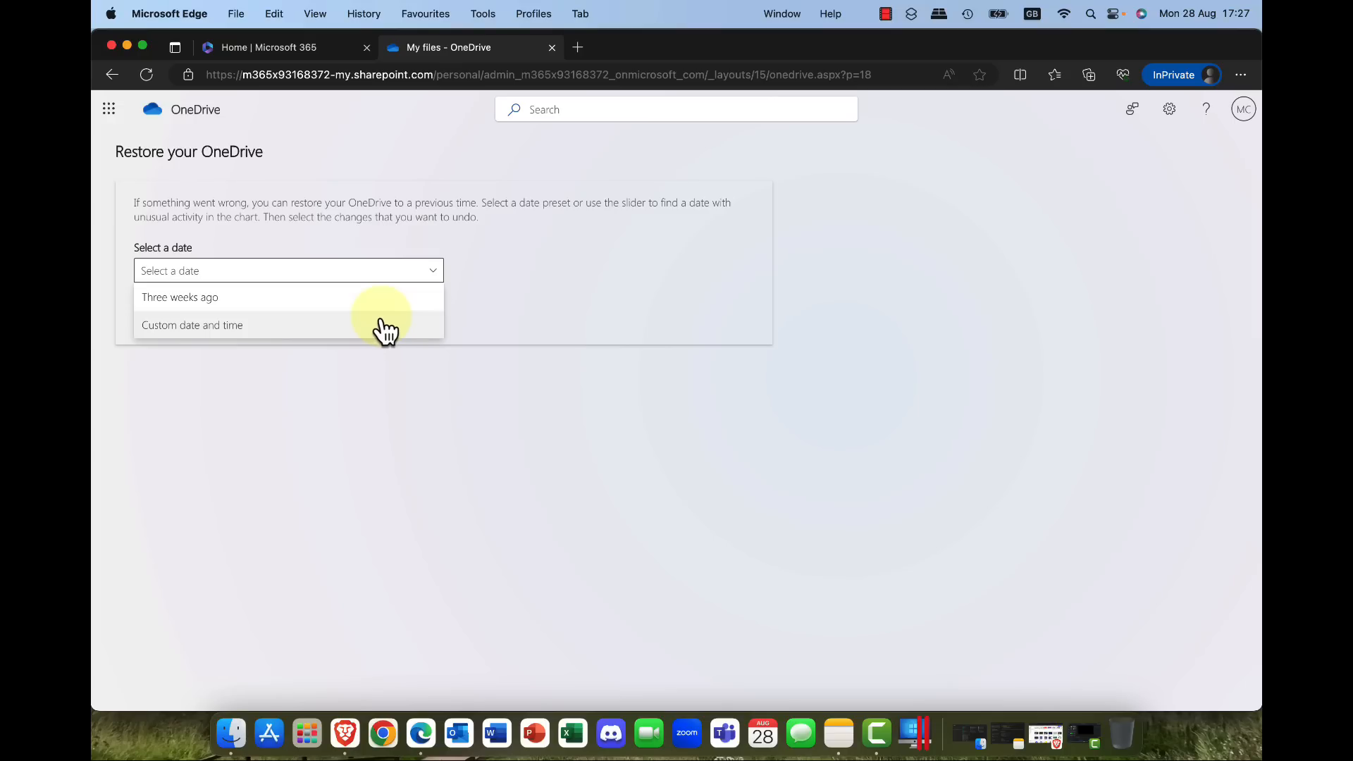
Step: Choose a custom restore date and select changes back to the 8/15 recycle bin restore of the purchasing spreadsheet
left_click(193, 324)
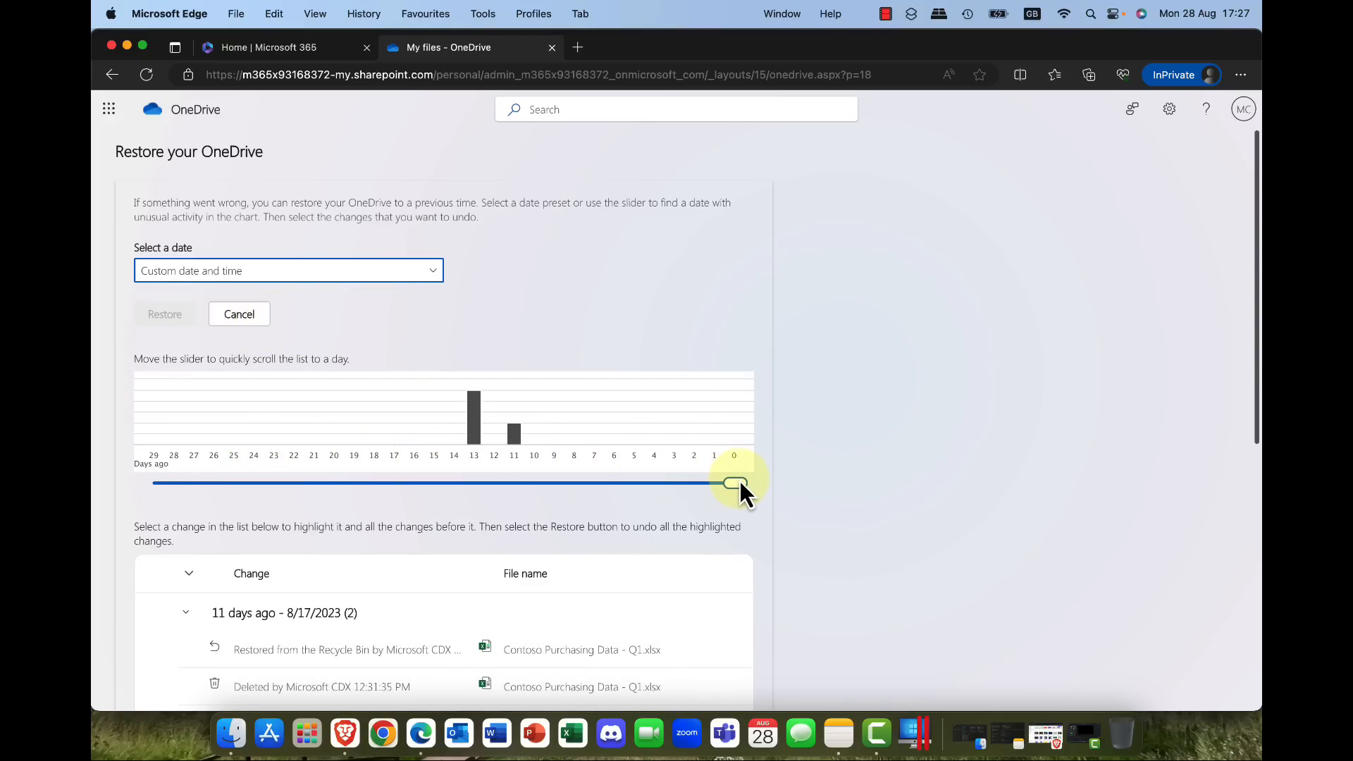
scroll("down", 3)
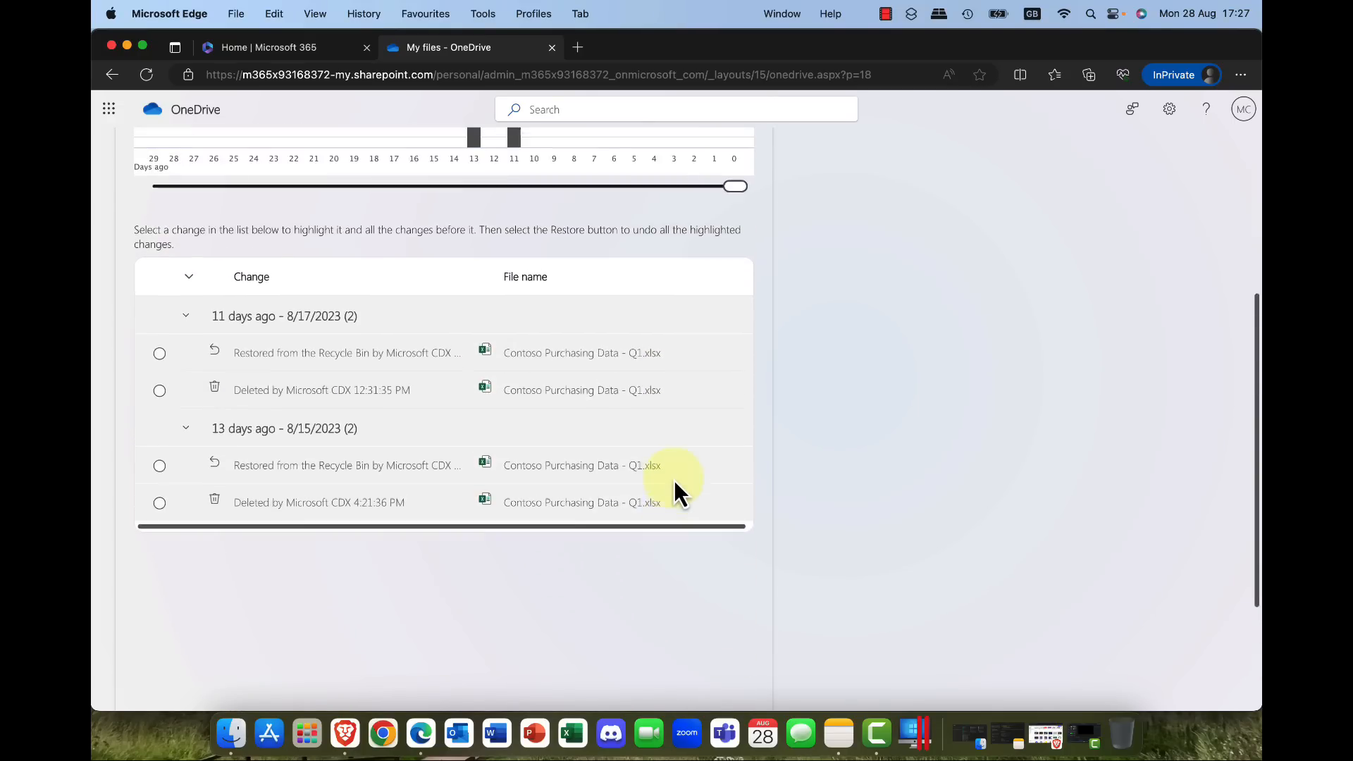
scroll("up", 3)
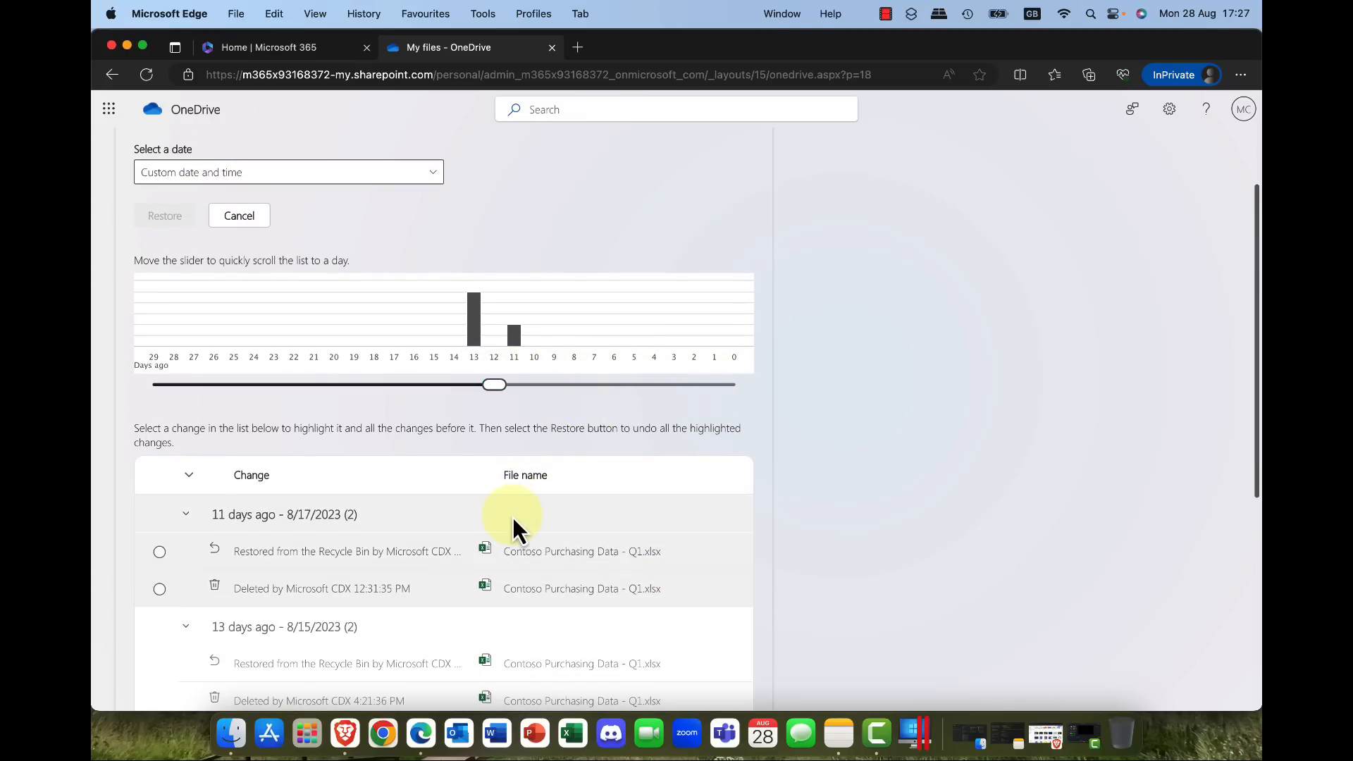
scroll("down", 3)
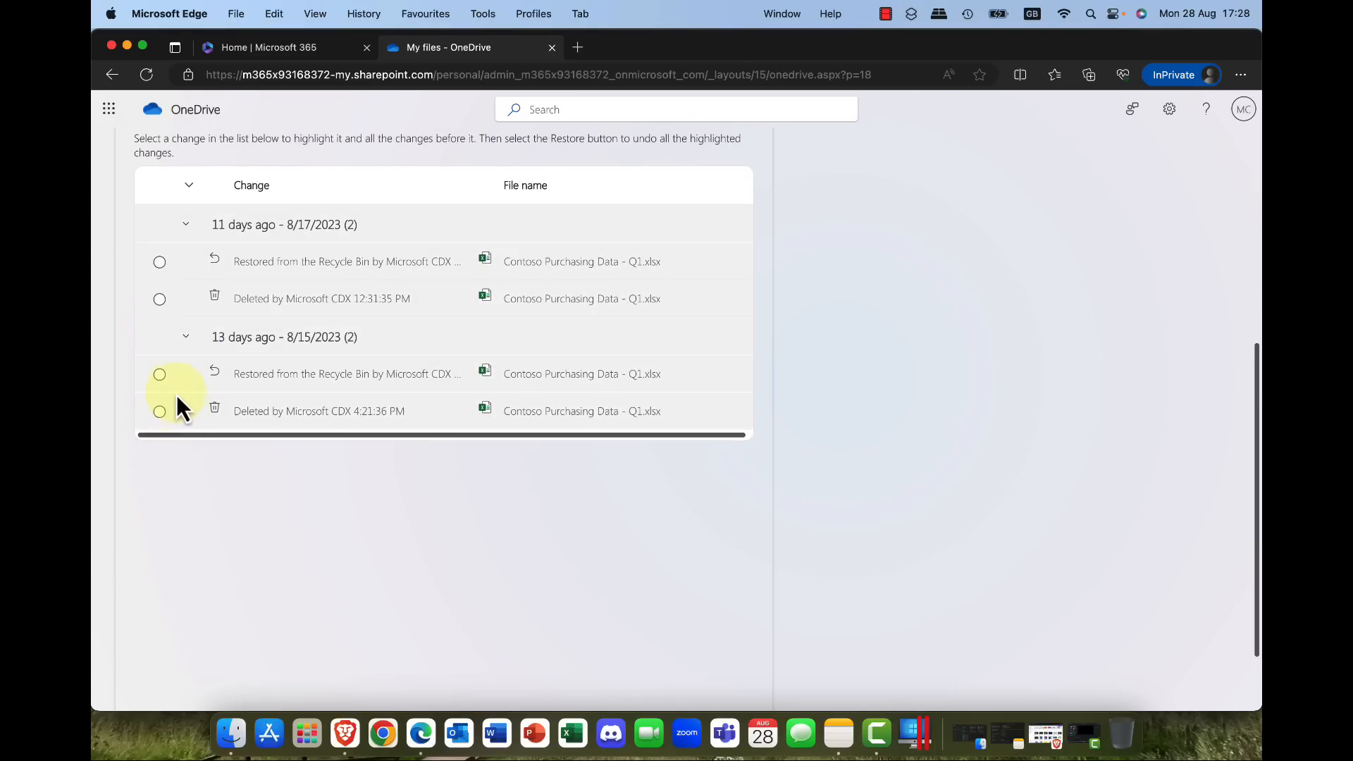
left_click(159, 373)
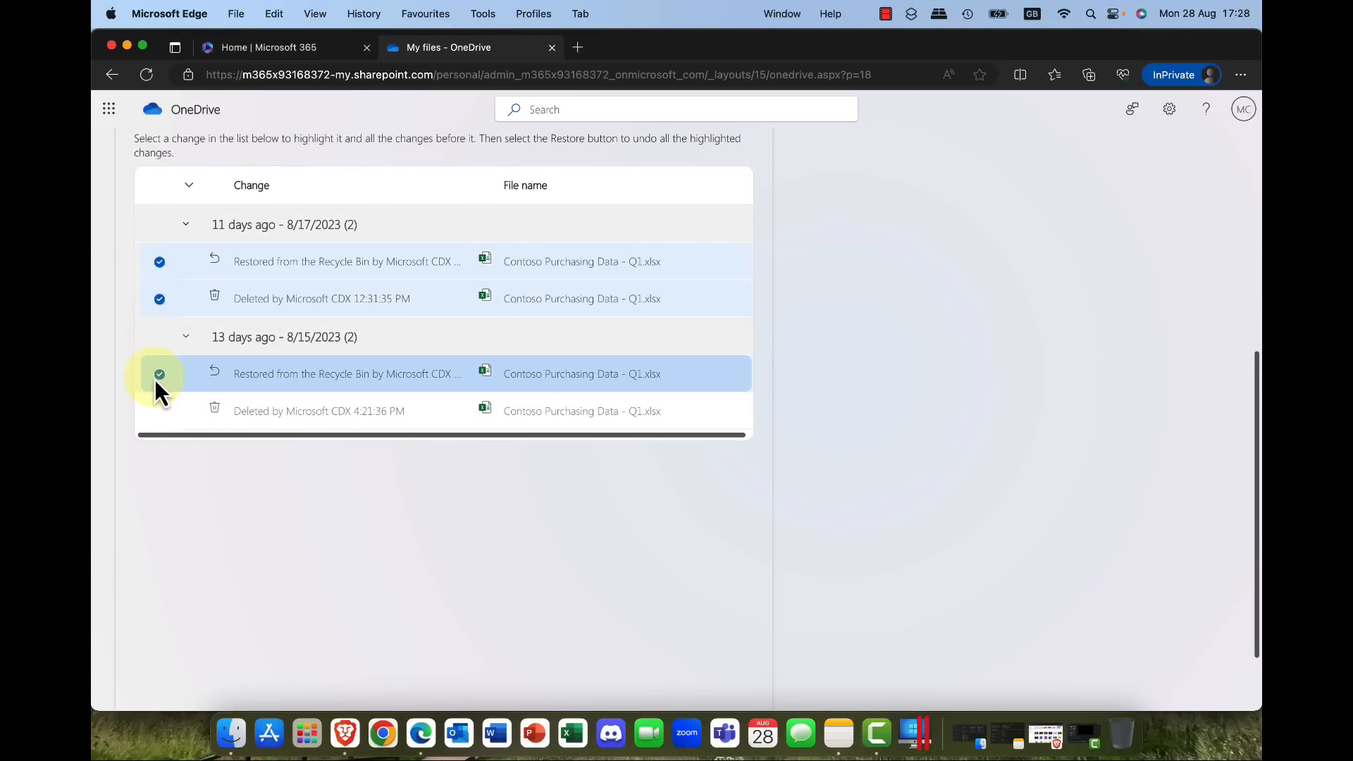
scroll("up", 3)
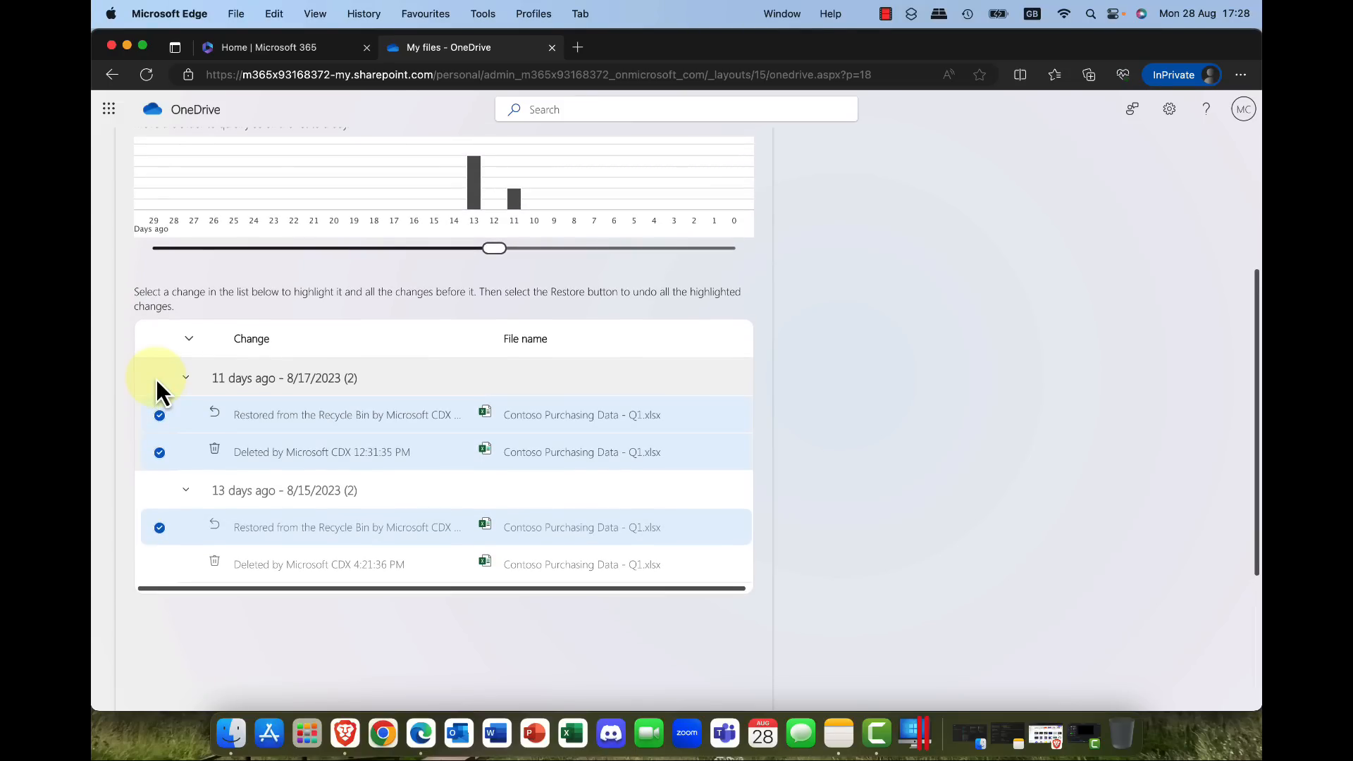
scroll("up", 3)
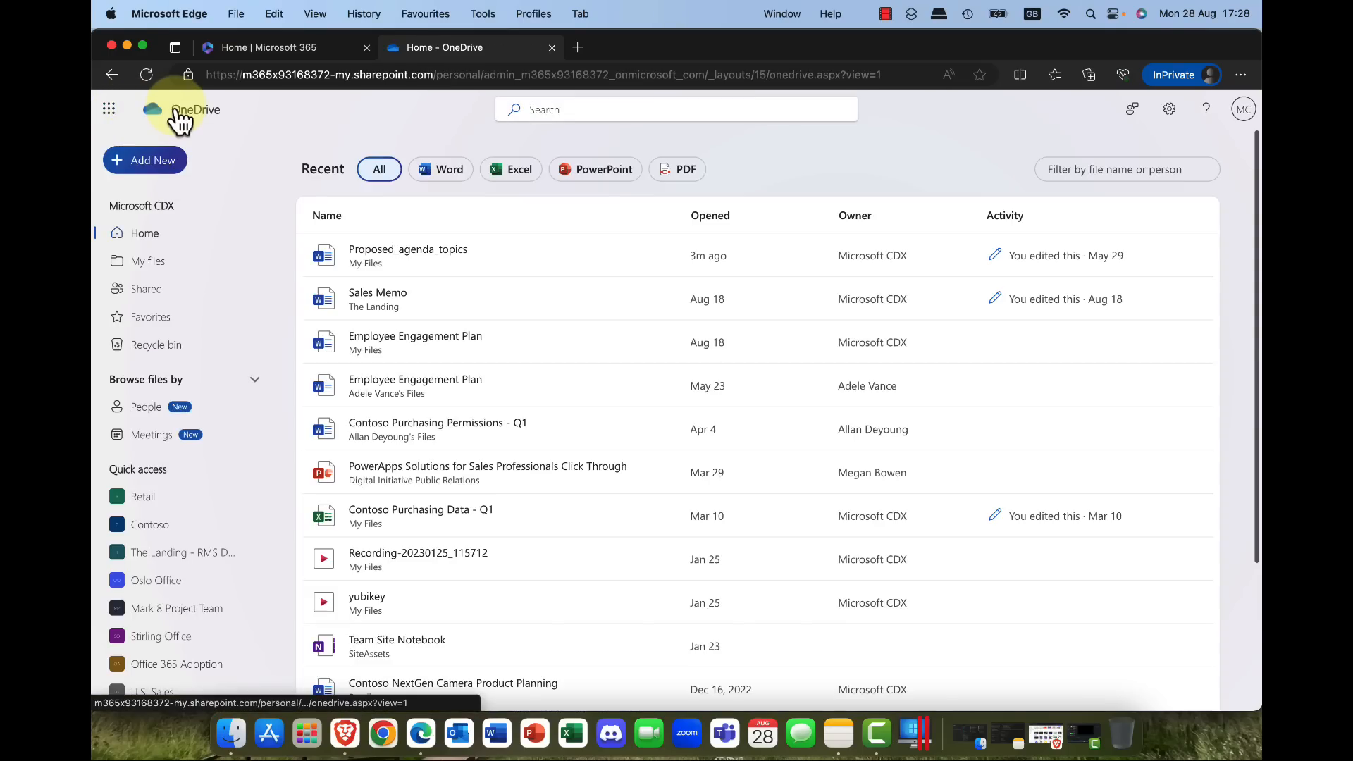
Step: Go from the Microsoft 365 home page to the admin center's full list of admin centers
left_click(276, 46)
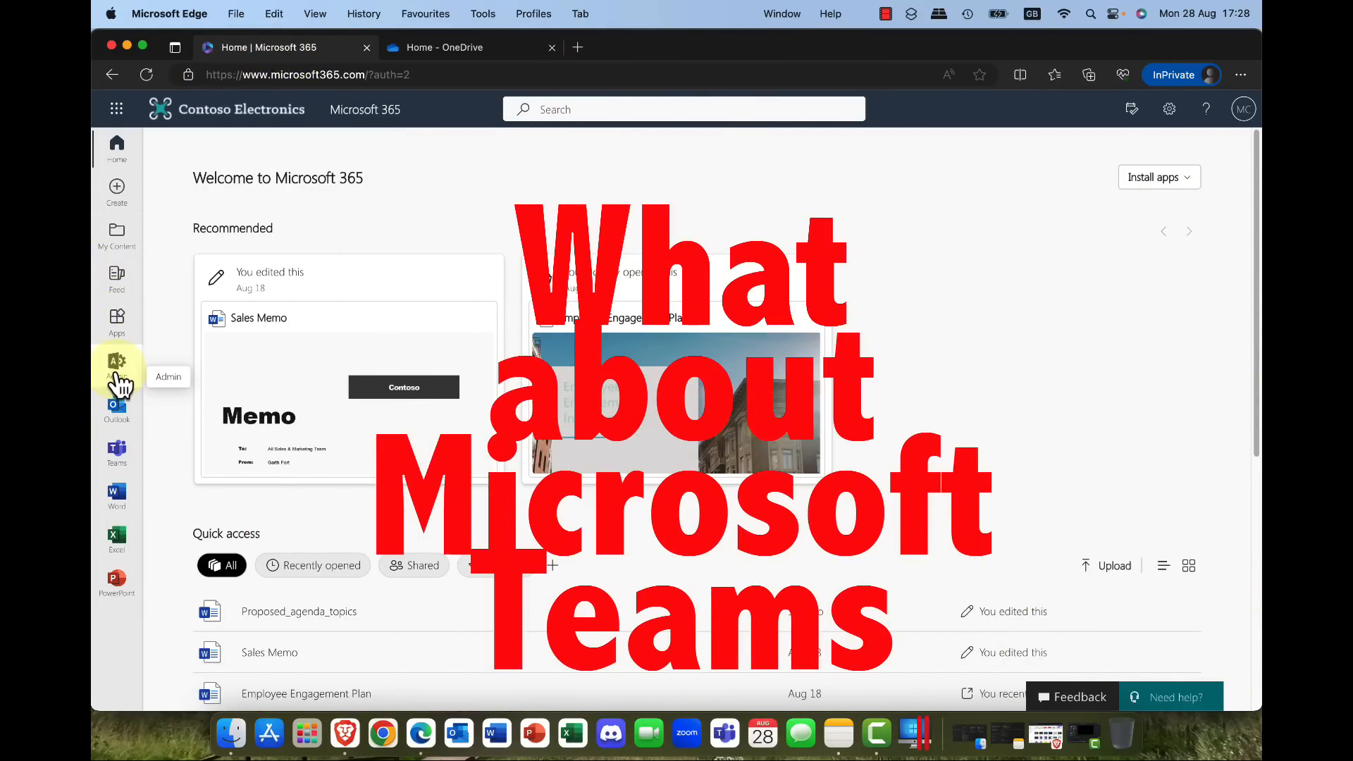
mouse_move(117, 362)
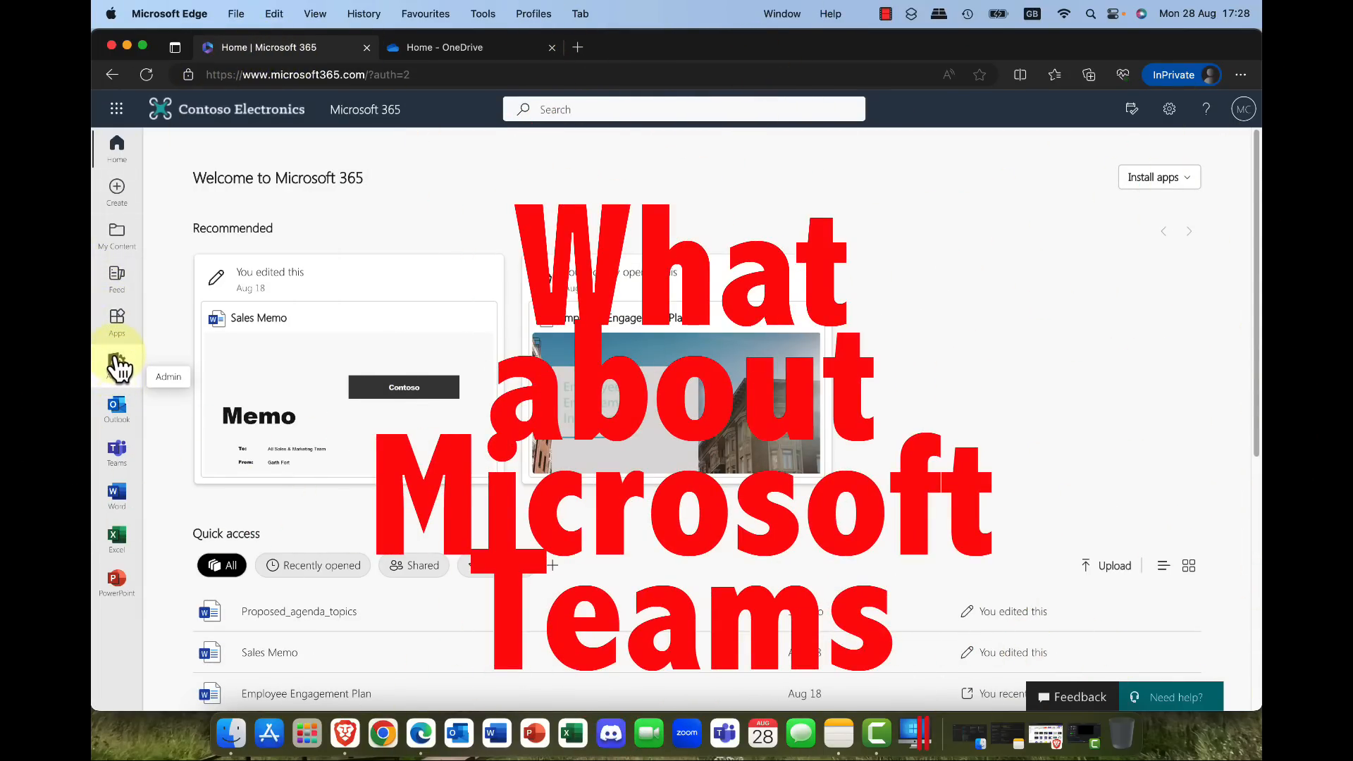
left_click(117, 362)
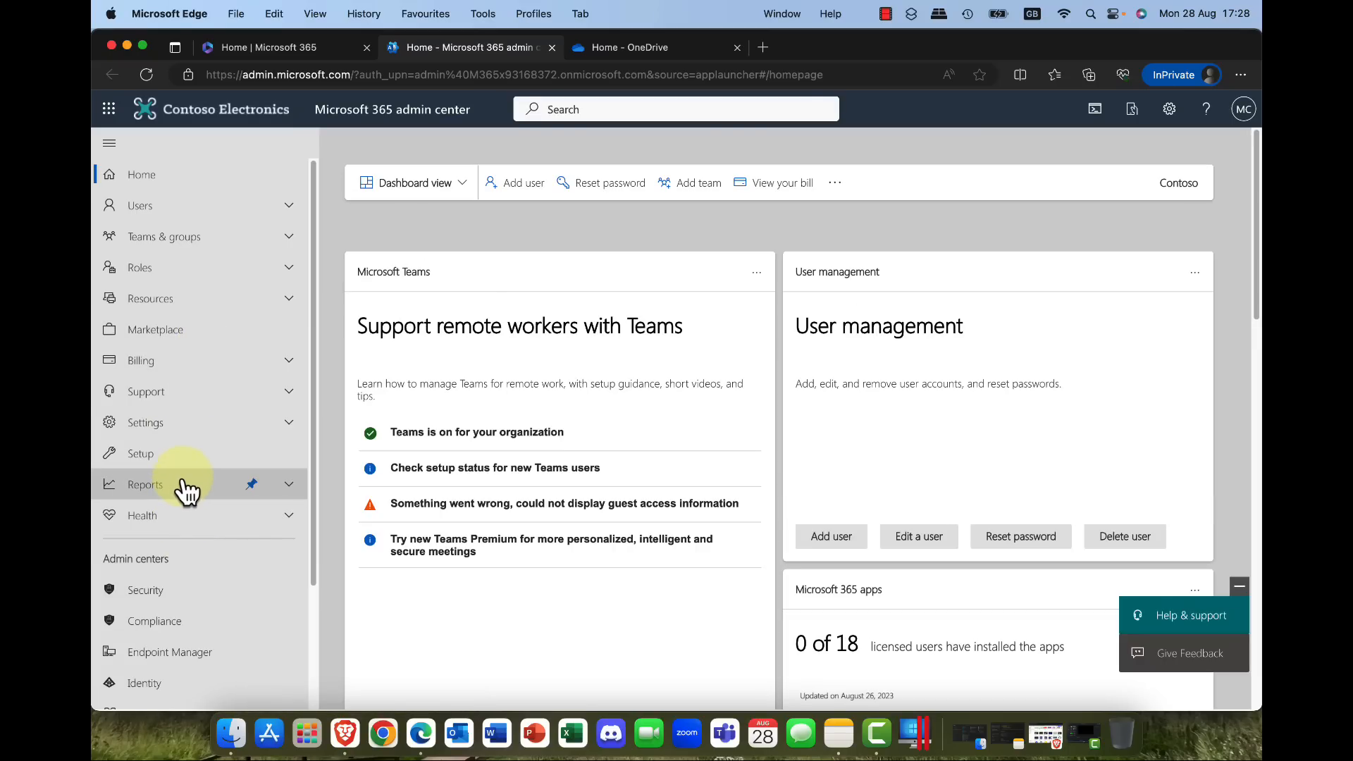
scroll("down", 3)
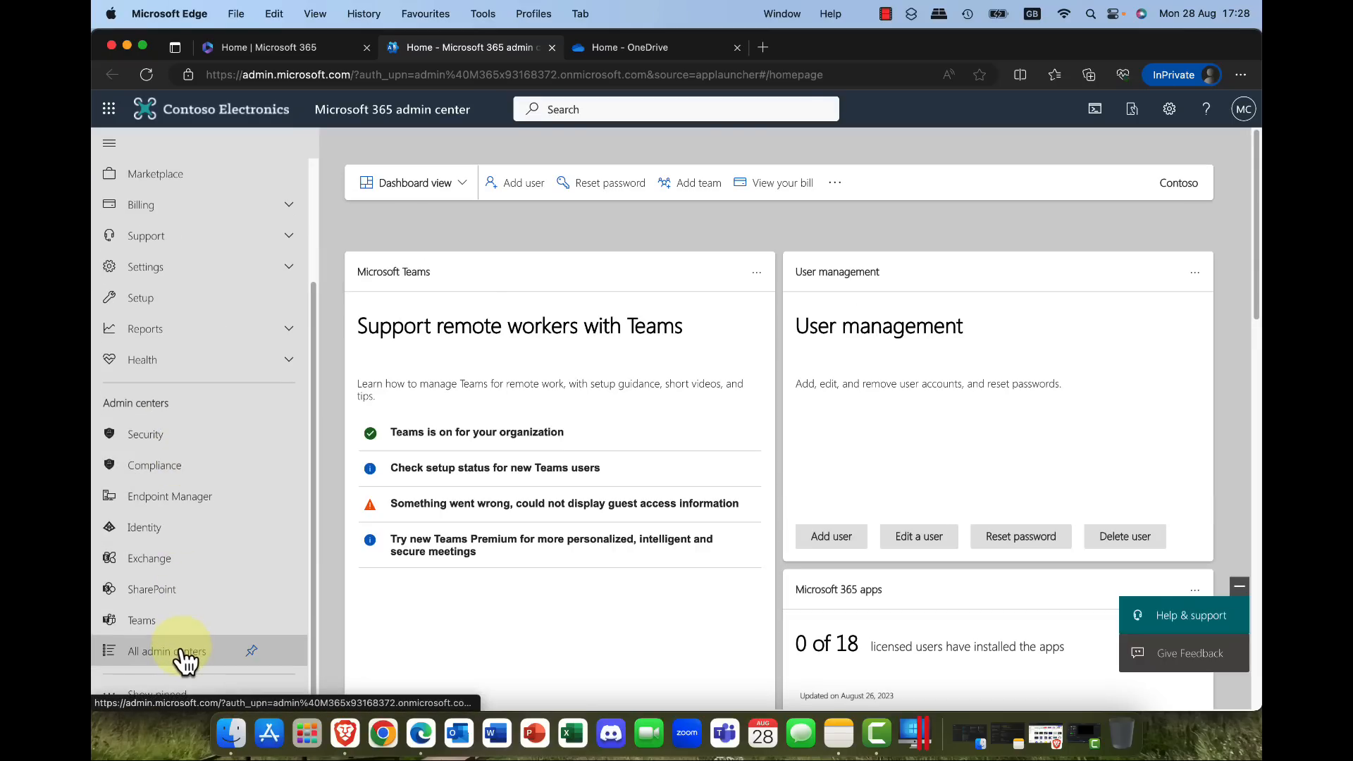
left_click(140, 620)
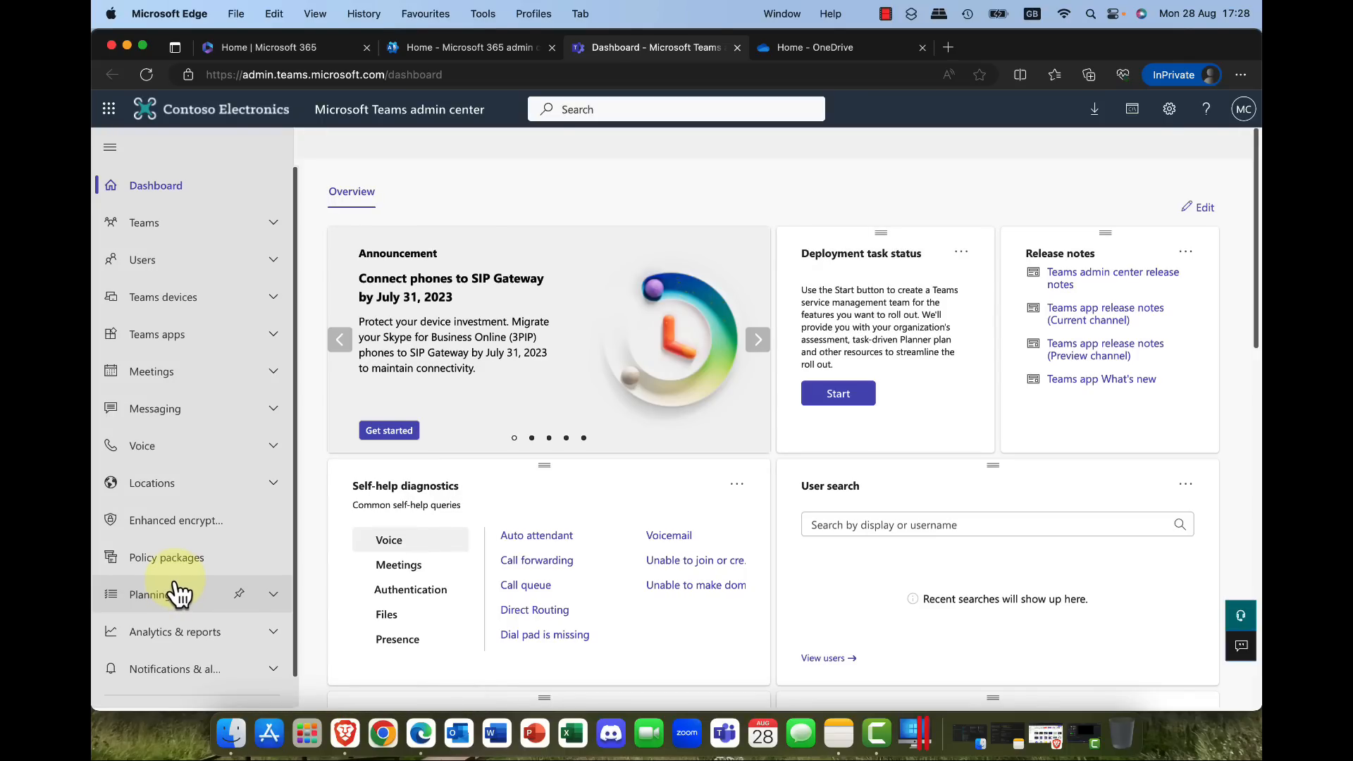
mouse_move(166, 573)
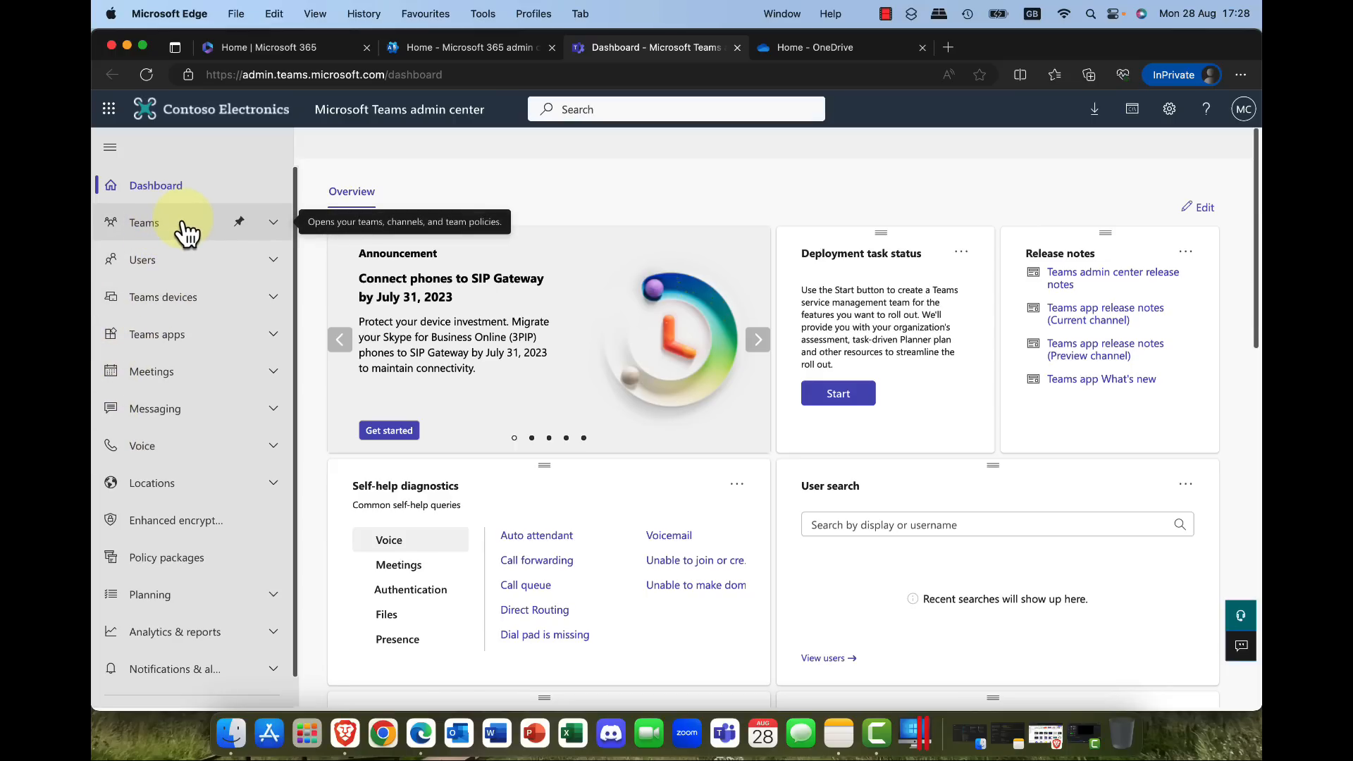
Step: Archive the Manchester HQ team from the Manage teams list
left_click(144, 221)
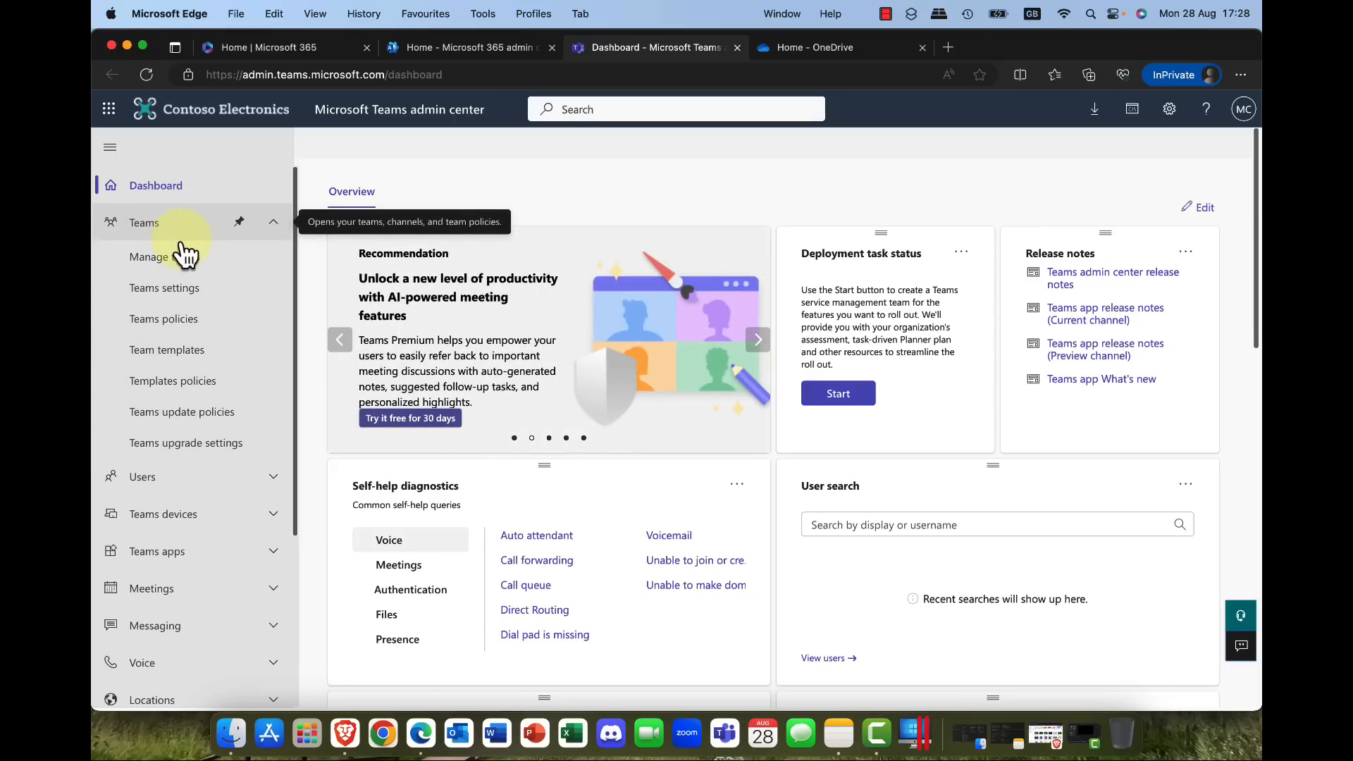
left_click(150, 256)
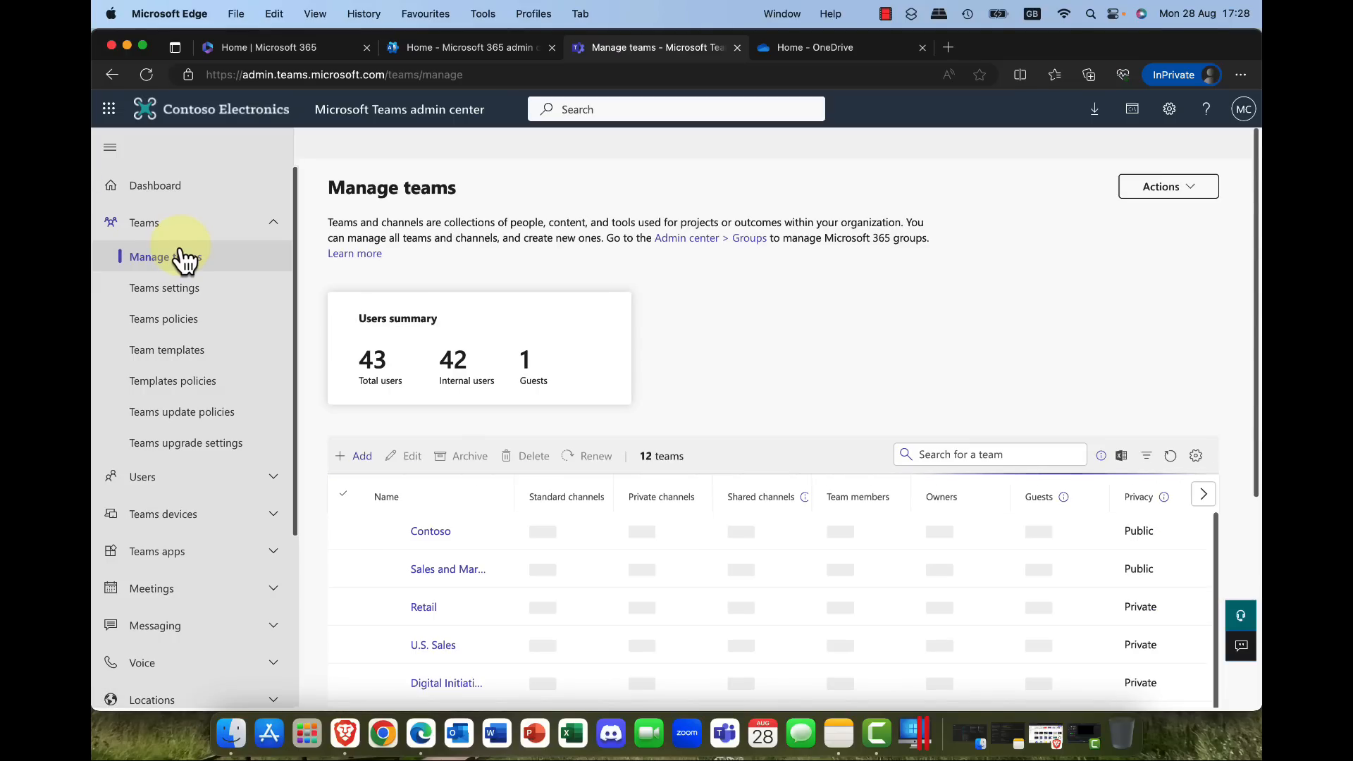
mouse_move(484, 526)
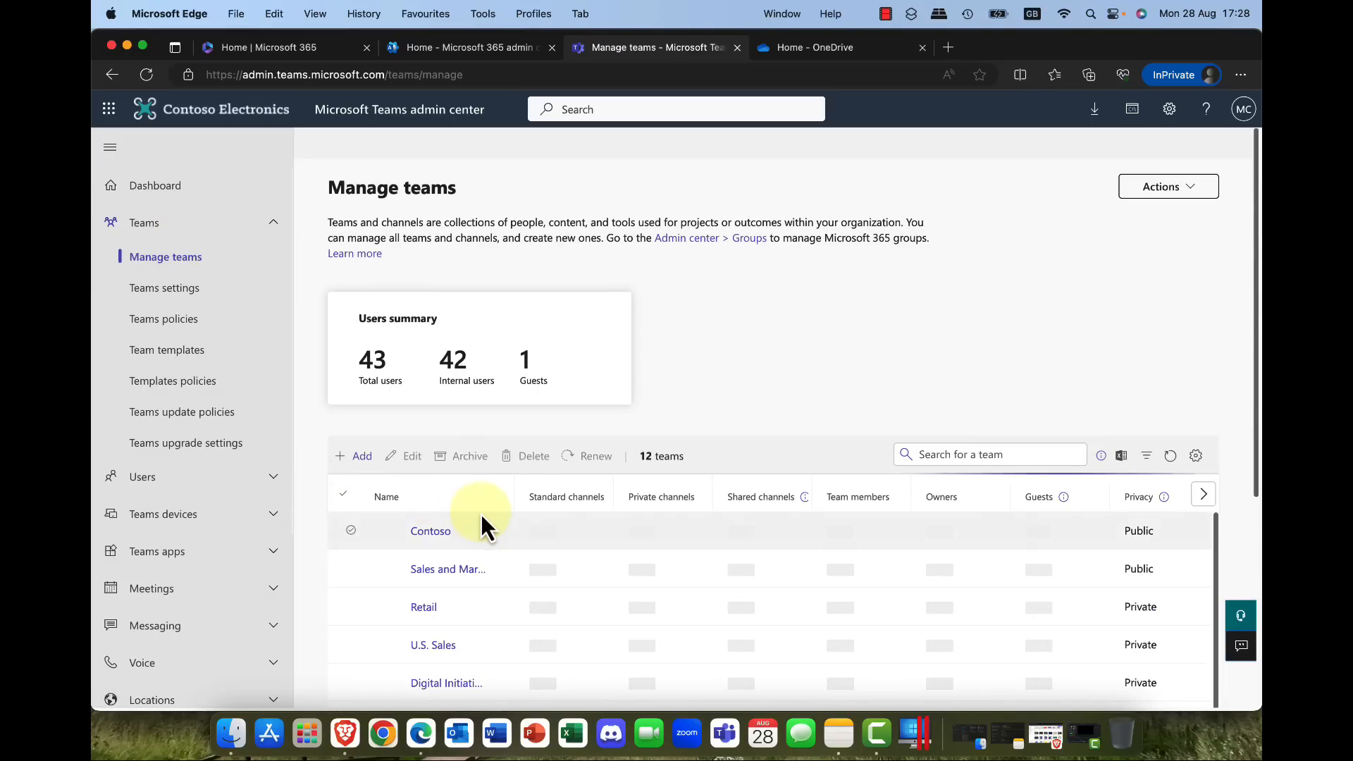
scroll("down", 3)
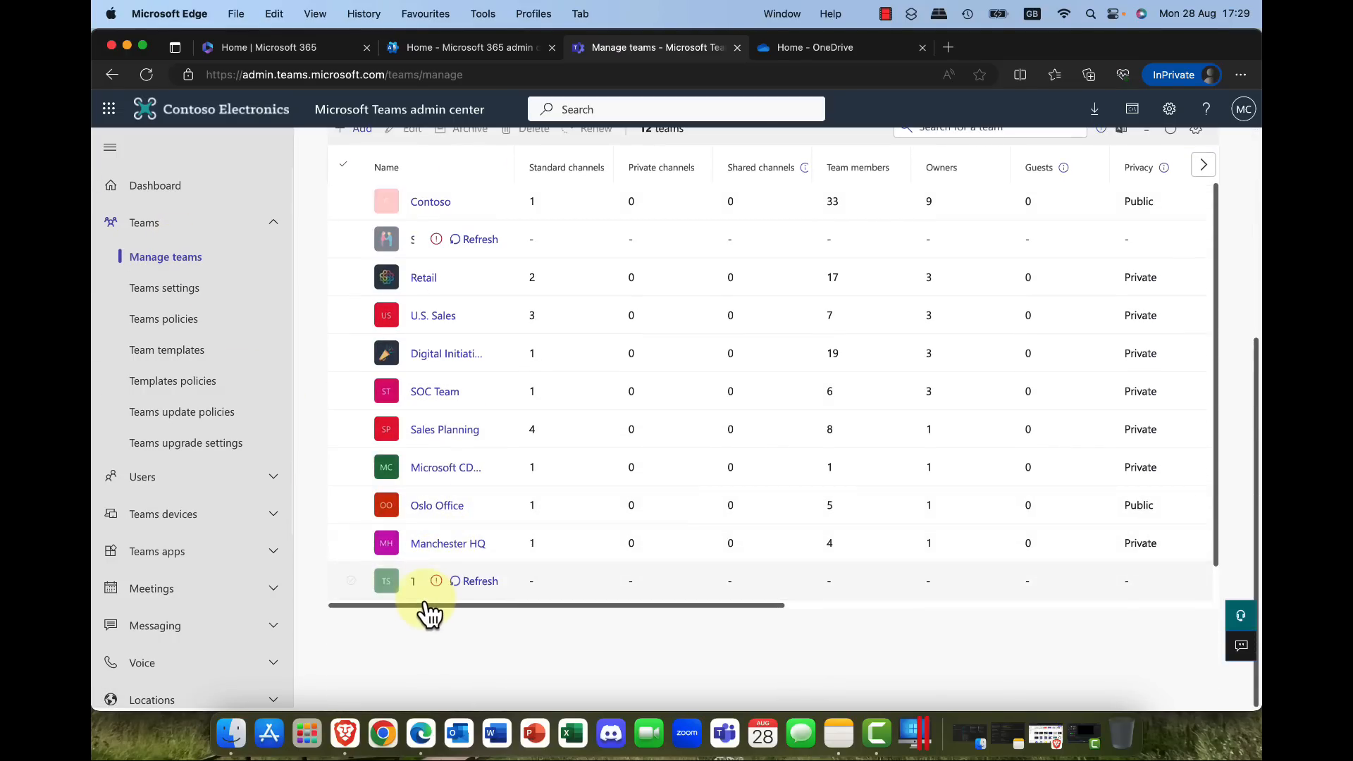
left_click(351, 542)
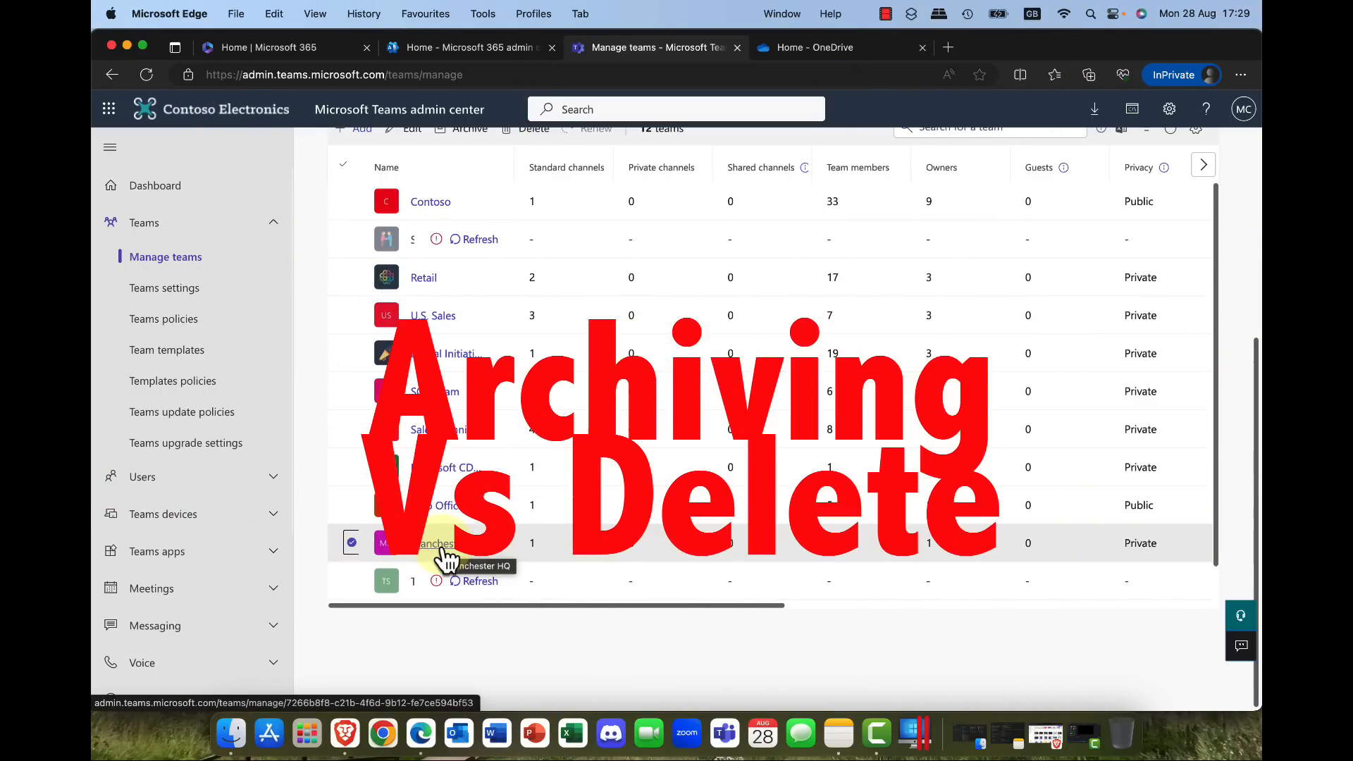
scroll("up", 3)
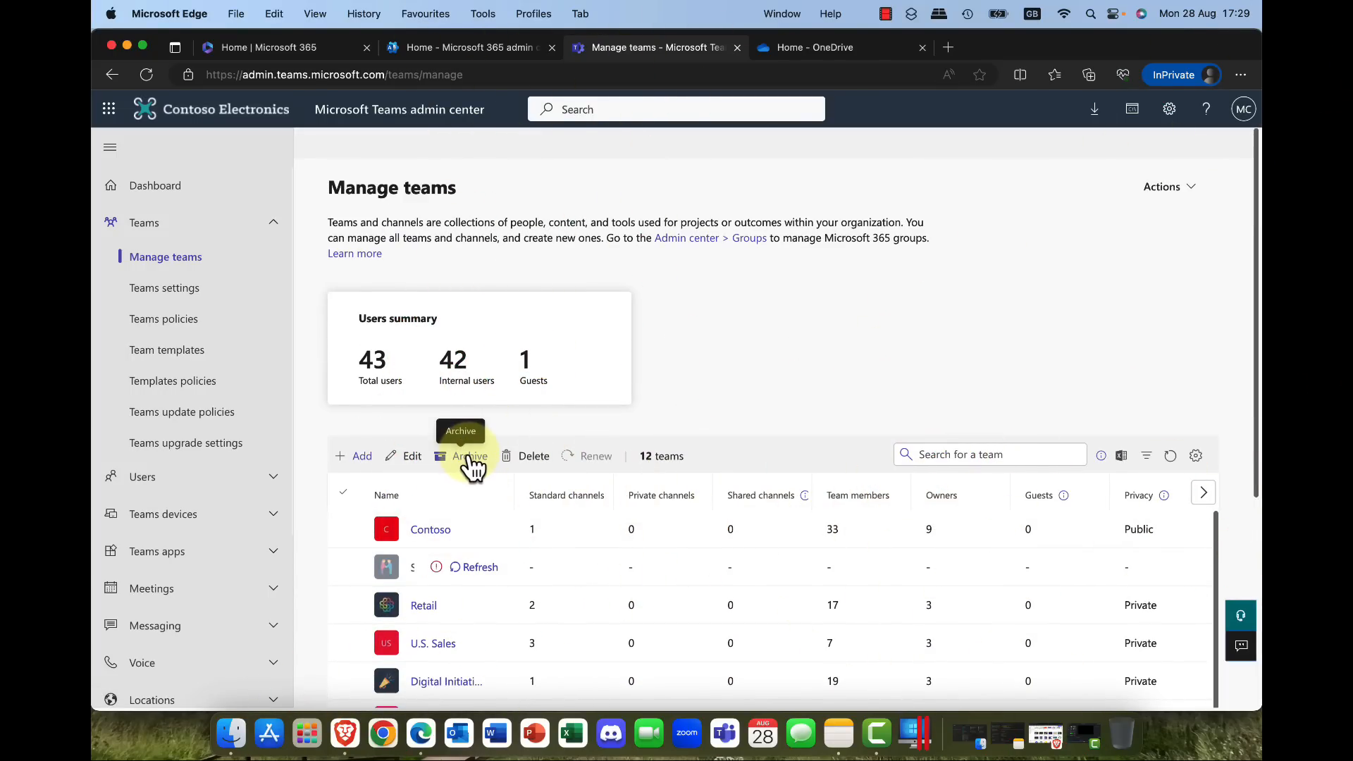
mouse_move(541, 462)
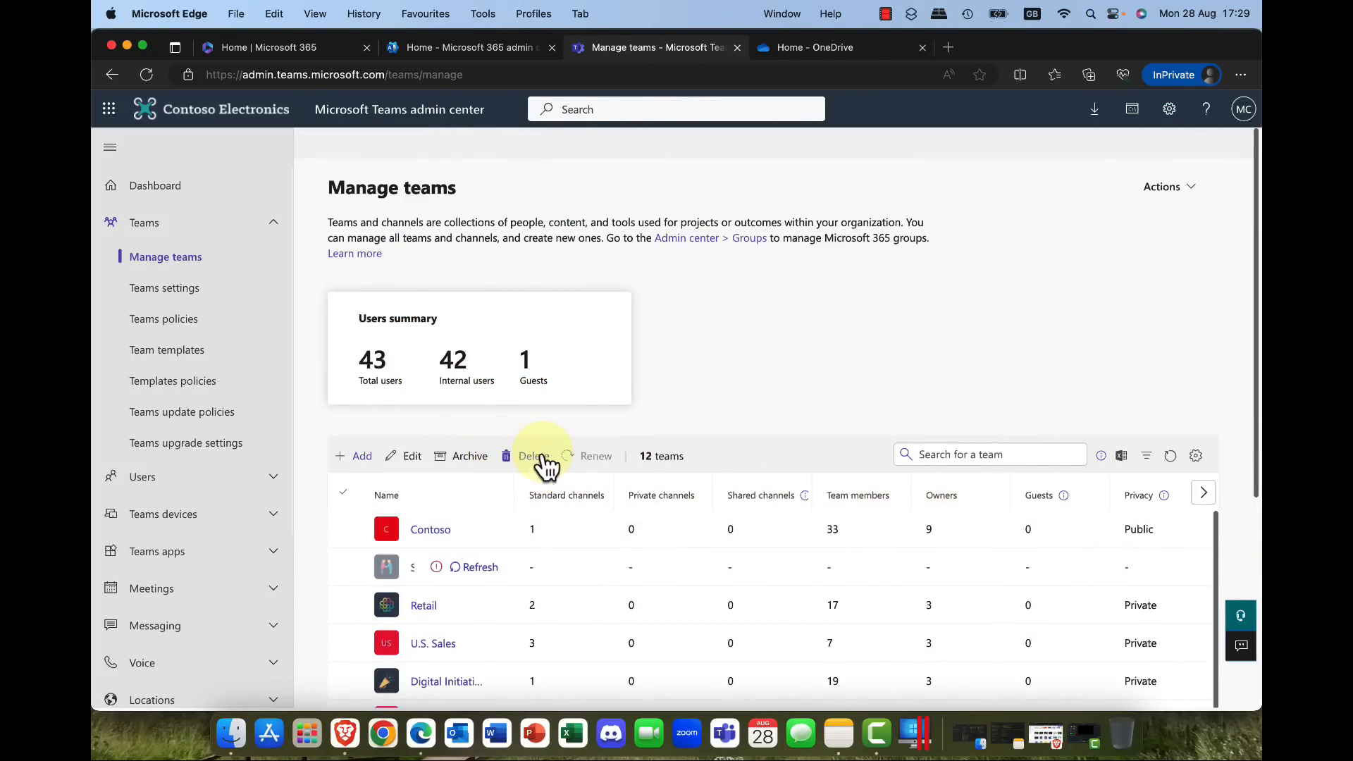
left_click(467, 455)
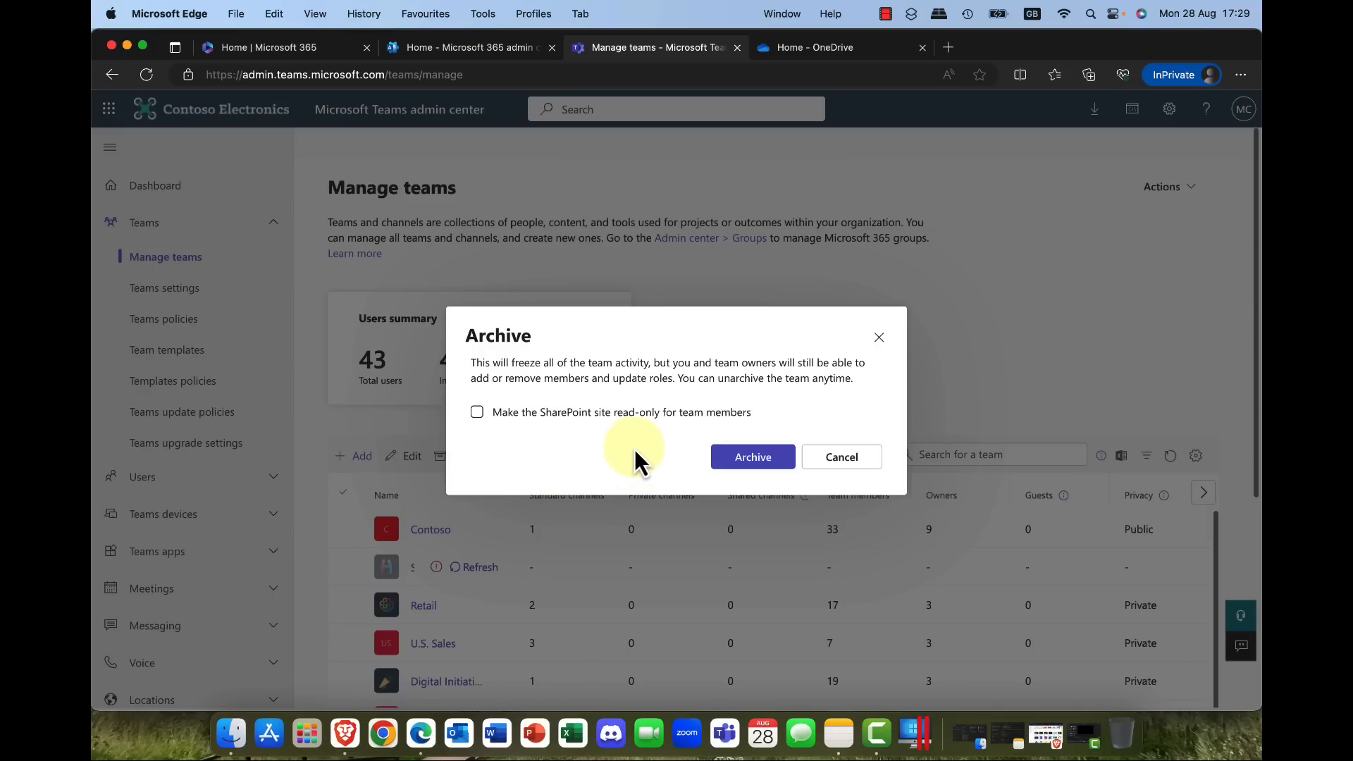
left_click(476, 411)
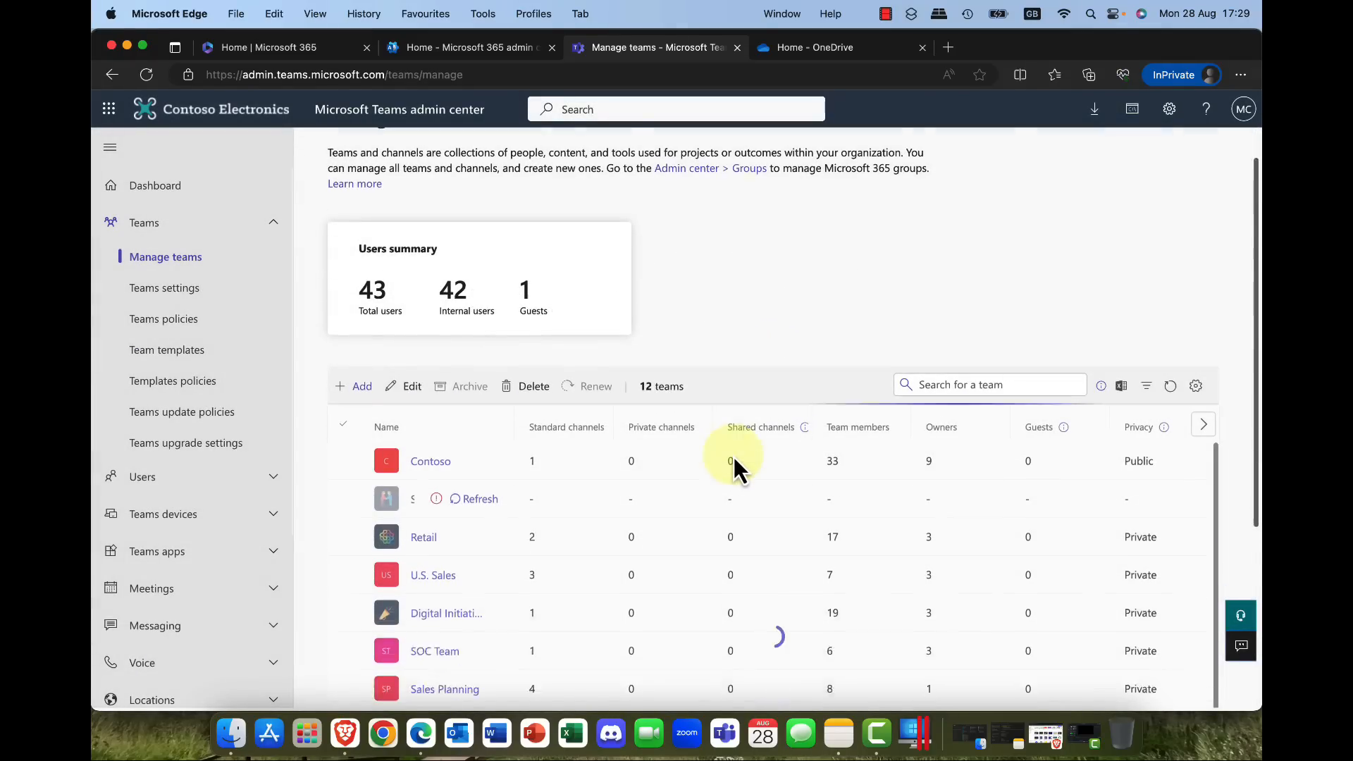
Step: Reload the page and select Manchester HQ, now shown as archived
scroll("down", 3)
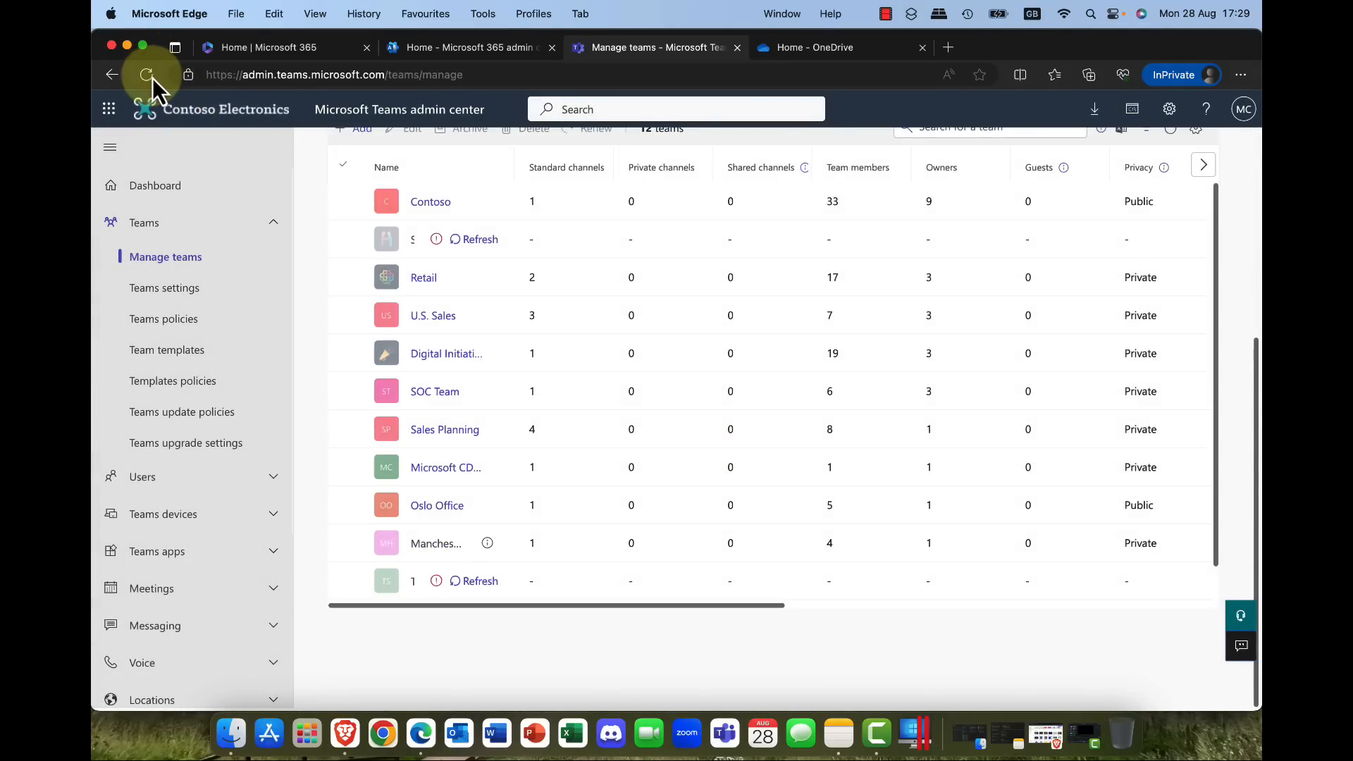
left_click(145, 75)
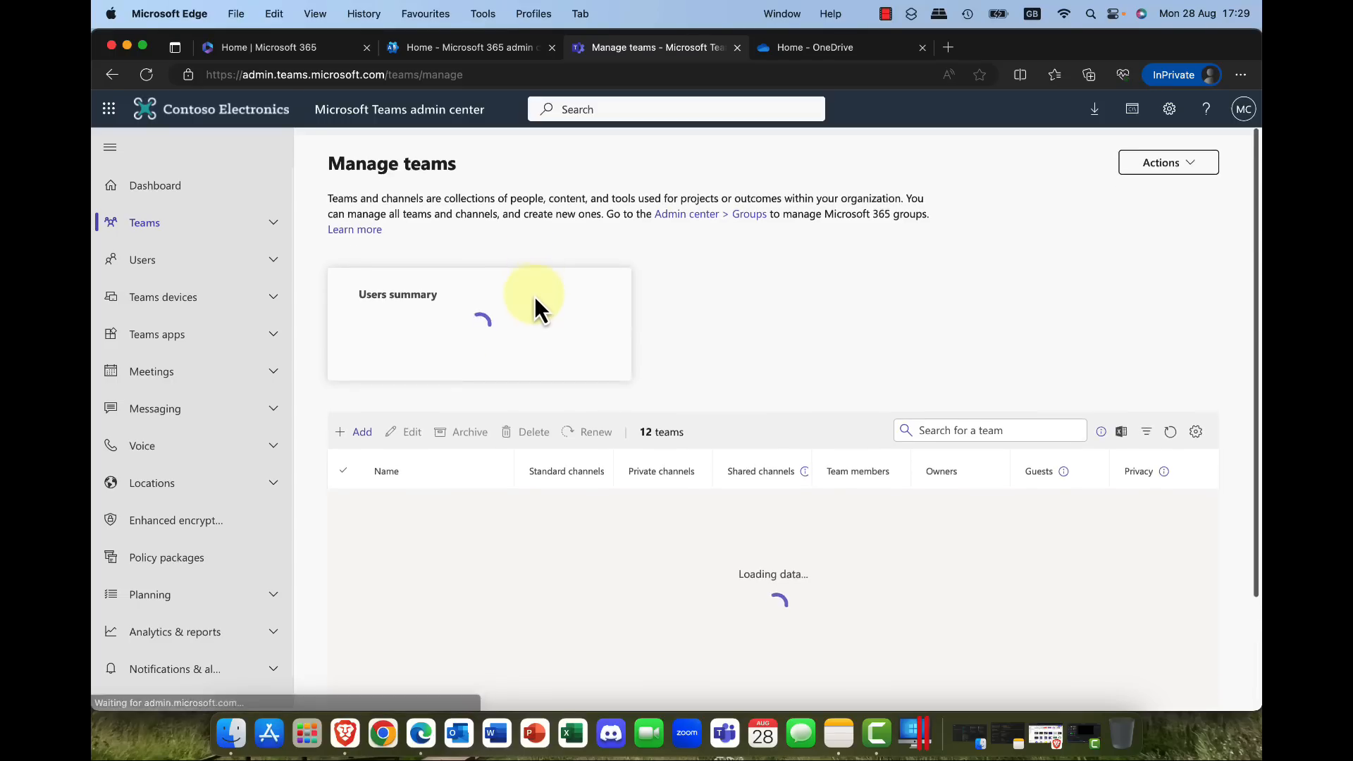
scroll("down", 3)
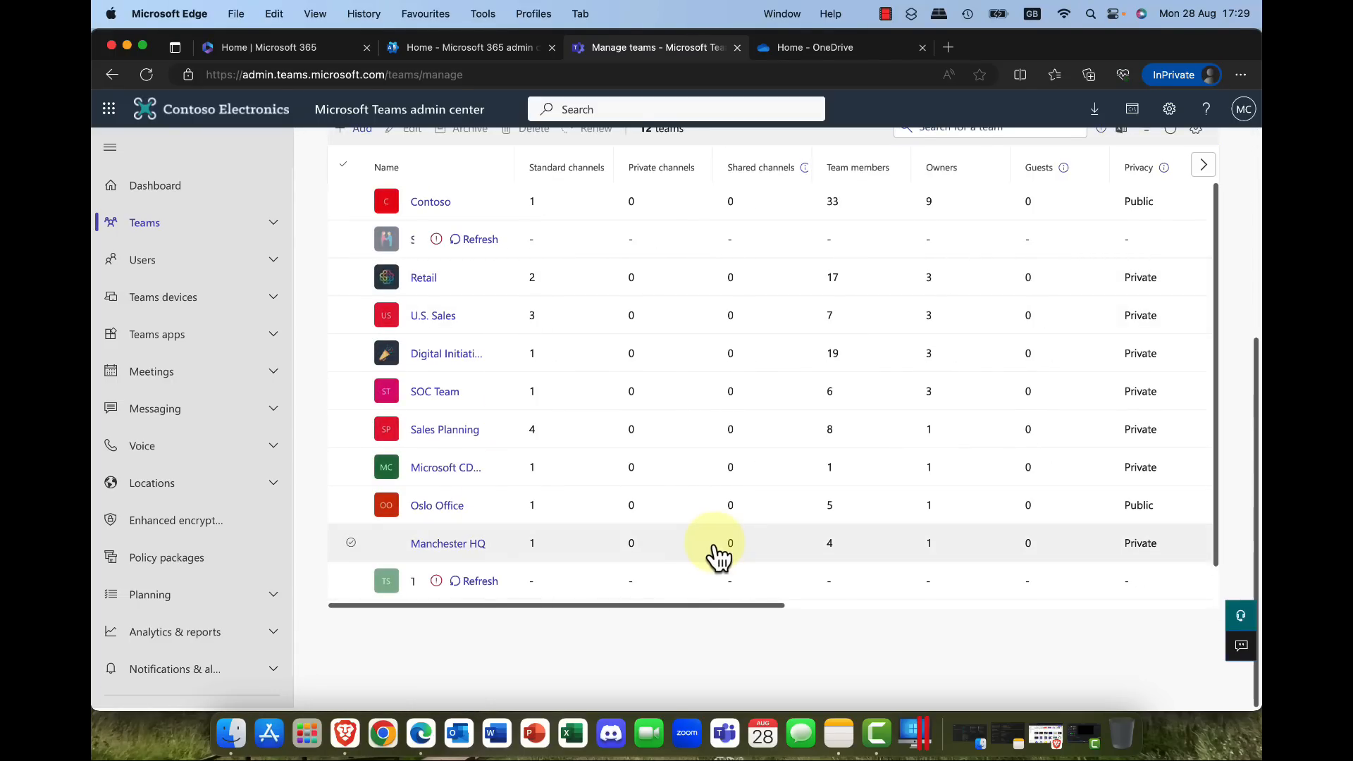
scroll("right", 3)
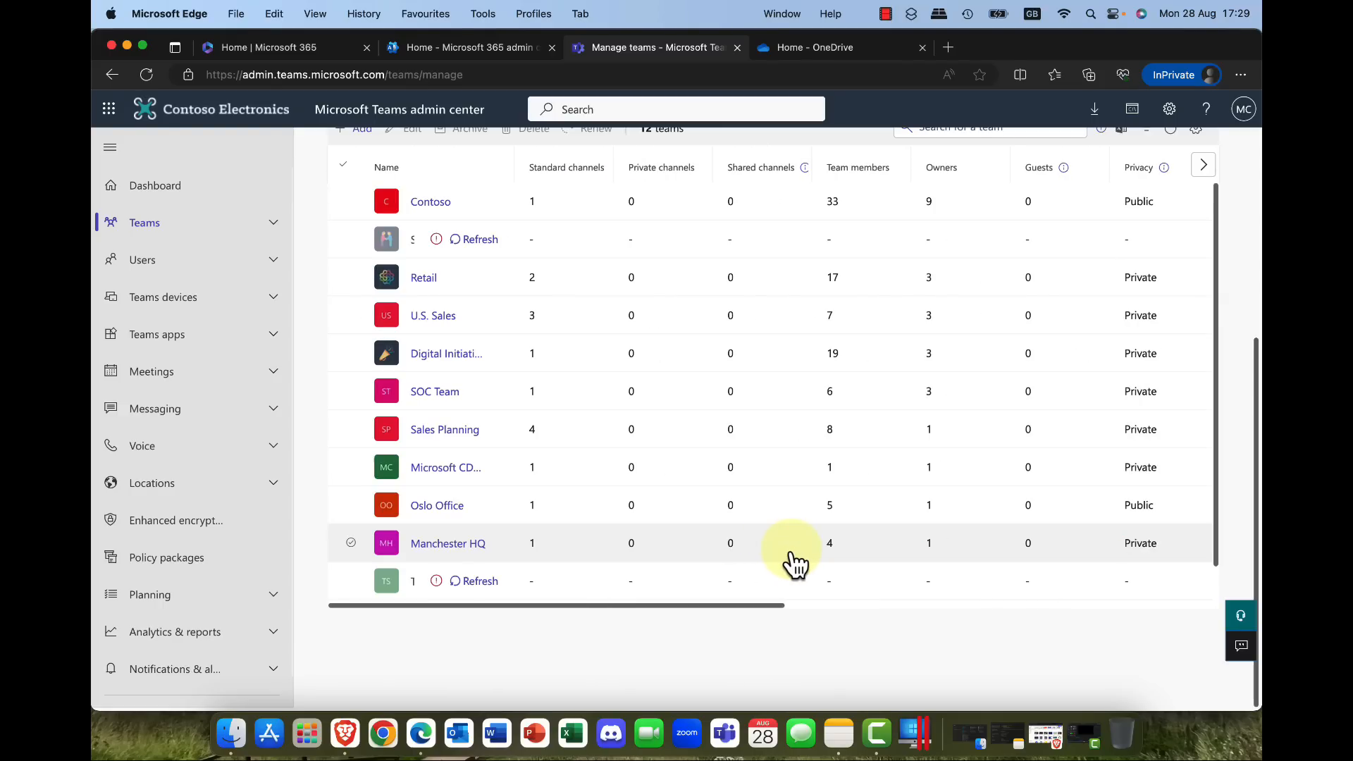
left_click(351, 543)
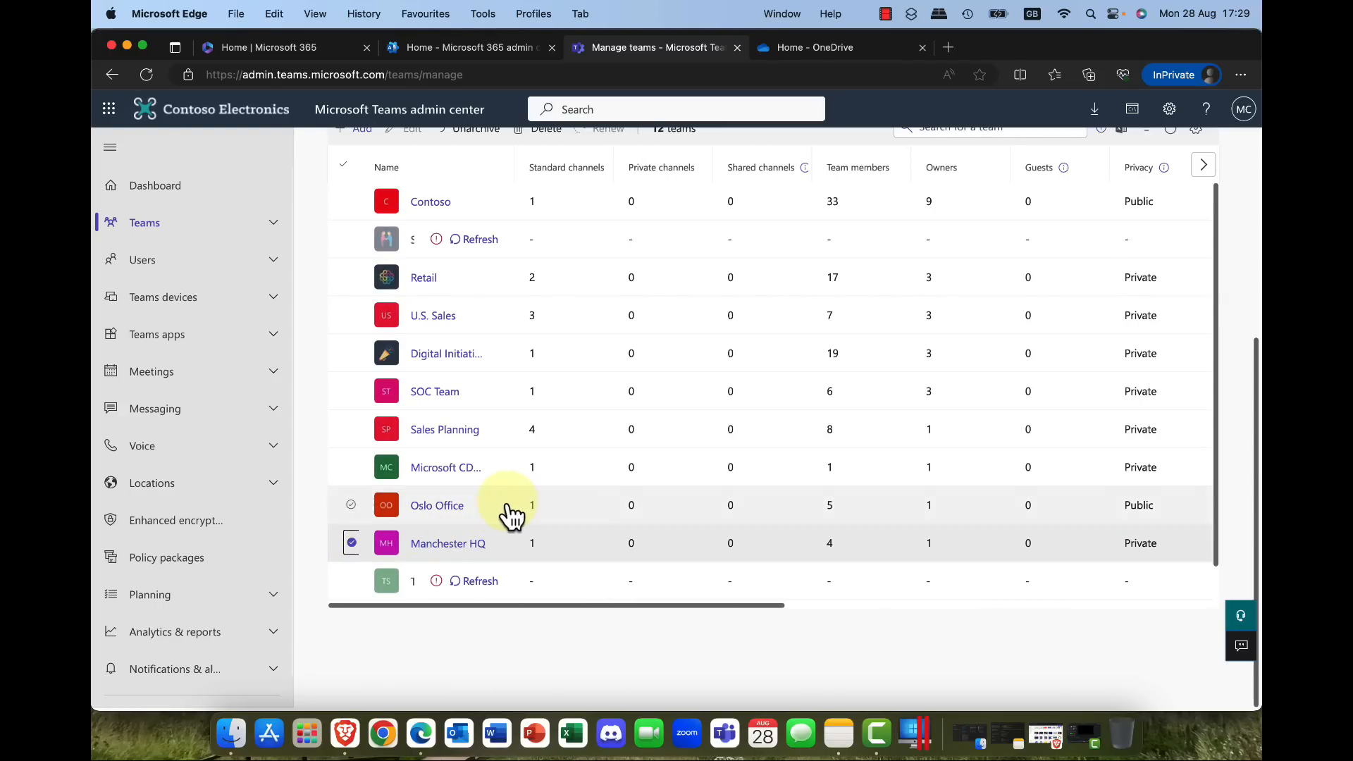
Step: Unarchive the Manchester HQ team so it is active again
scroll("up", 3)
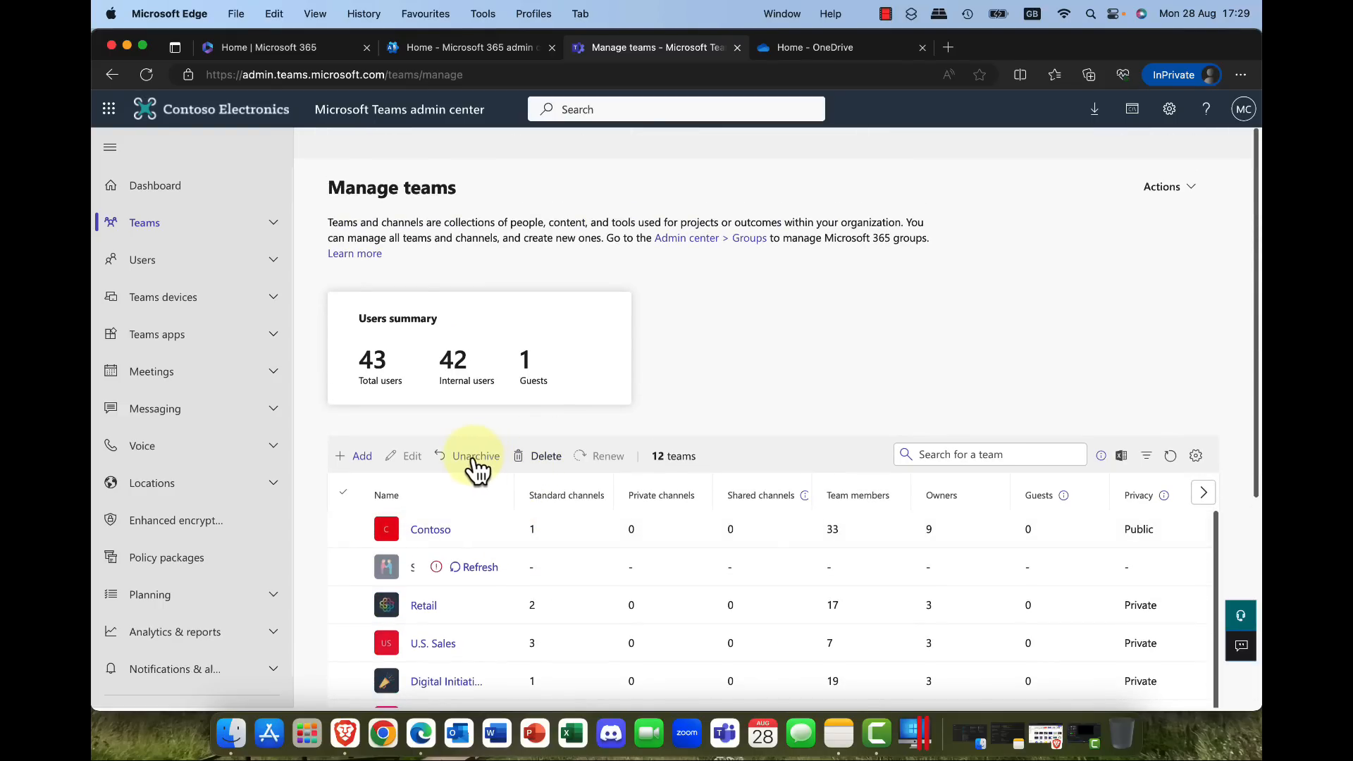
scroll("down", 3)
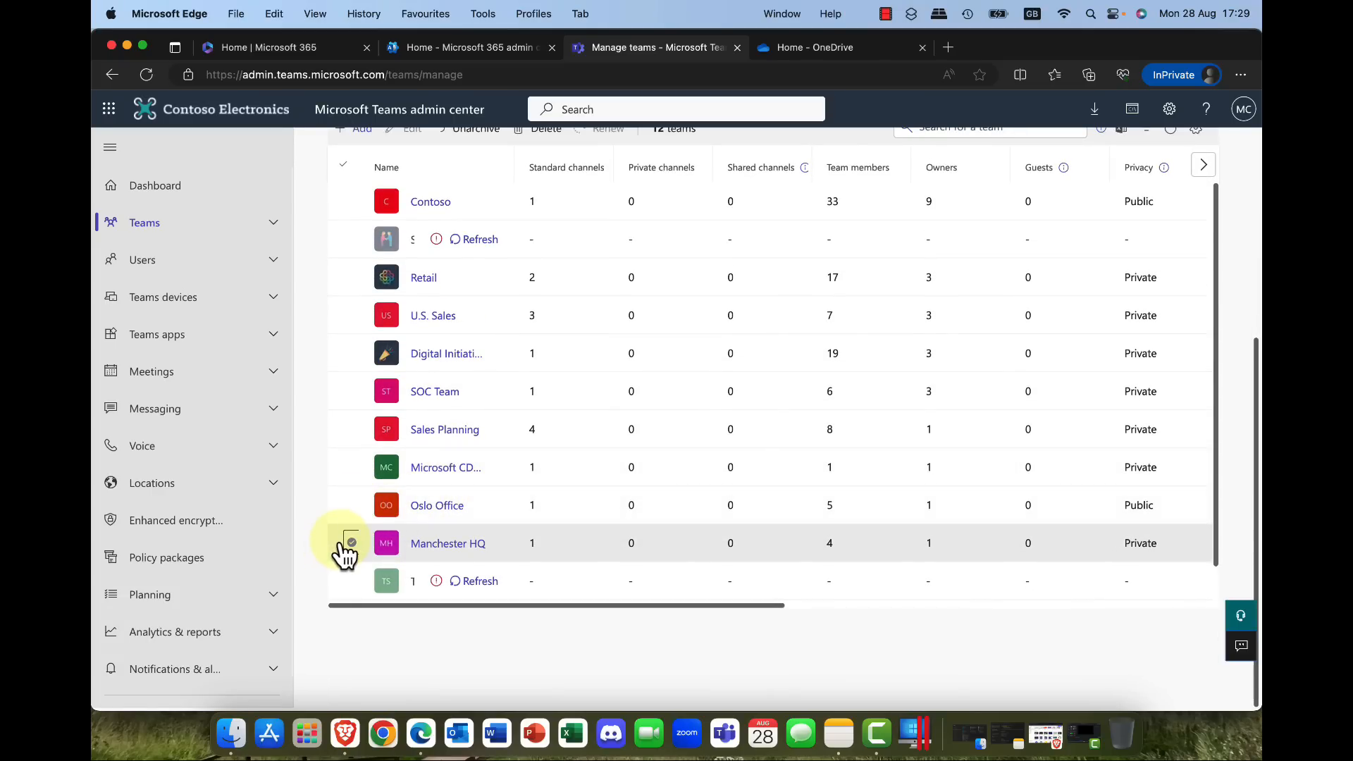
scroll("up", 3)
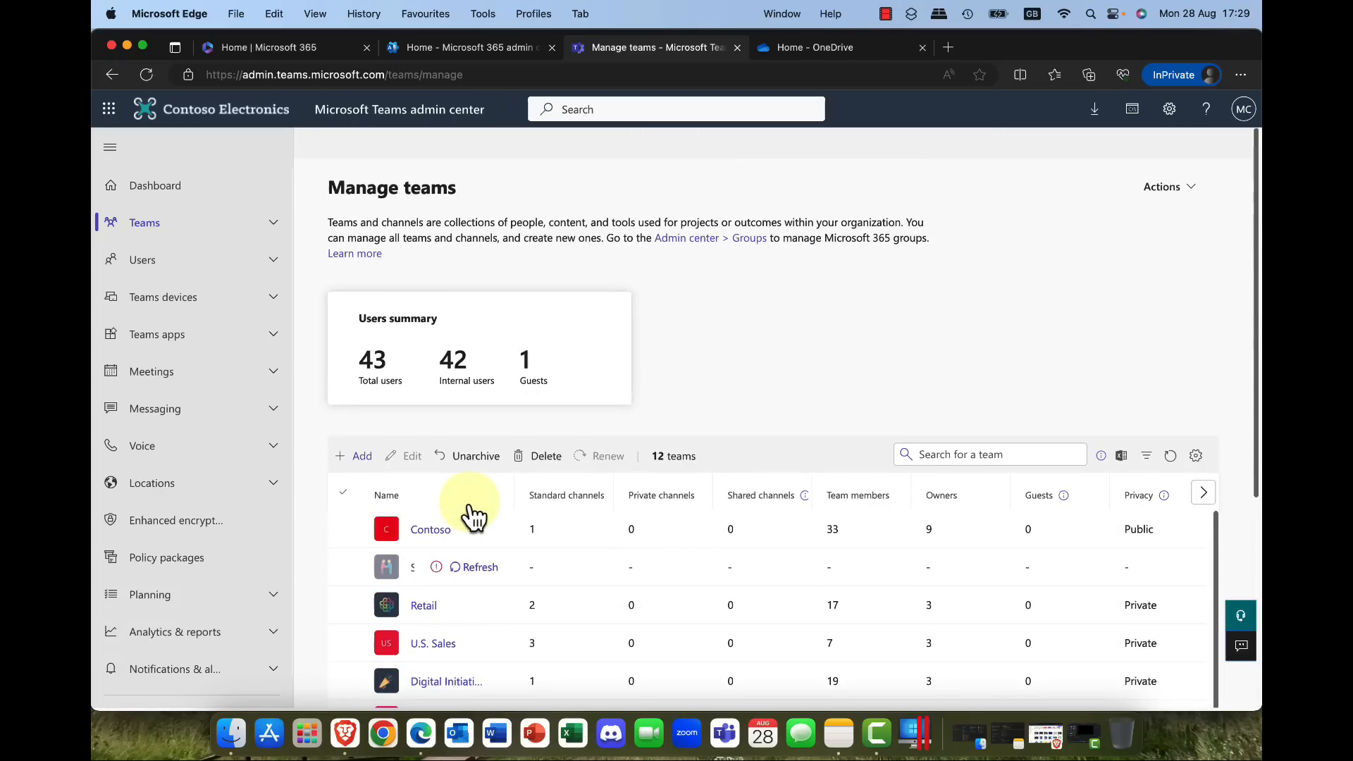
left_click(473, 455)
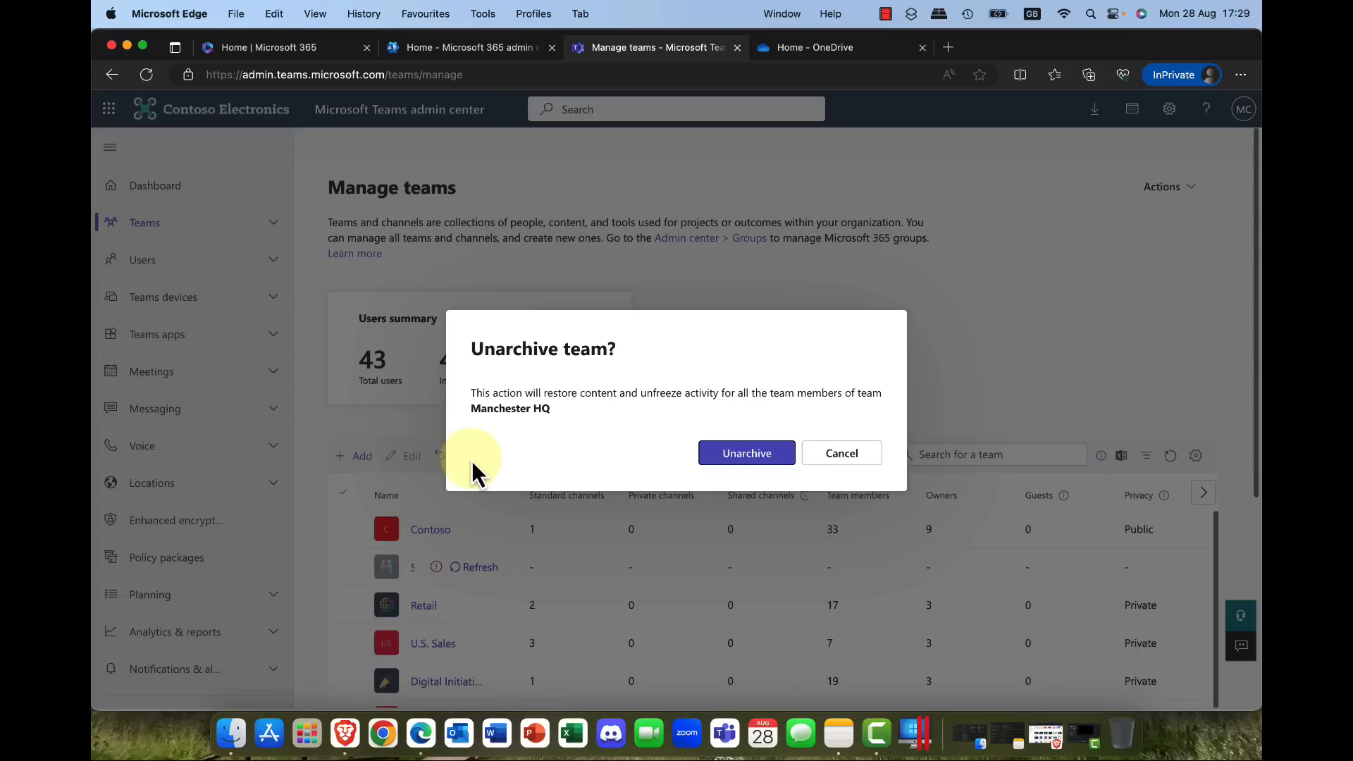
left_click(745, 452)
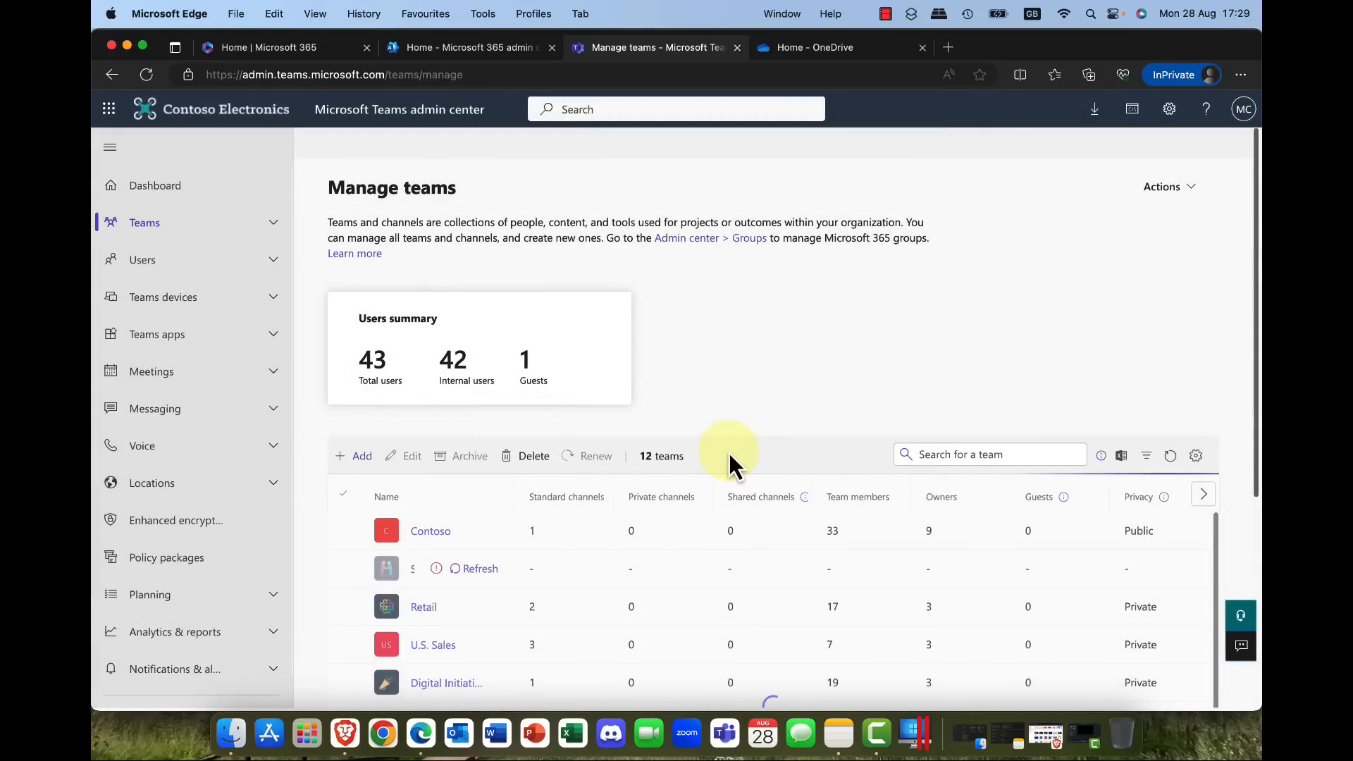
scroll("down", 3)
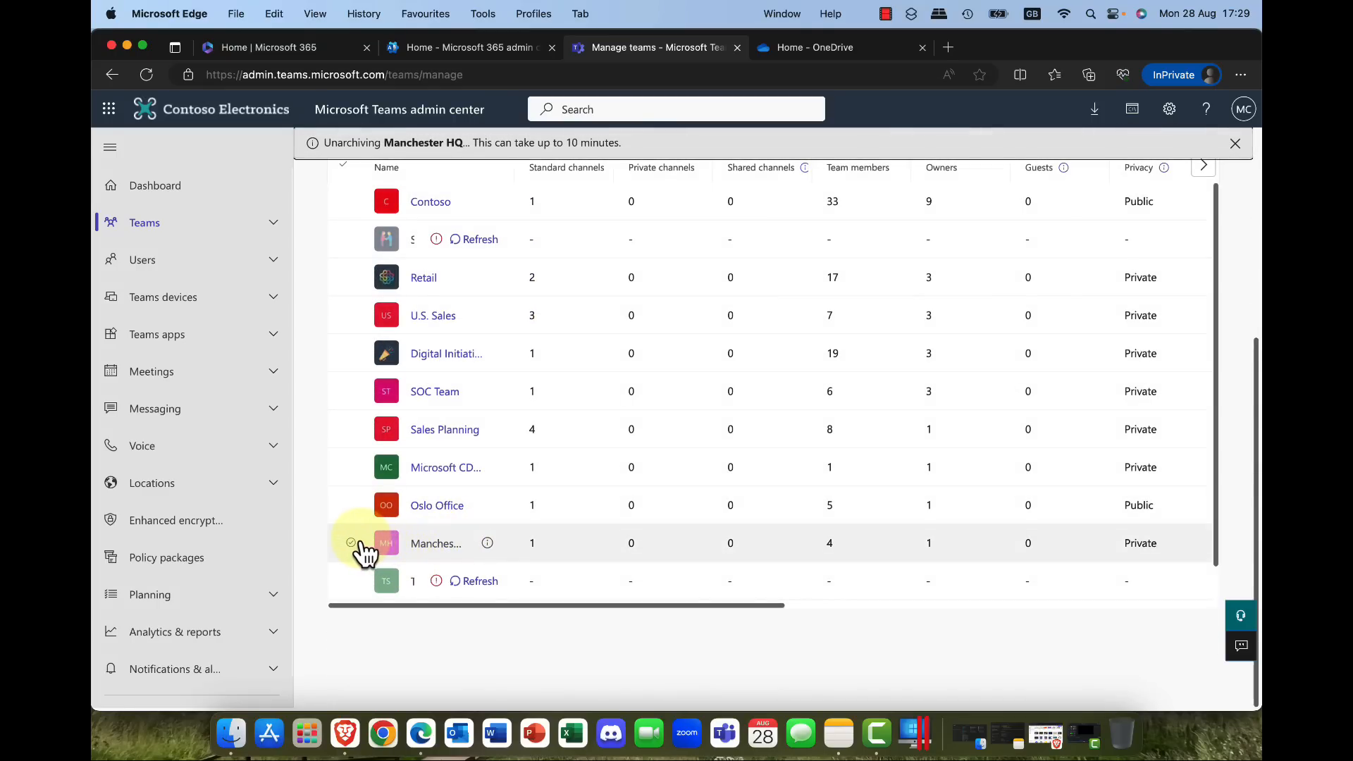
scroll("up", 3)
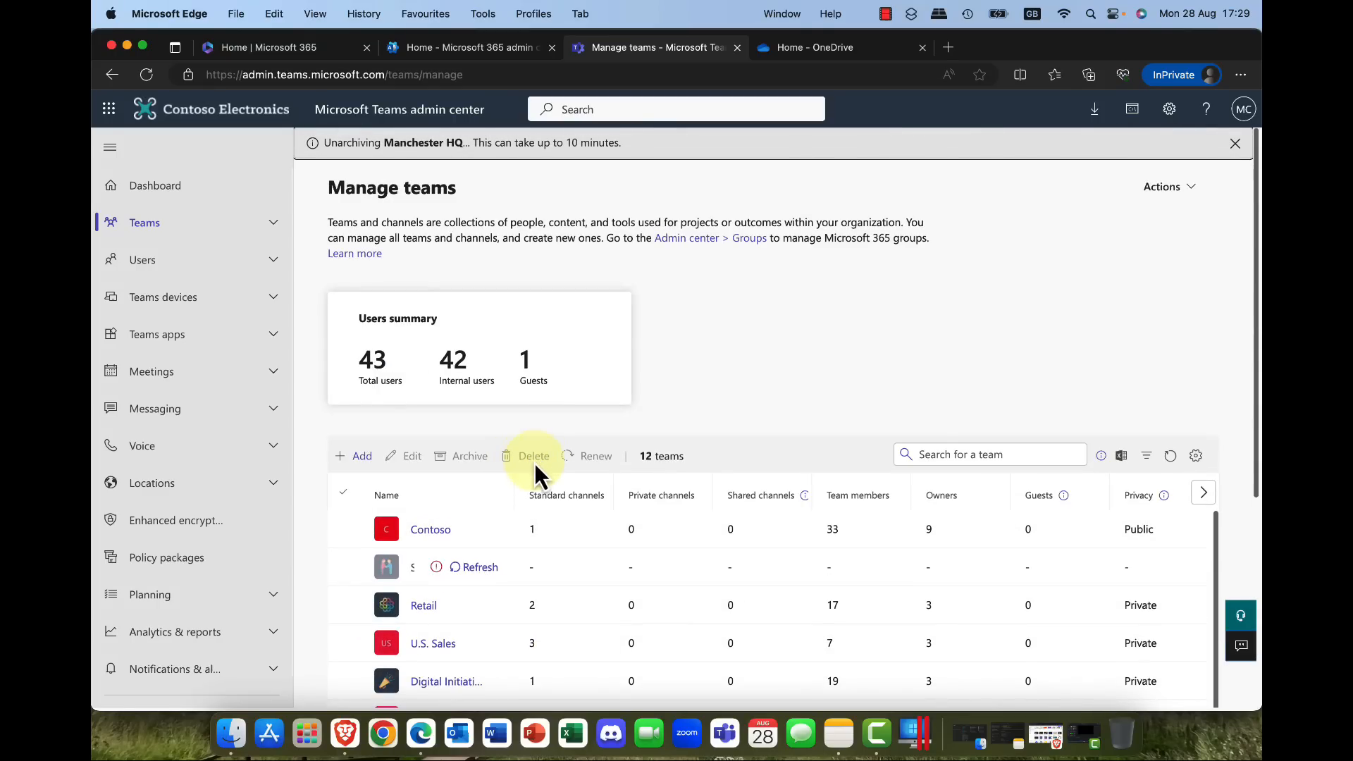
scroll("down", 3)
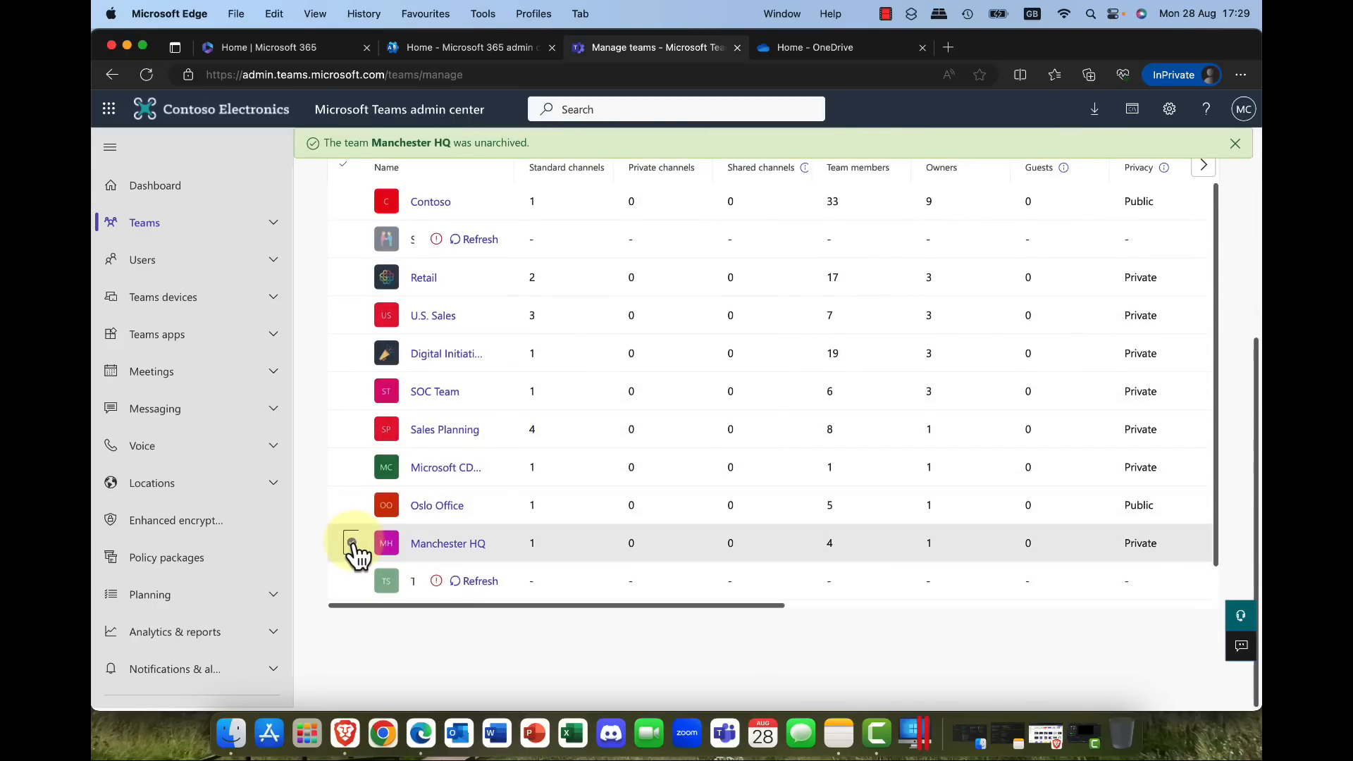
scroll("up", 3)
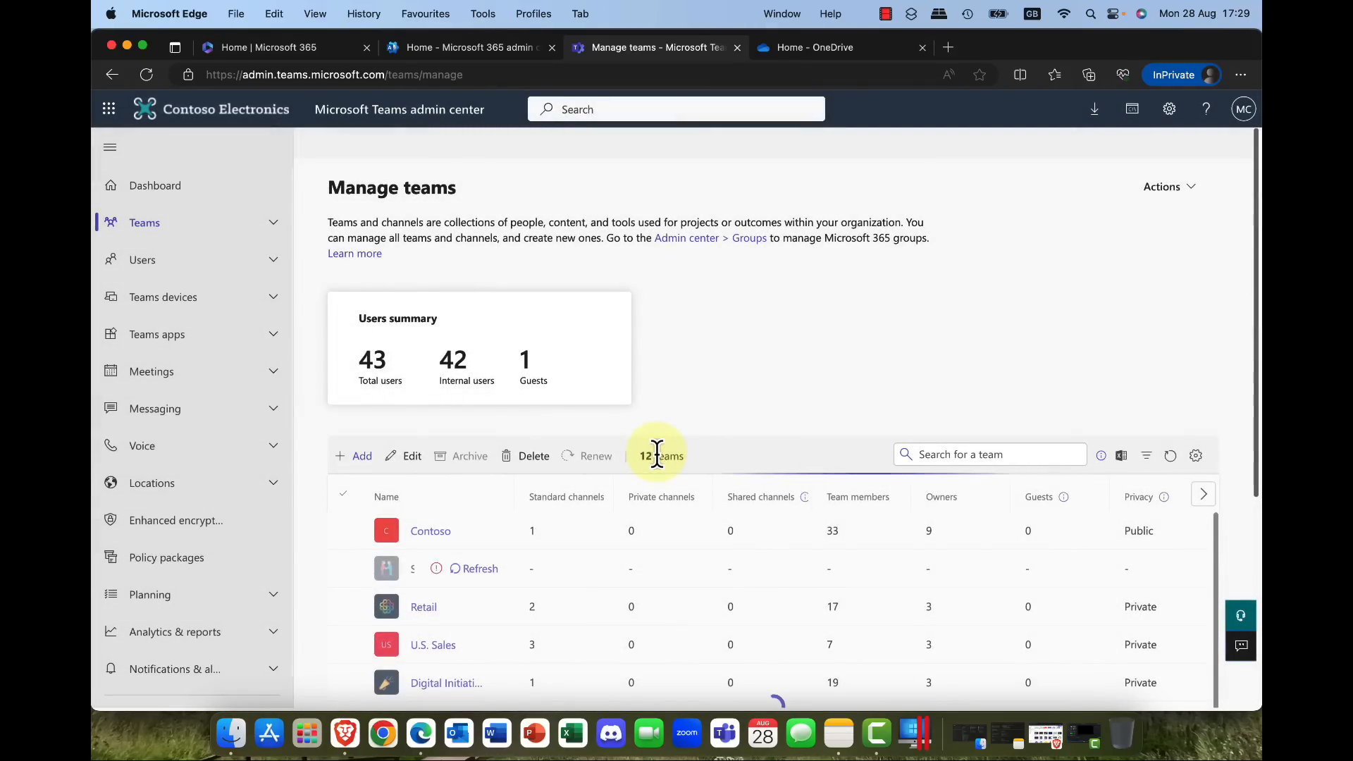
Step: Delete the Manchester HQ team, then switch to the Microsoft 365 admin center
left_click(533, 455)
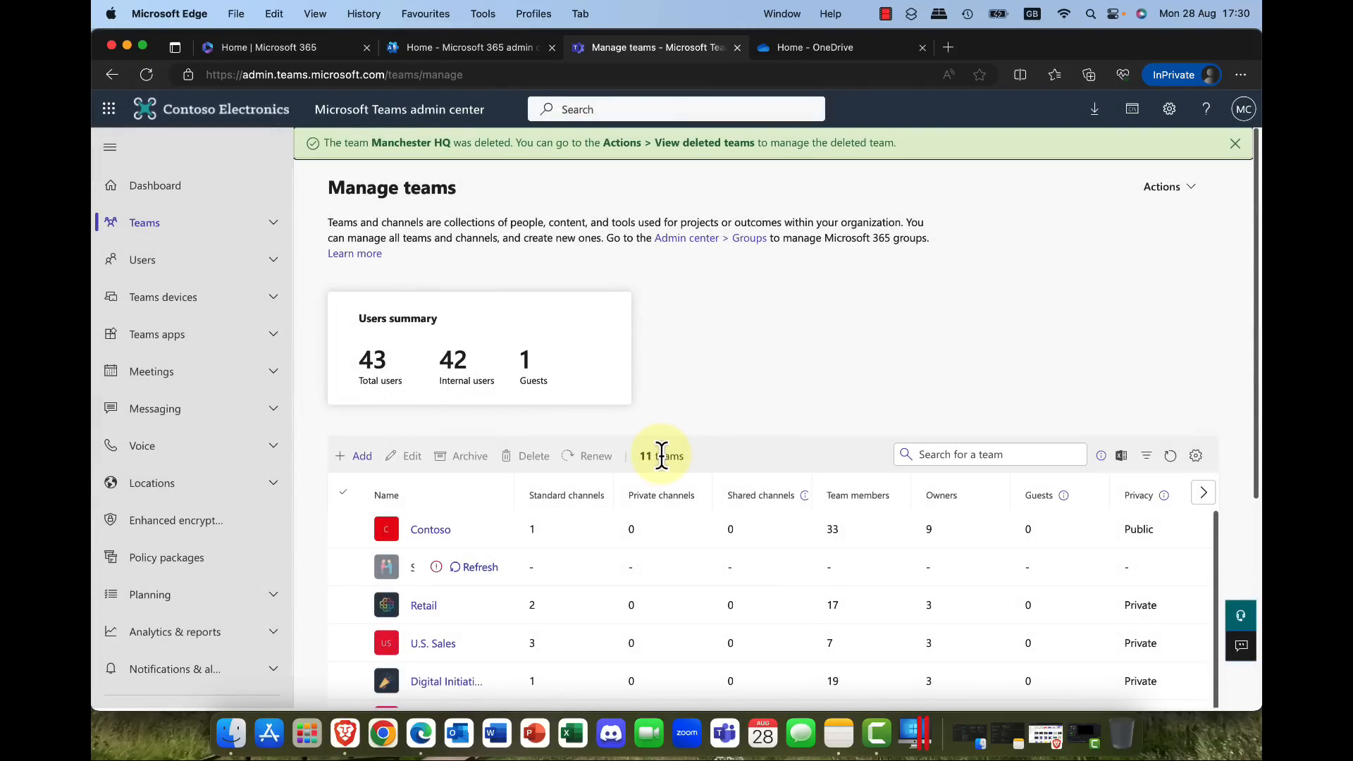
mouse_move(163, 668)
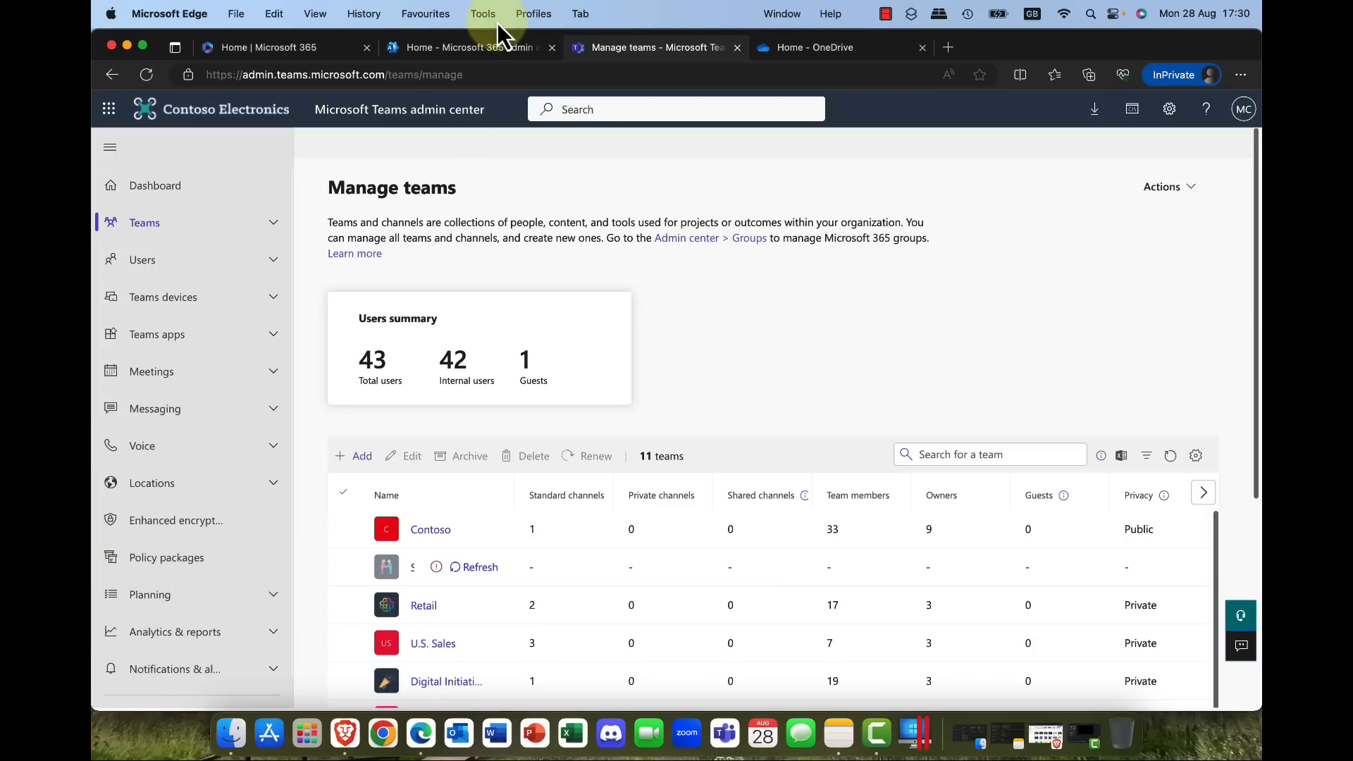
left_click(471, 48)
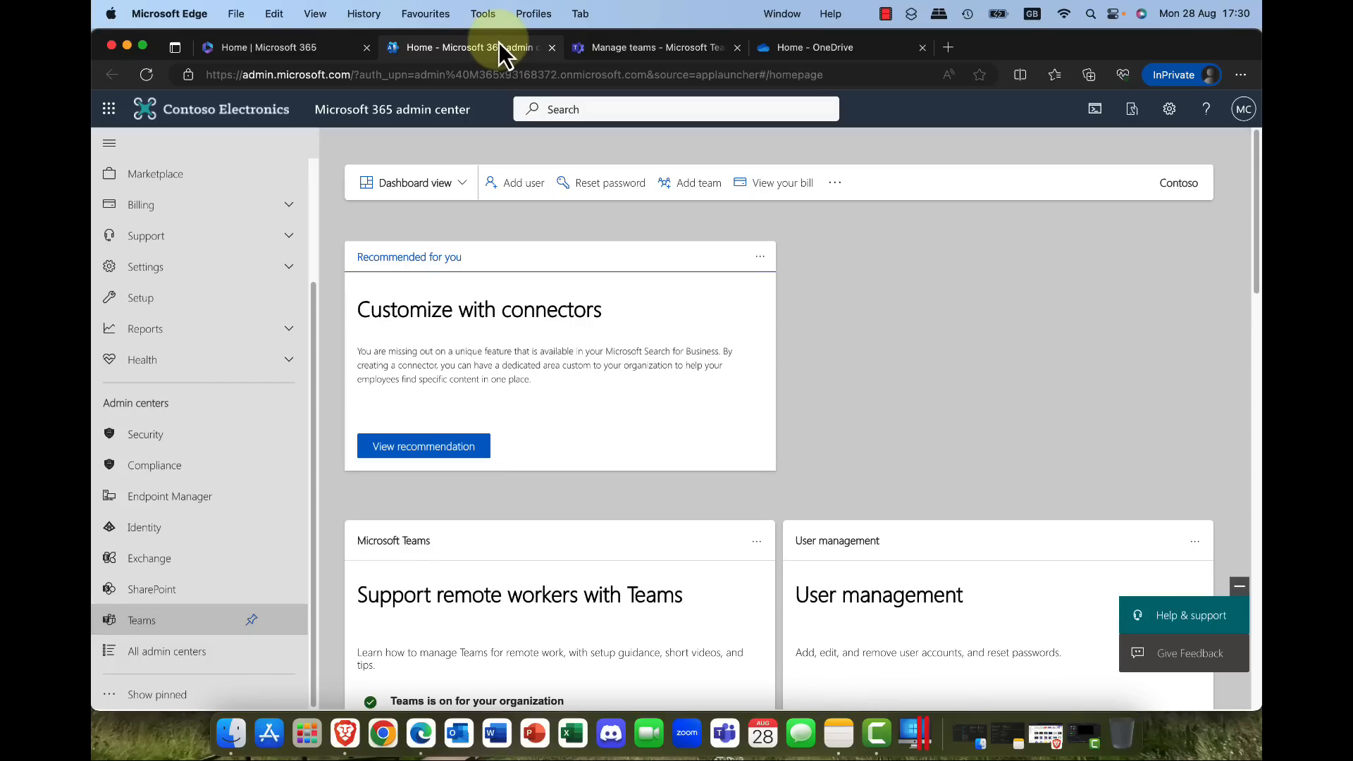
mouse_move(224, 205)
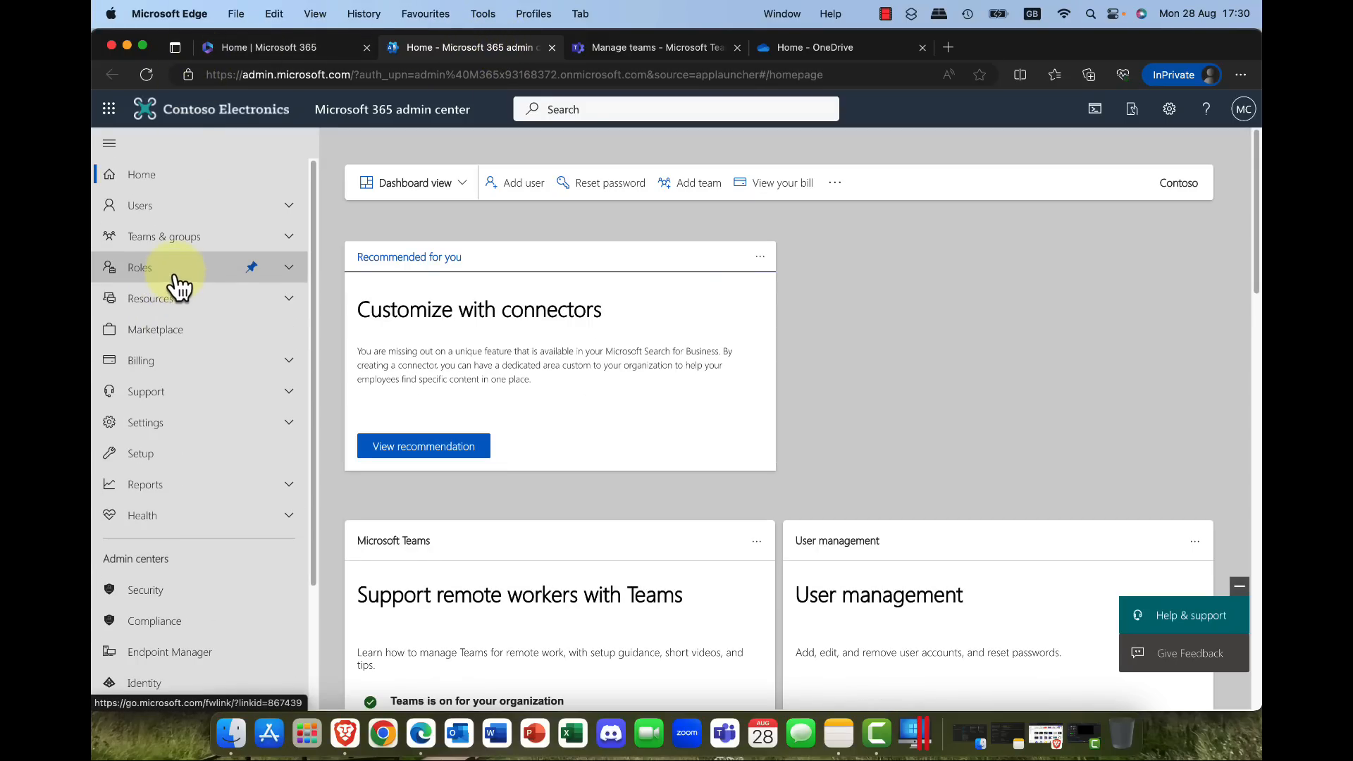
Step: Restore the Manchester HQ group from Deleted groups, leaving only Stirling Office deleted
left_click(164, 235)
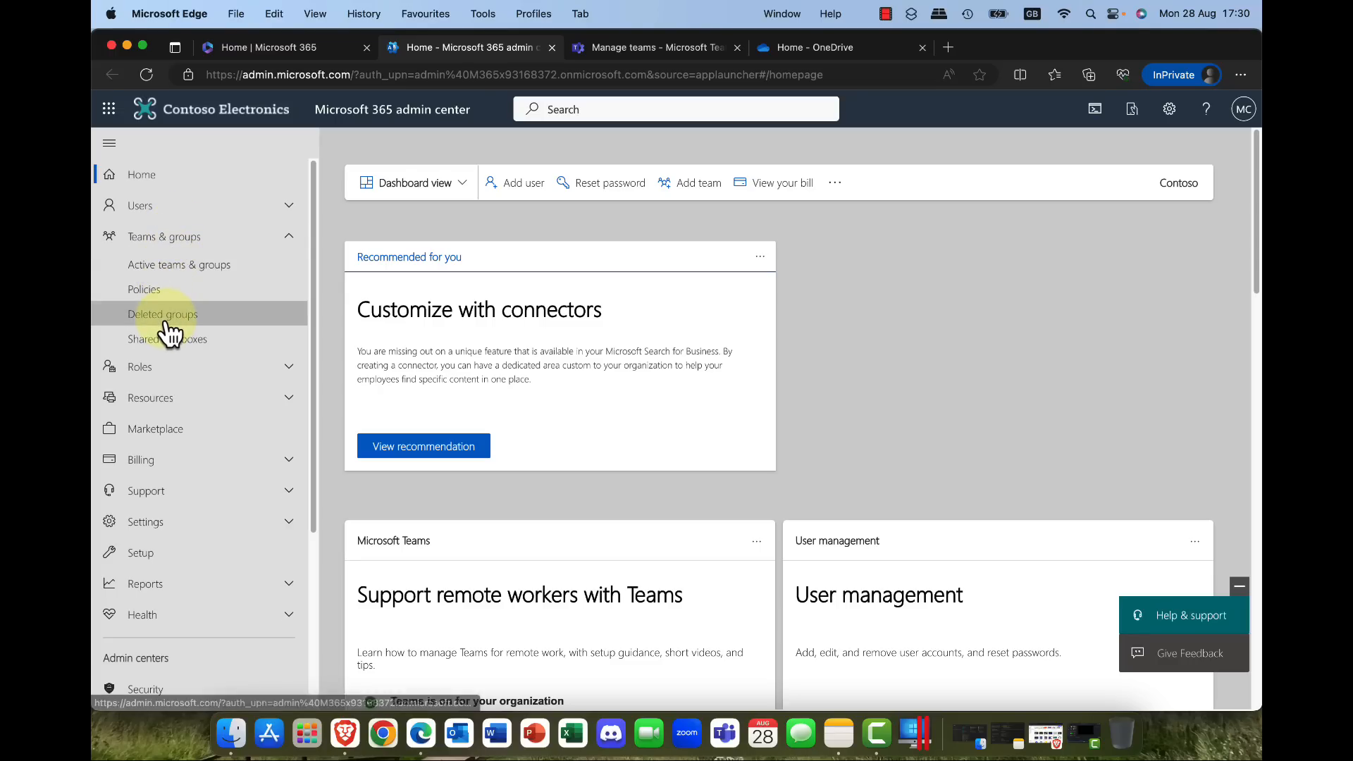
left_click(162, 312)
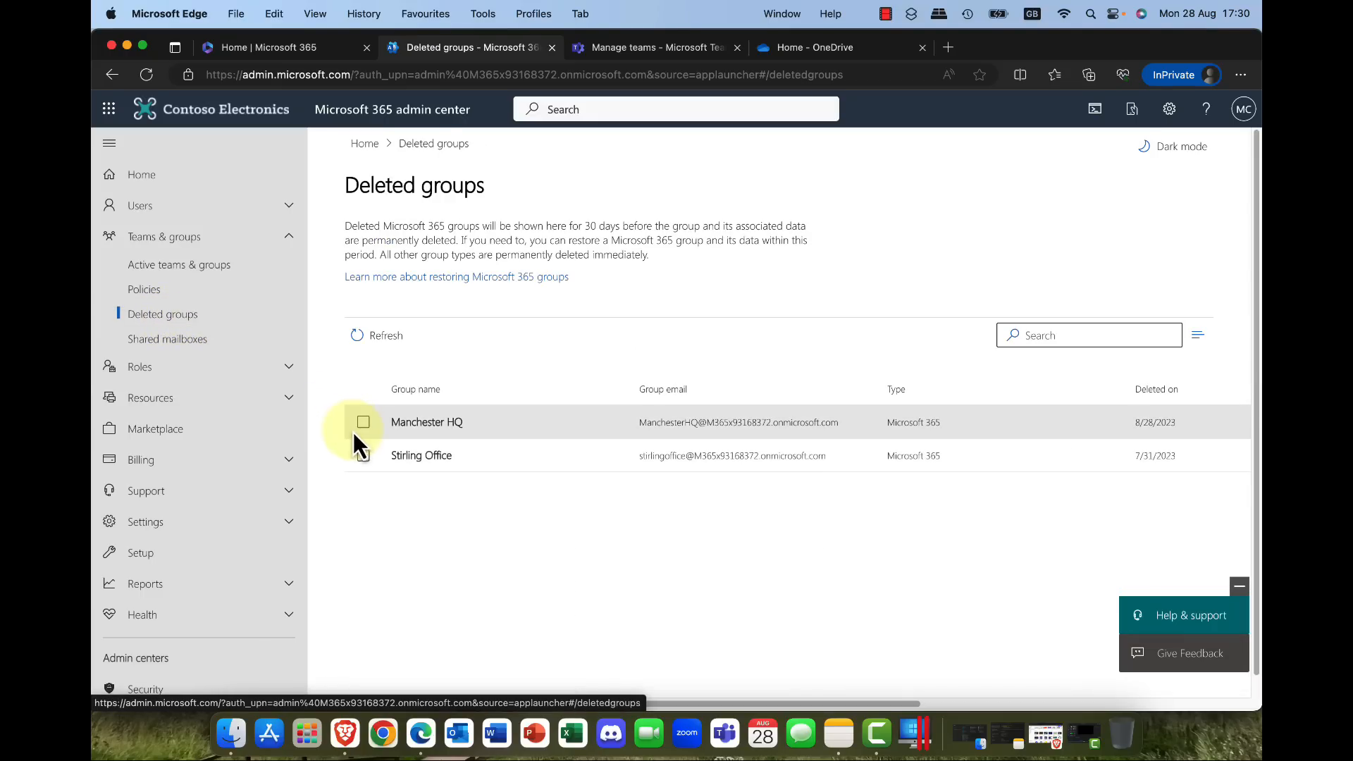
left_click(364, 422)
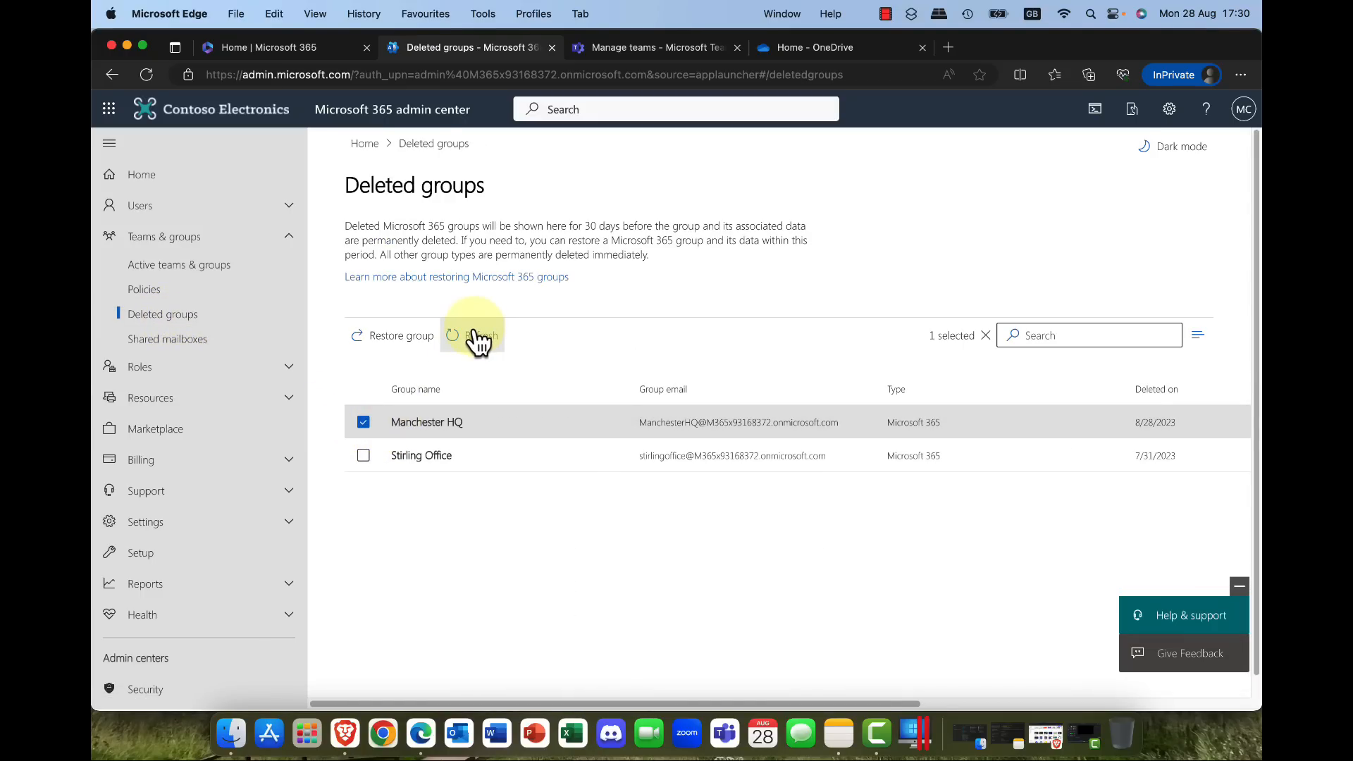
left_click(400, 335)
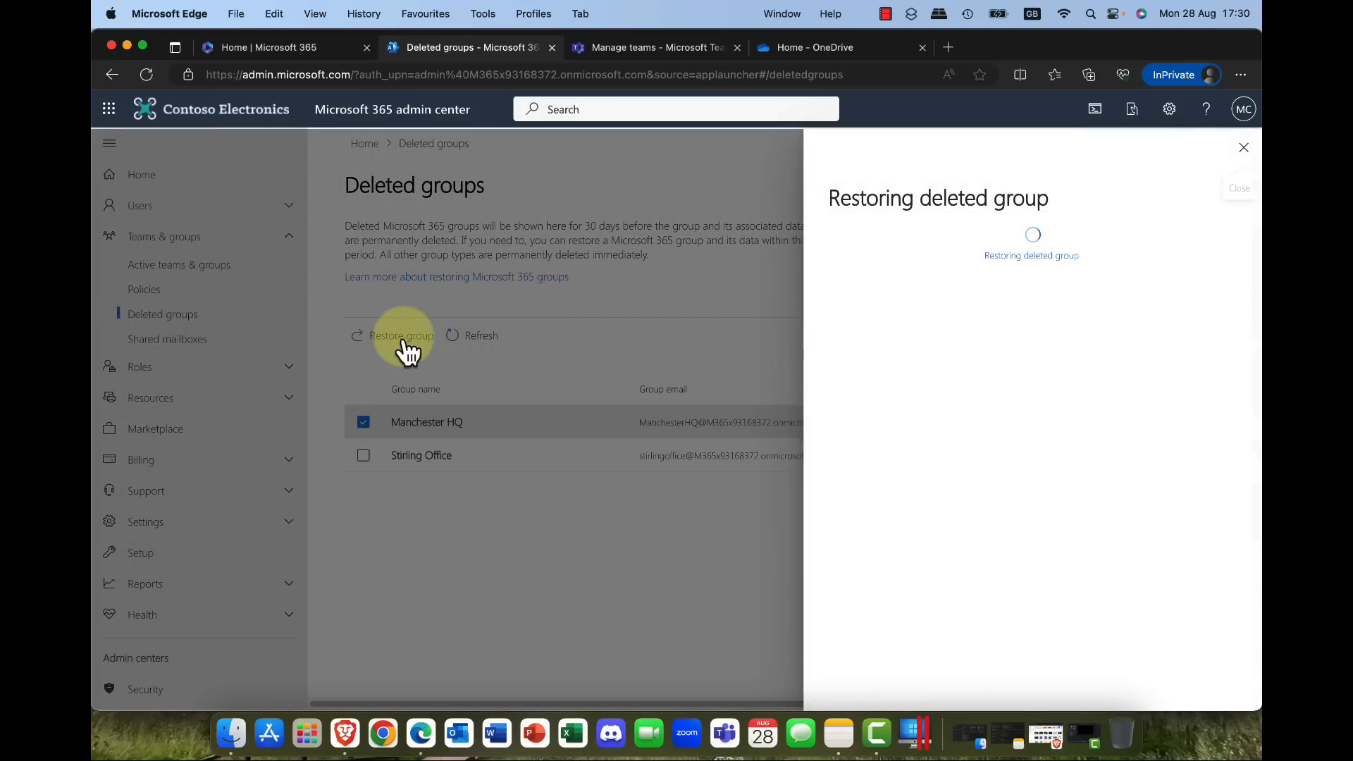
mouse_move(886, 310)
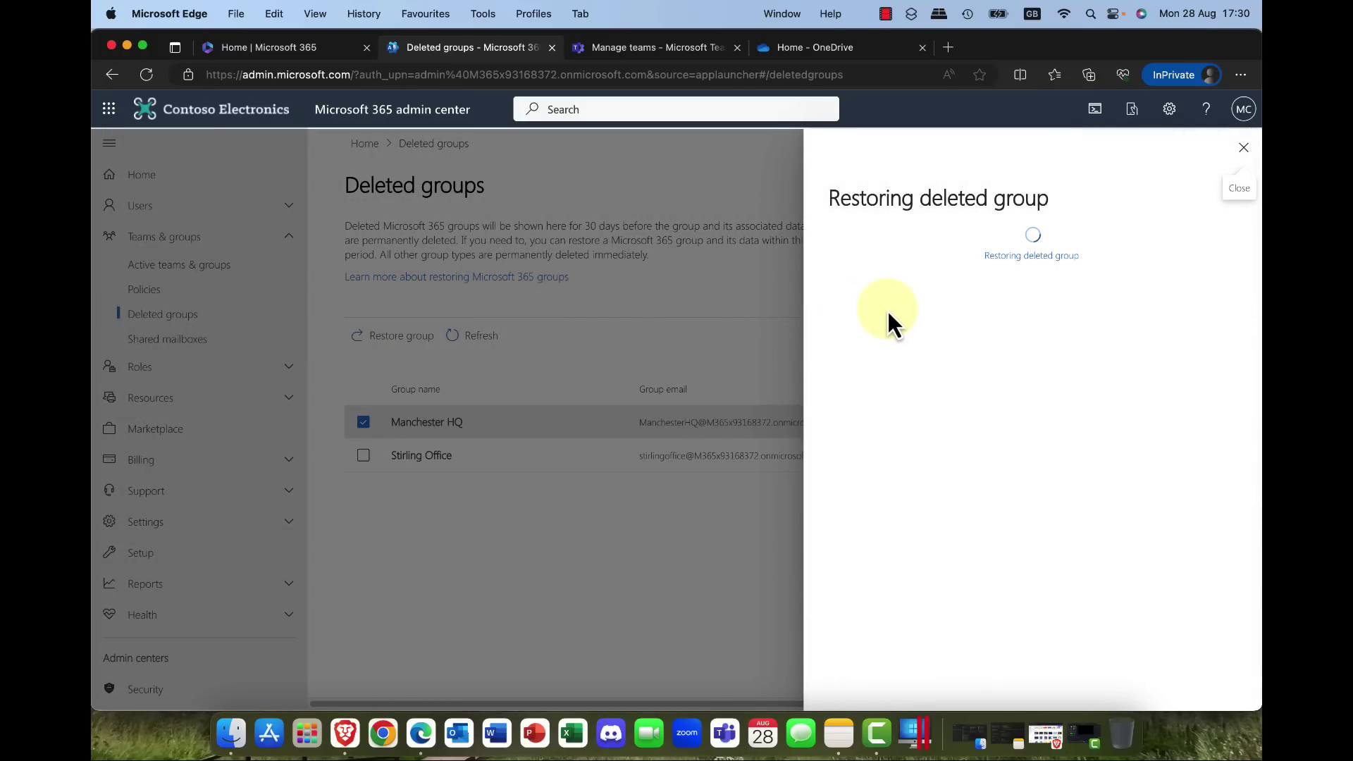
left_click(1243, 146)
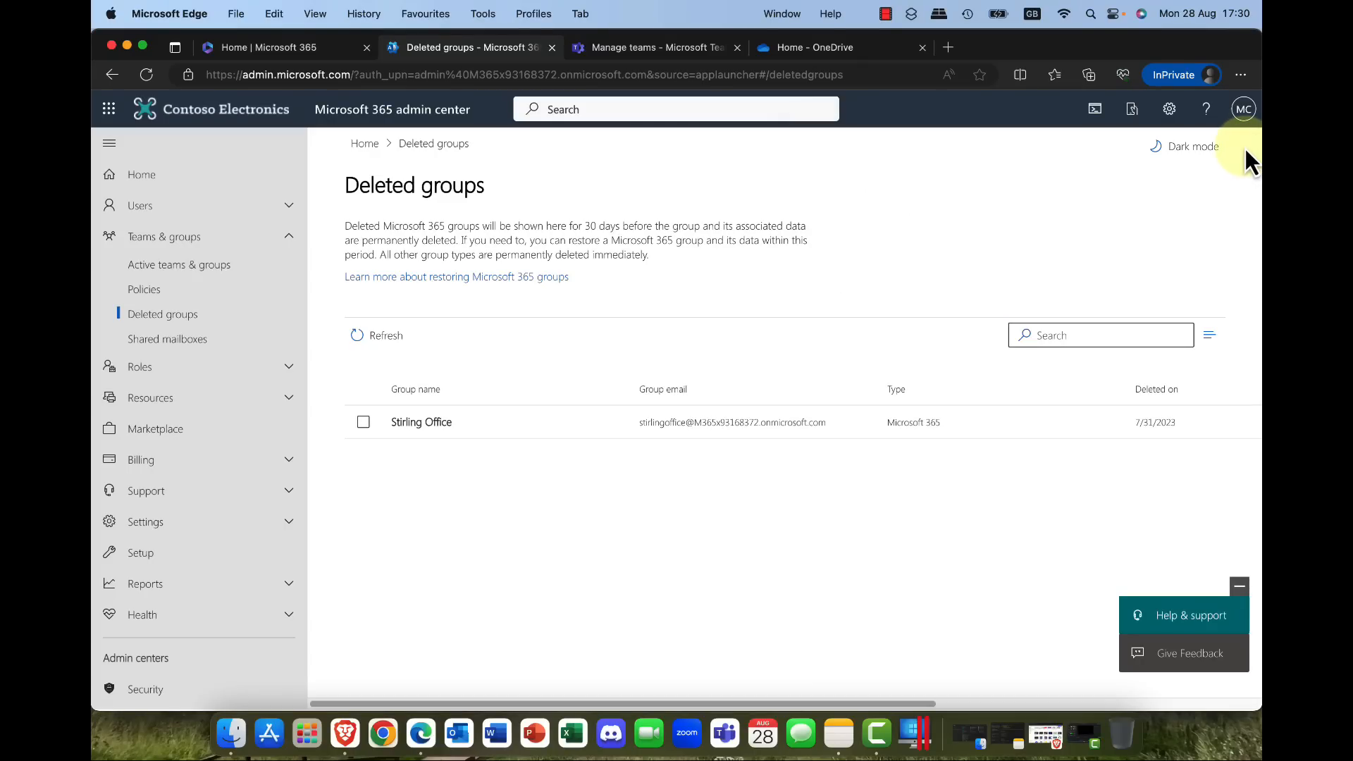
mouse_move(1061, 146)
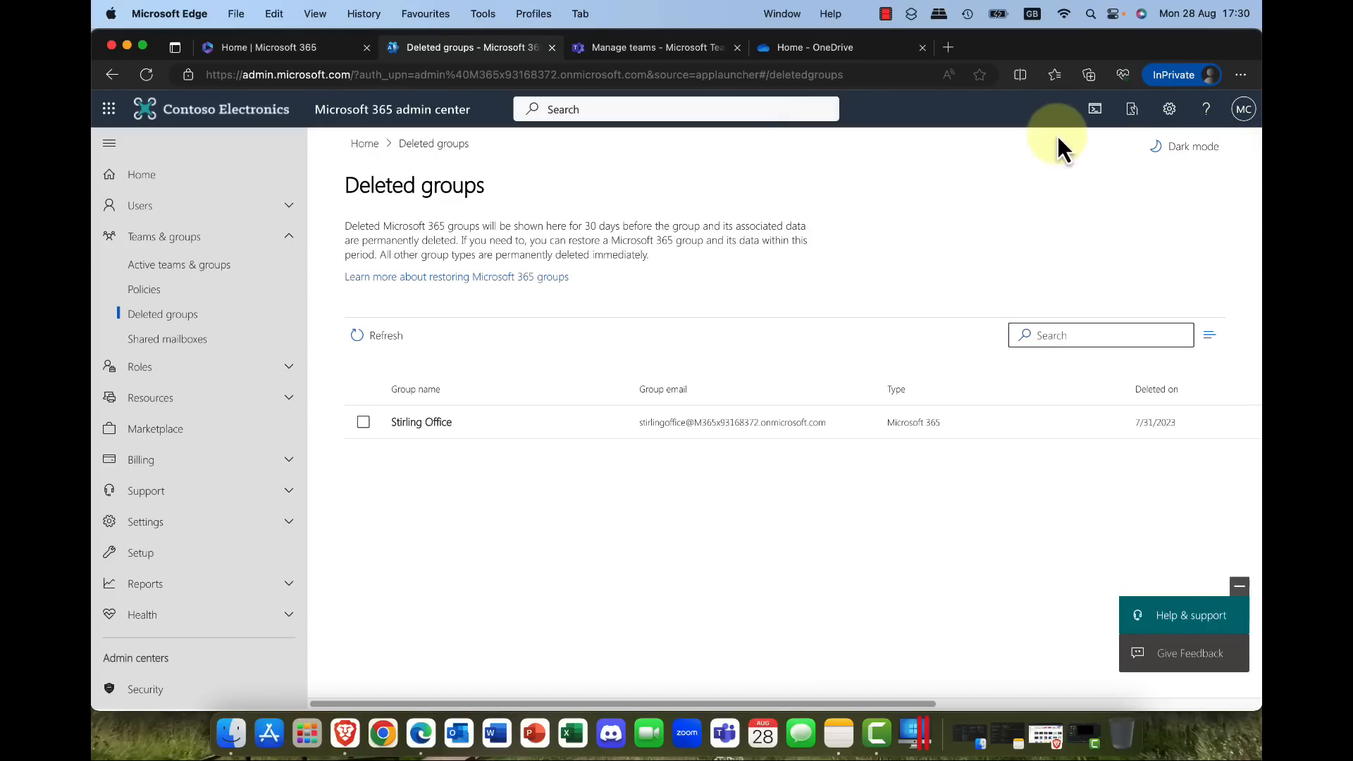
mouse_move(245, 195)
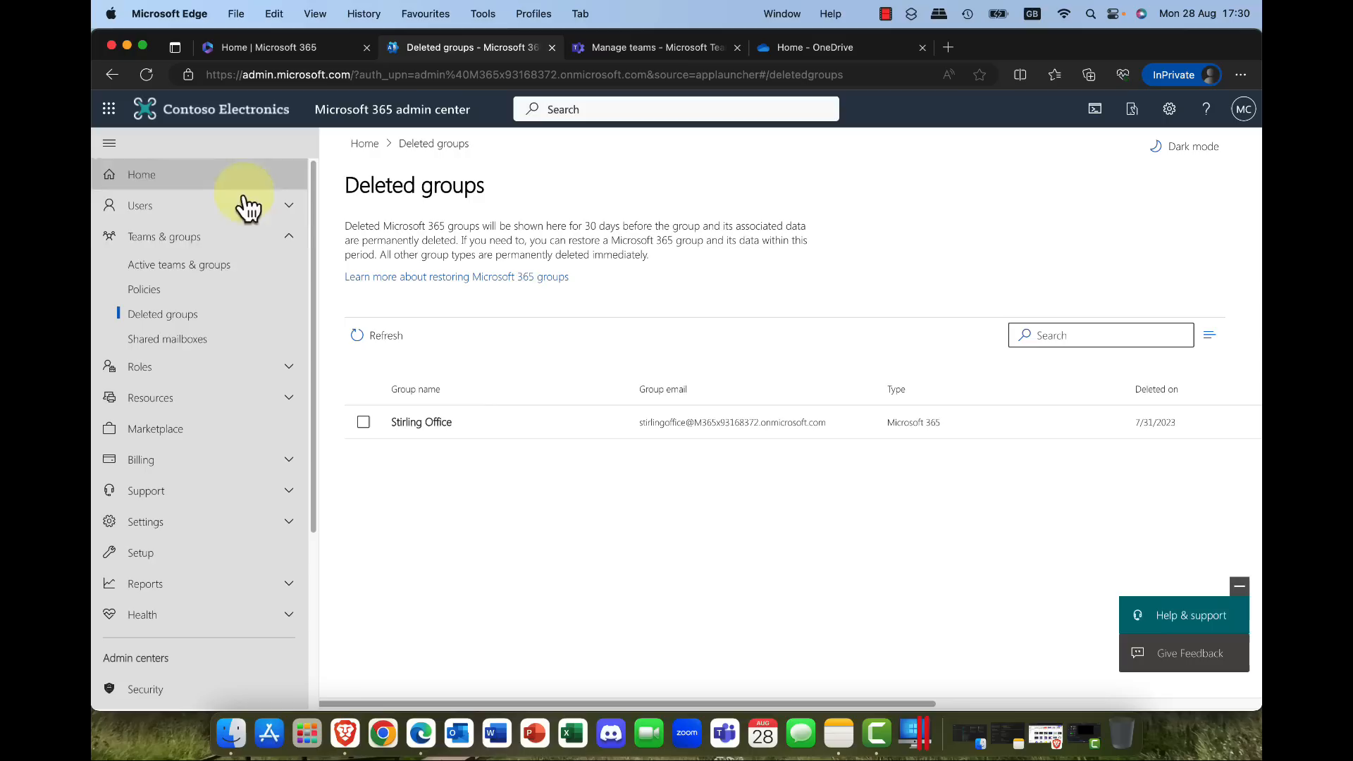
left_click(163, 235)
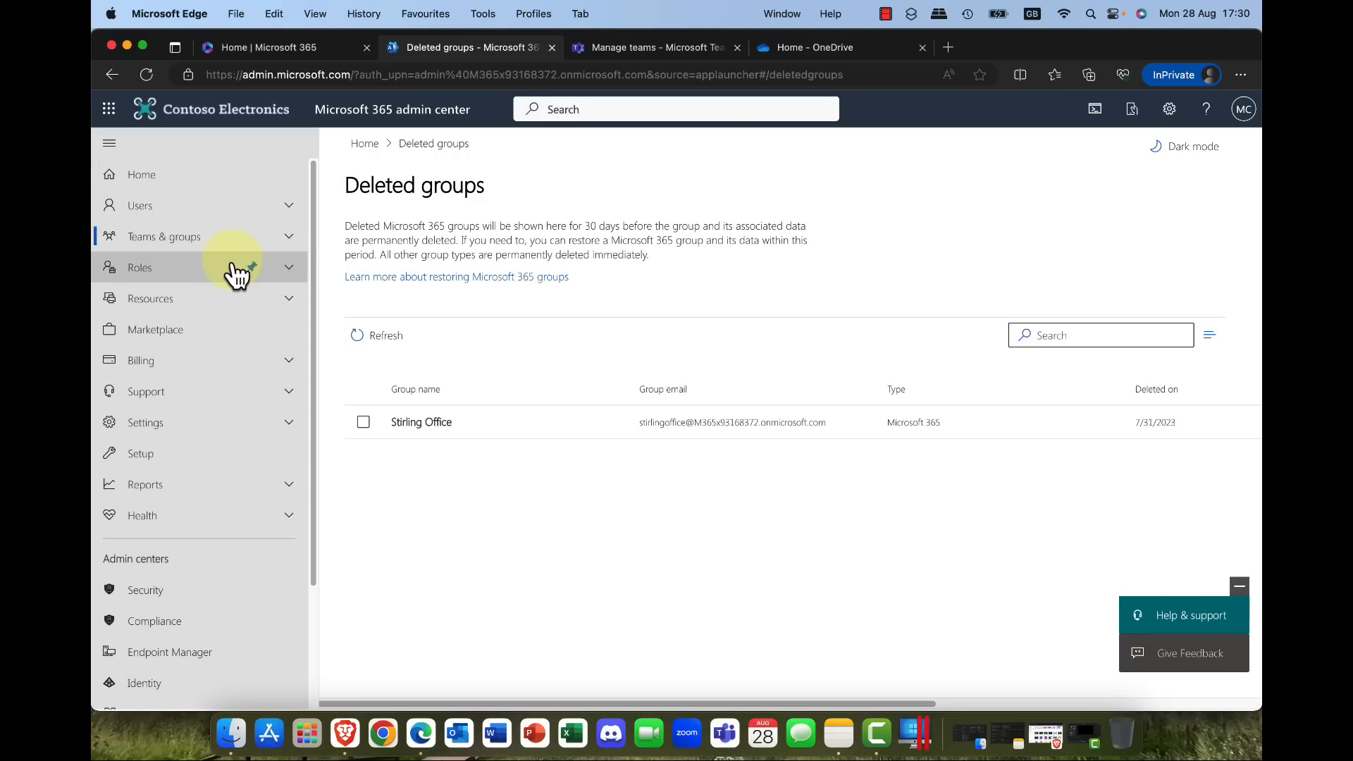
mouse_move(178, 206)
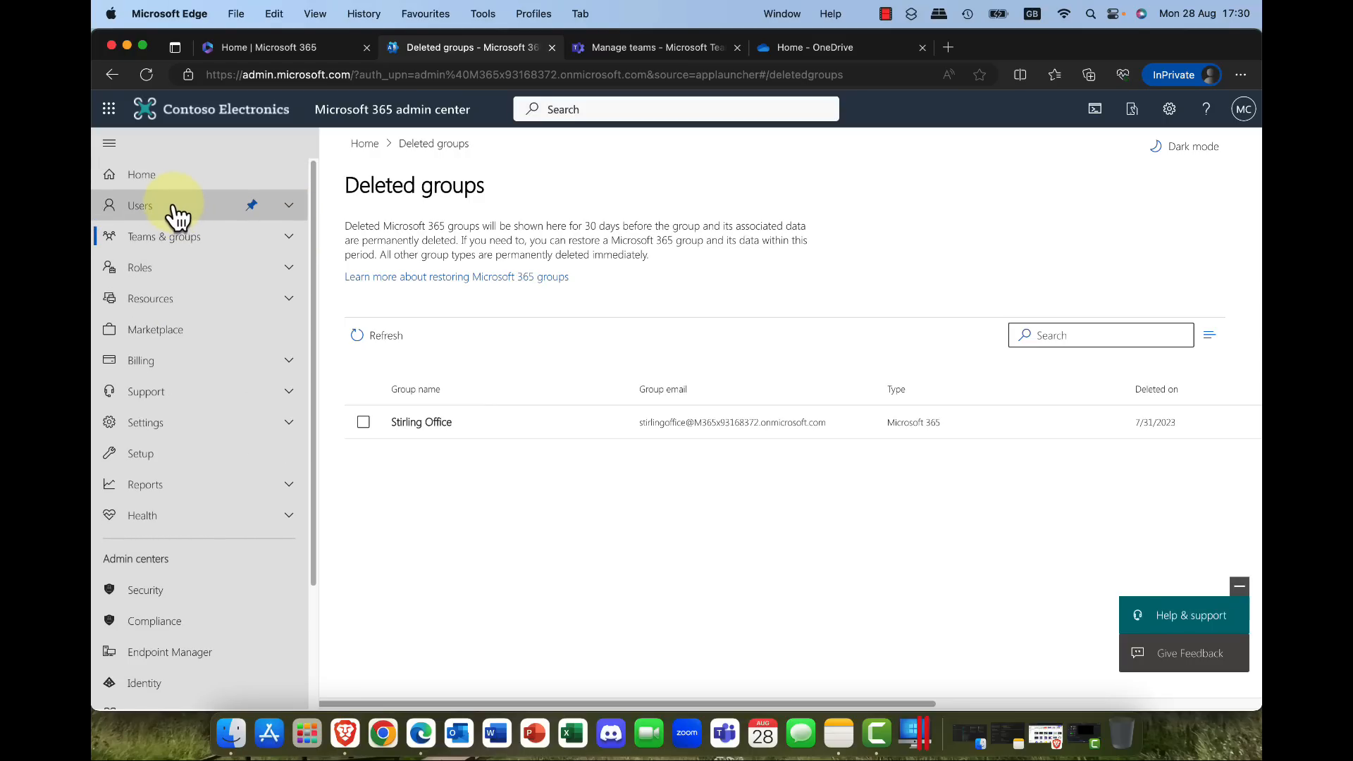
left_click(139, 204)
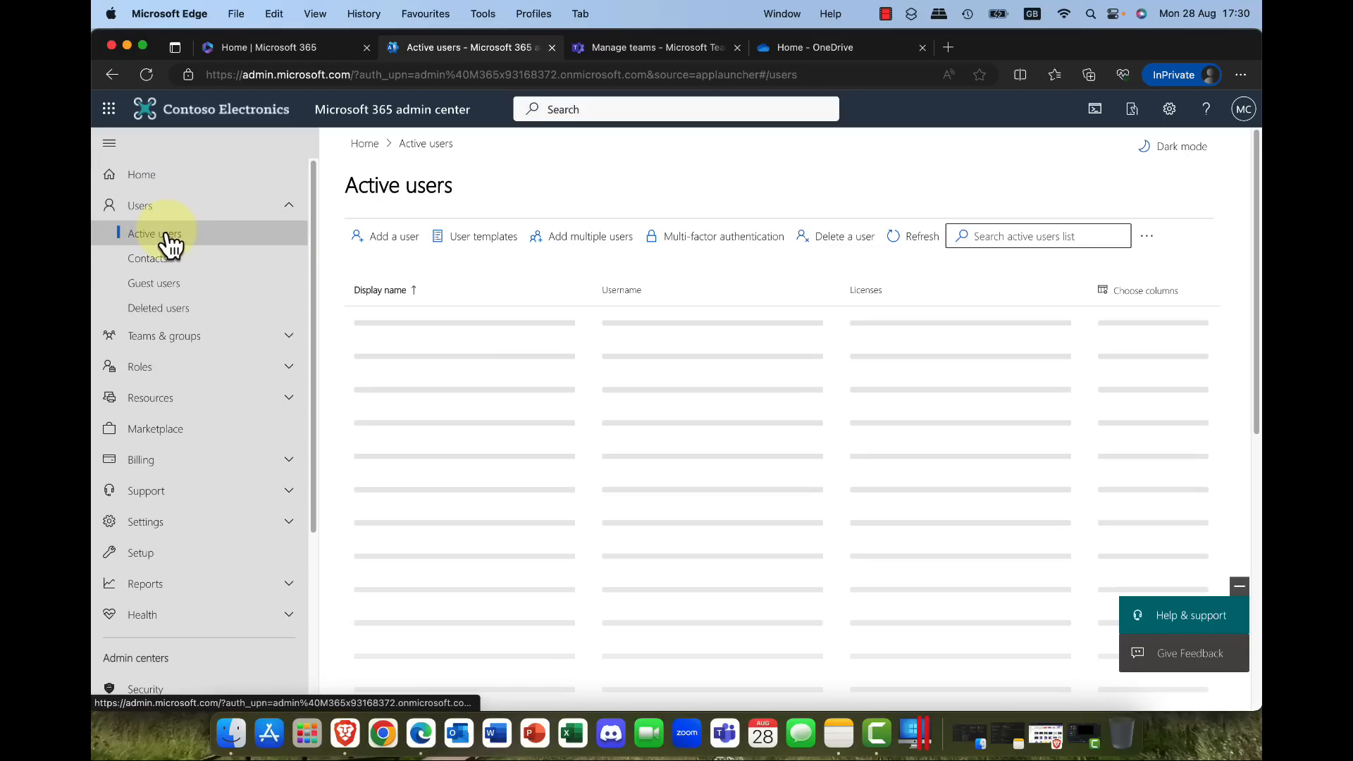
mouse_move(480, 259)
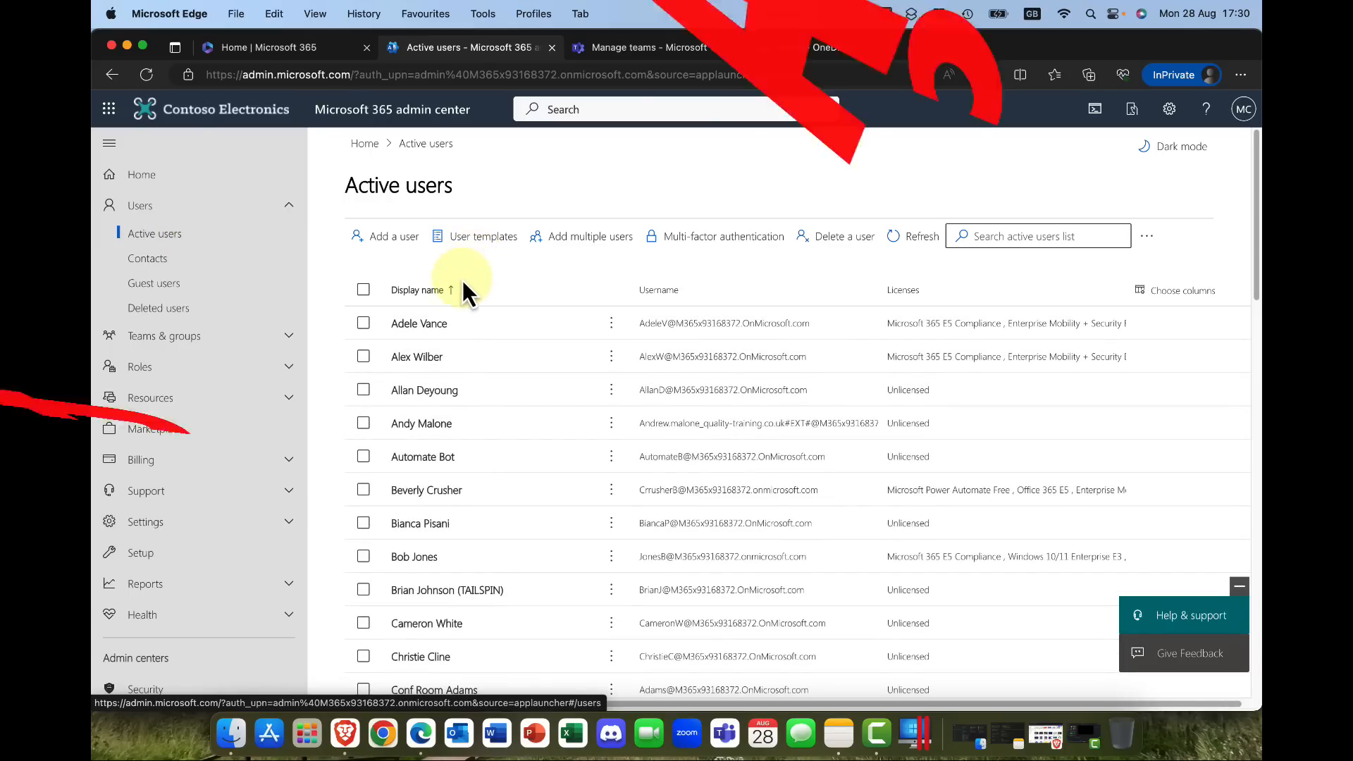
left_click(418, 322)
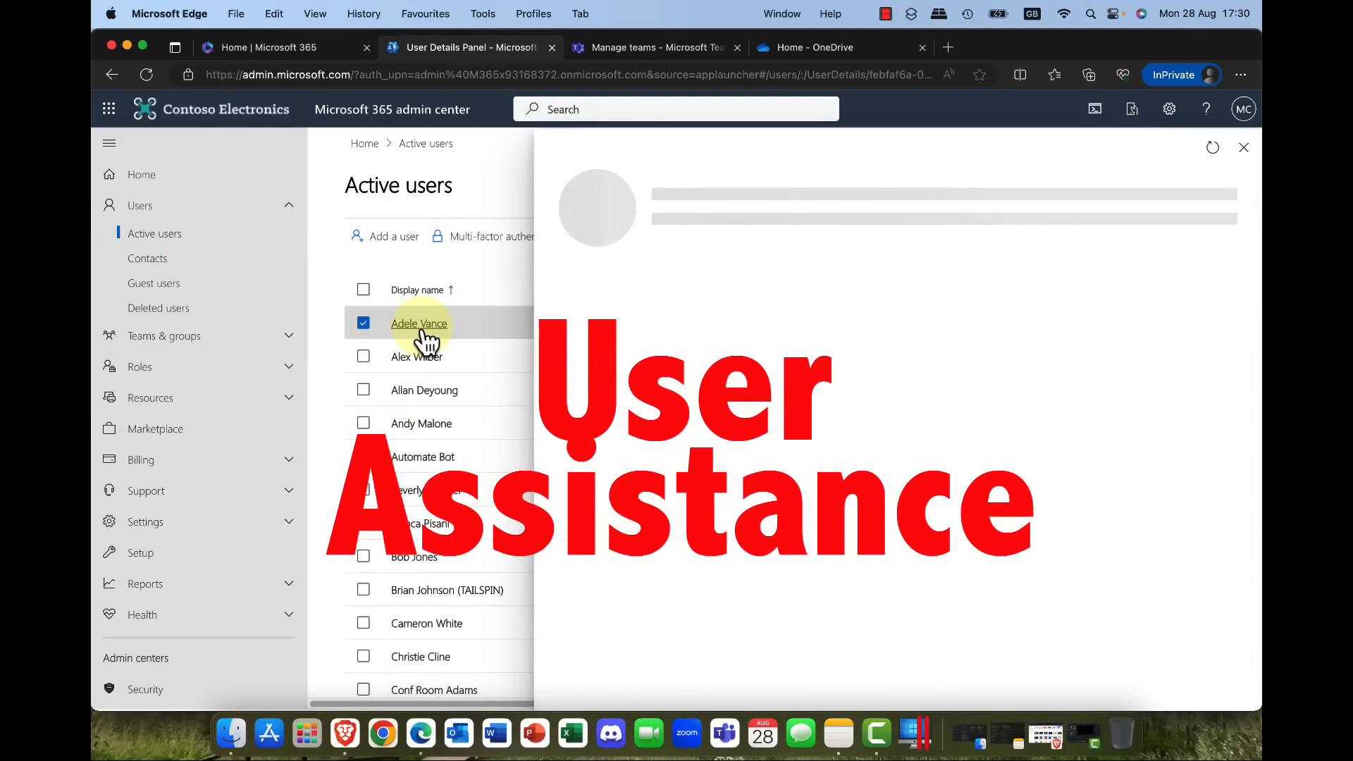
left_click(419, 322)
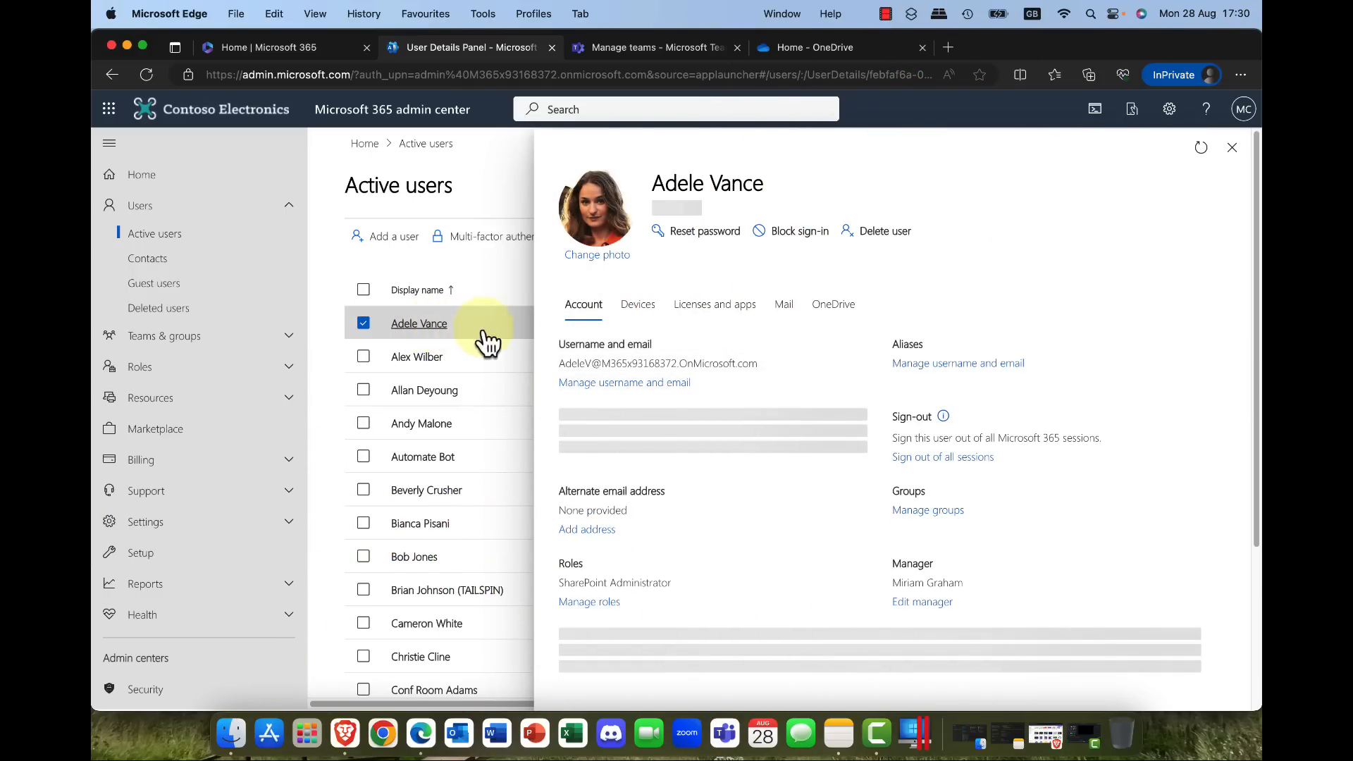
Step: From her OneDrive details, create a link to Adele Vance's files and open it
left_click(832, 304)
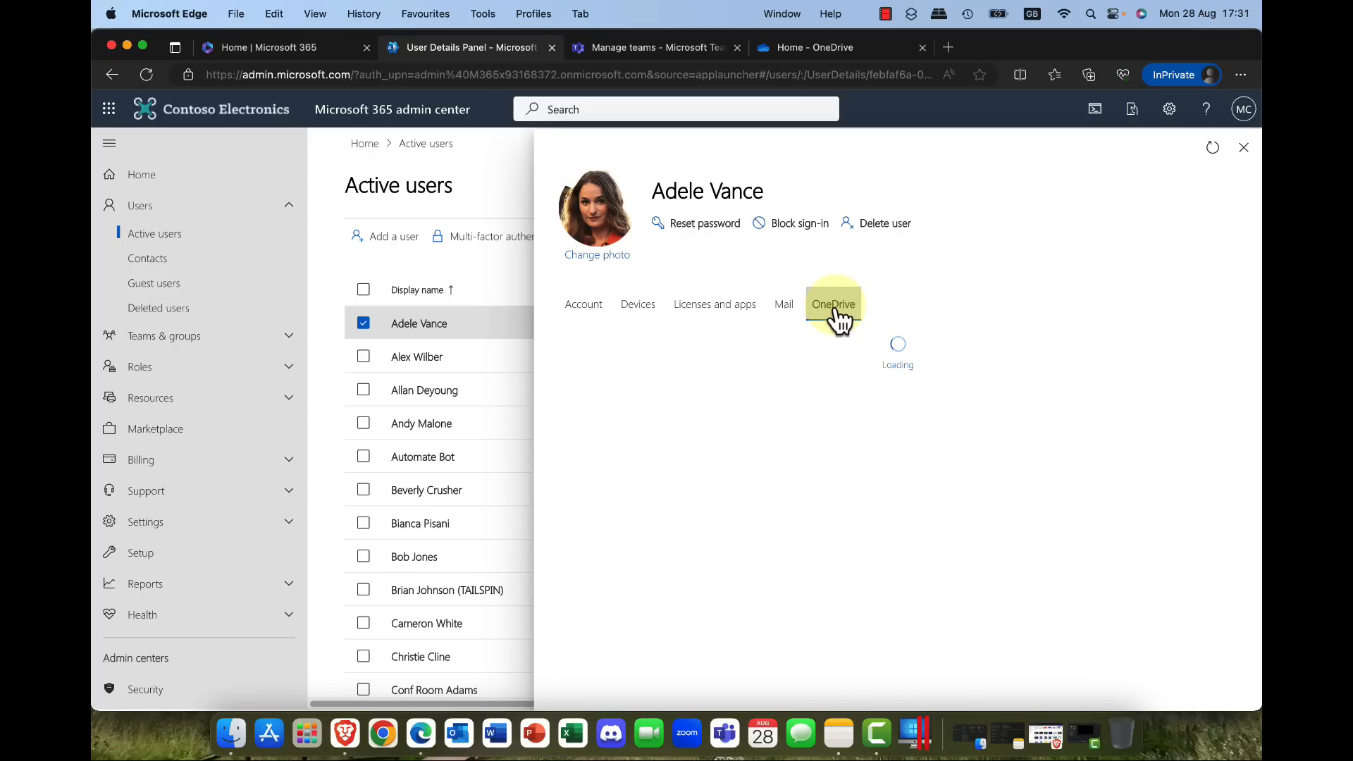
left_click(833, 305)
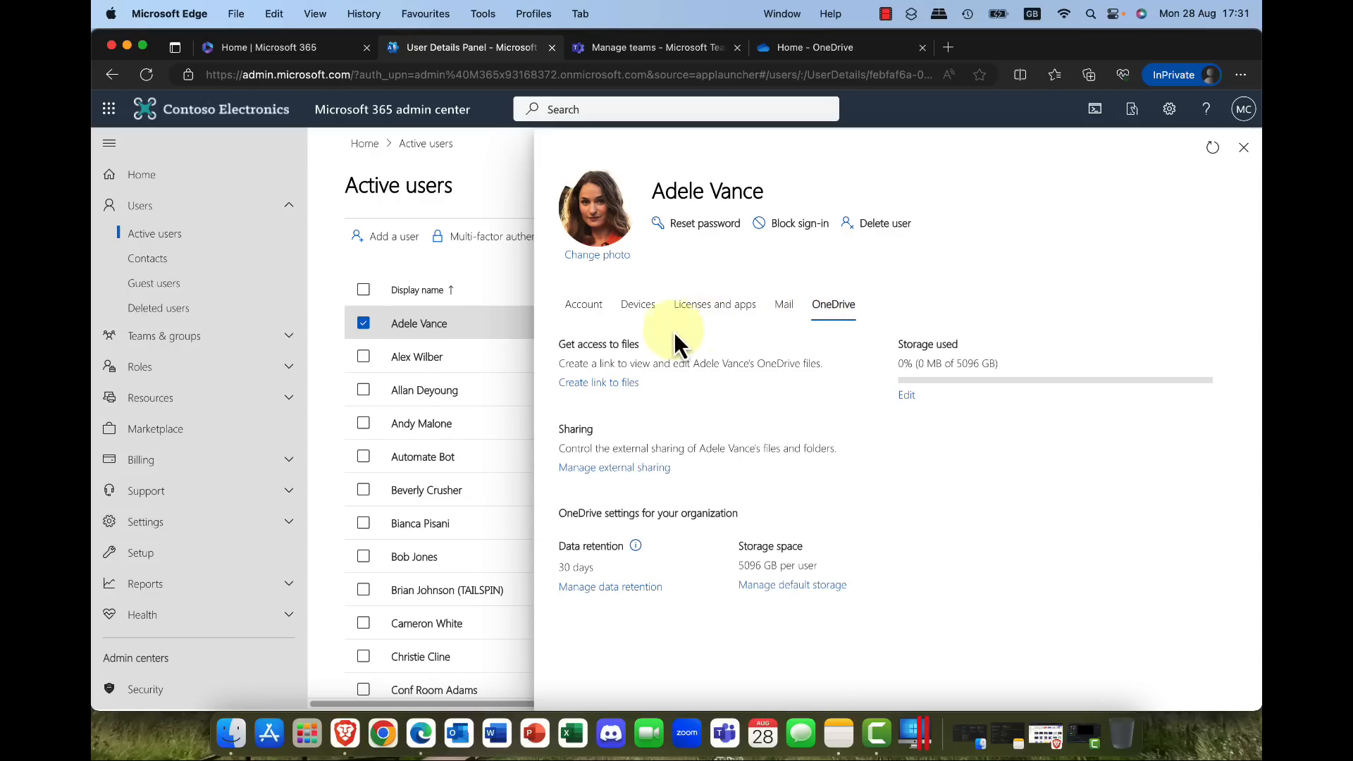
left_click(597, 382)
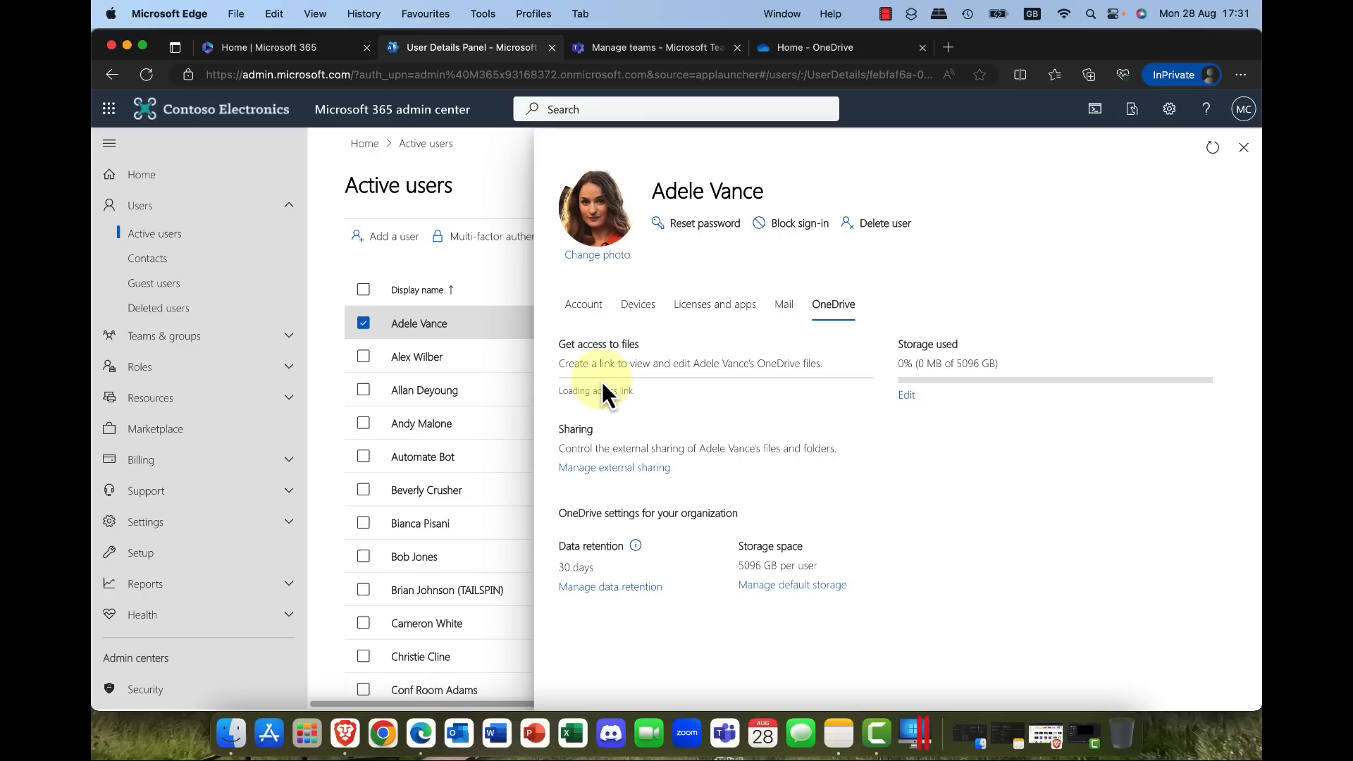
mouse_move(634, 419)
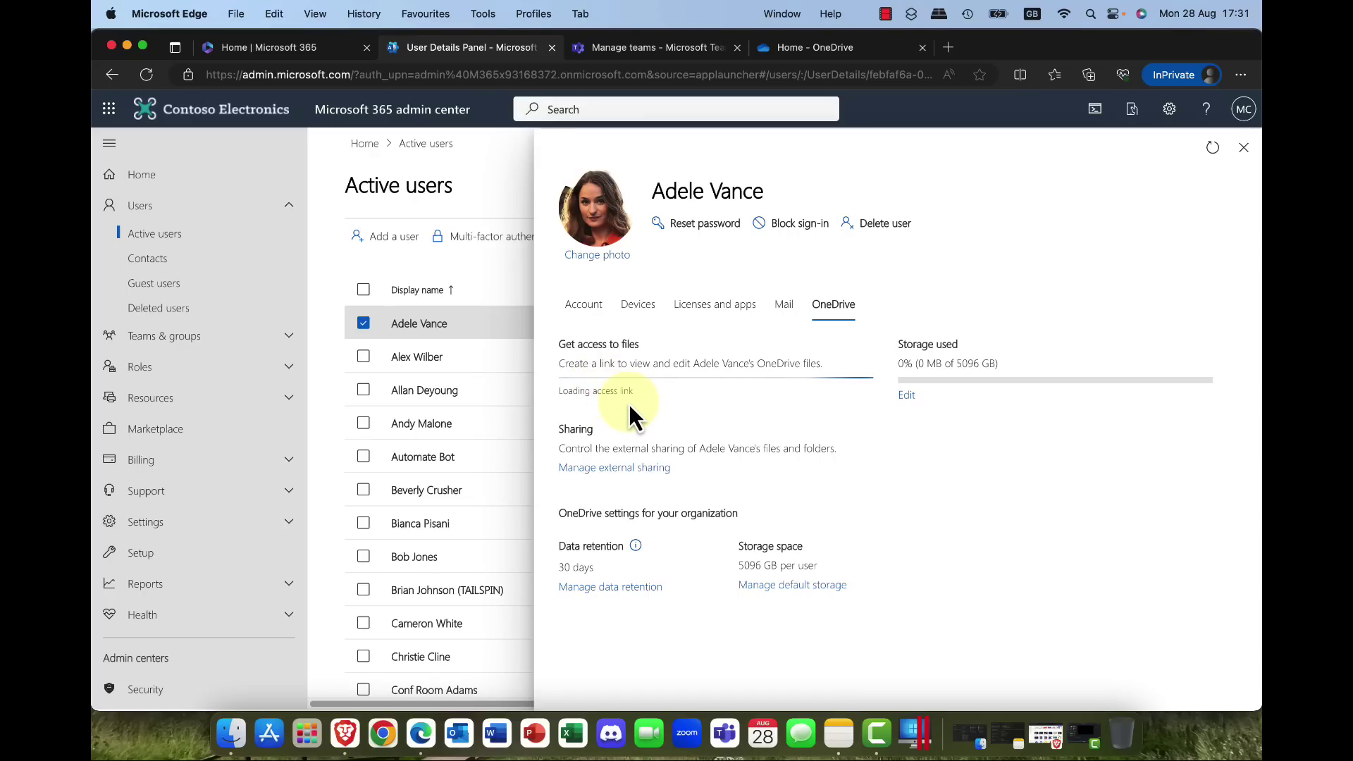
left_click(603, 390)
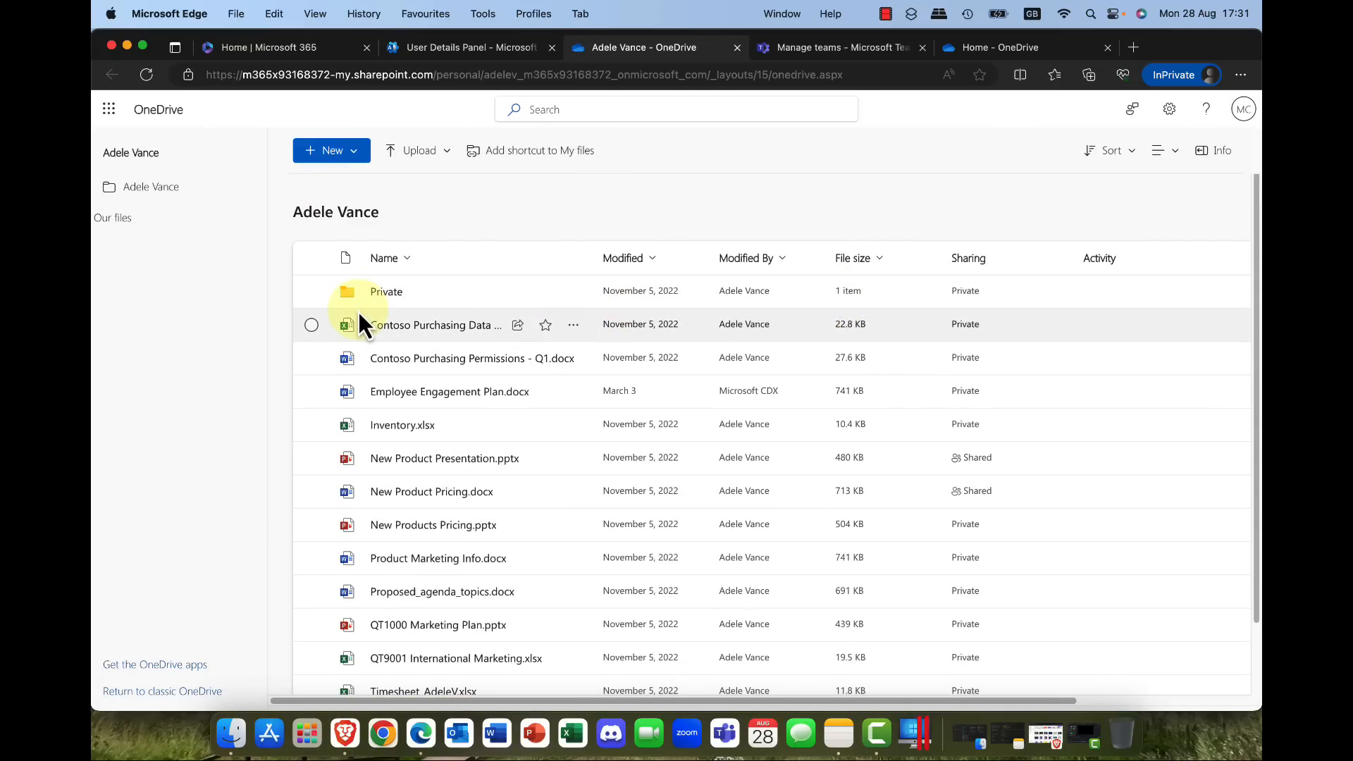
mouse_move(1170, 108)
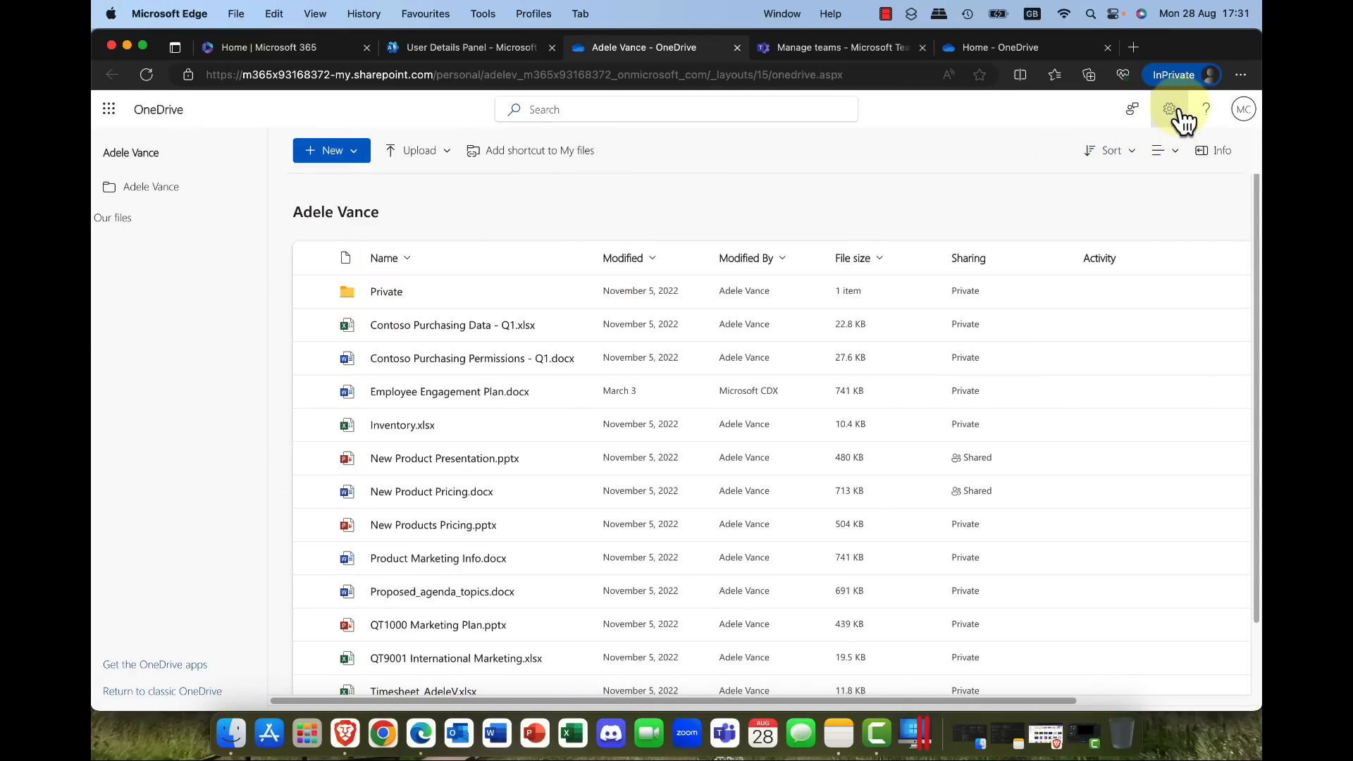
Step: Look at Adele Vance's OneDrive settings and Restore page, then close her OneDrive tab
left_click(1170, 109)
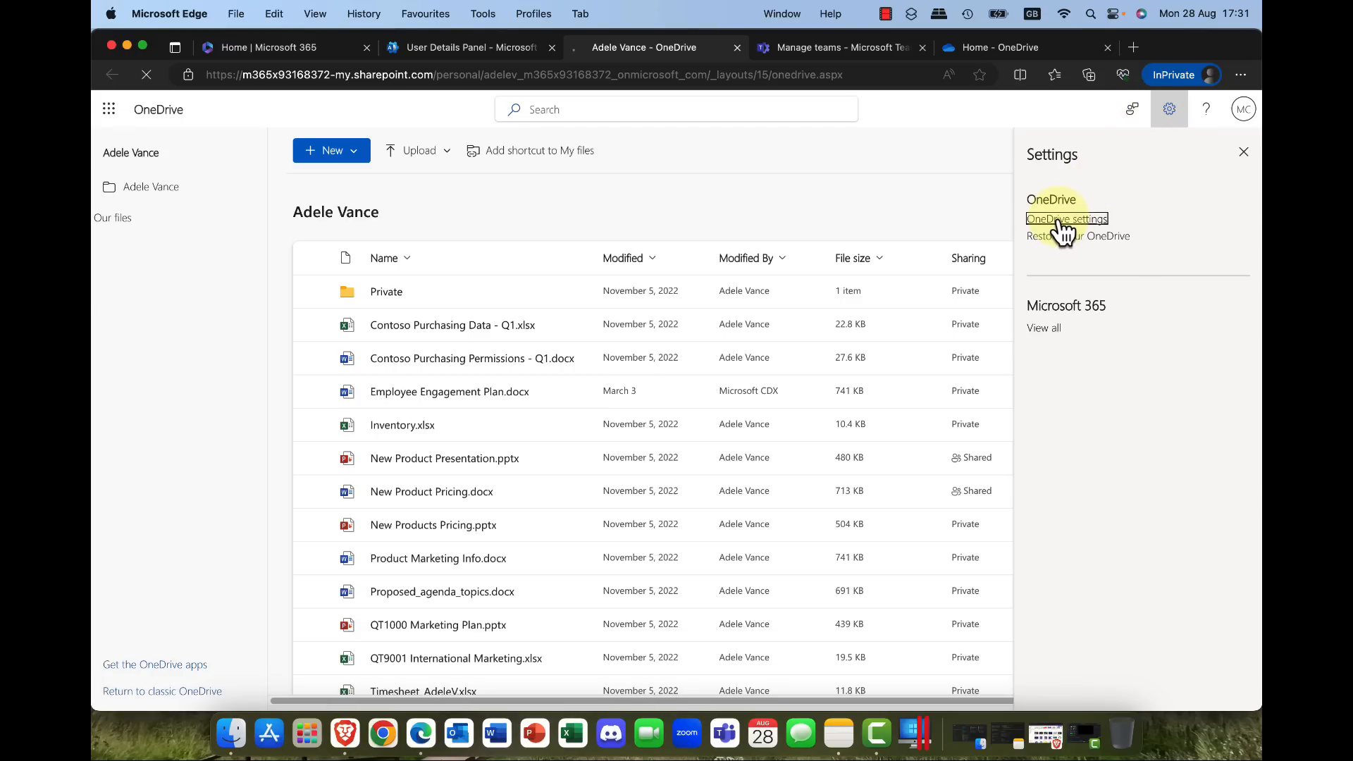
left_click(1066, 219)
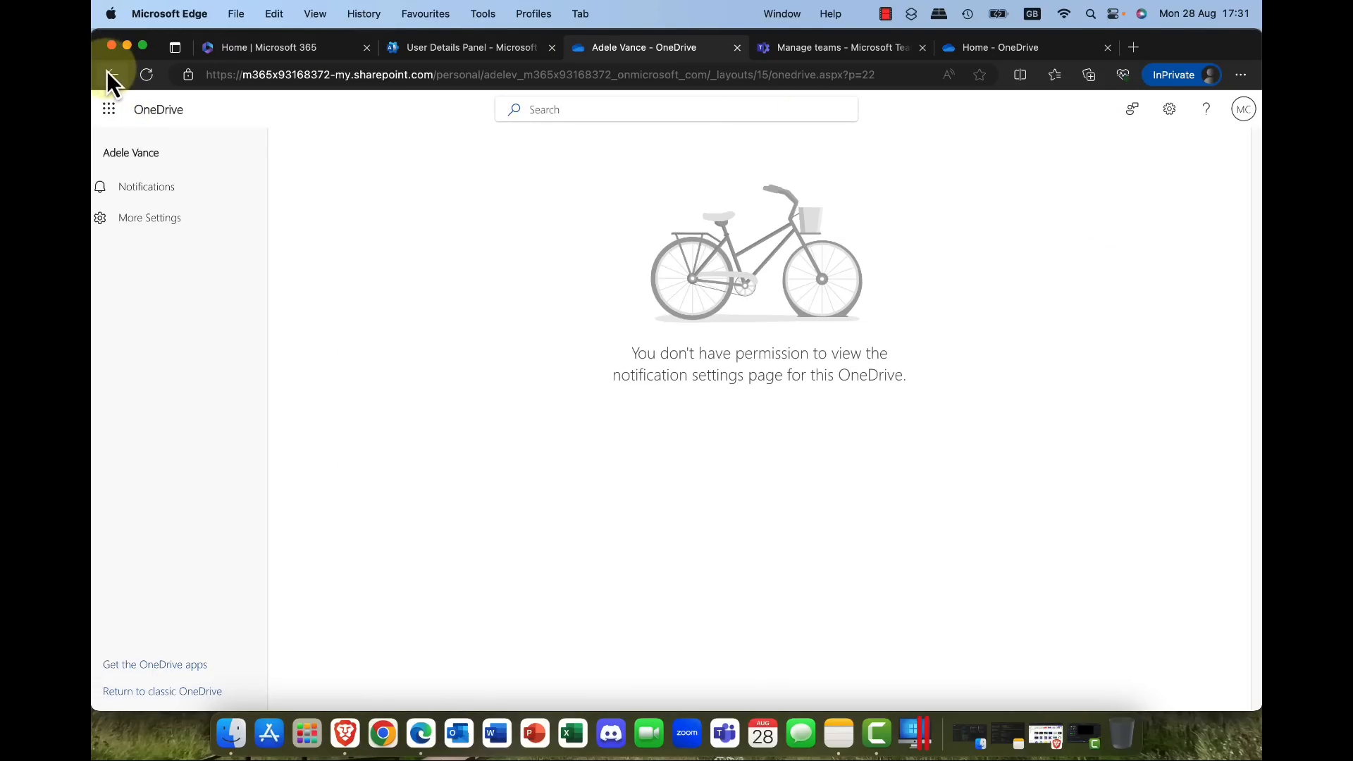
left_click(111, 74)
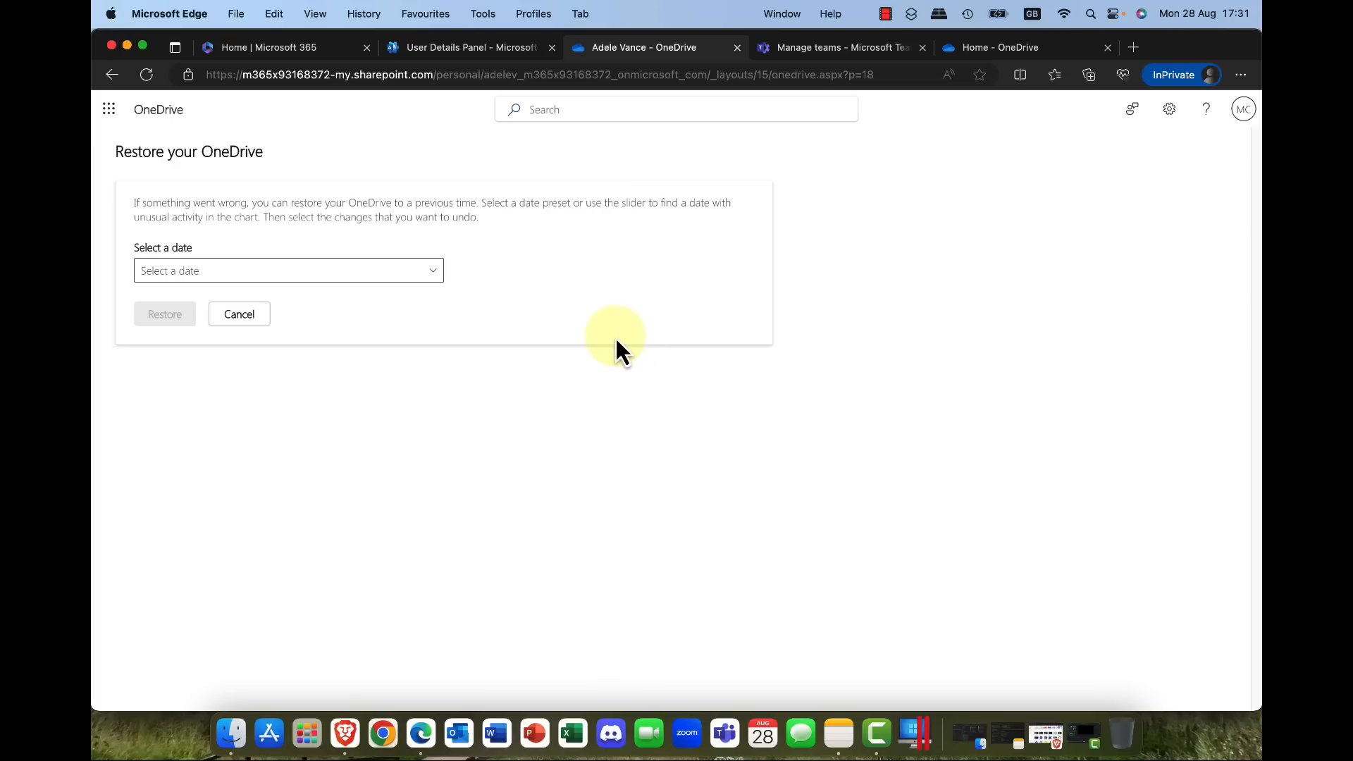
left_click(288, 270)
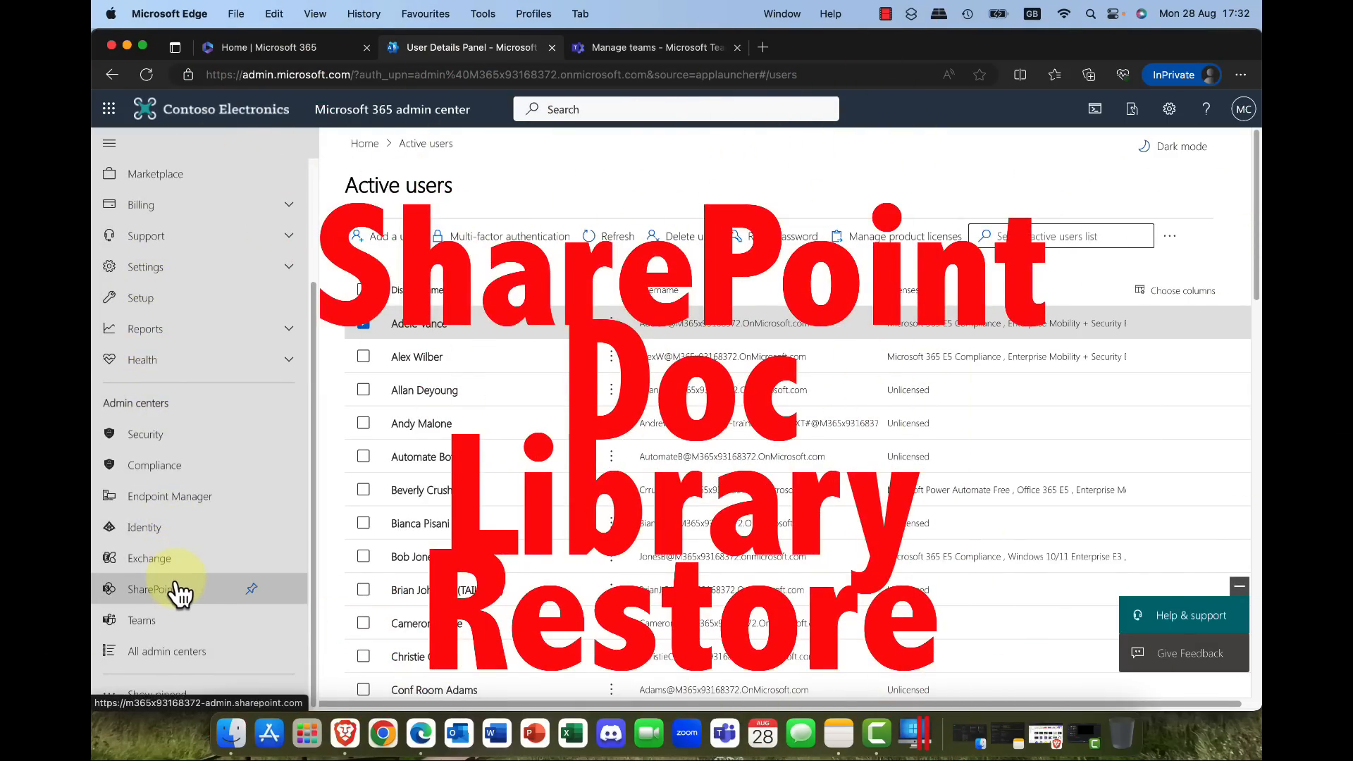
Step: Open the SharePoint admin center's Active sites list and scroll to Oslo Accounts
left_click(155, 589)
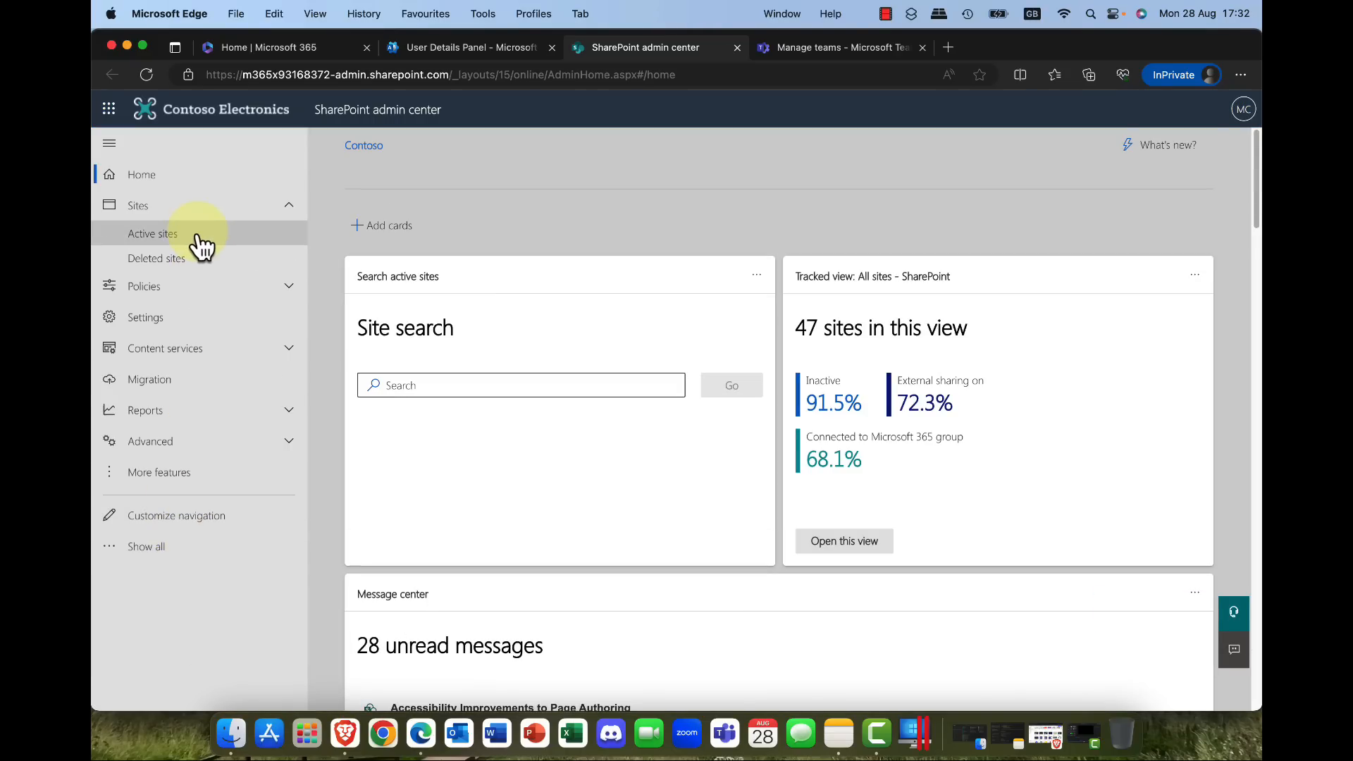
left_click(152, 232)
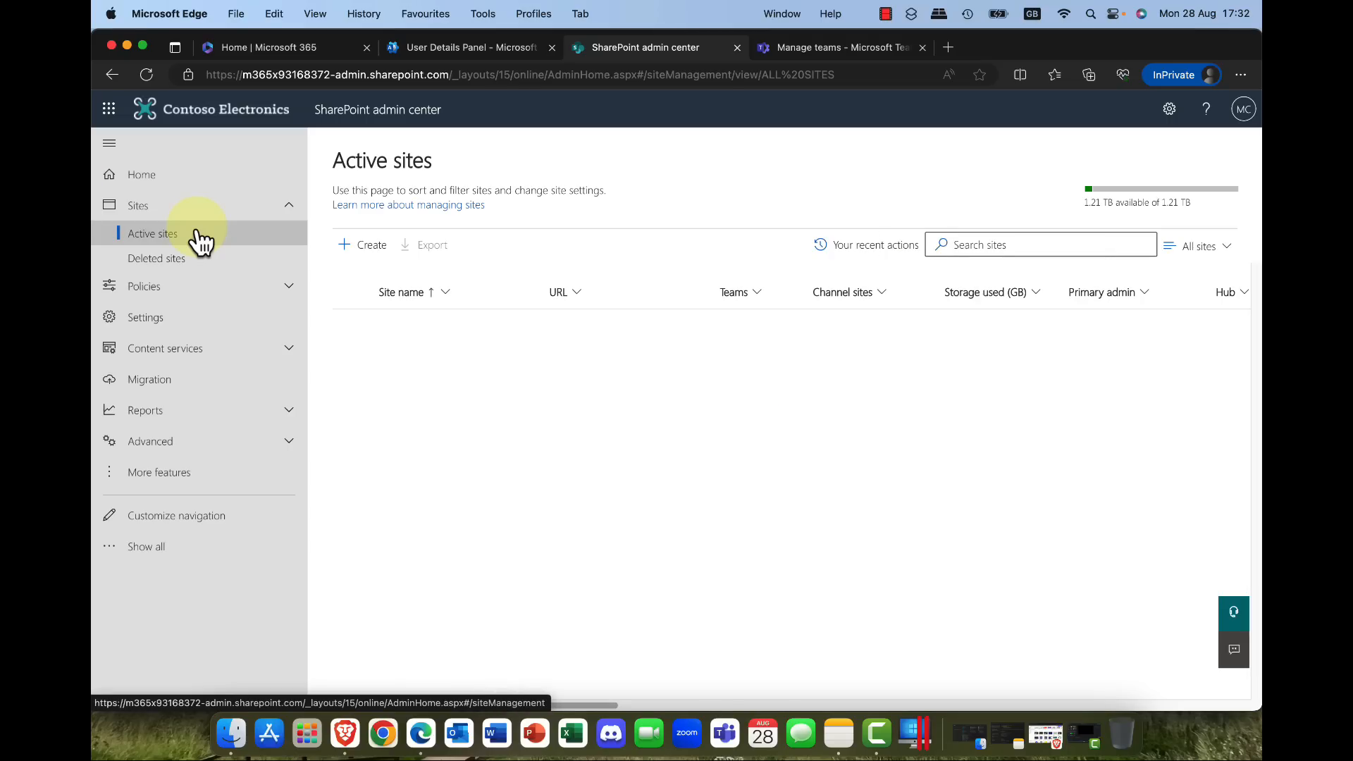
left_click(153, 233)
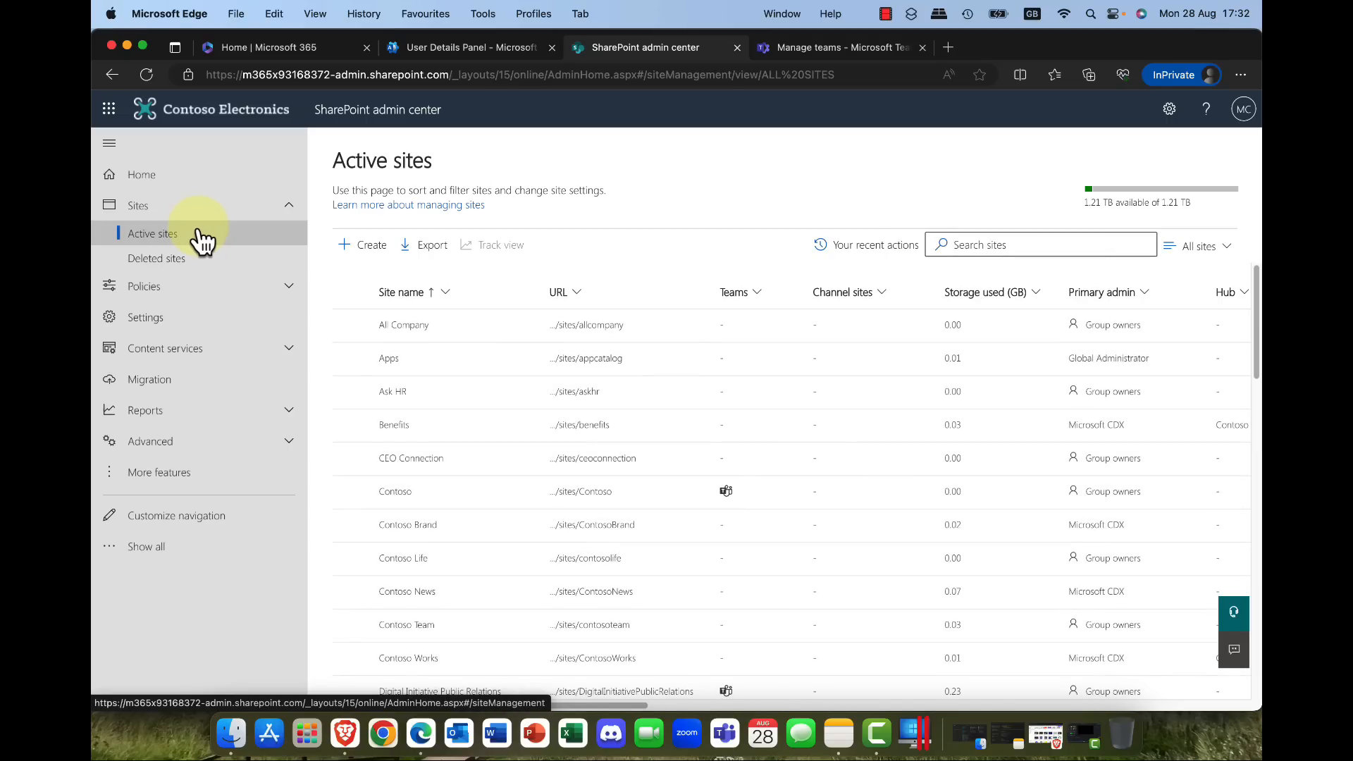
scroll("down", 3)
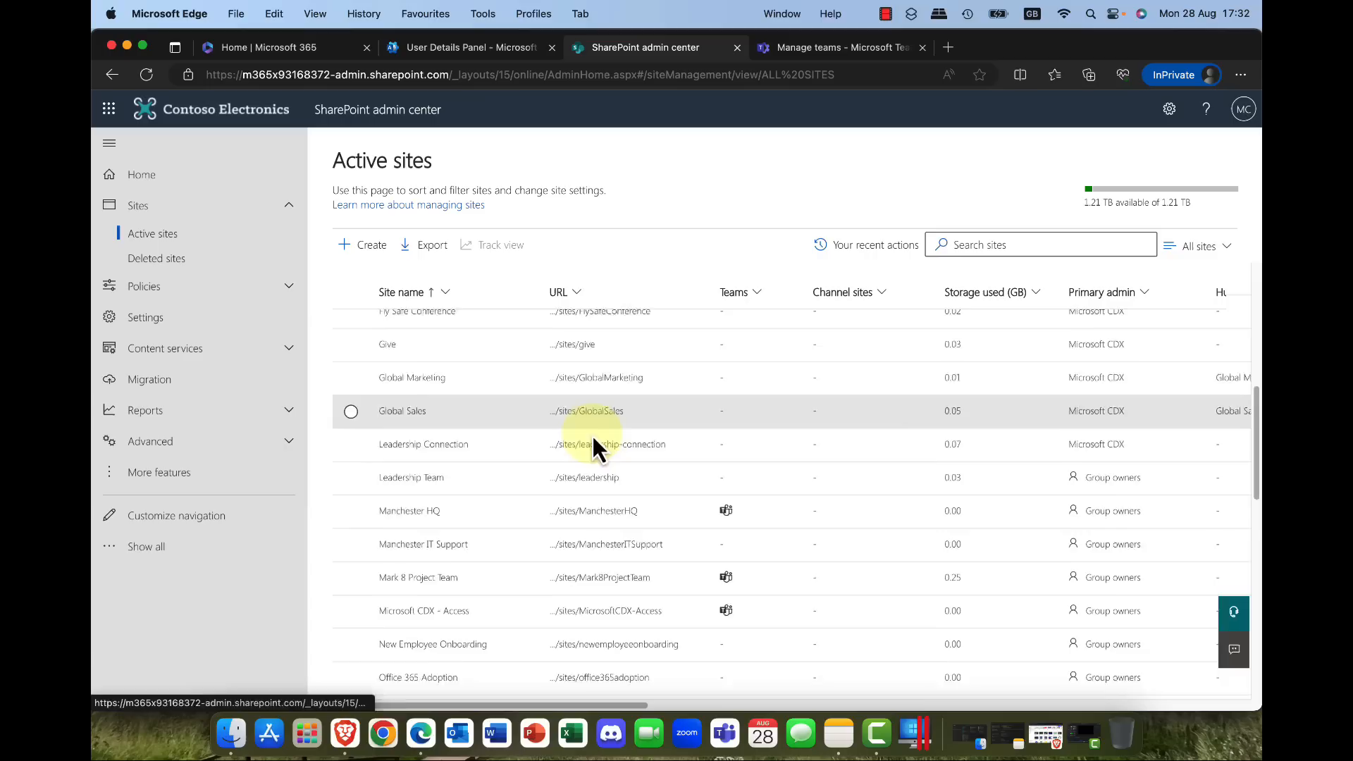
scroll("down", 3)
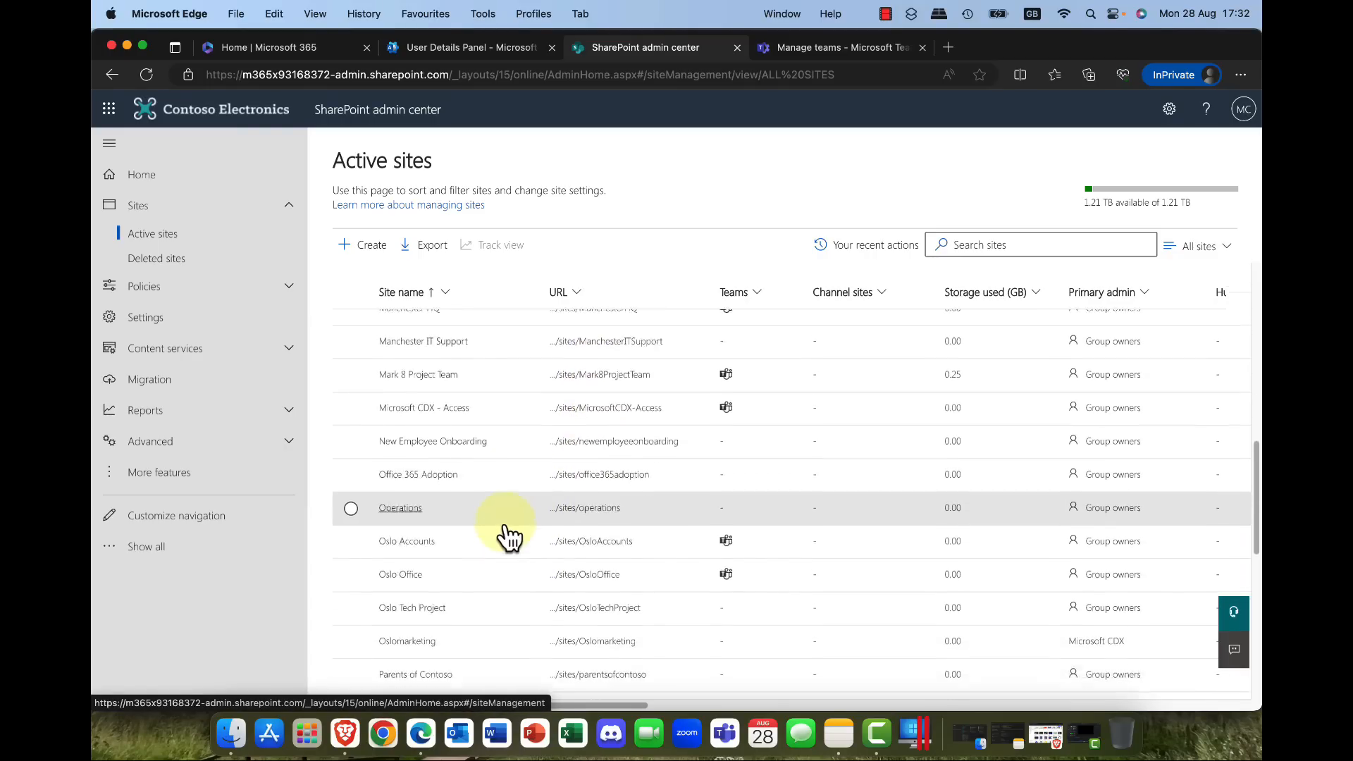
scroll("down", 3)
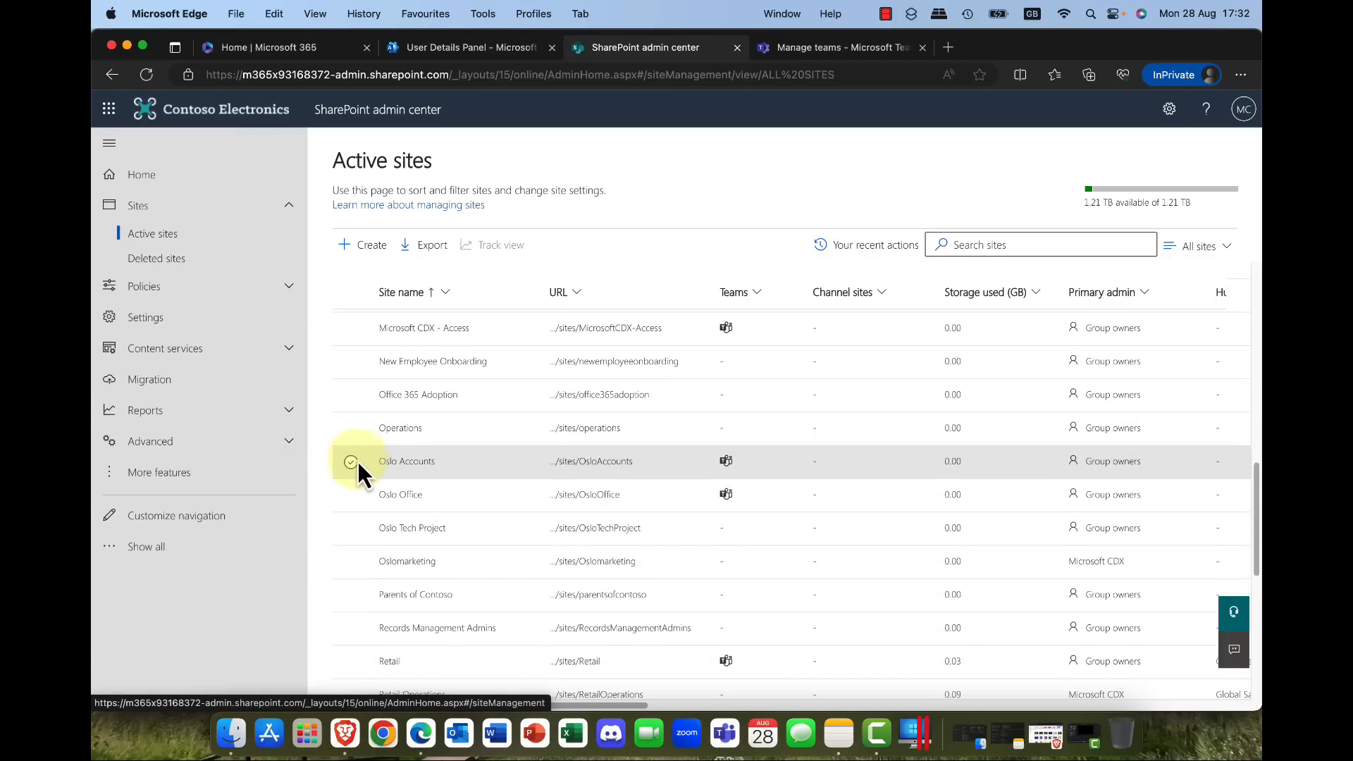
Step: Select the Oslo Accounts site and open it from its URL
left_click(351, 461)
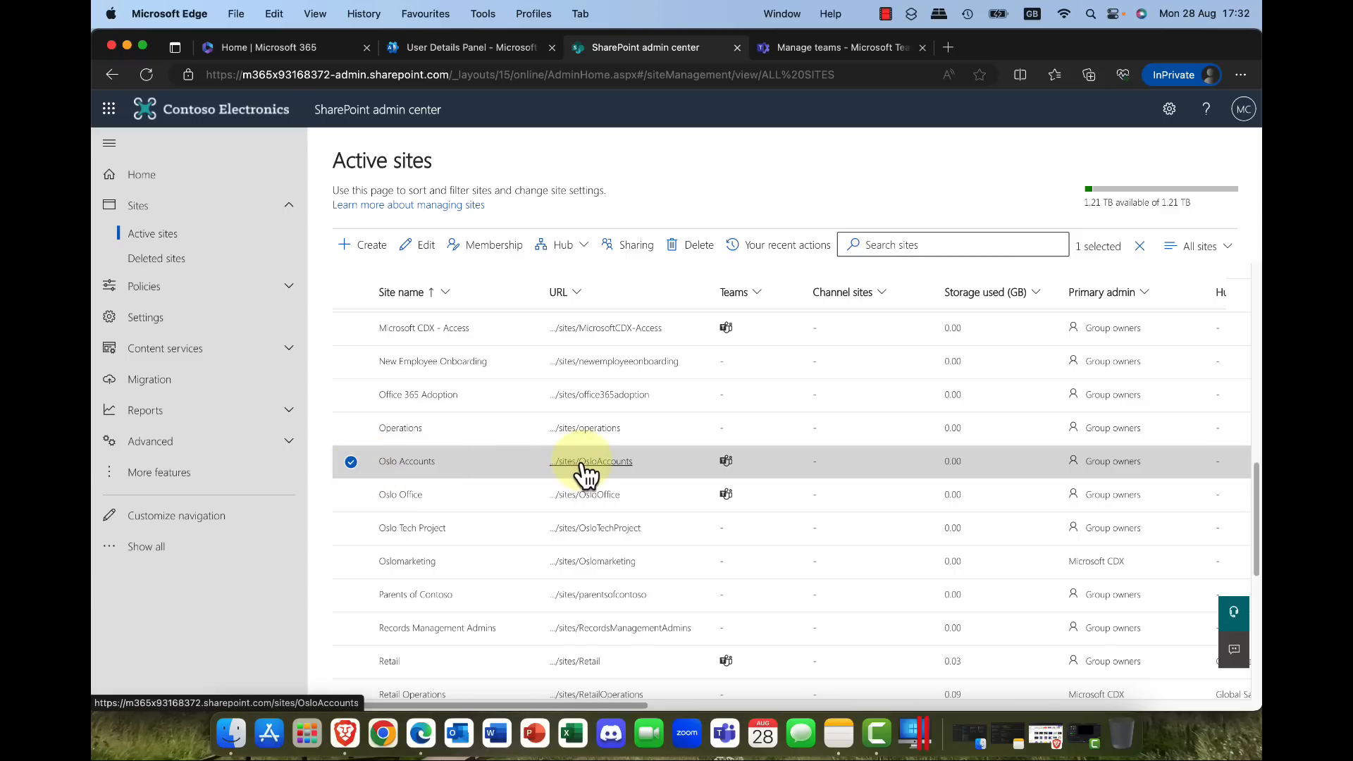
left_click(593, 461)
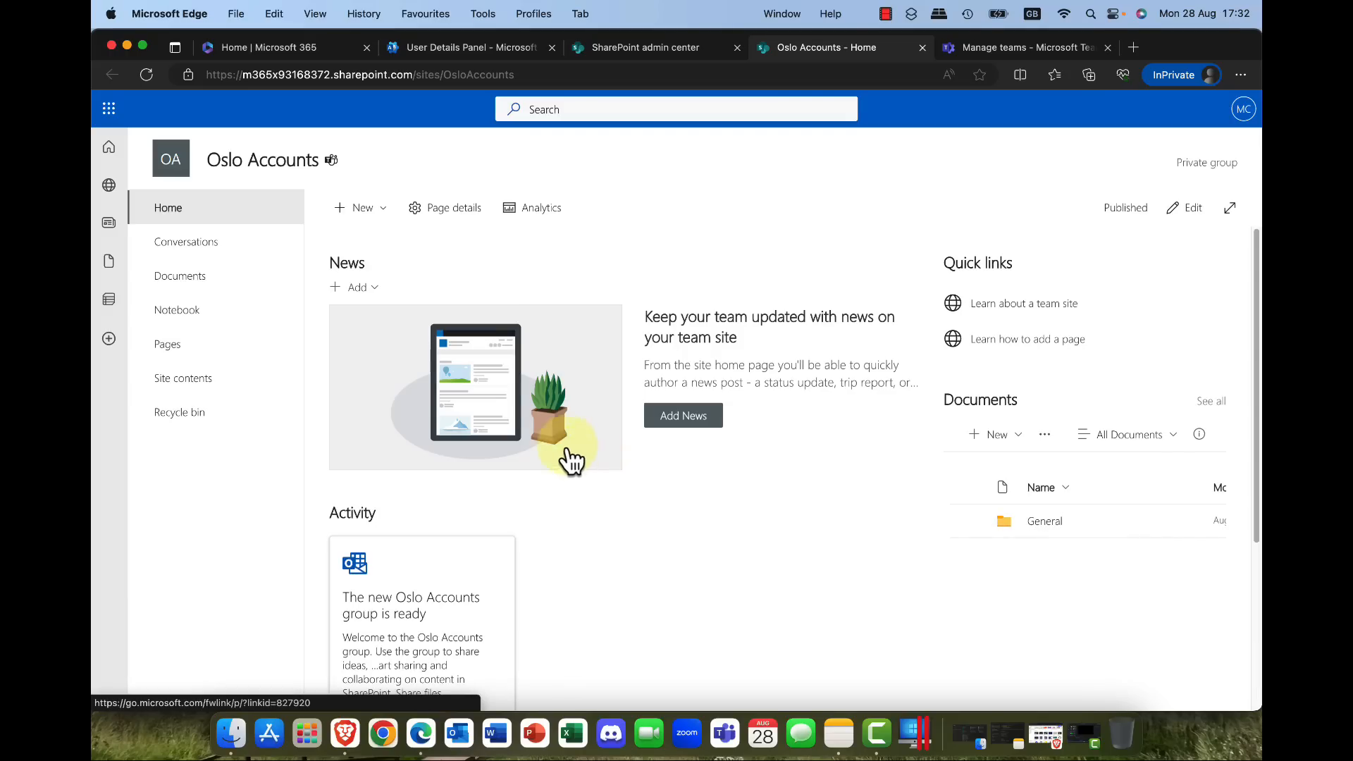
Step: Open the Oslo Accounts Documents library and dismiss the site-design suggestion with Maybe later
left_click(180, 276)
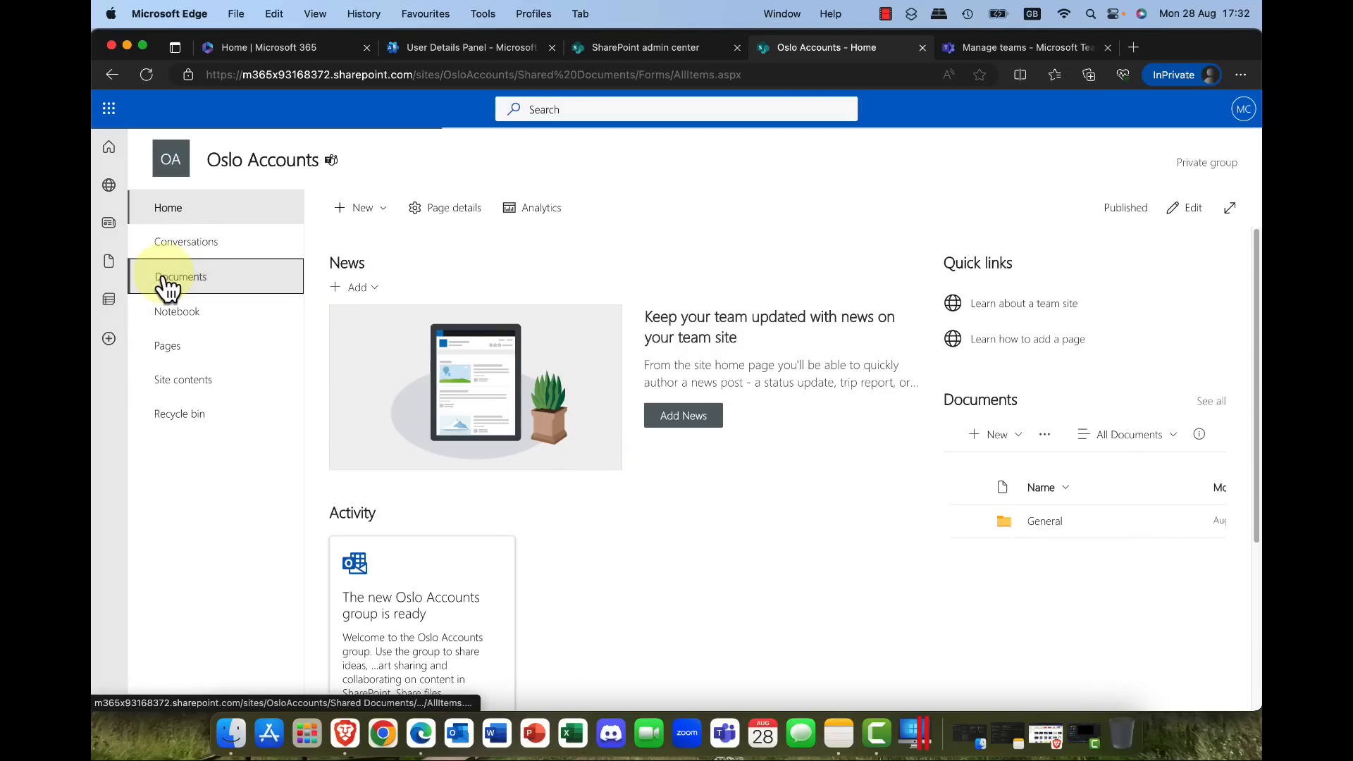
left_click(180, 276)
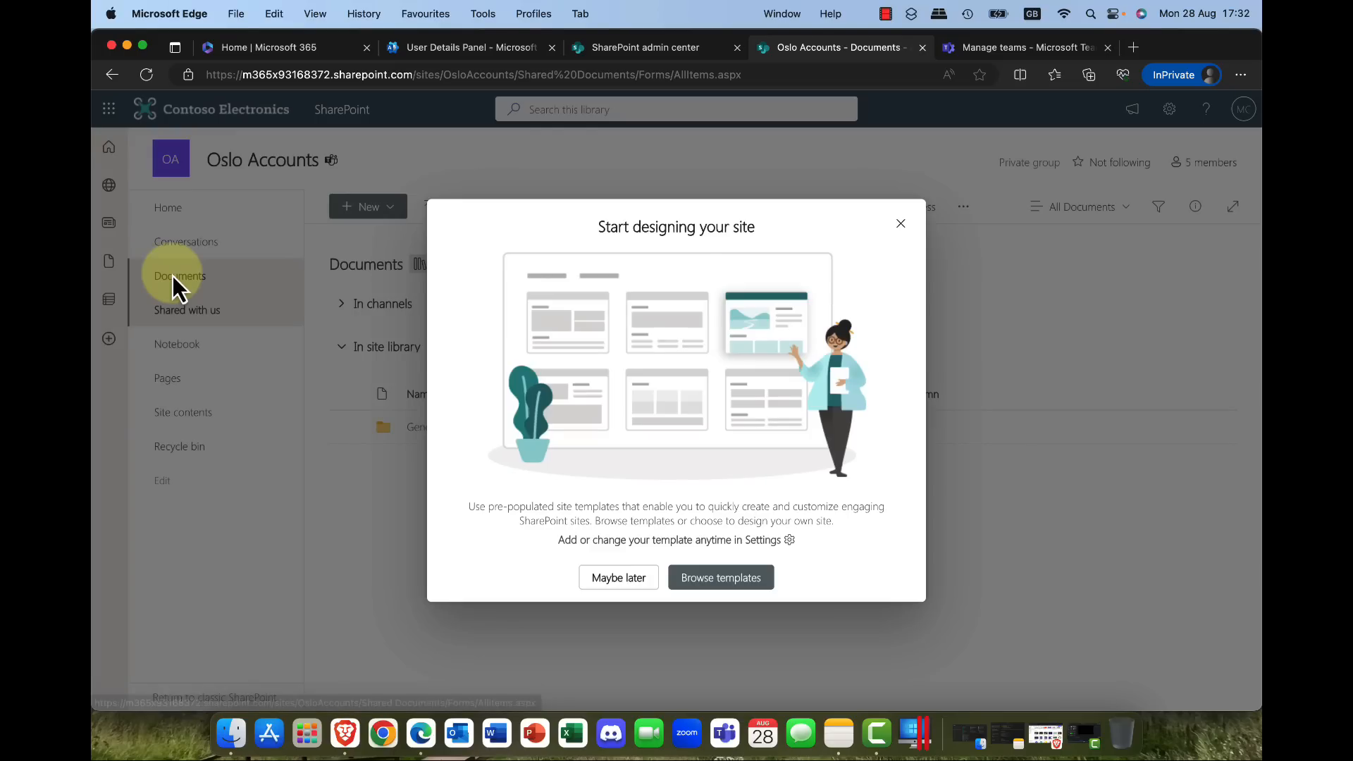
left_click(617, 578)
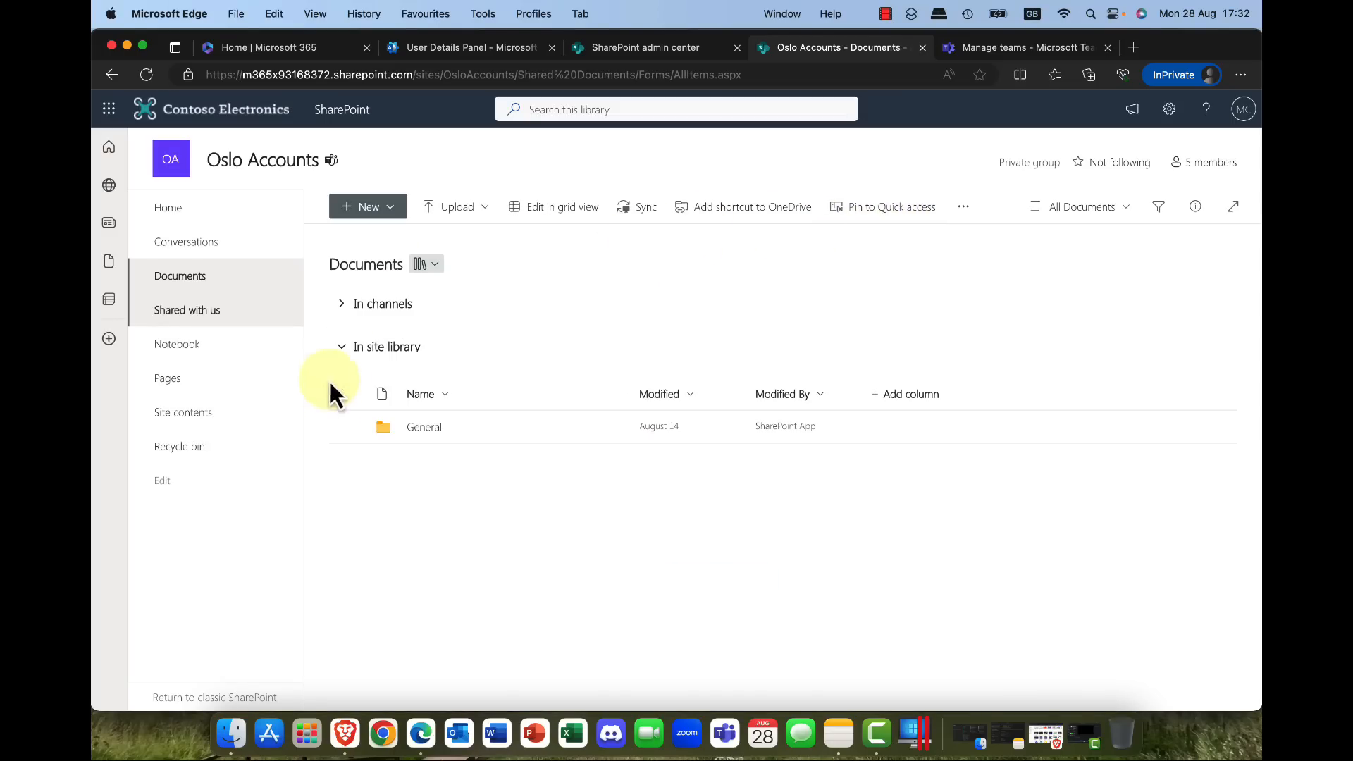
mouse_move(268, 383)
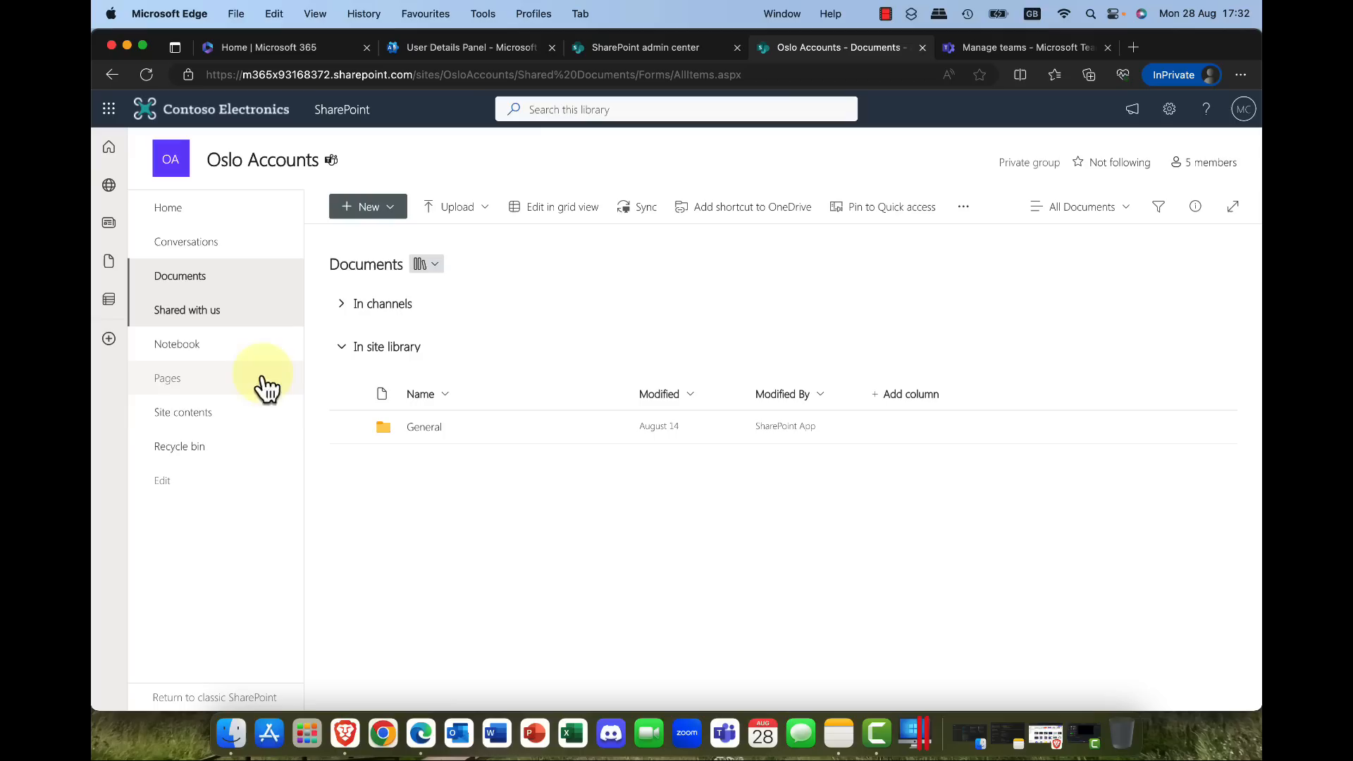
mouse_move(353, 466)
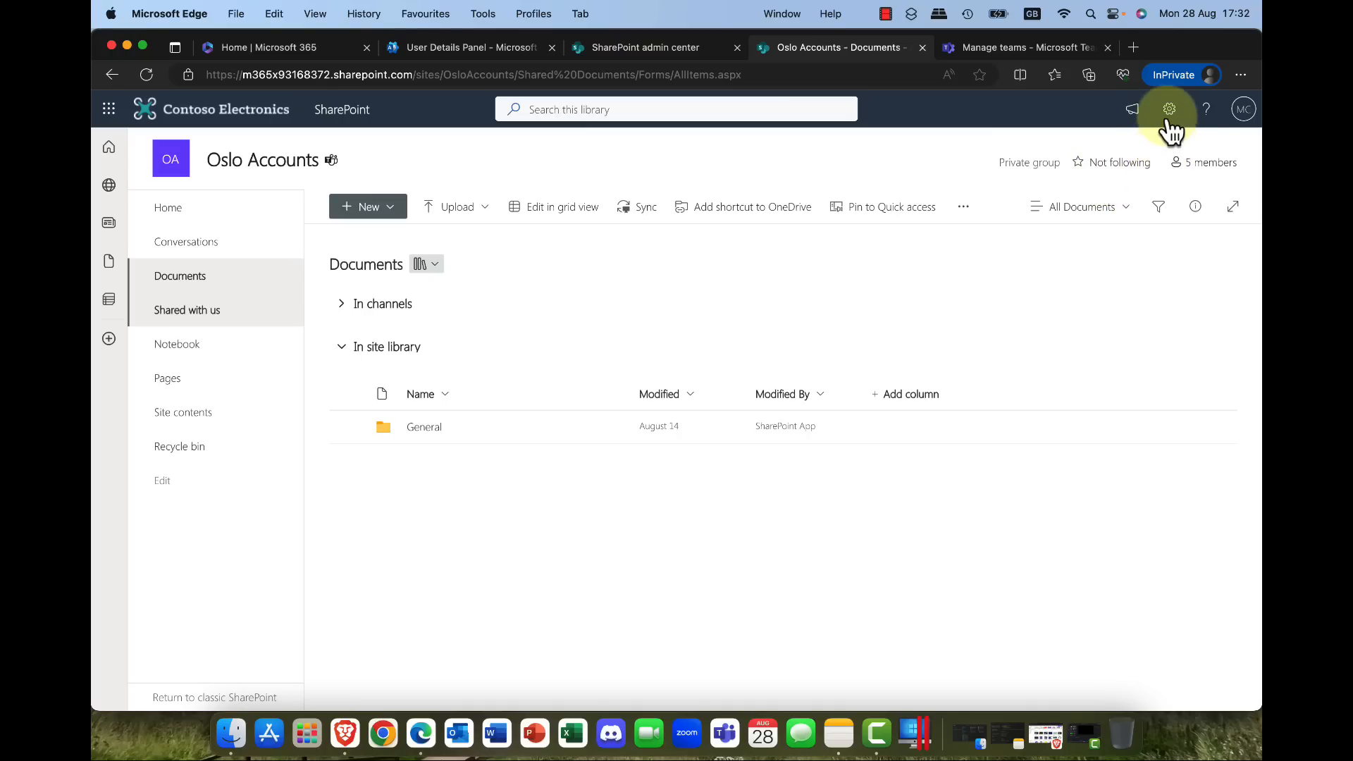
left_click(1169, 108)
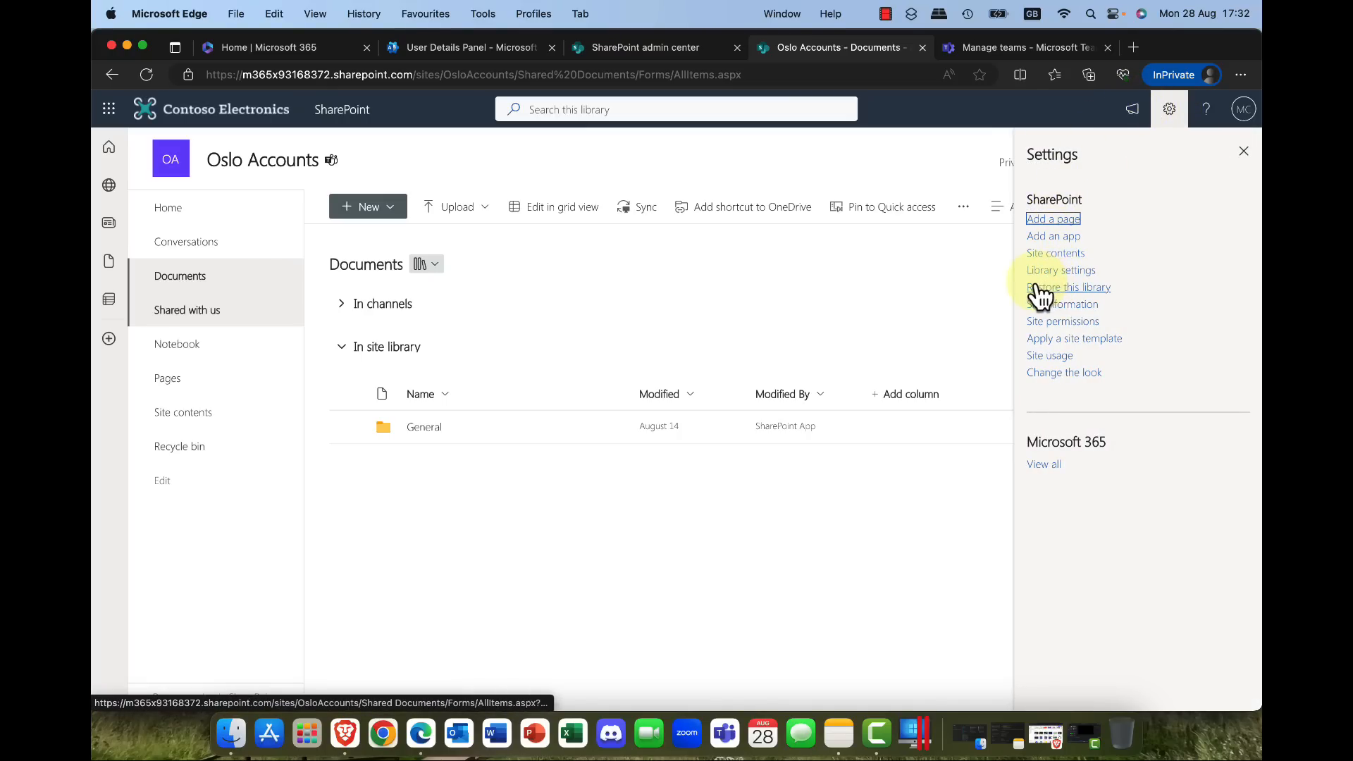
Step: Open Restore this library for Oslo Accounts Documents and view the preset restore dates
left_click(1069, 286)
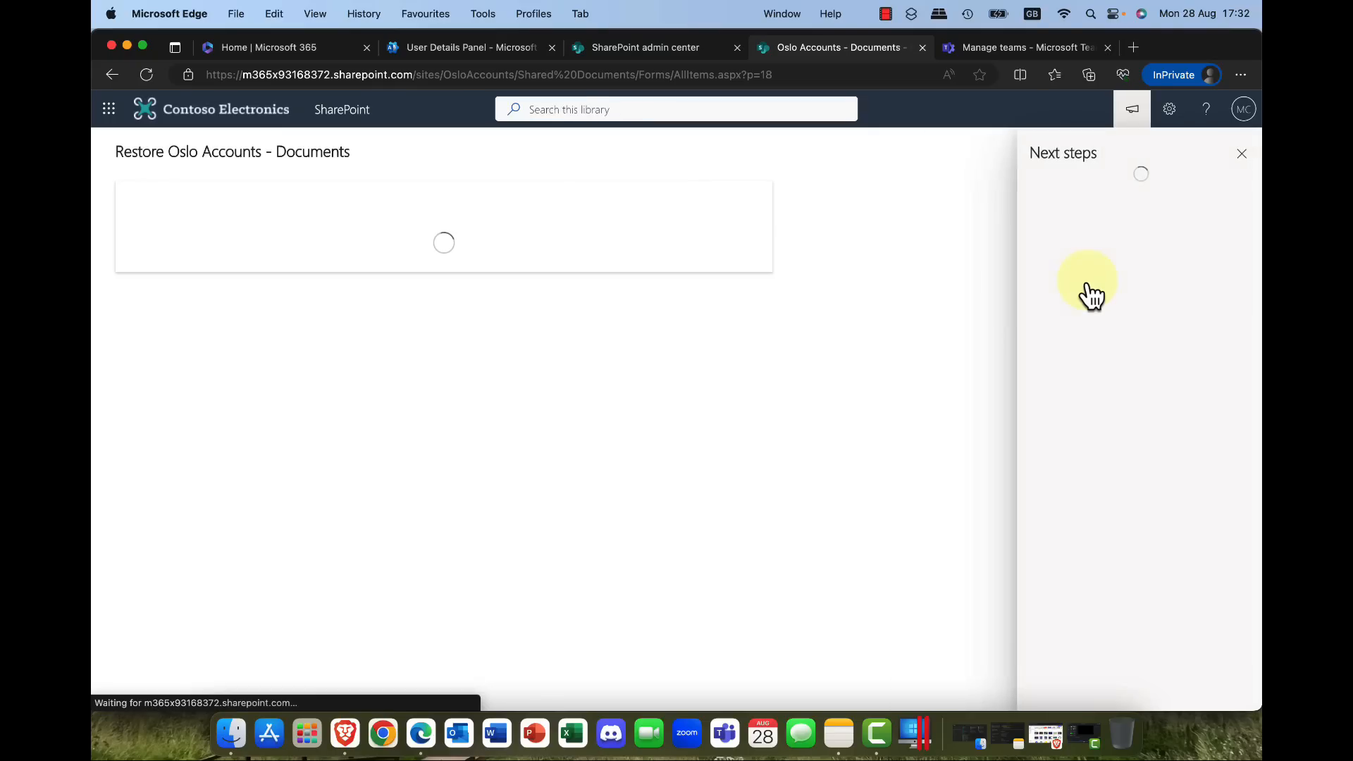
left_click(429, 271)
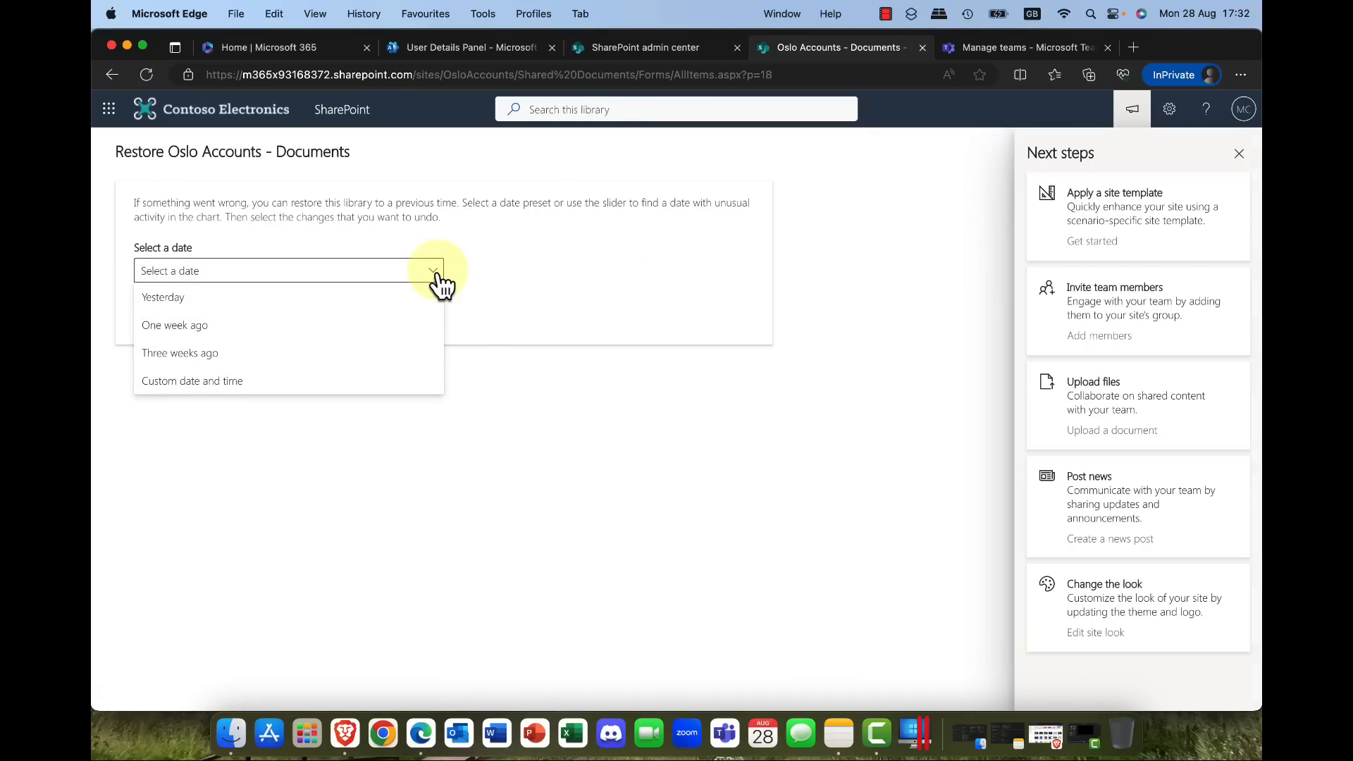
mouse_move(776, 268)
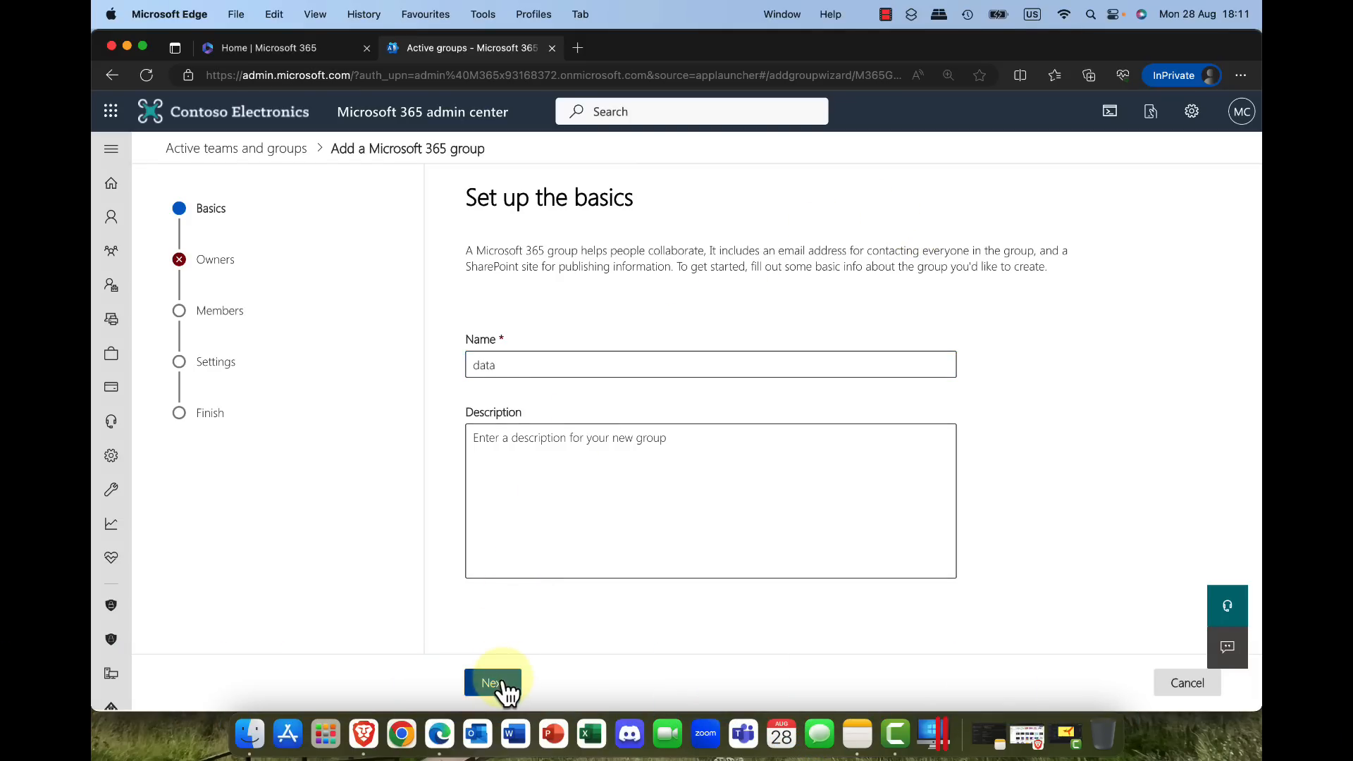
Step: Reach the owners step of the new 'data' group, add no one, and cancel the wizard
left_click(494, 682)
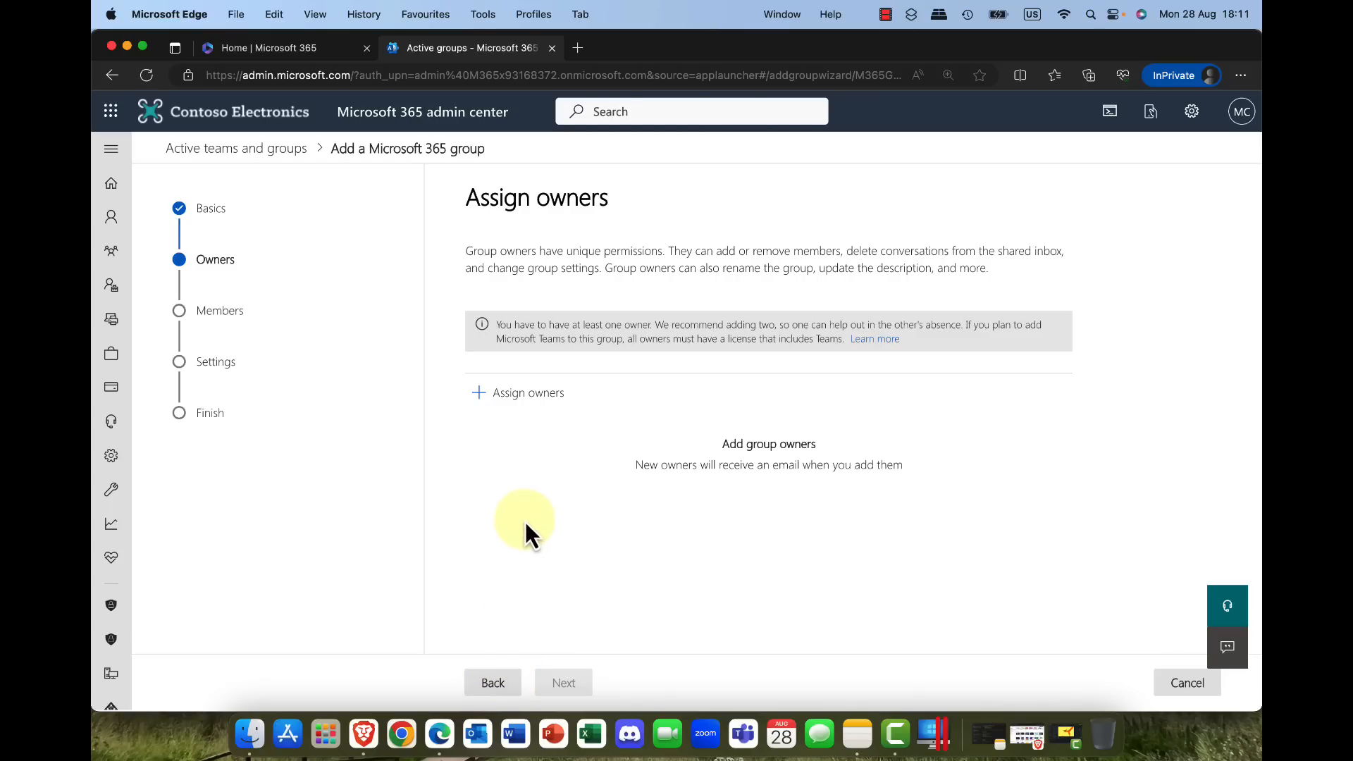
left_click(517, 393)
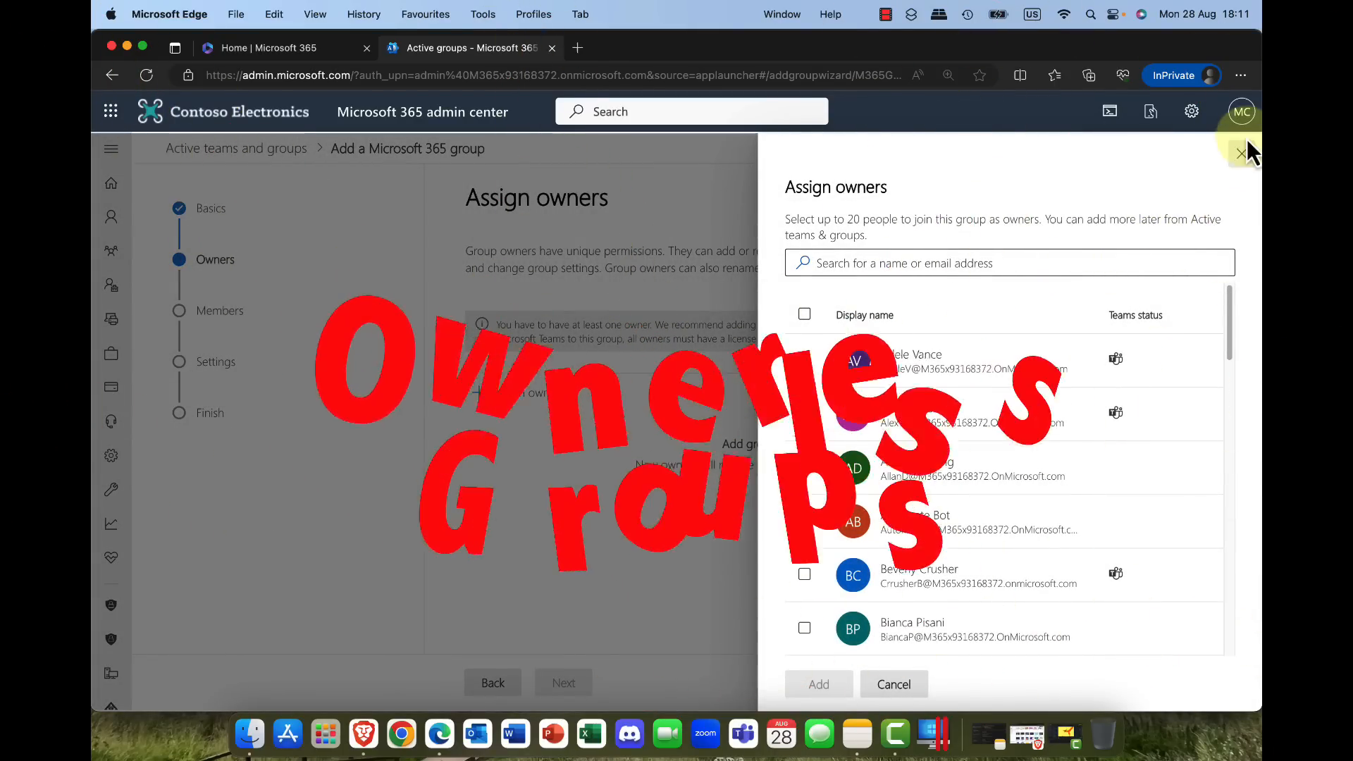
left_click(1240, 153)
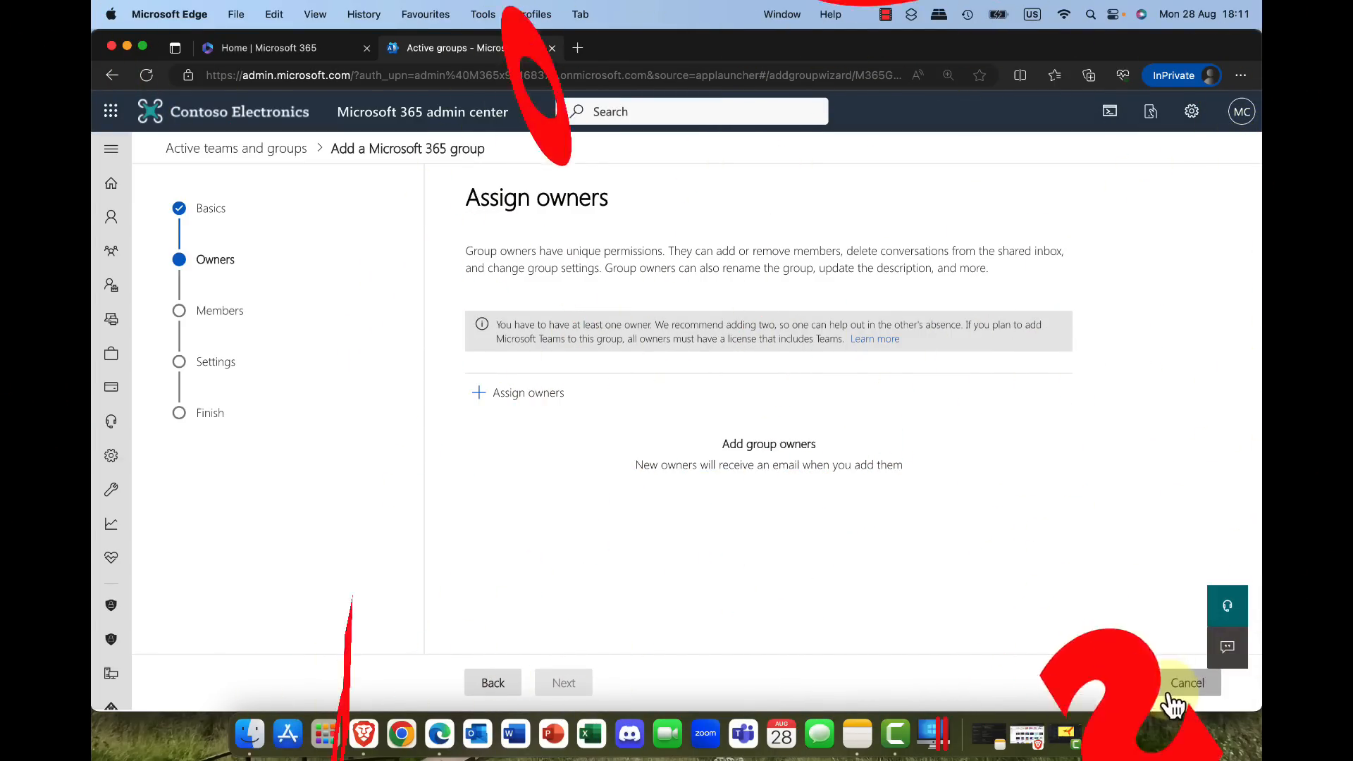
left_click(1186, 682)
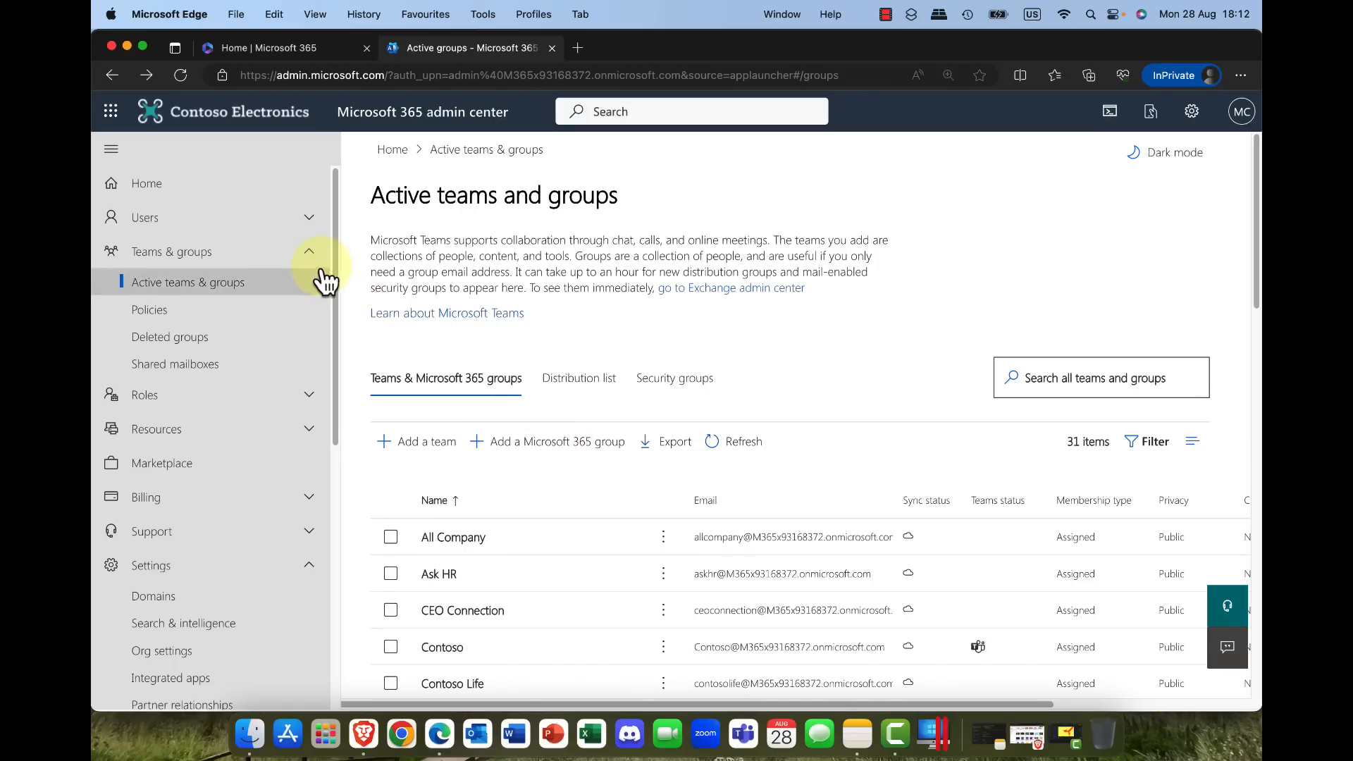
left_click(308, 251)
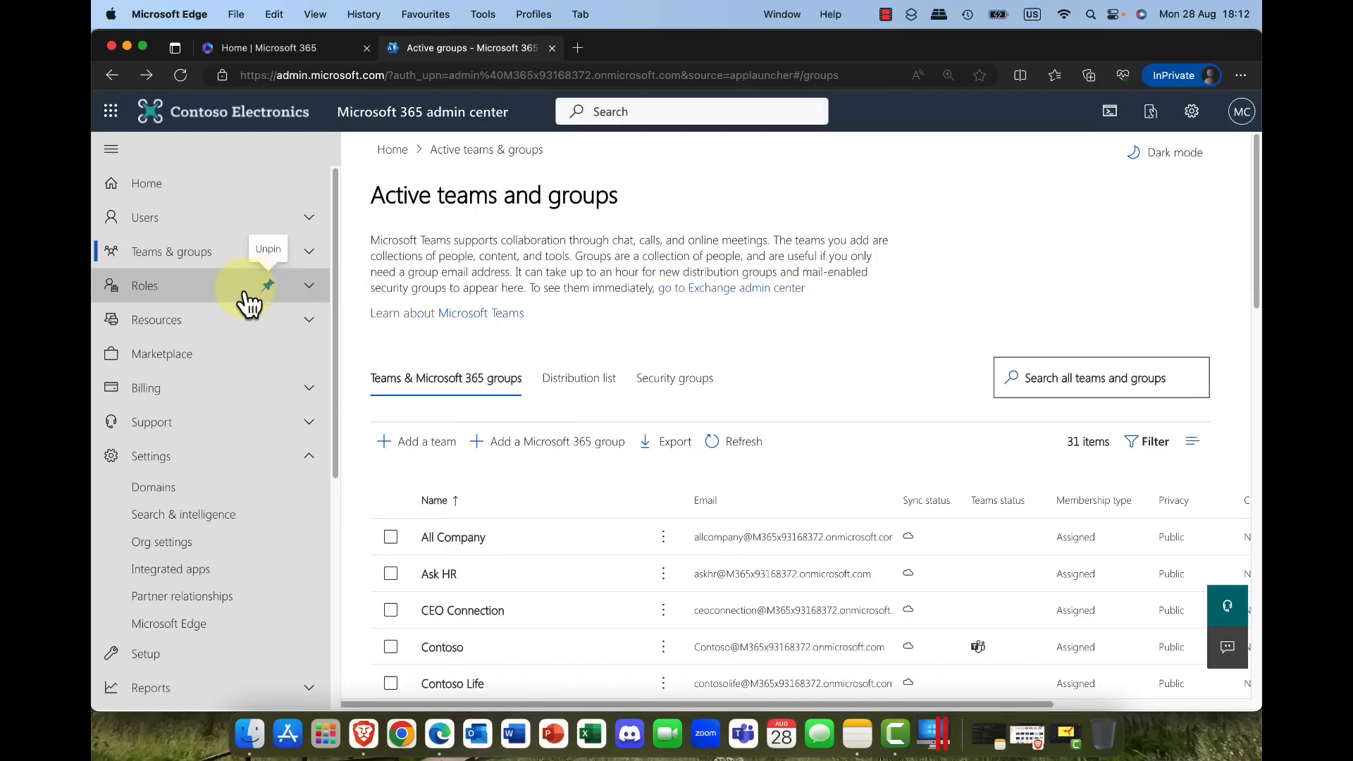
mouse_move(182, 595)
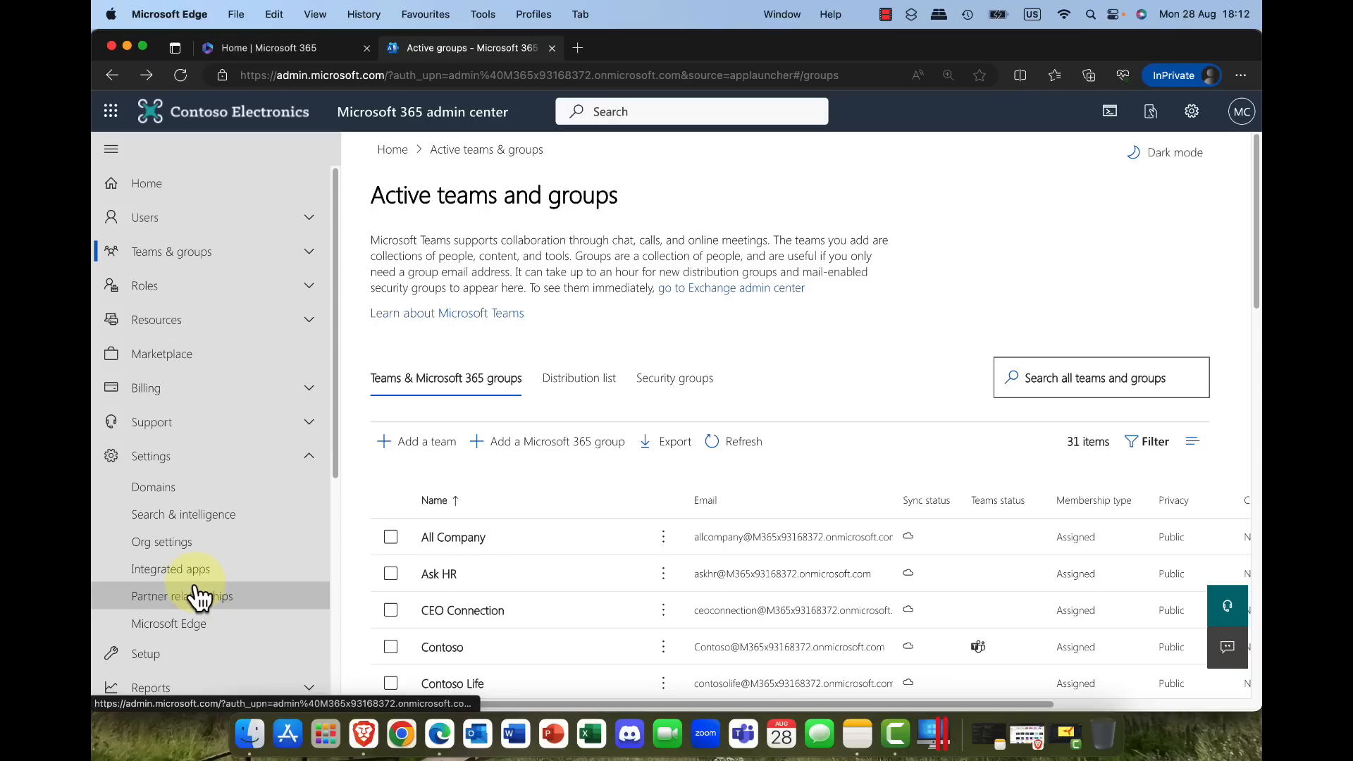
Step: Open Org settings' Microsoft 365 Groups service settings
left_click(160, 542)
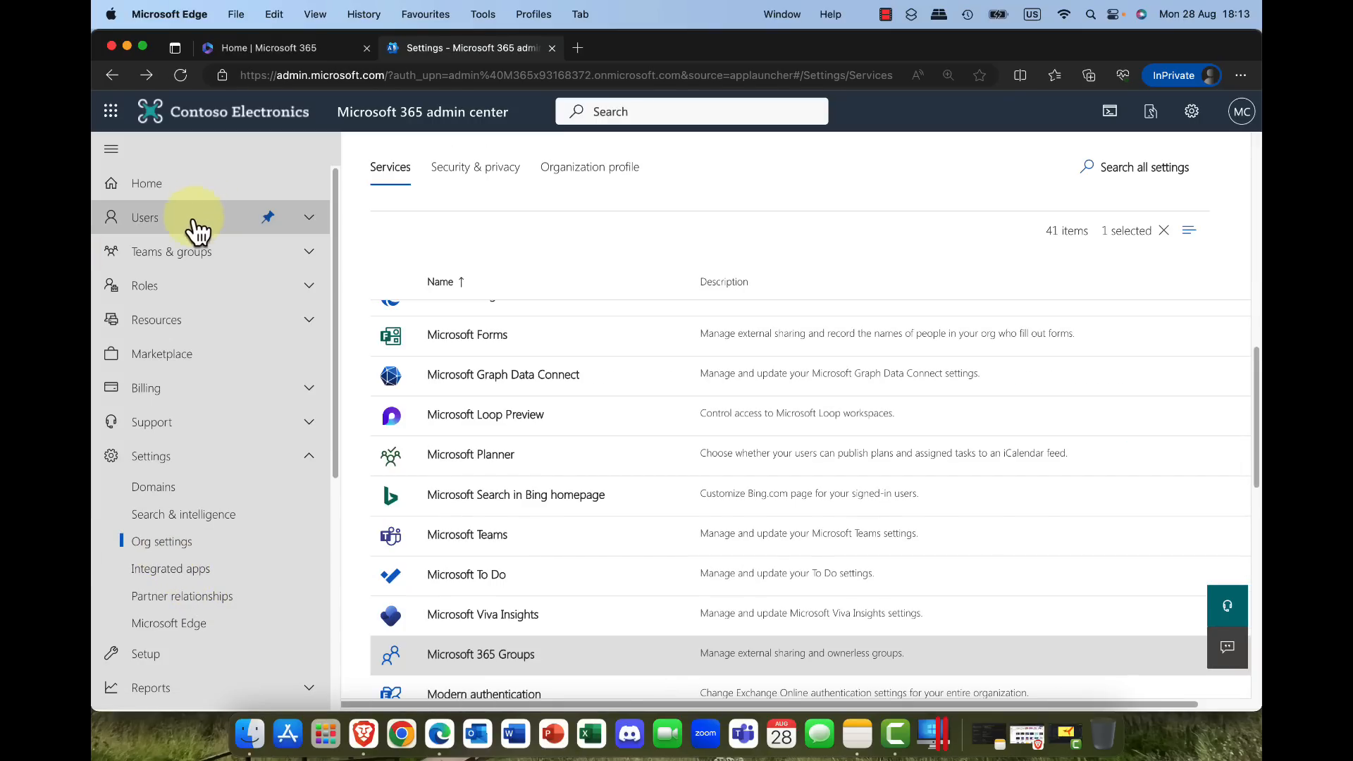
mouse_move(161, 541)
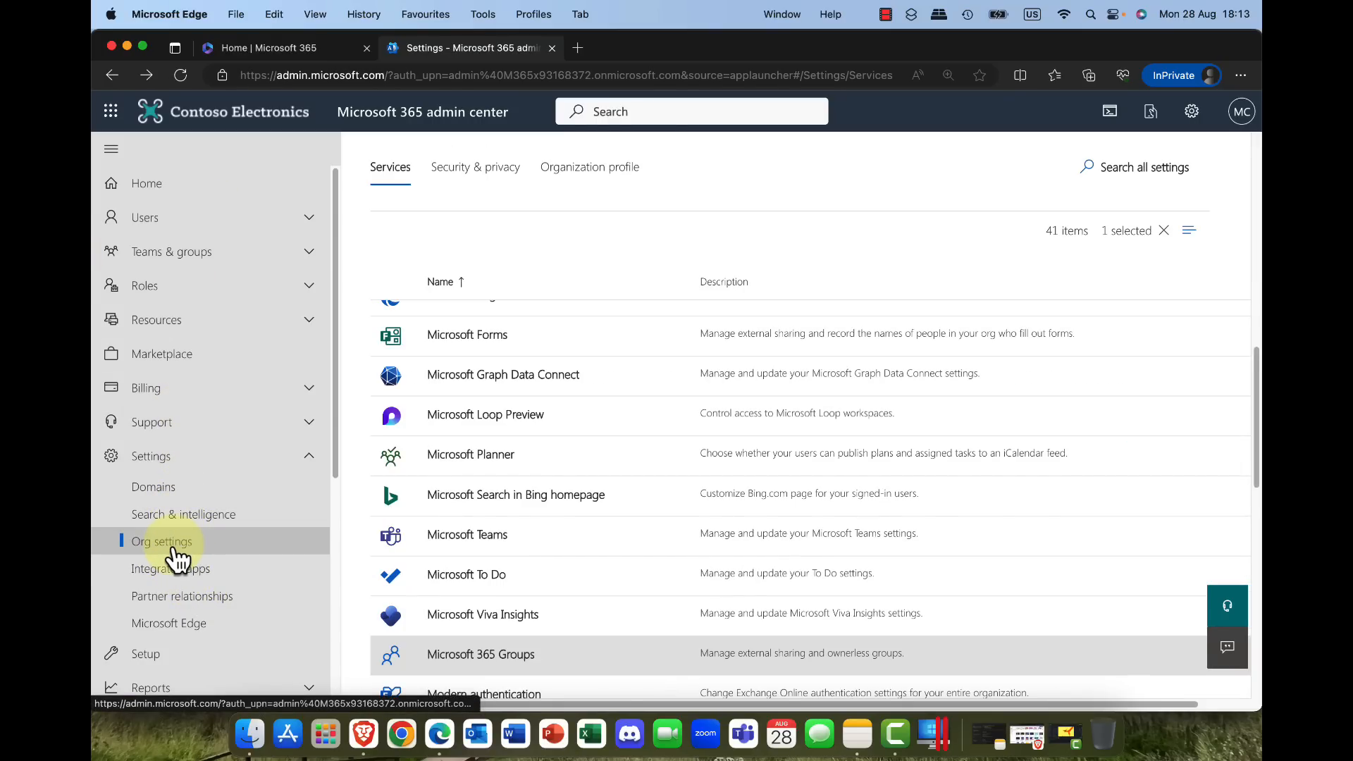
left_click(481, 654)
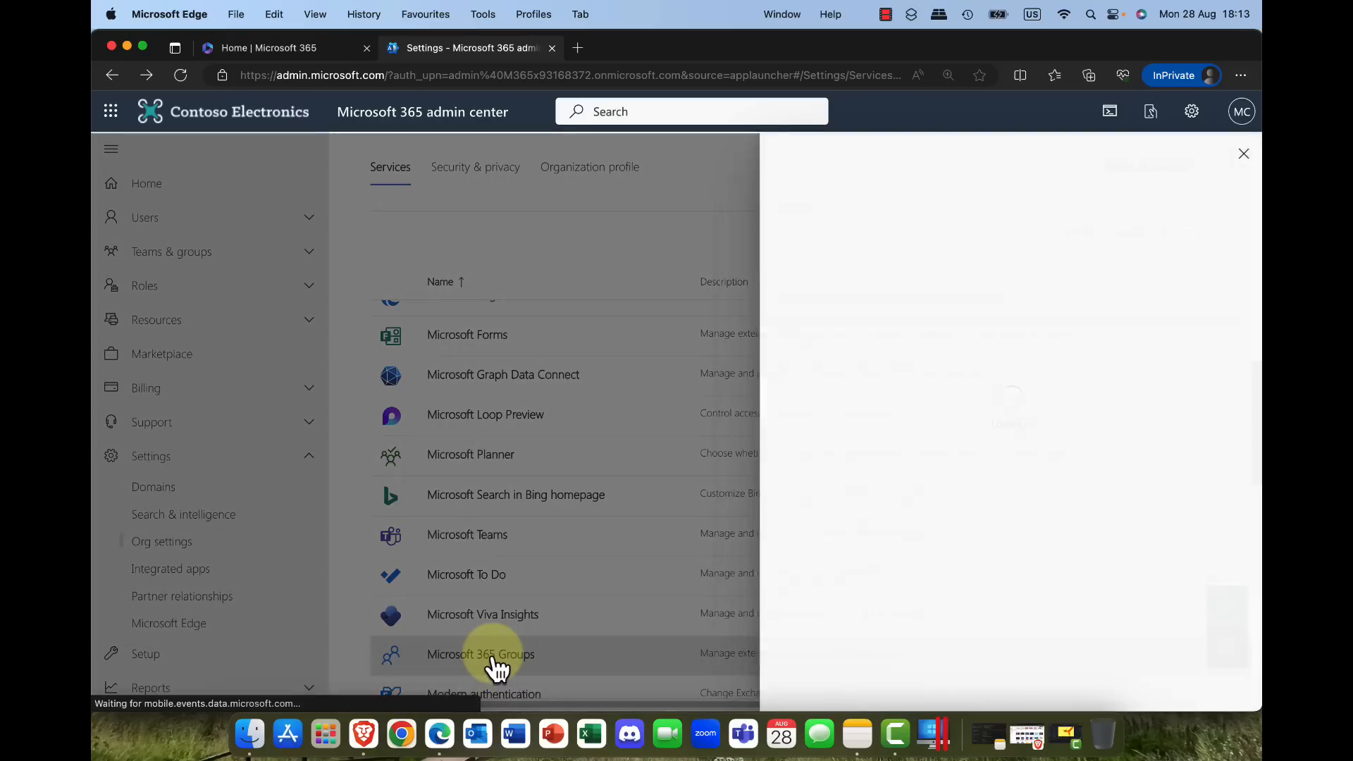
left_click(481, 653)
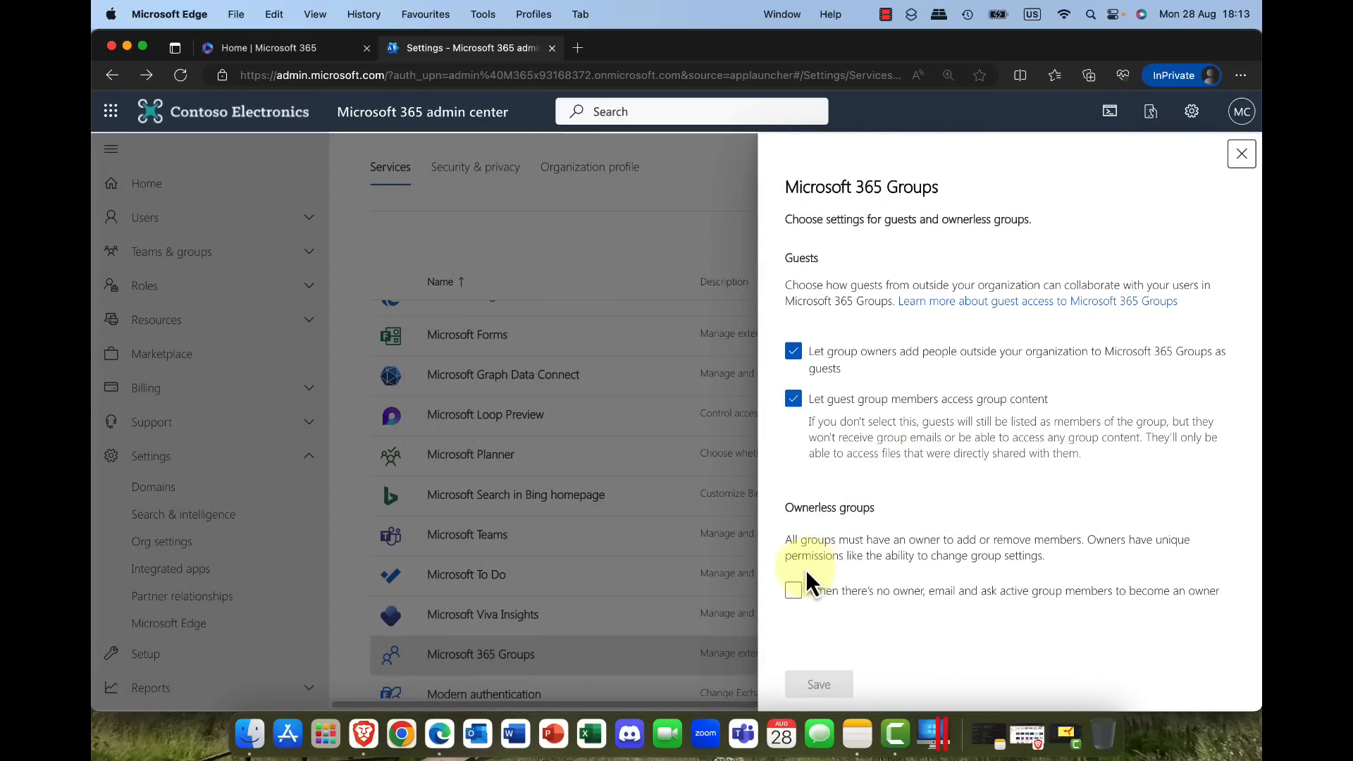
Step: Enable emailing active members of ownerless groups and start configuring that policy
left_click(793, 590)
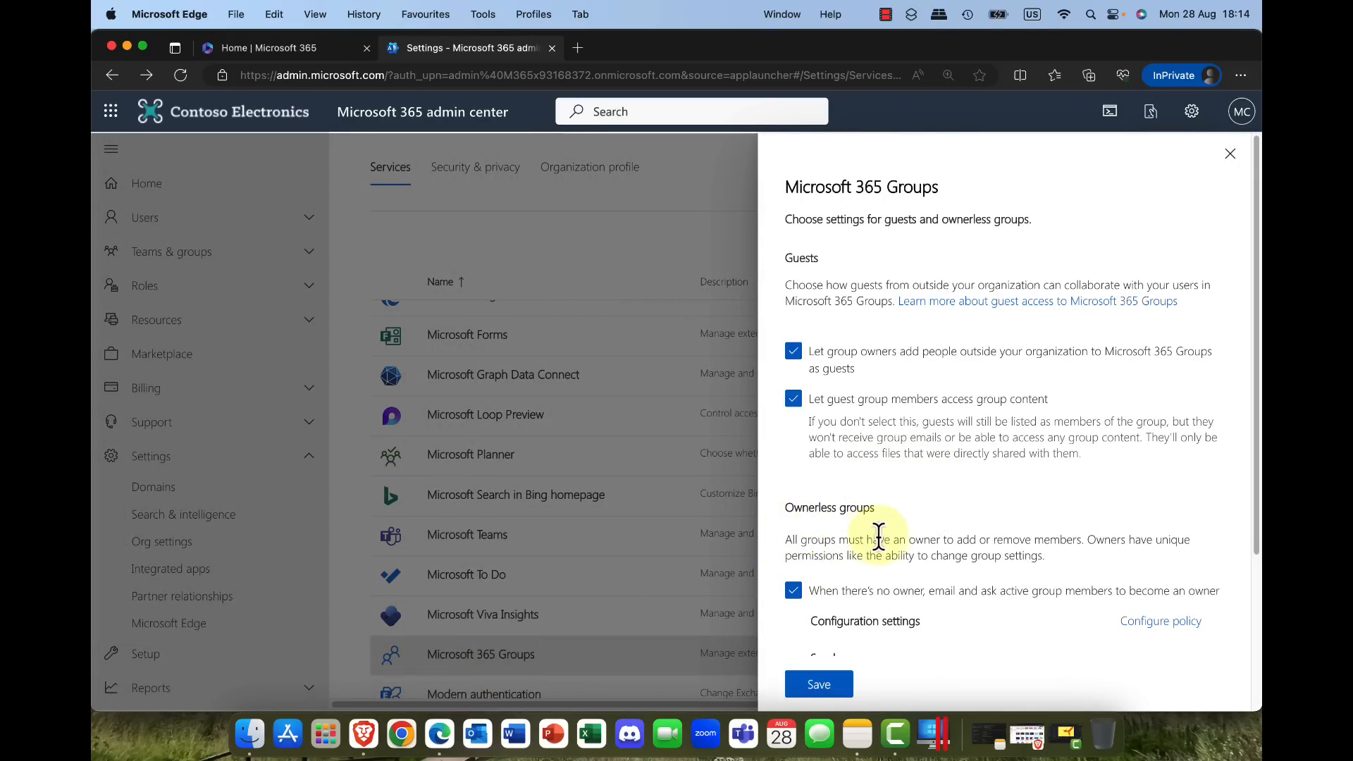
scroll("down", 3)
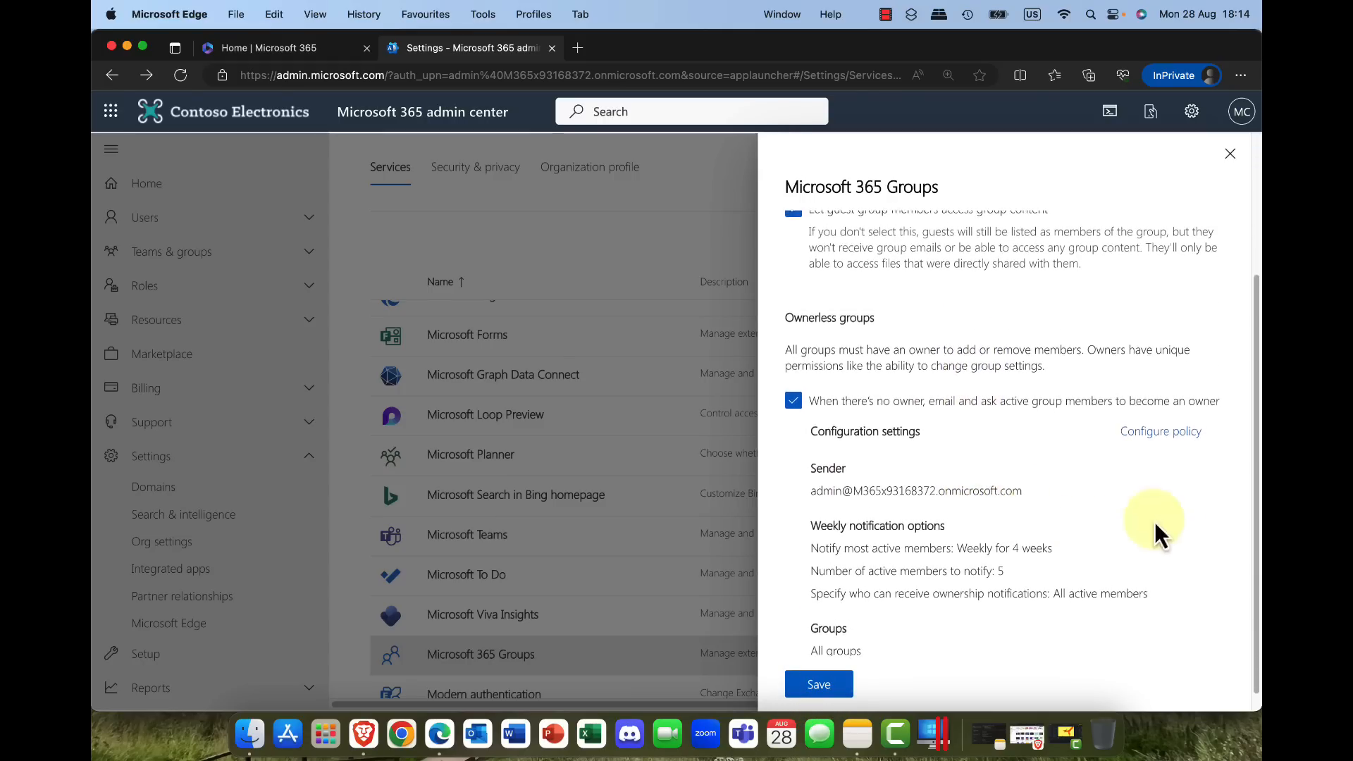
left_click(1160, 431)
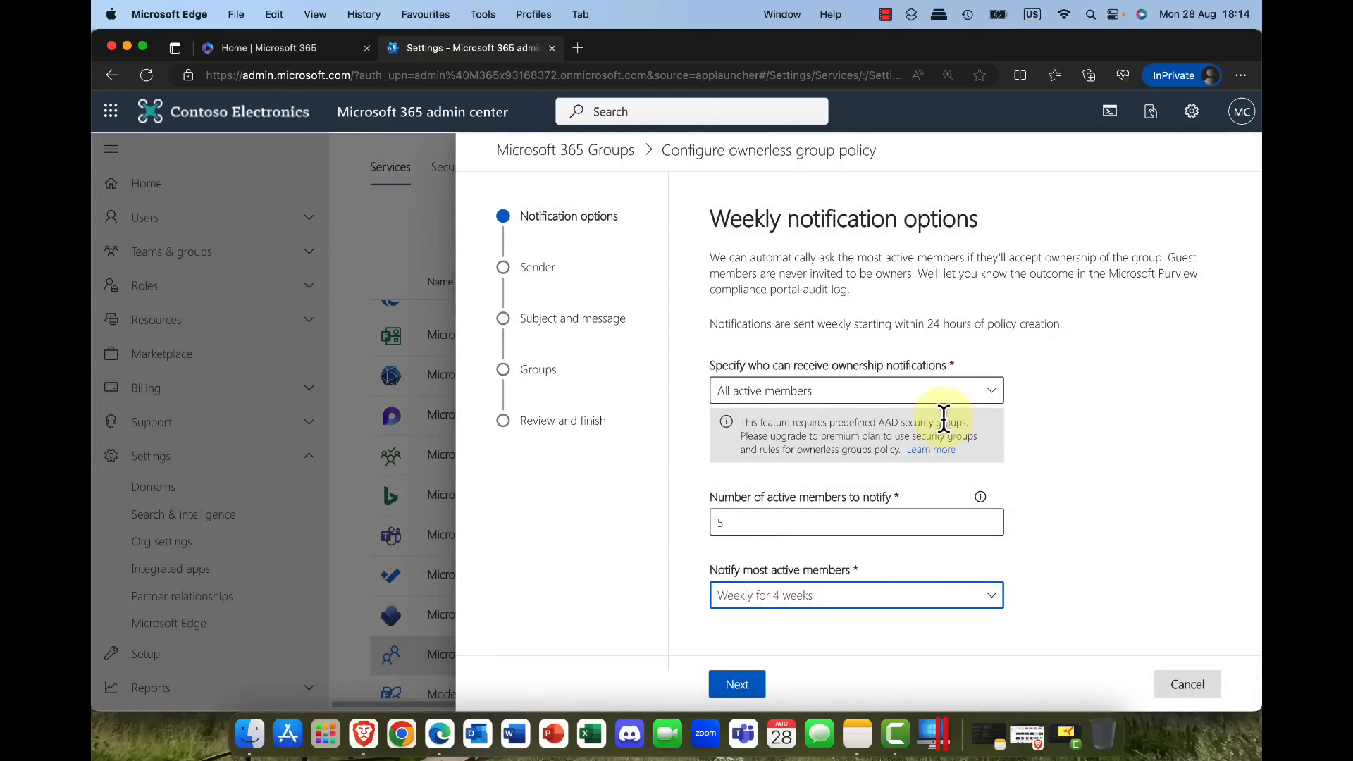
Step: Keep notifications to all active members, 5 members, weekly for 4 weeks, and continue to Sender
left_click(989, 390)
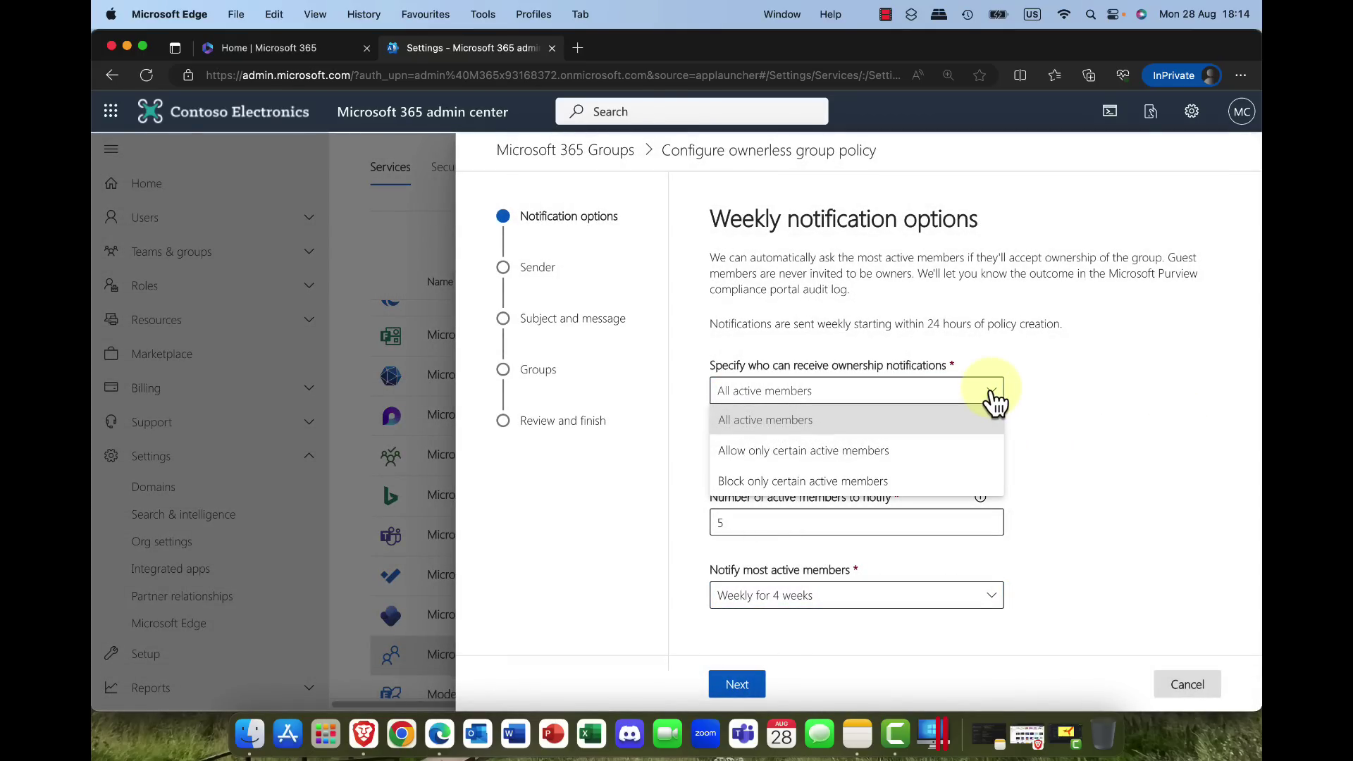
mouse_move(862, 451)
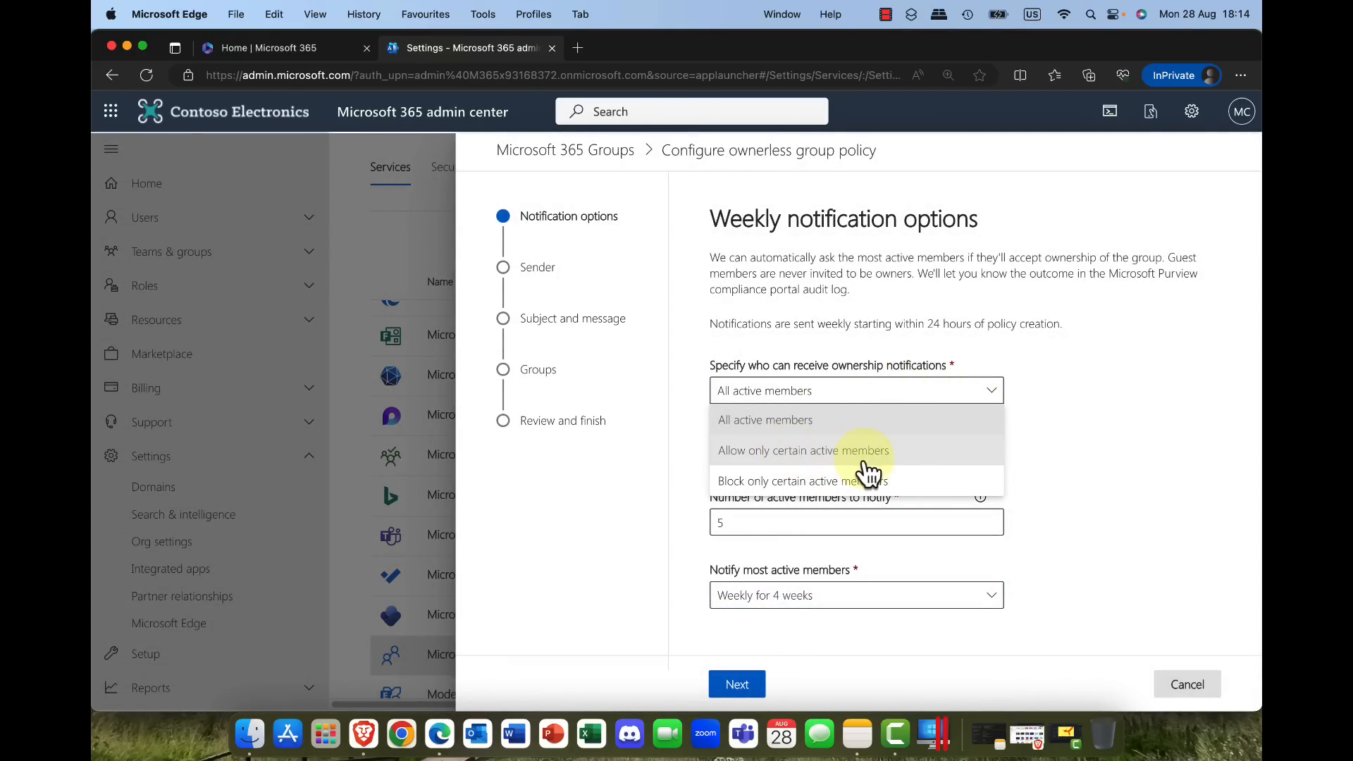
left_click(803, 449)
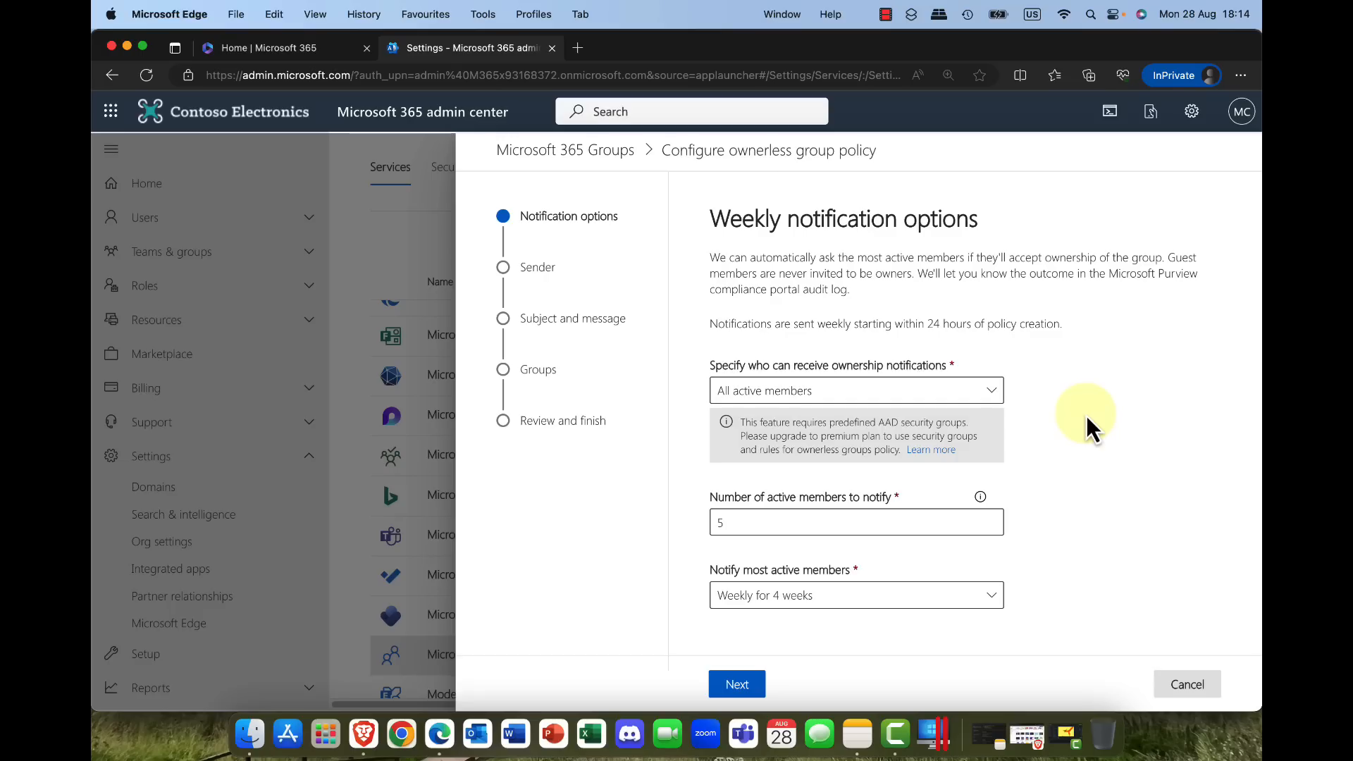
left_click(855, 522)
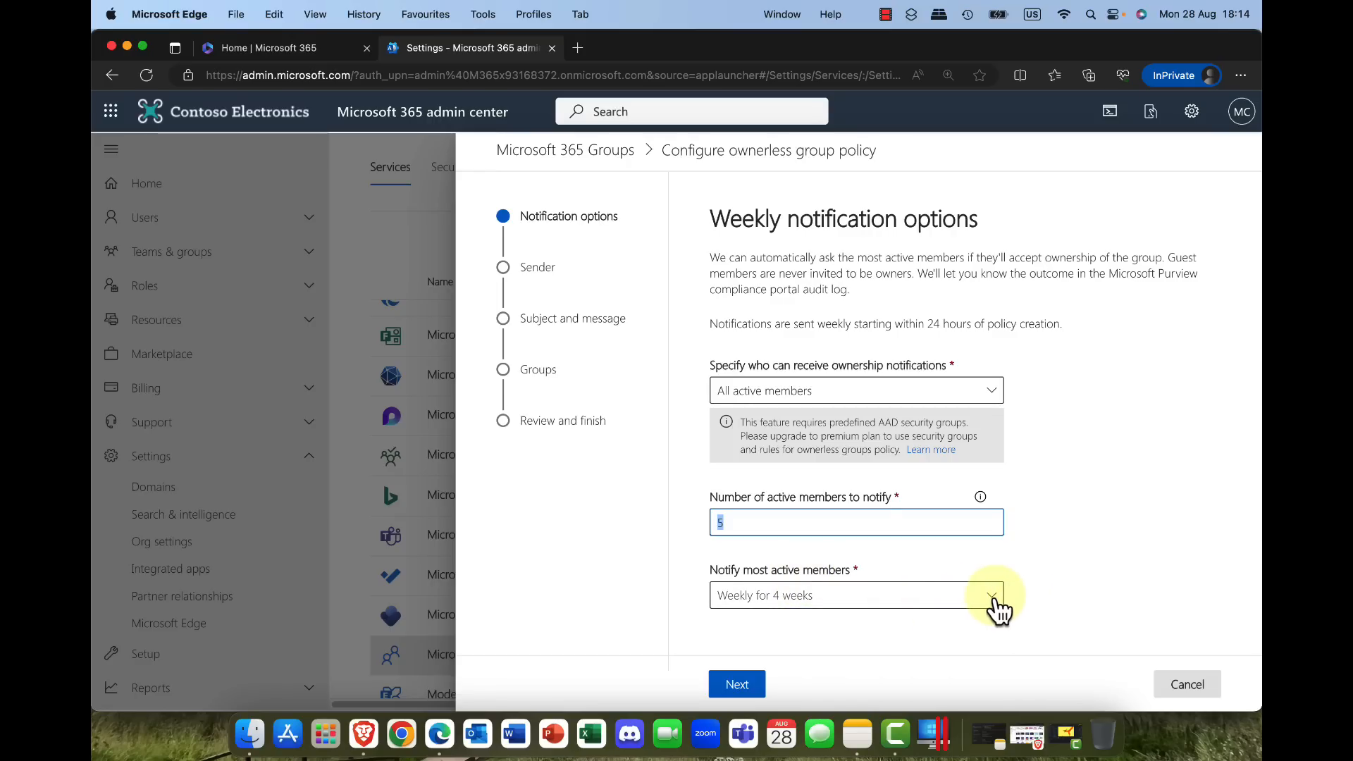
mouse_move(751, 656)
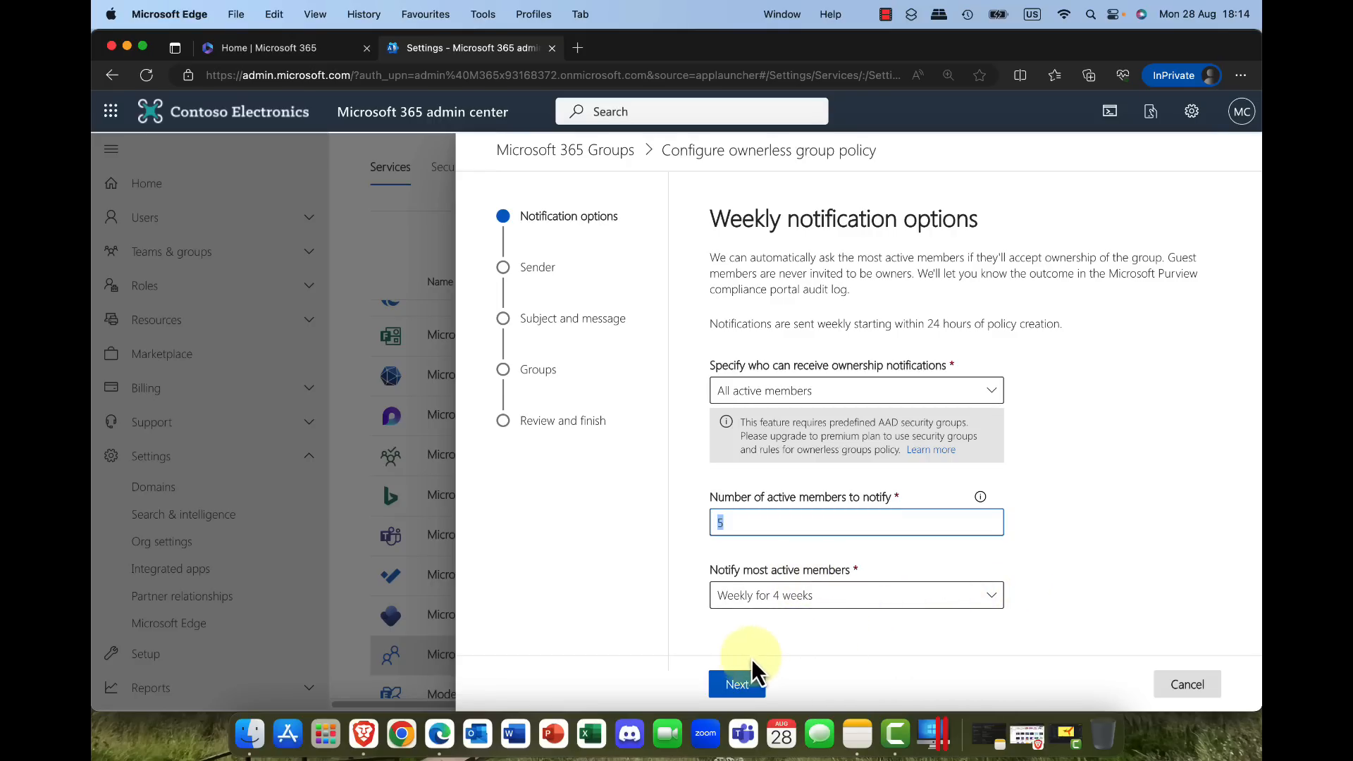
left_click(735, 683)
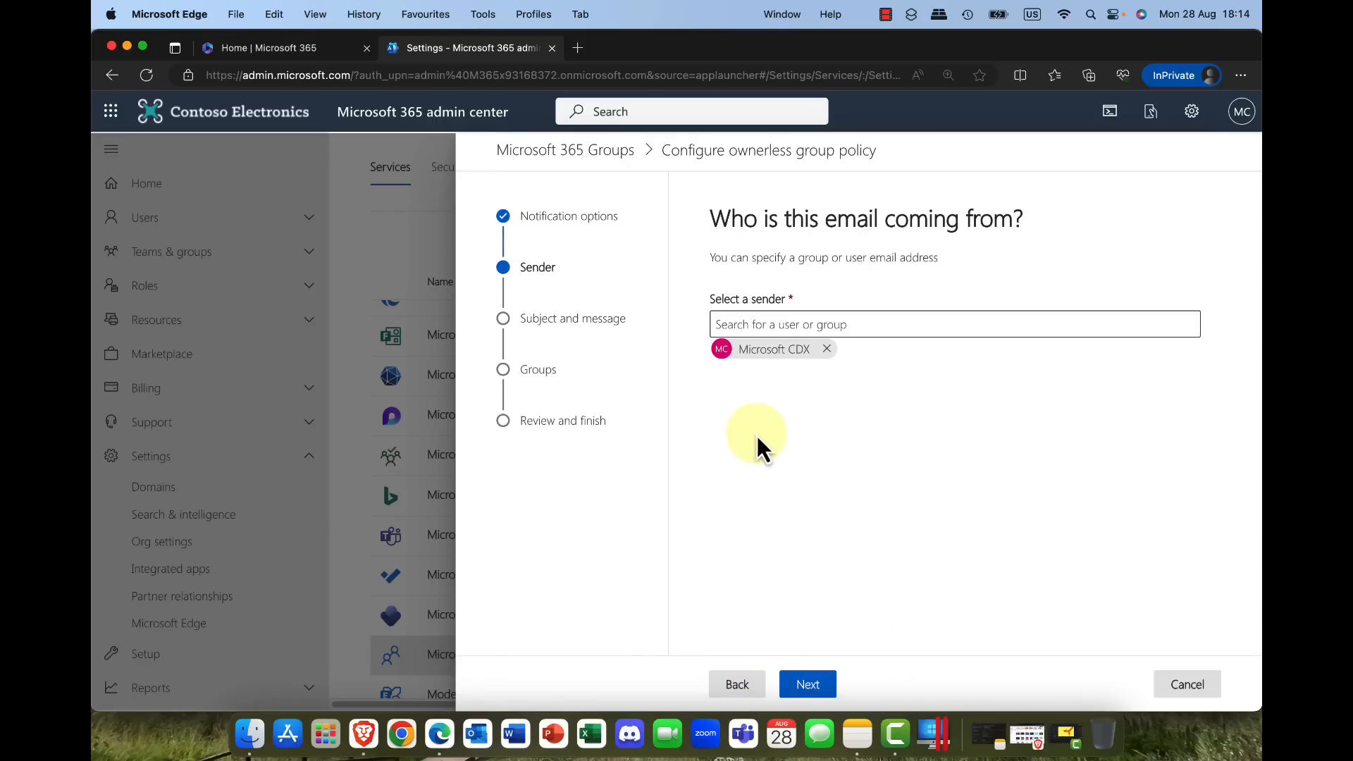
mouse_move(820, 630)
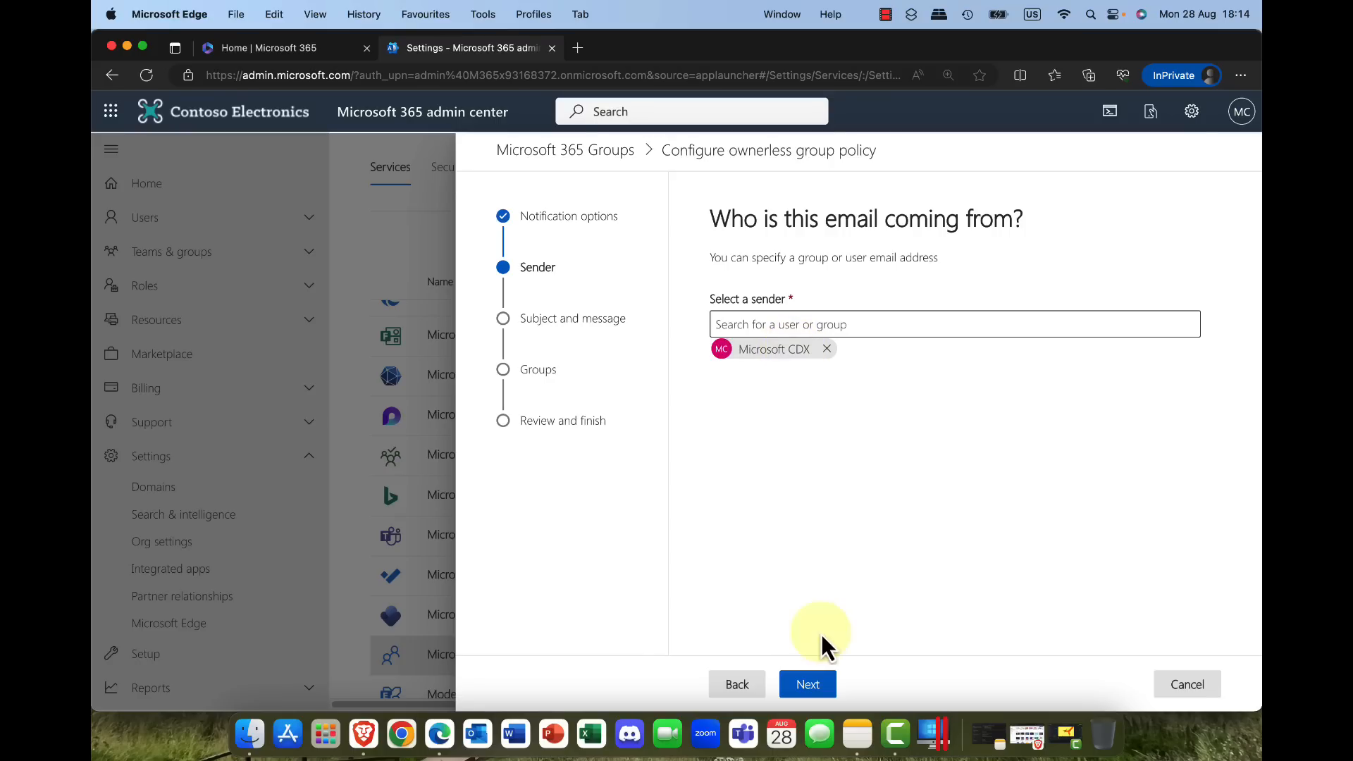
Step: Accept the default subject, message and All groups scope, then finish the ownerless group policy
left_click(806, 685)
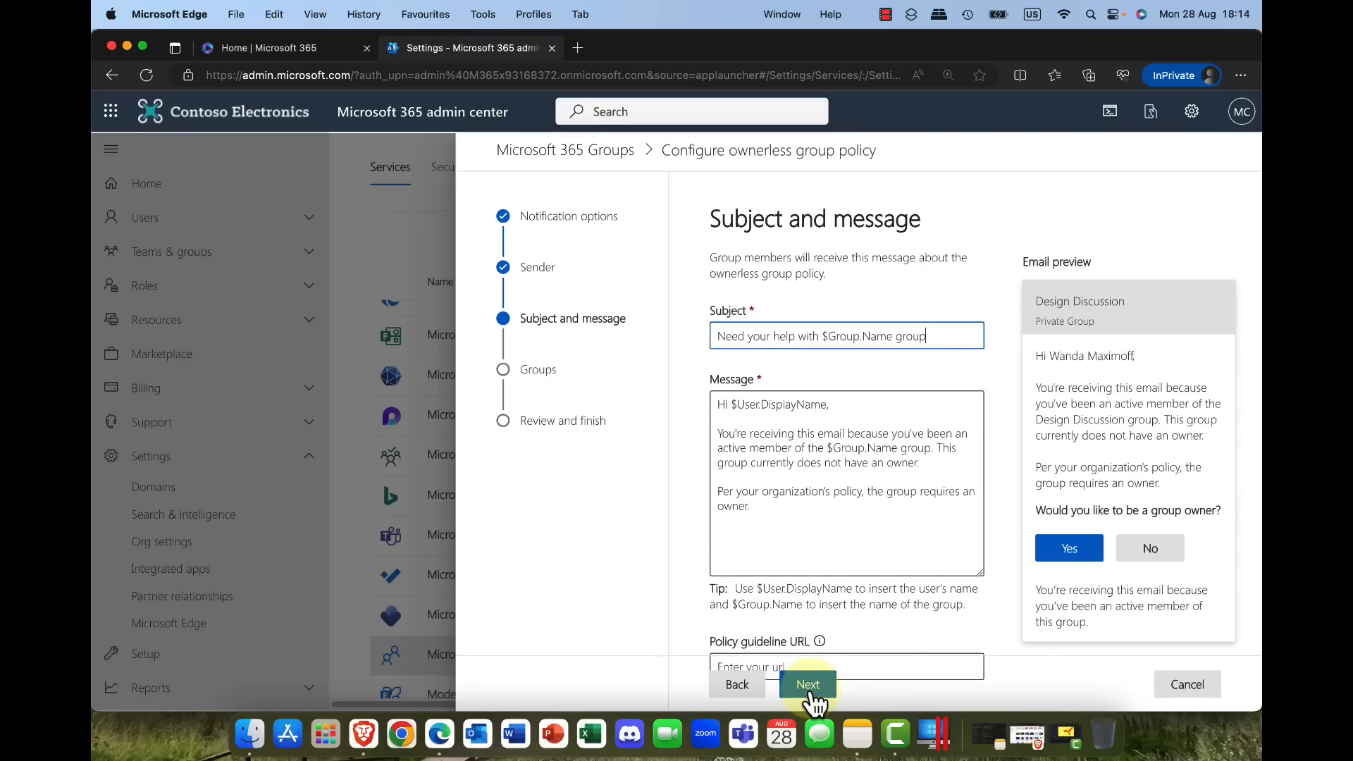
mouse_move(834, 615)
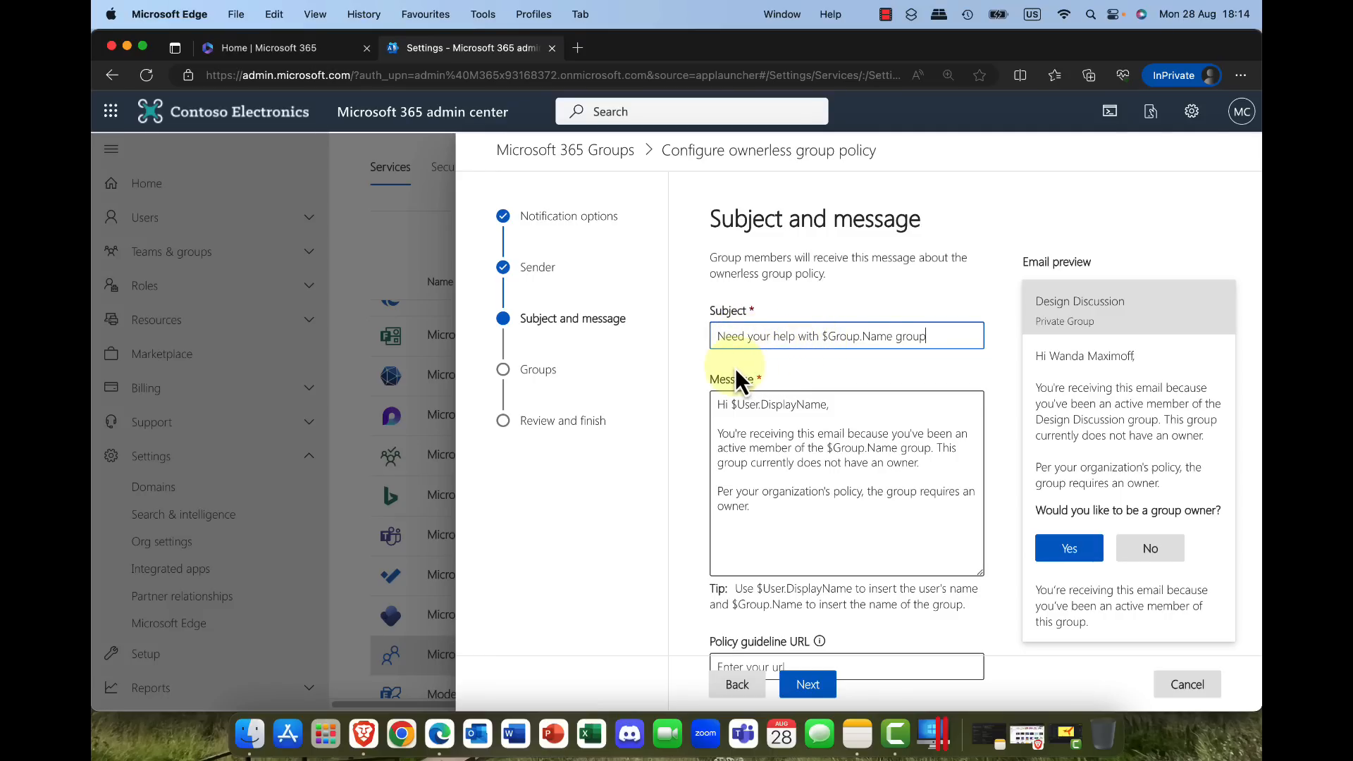
mouse_move(822, 335)
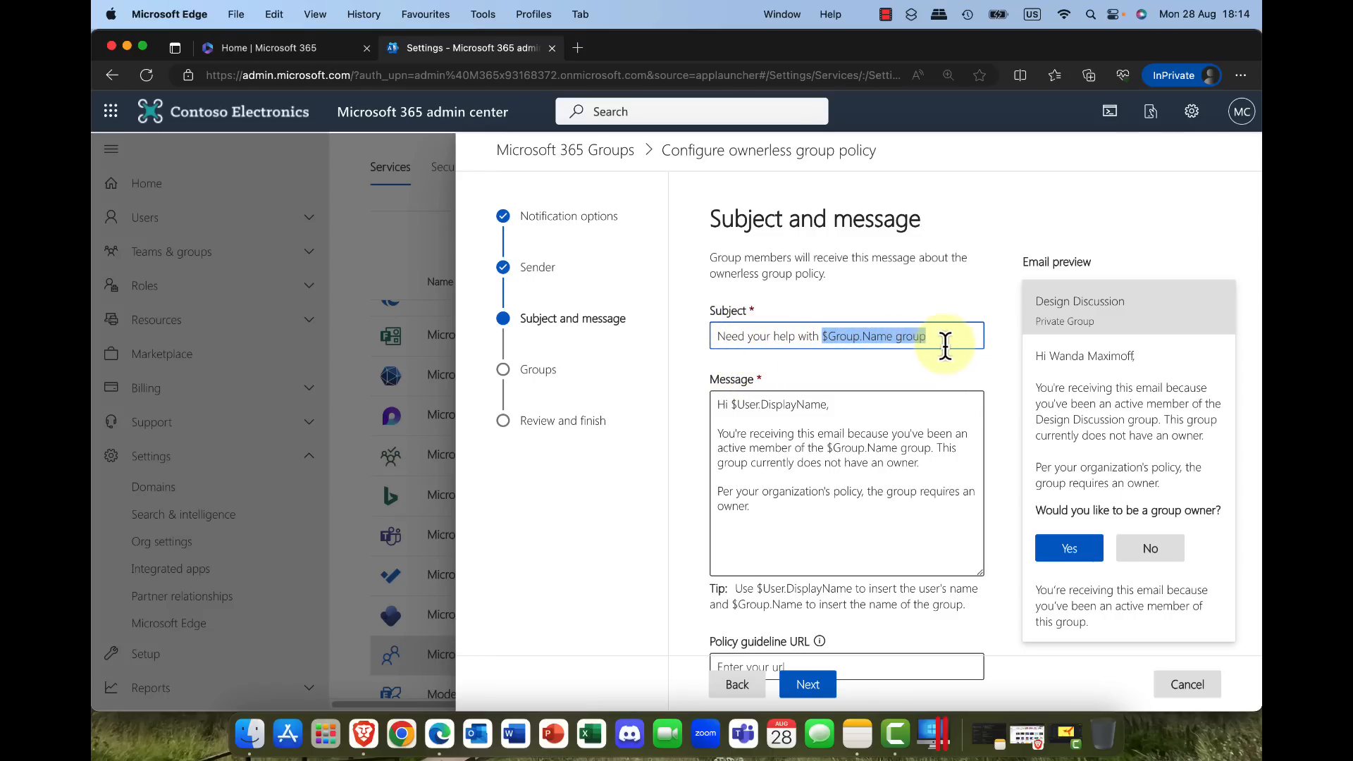
mouse_move(1133, 364)
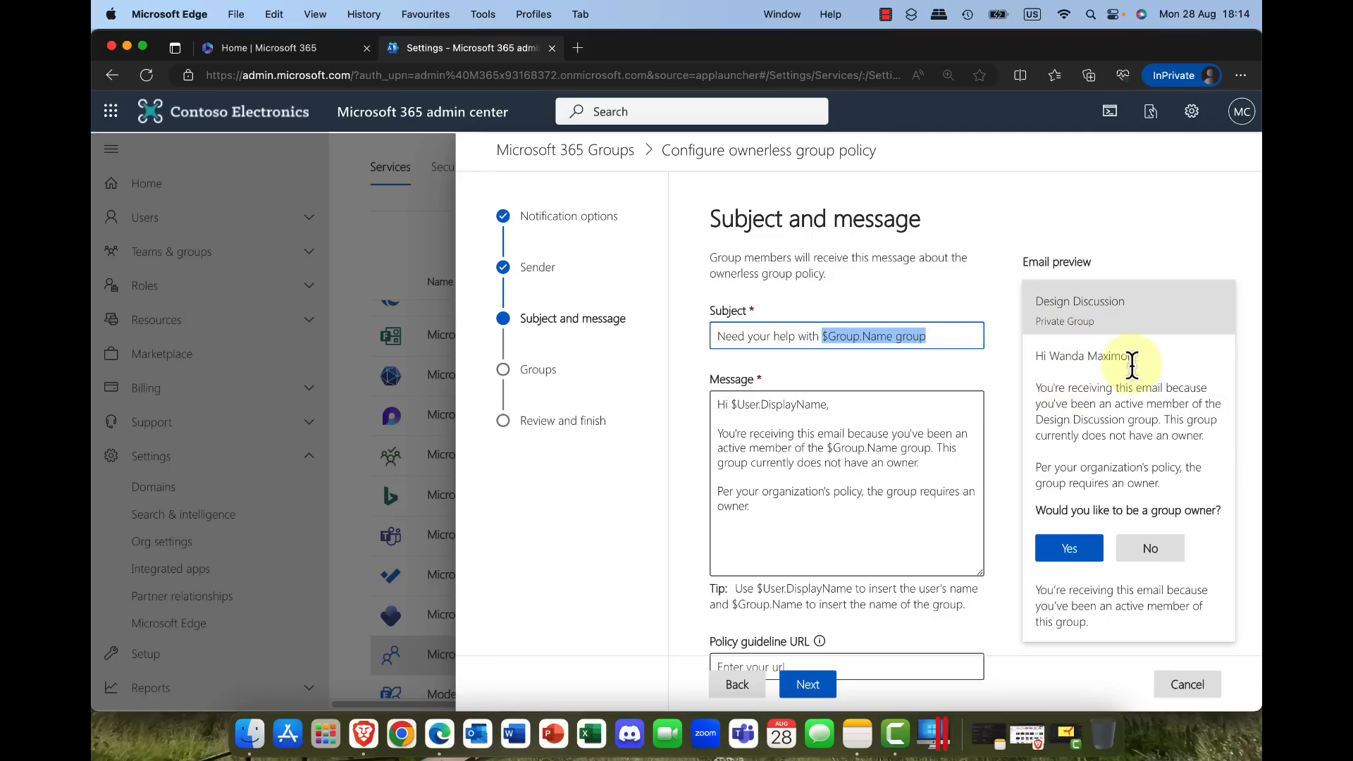
mouse_move(962, 389)
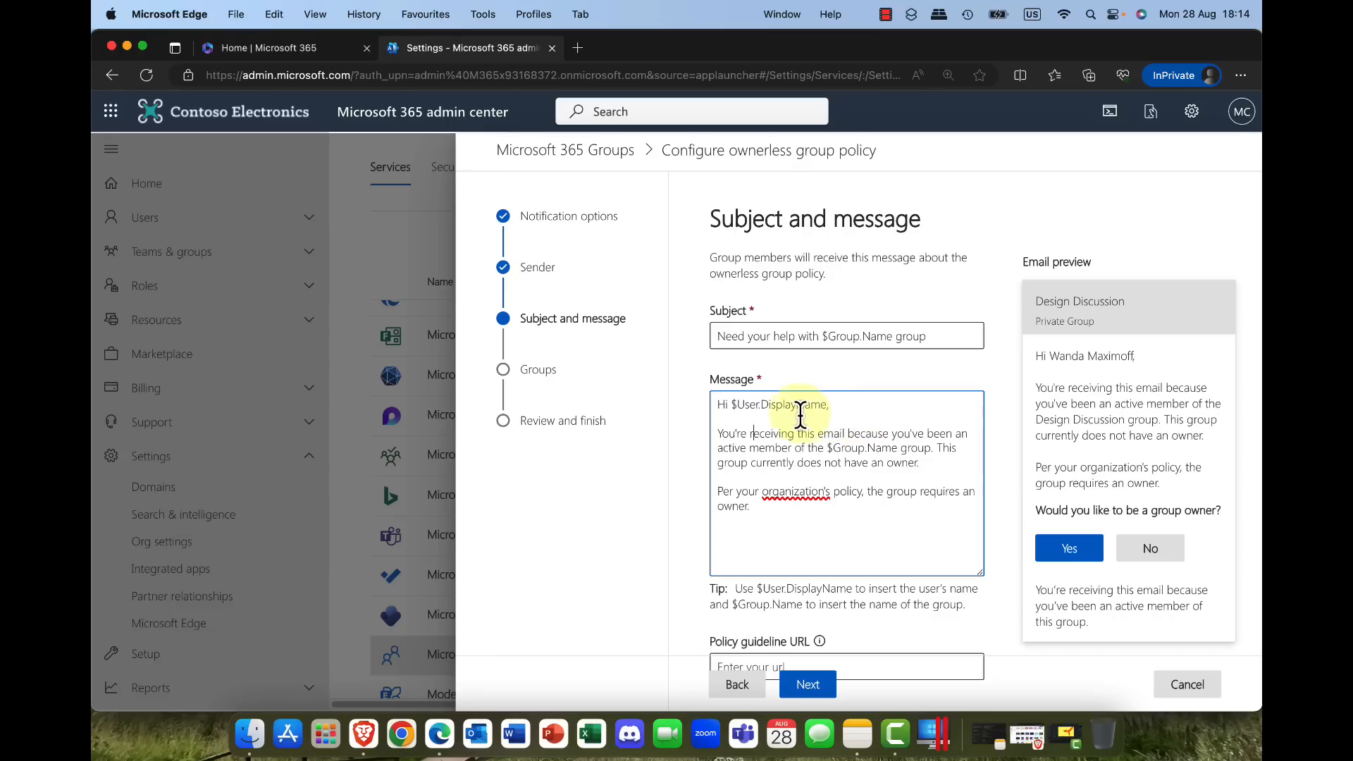
mouse_move(744, 406)
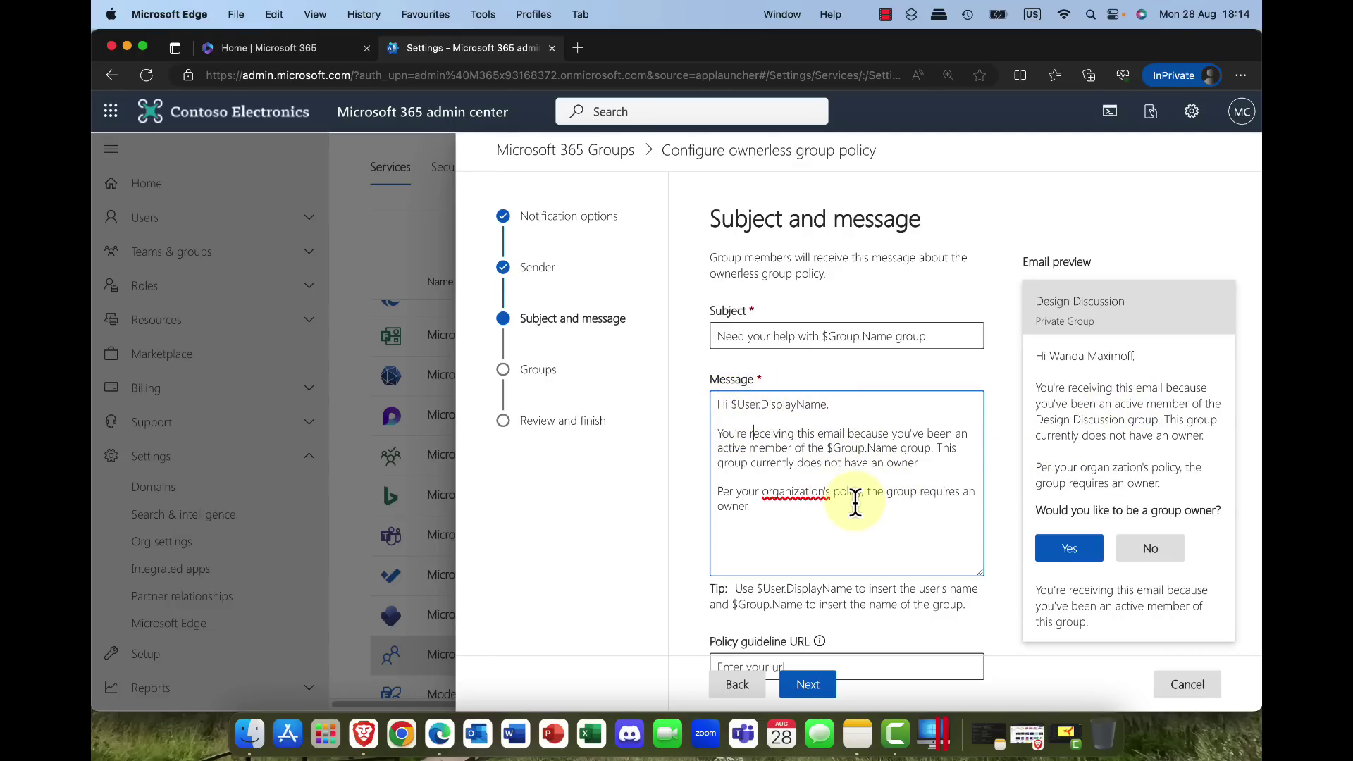
mouse_move(1122, 467)
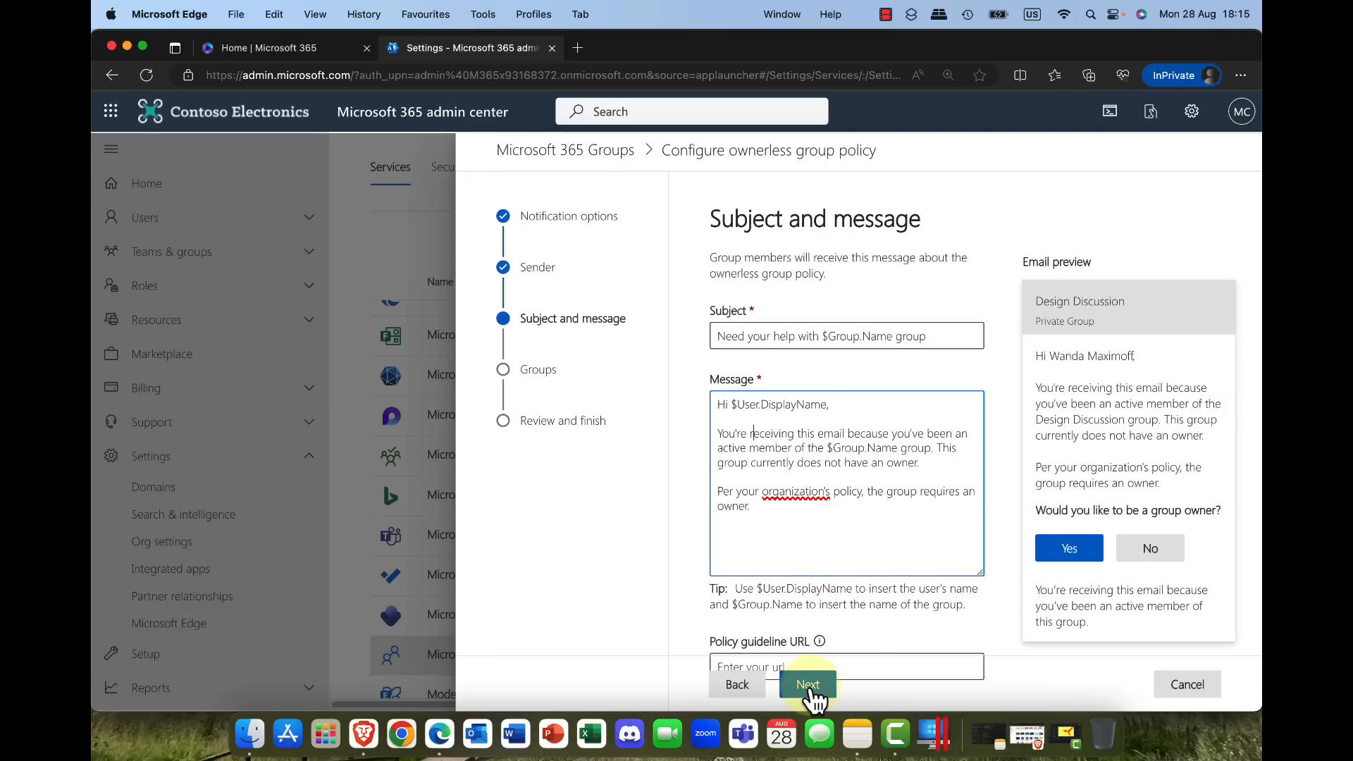
left_click(806, 685)
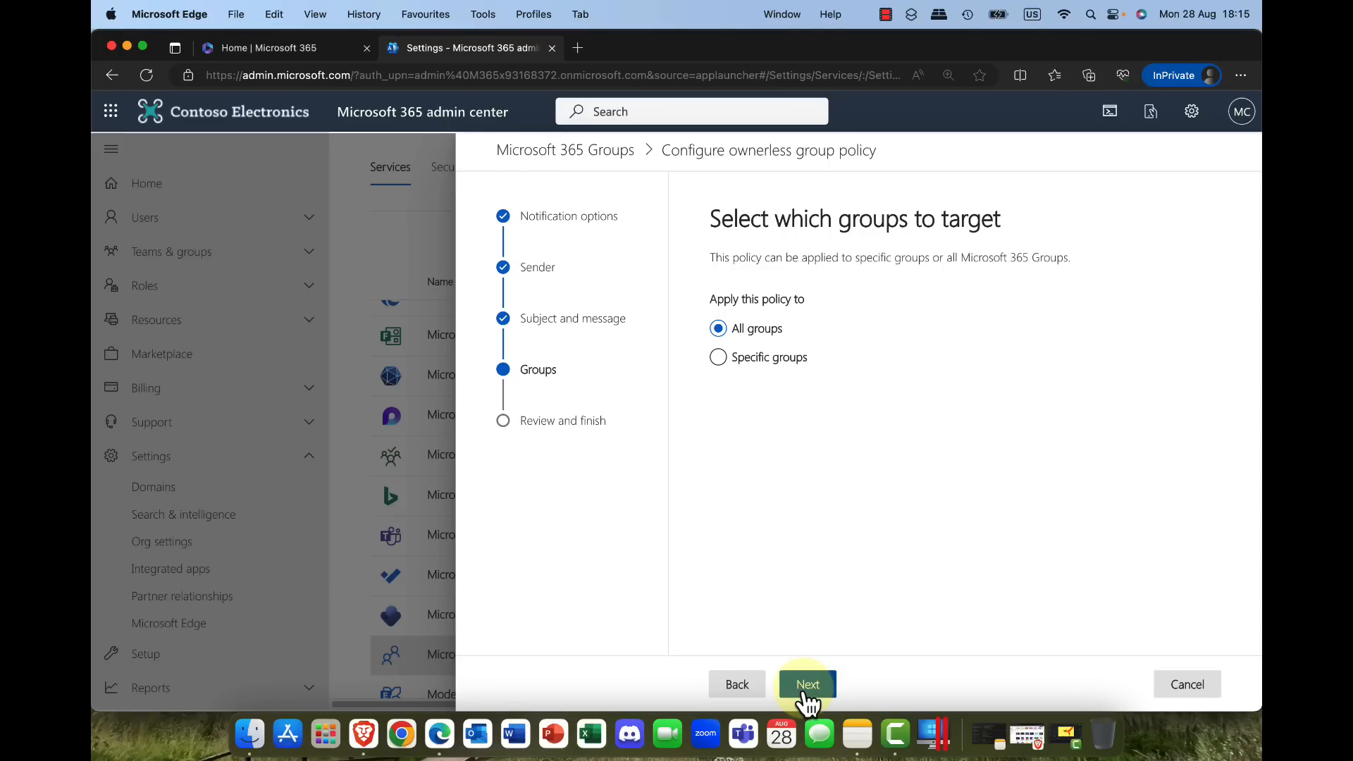
left_click(806, 685)
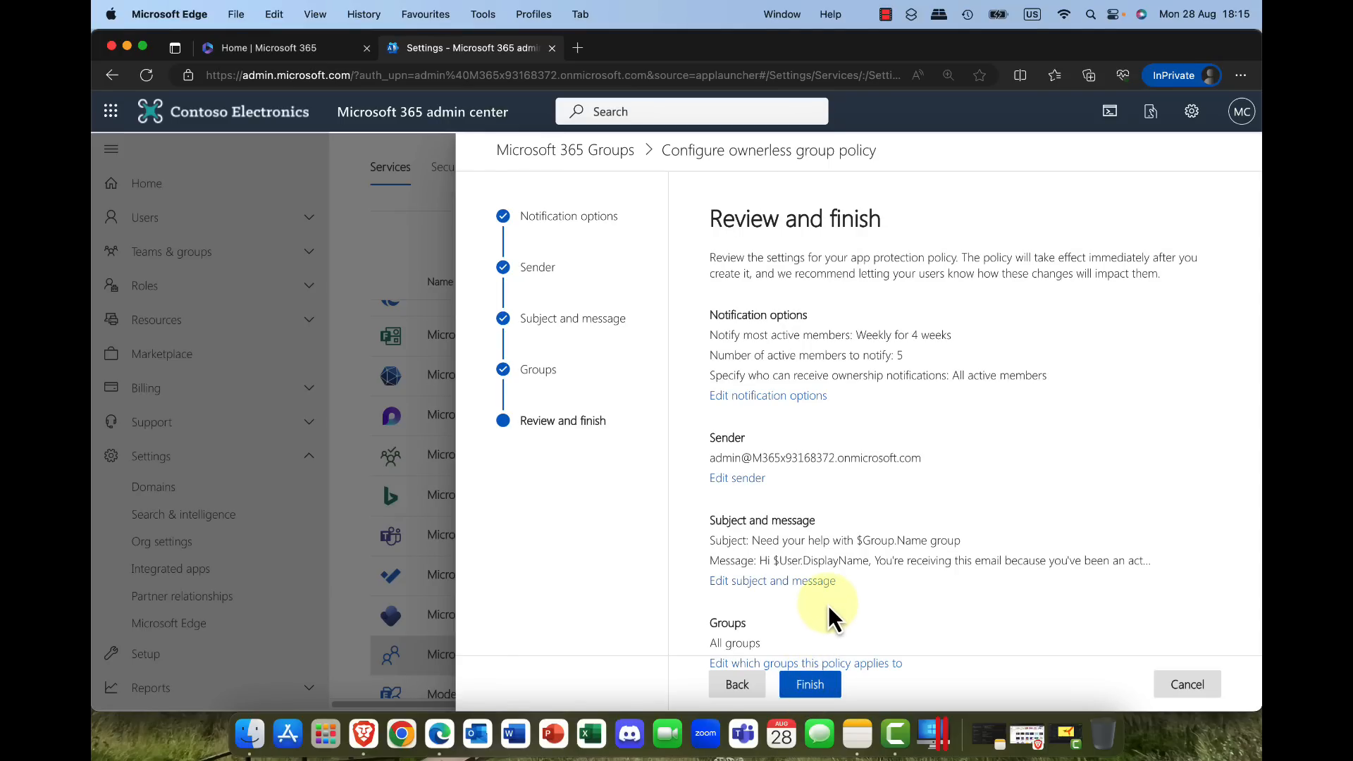
mouse_move(809, 685)
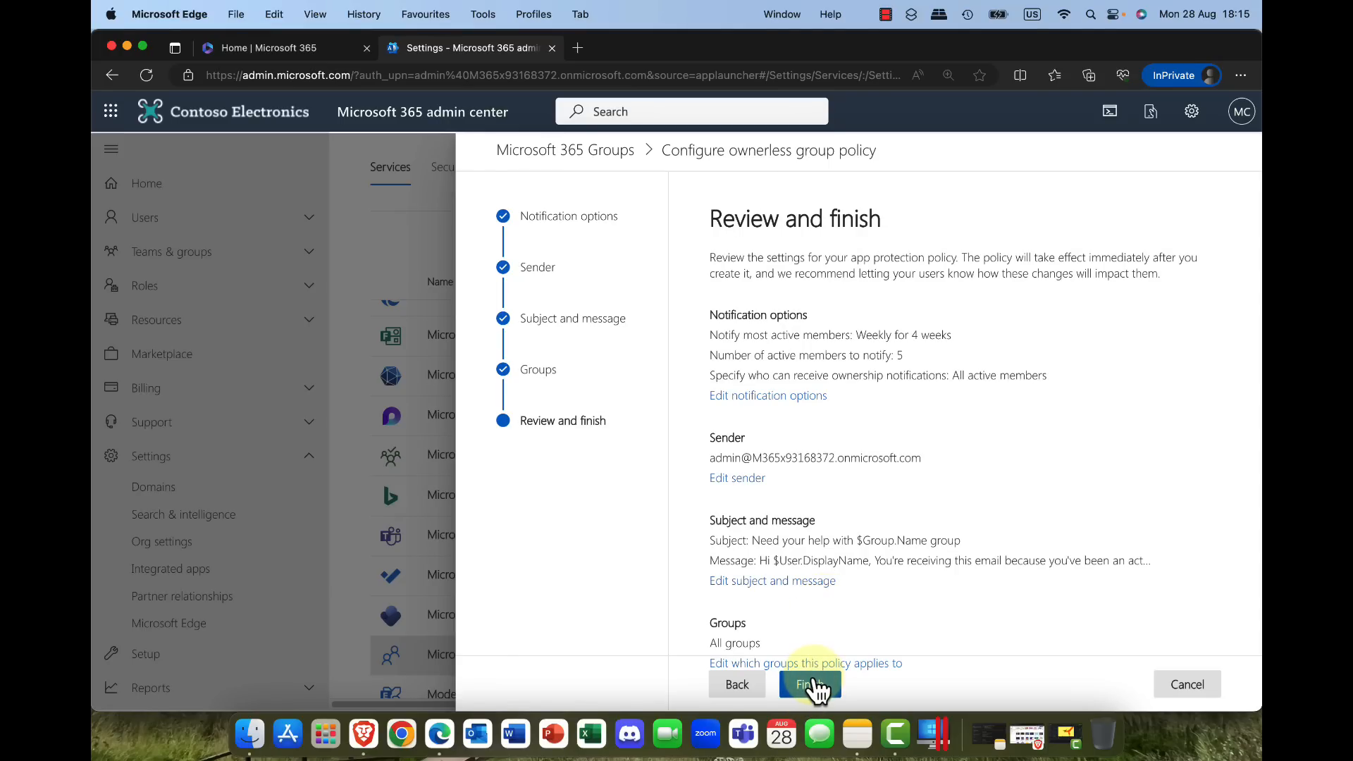
left_click(809, 684)
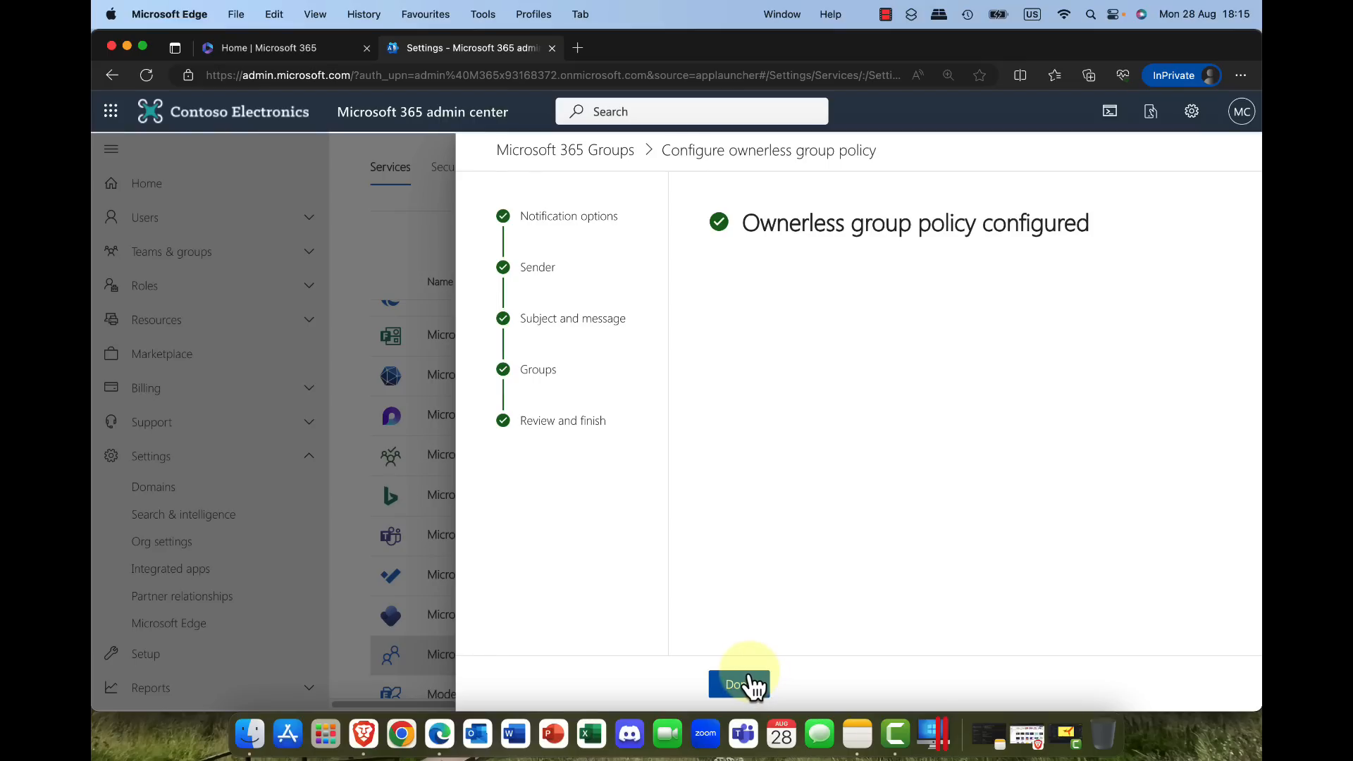
left_click(740, 685)
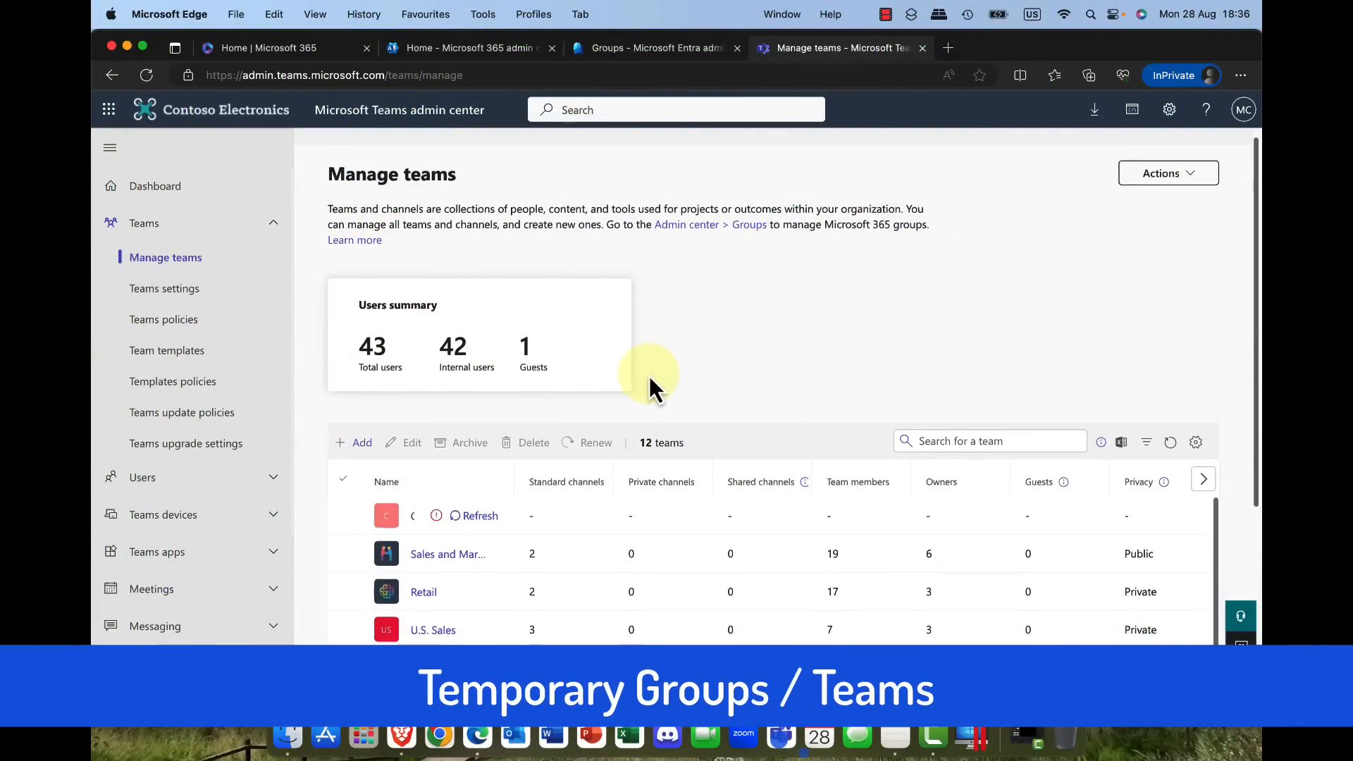
Step: Scroll the Manage teams table to see Tromso Sales' Feb 4, 2024 expiration, then move on
scroll("down", 3)
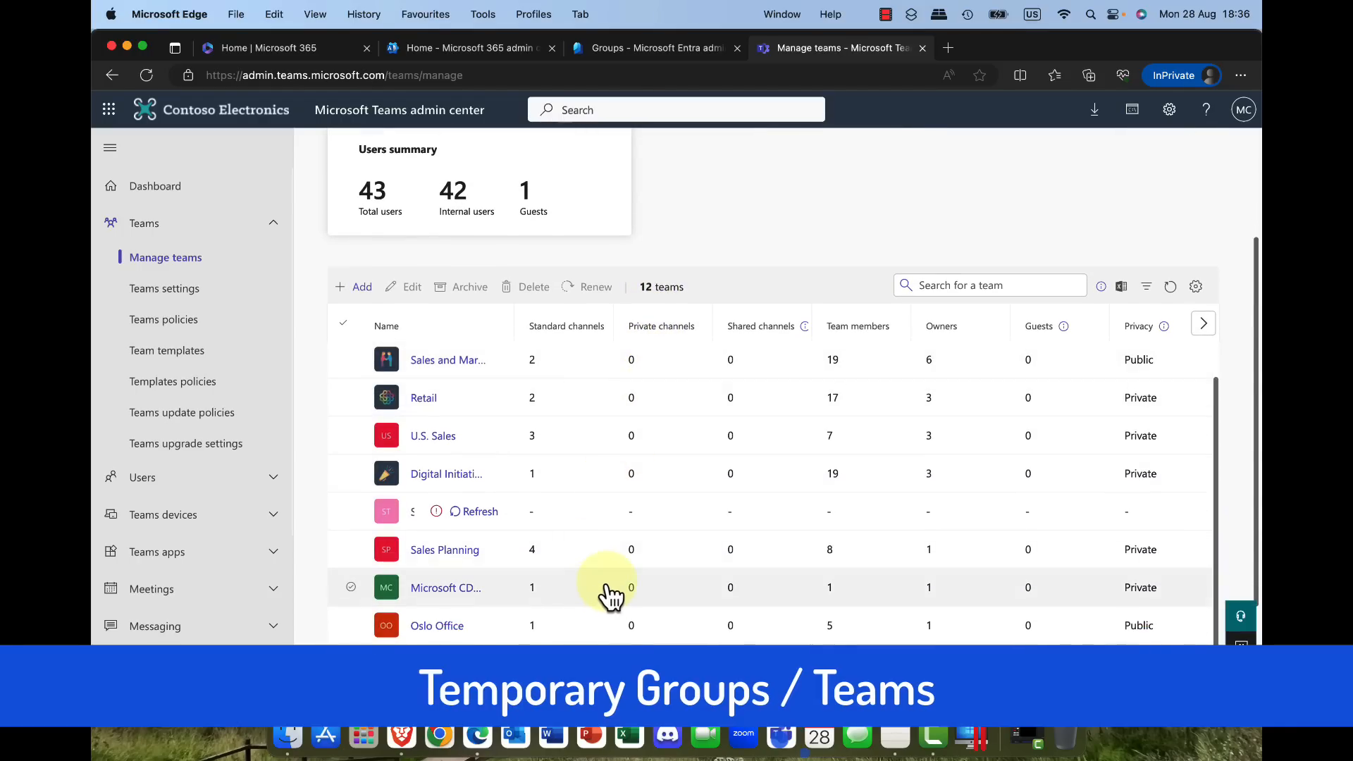
scroll("down", 3)
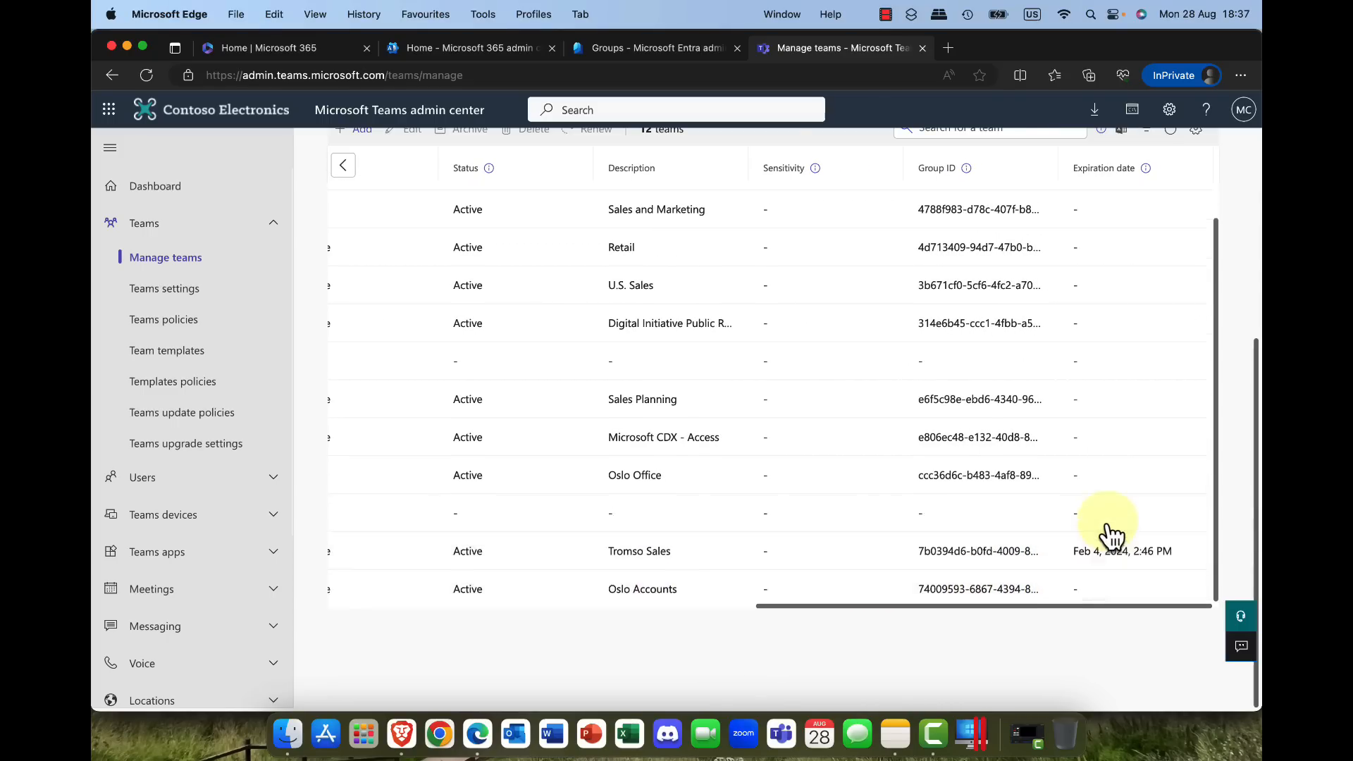
scroll("up", 3)
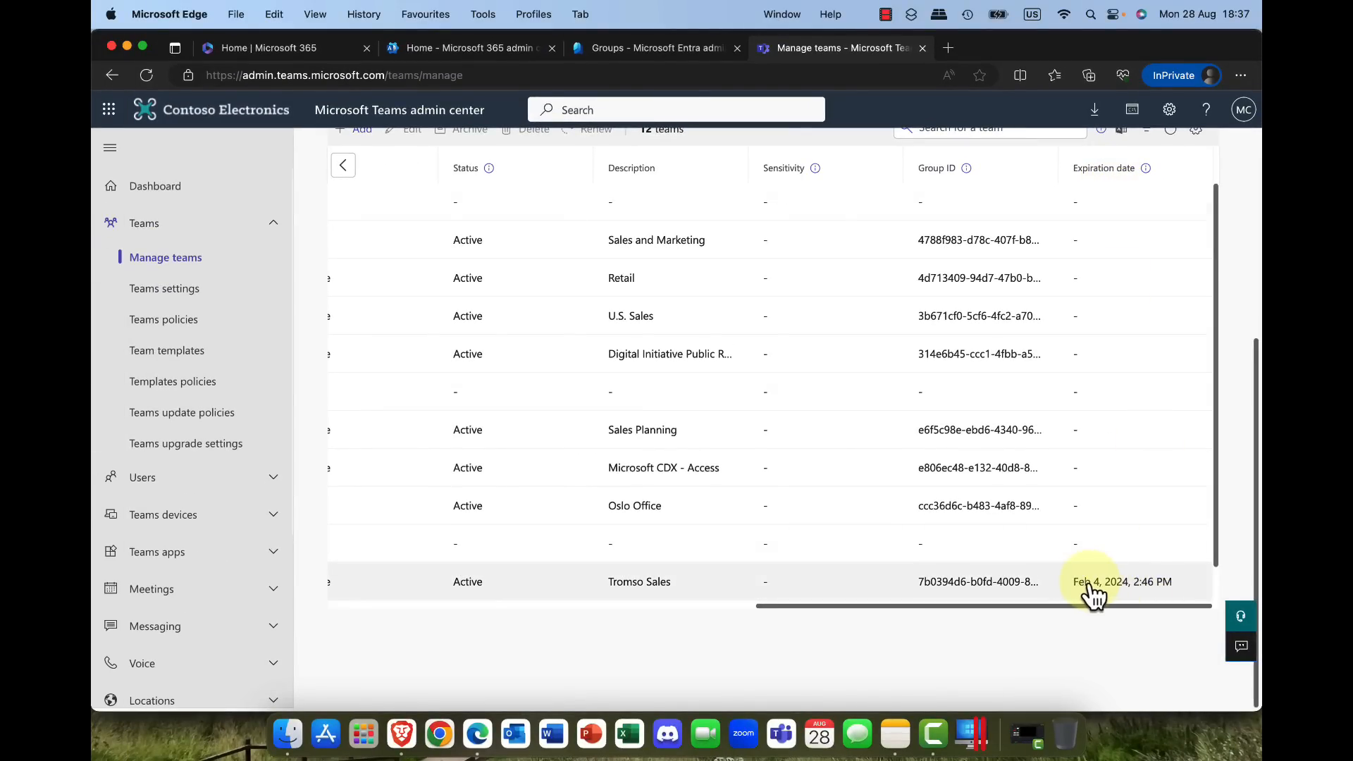
mouse_move(940, 557)
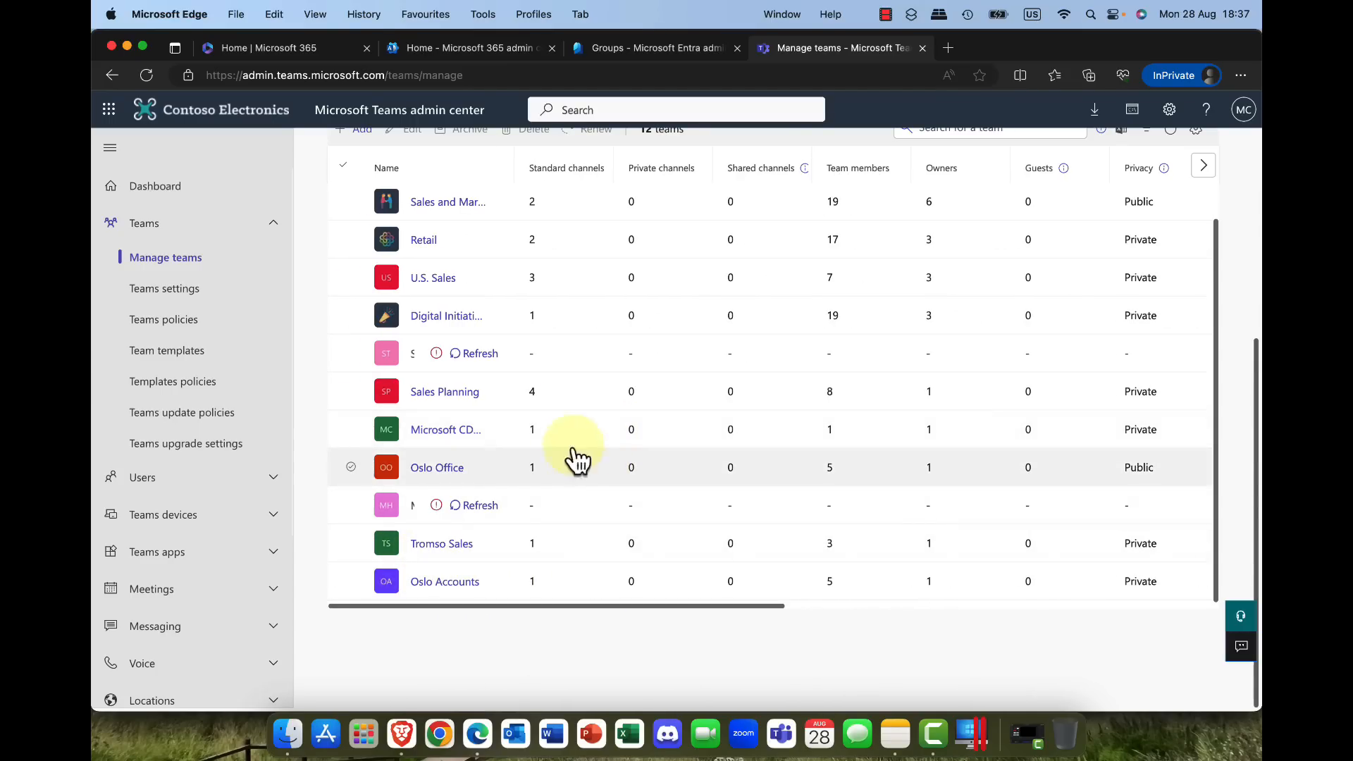
left_click(654, 48)
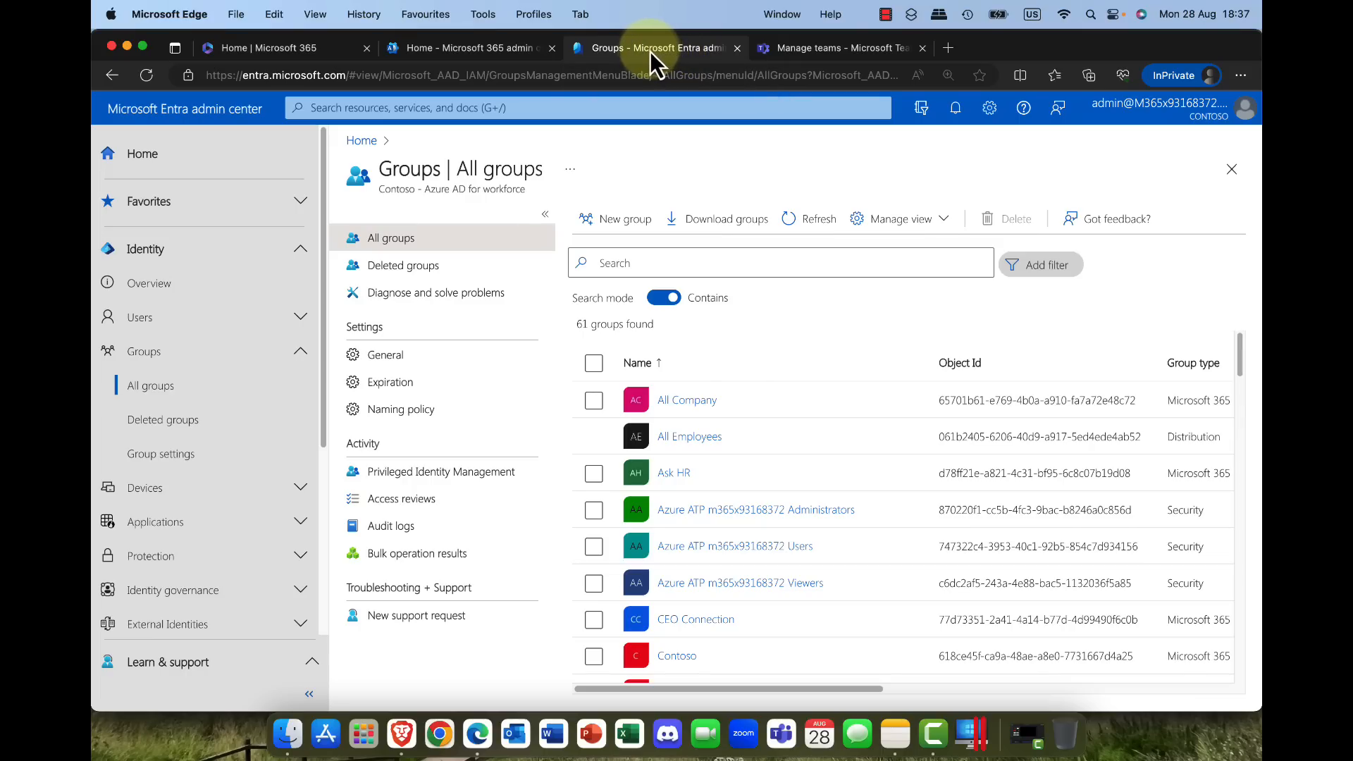
mouse_move(224, 138)
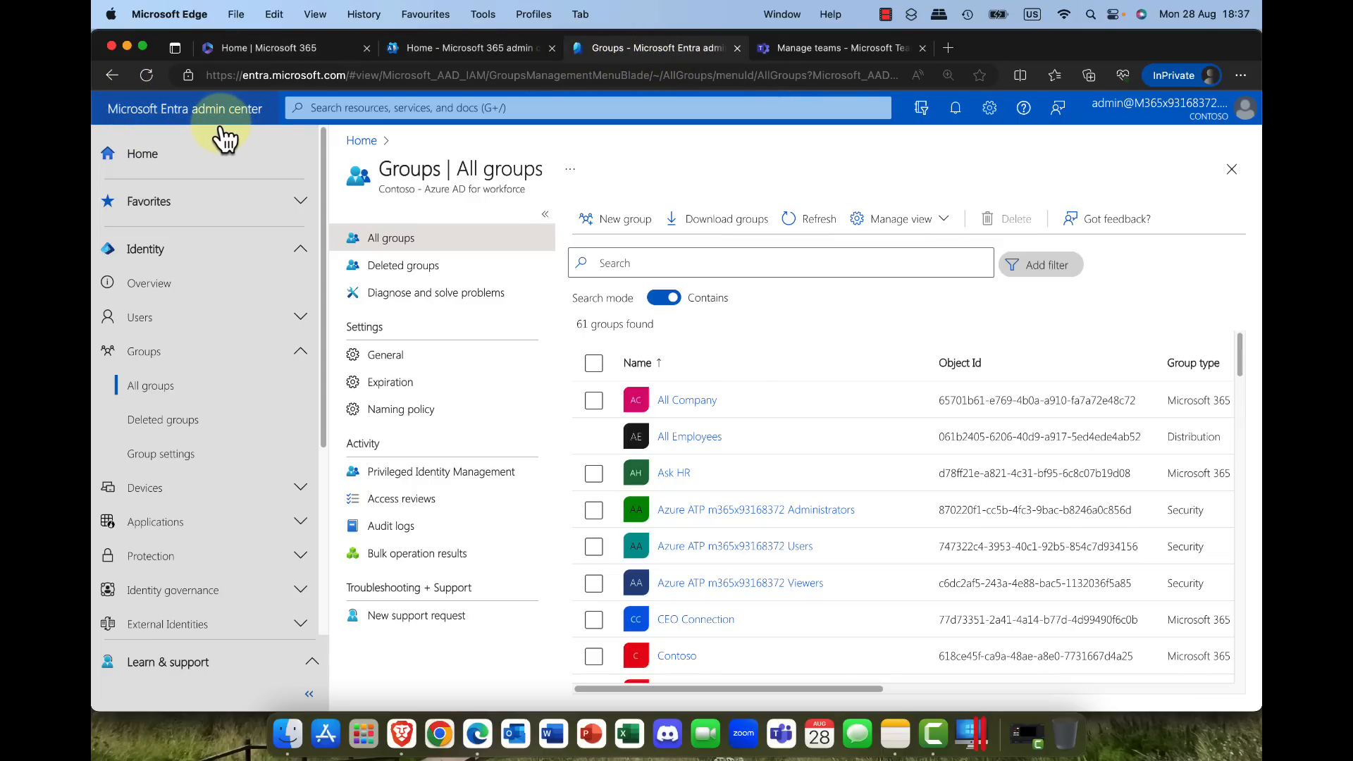
mouse_move(138, 379)
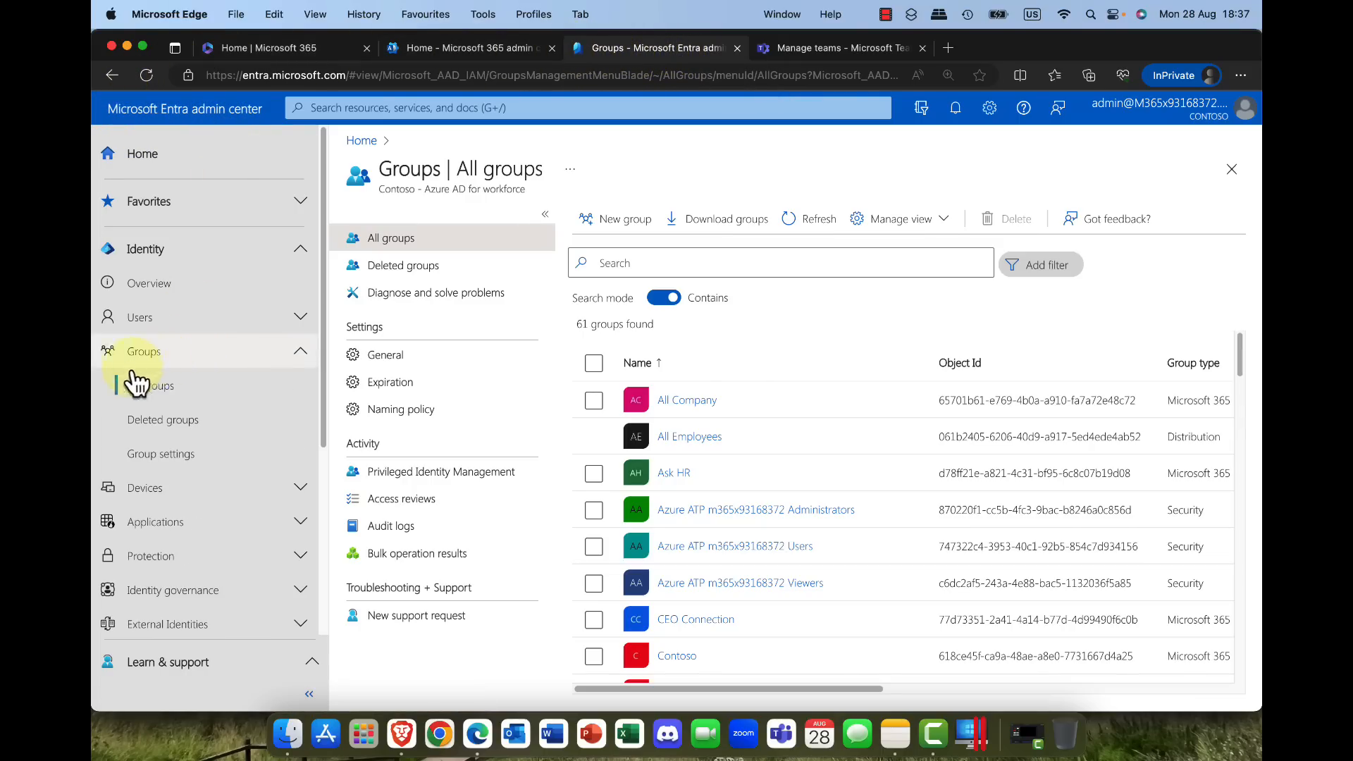
Step: Review group expiration (180-day lifetime, Tromso Sales selected) and start adding another group
left_click(139, 317)
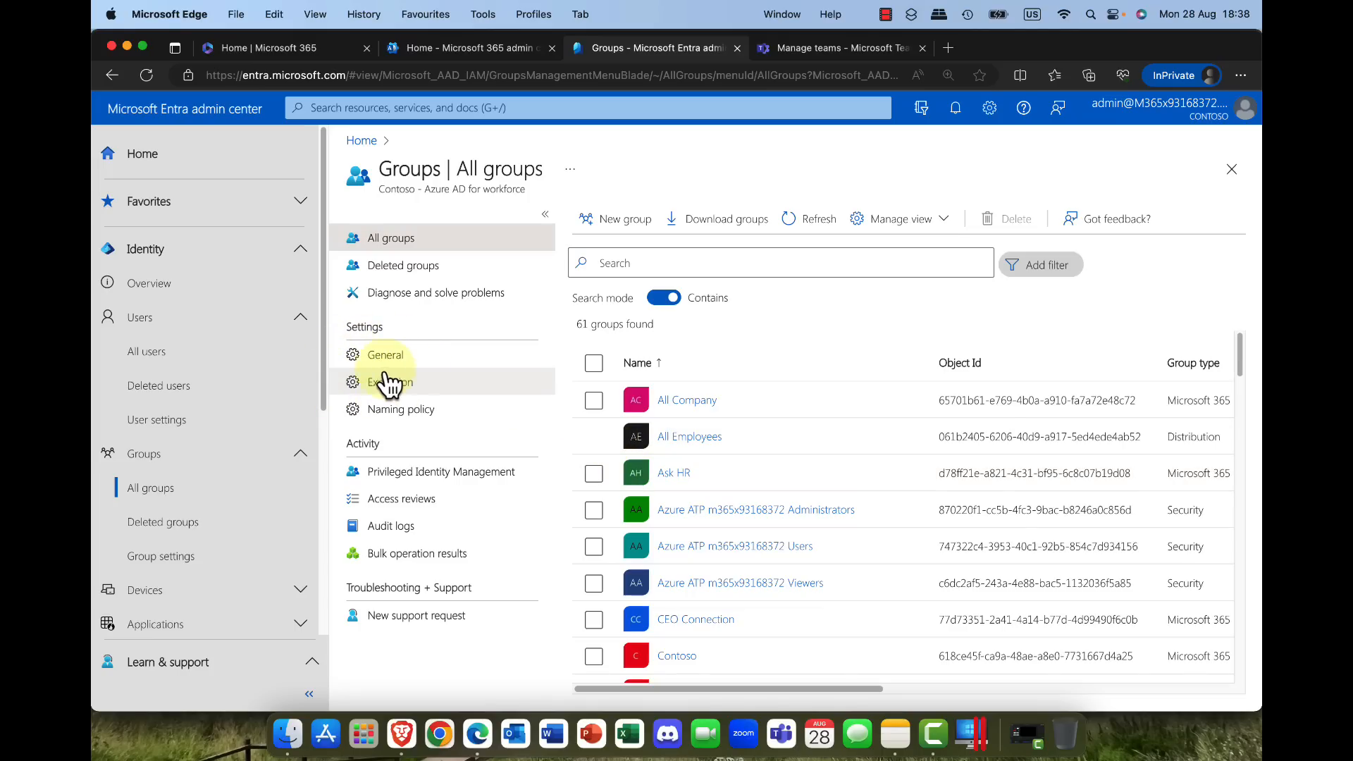
left_click(391, 382)
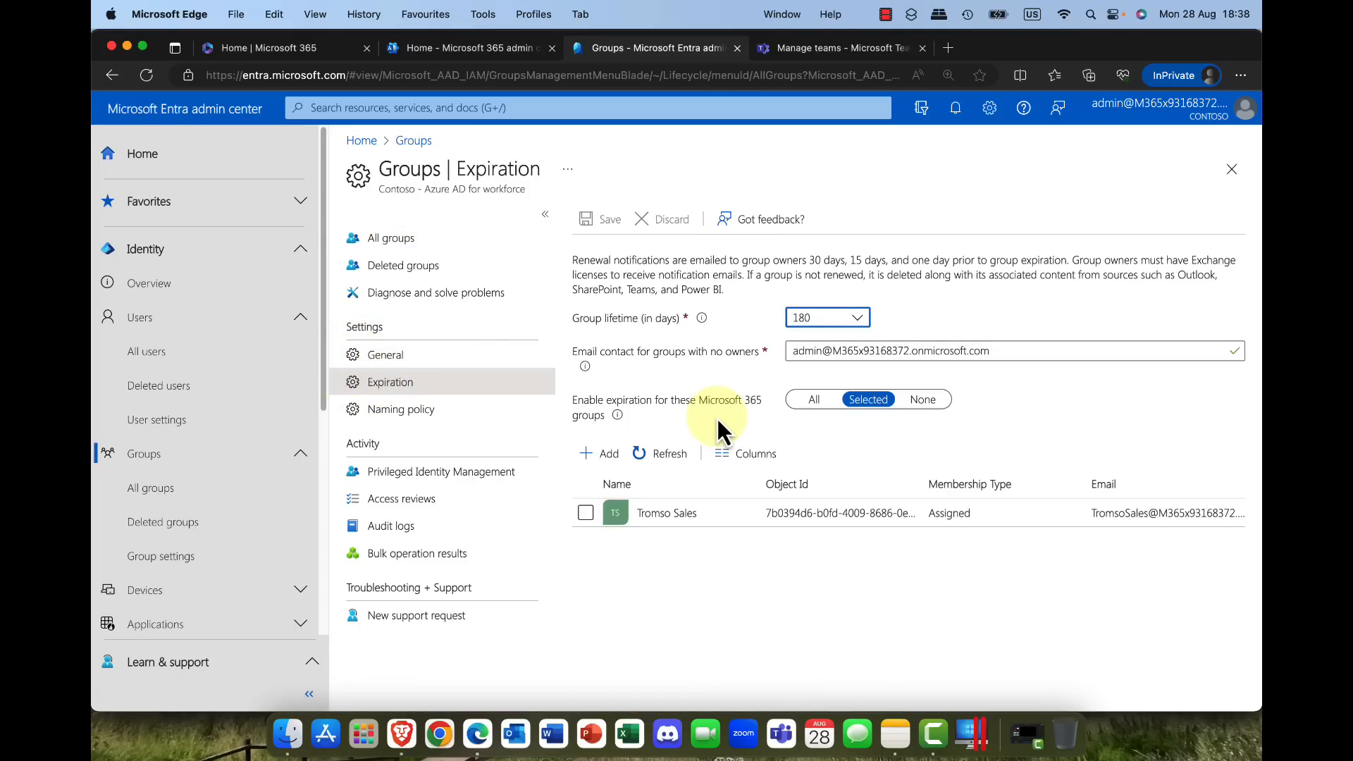
mouse_move(713, 439)
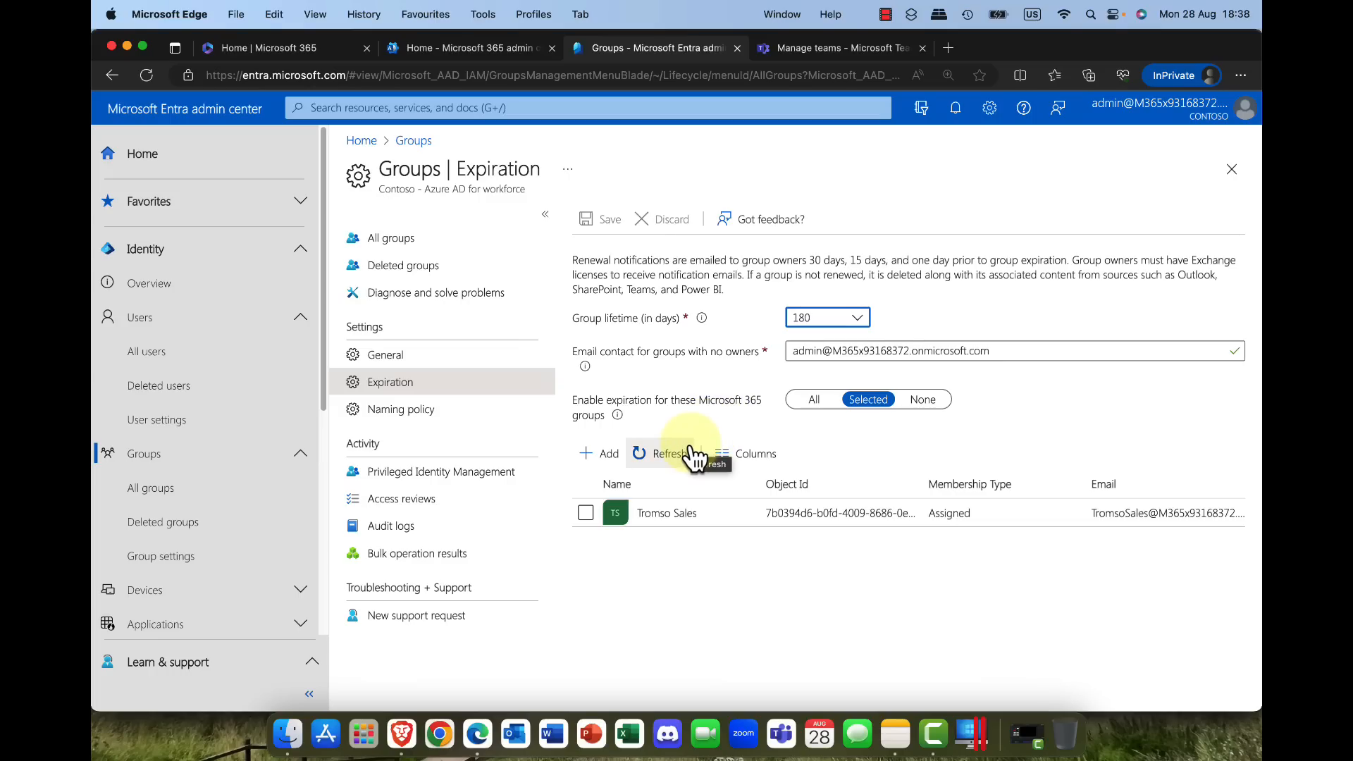
mouse_move(731, 431)
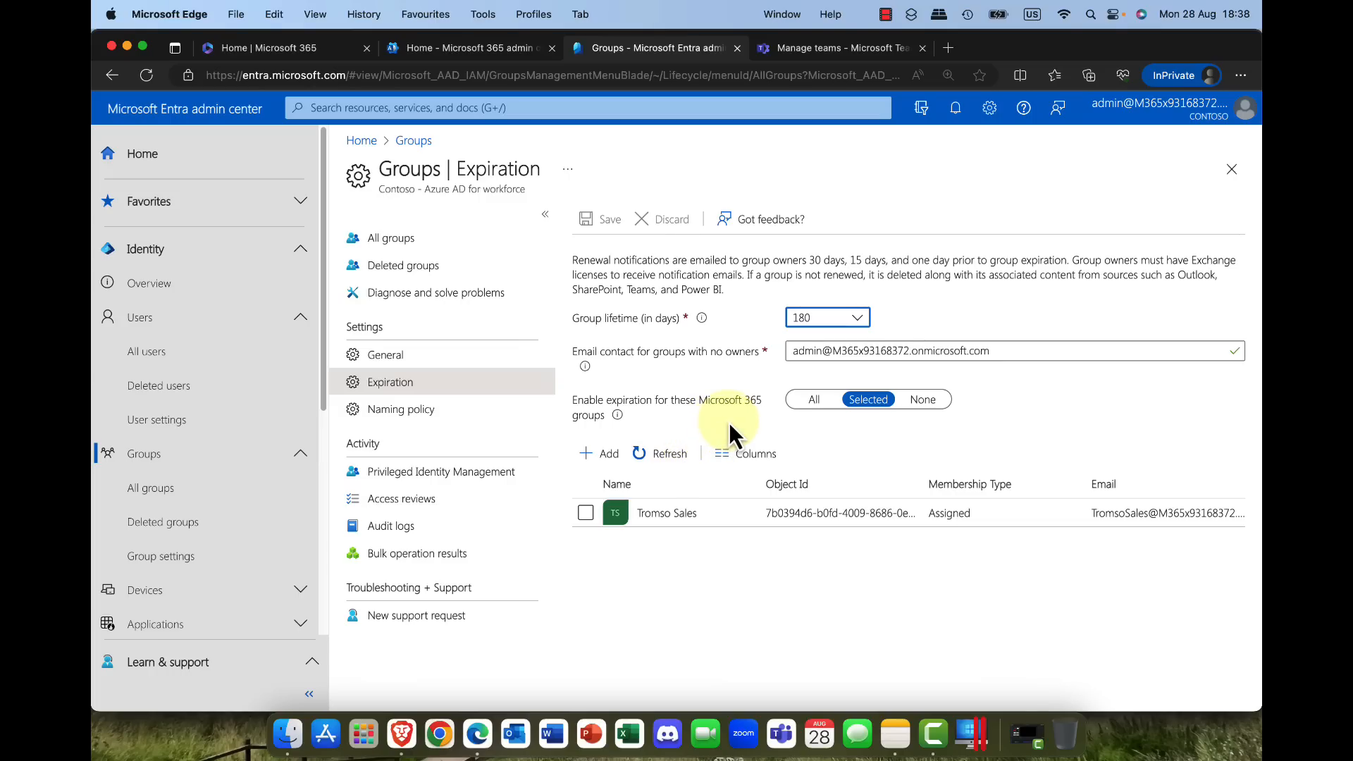
left_click(599, 452)
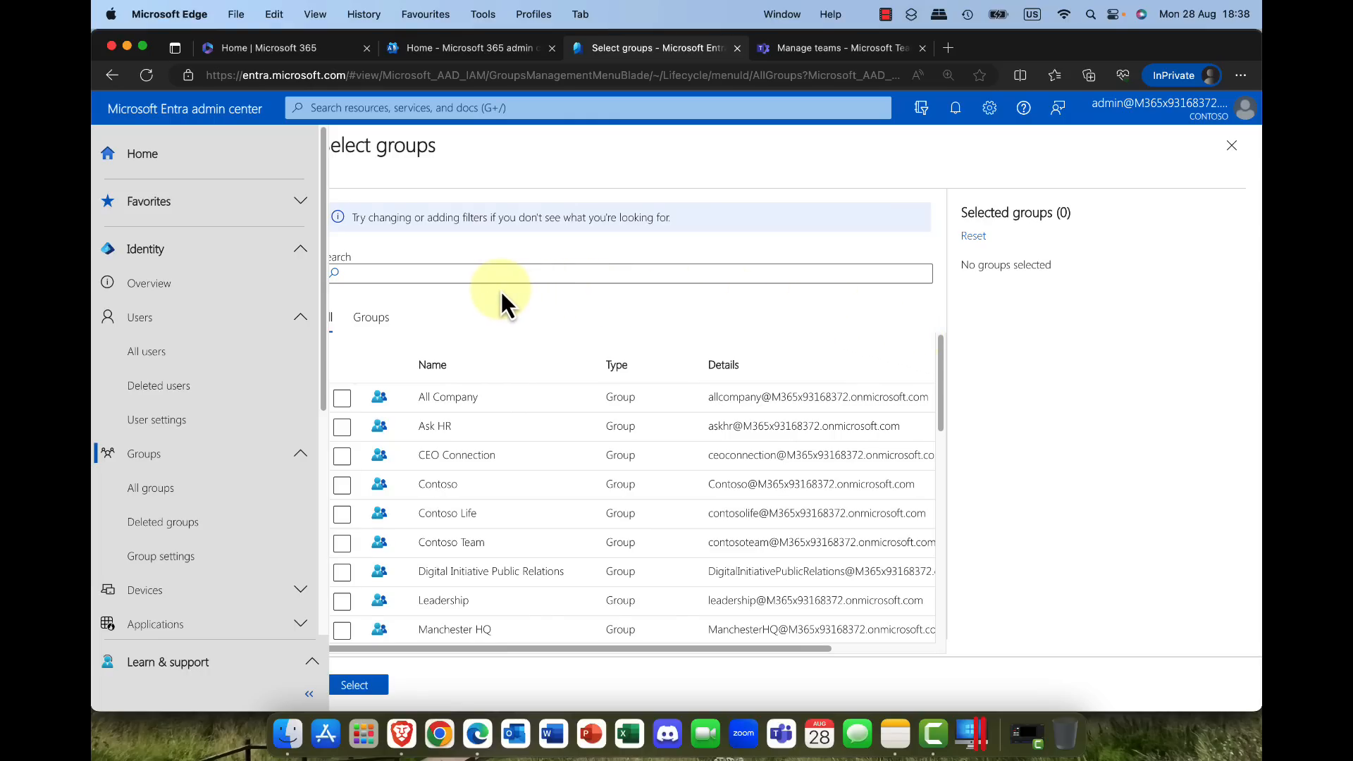
Step: Add Oslo Office alongside Tromso Sales in the expiration group list, not yet saved
scroll("down", 3)
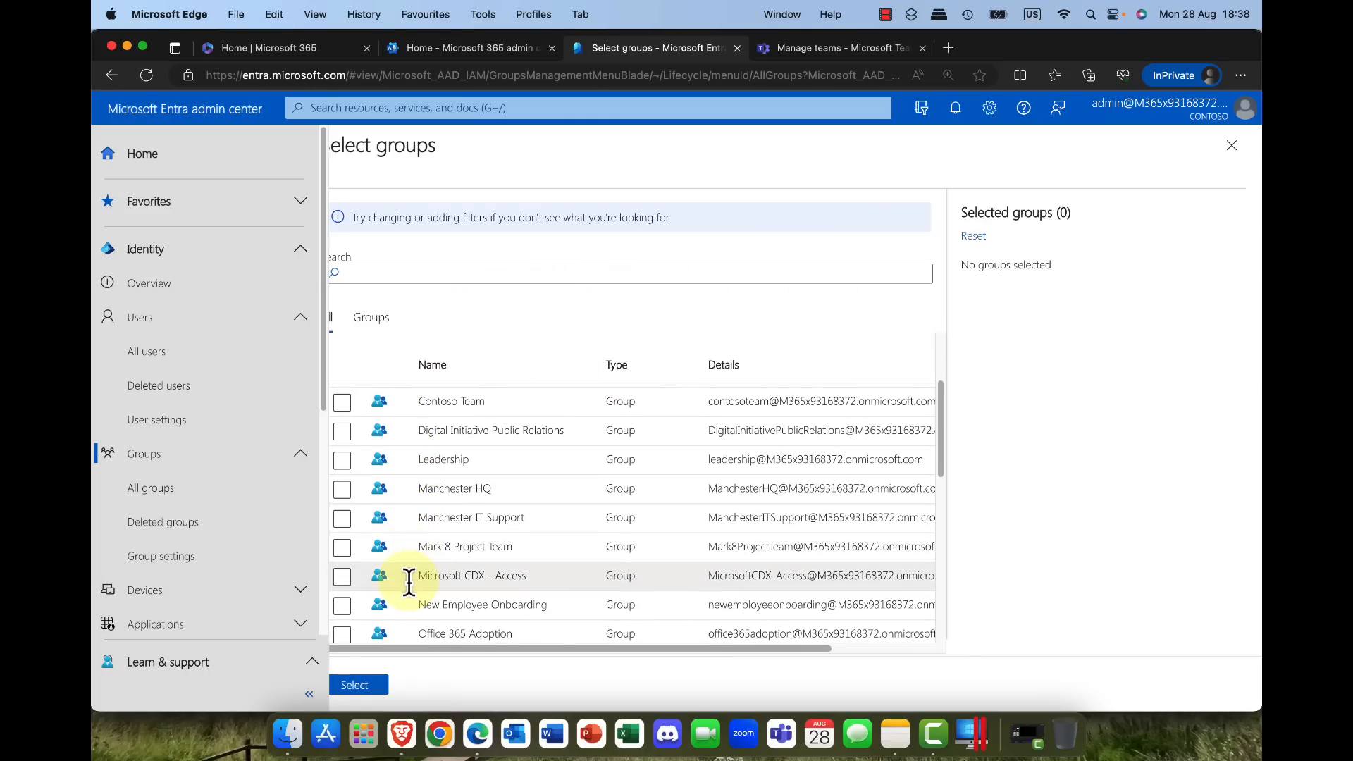
scroll("down", 3)
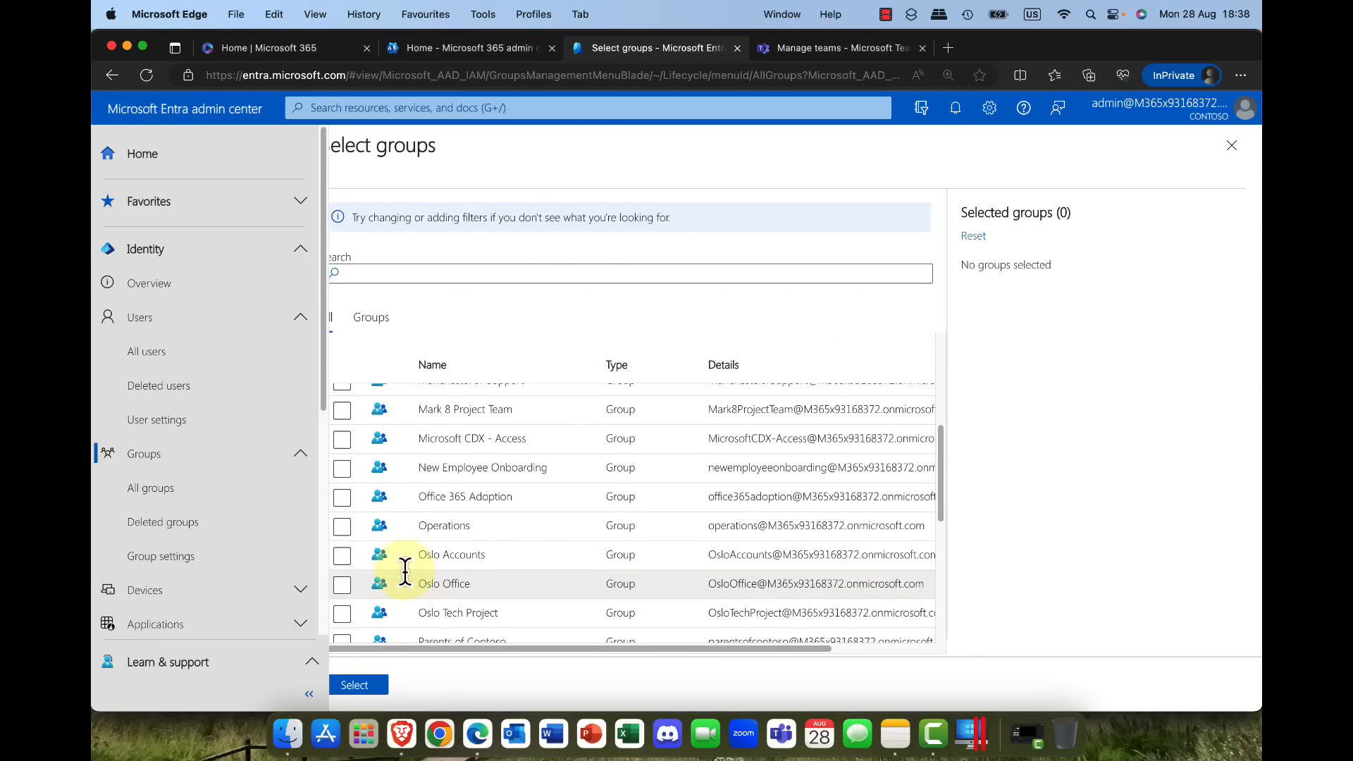
scroll("down", 3)
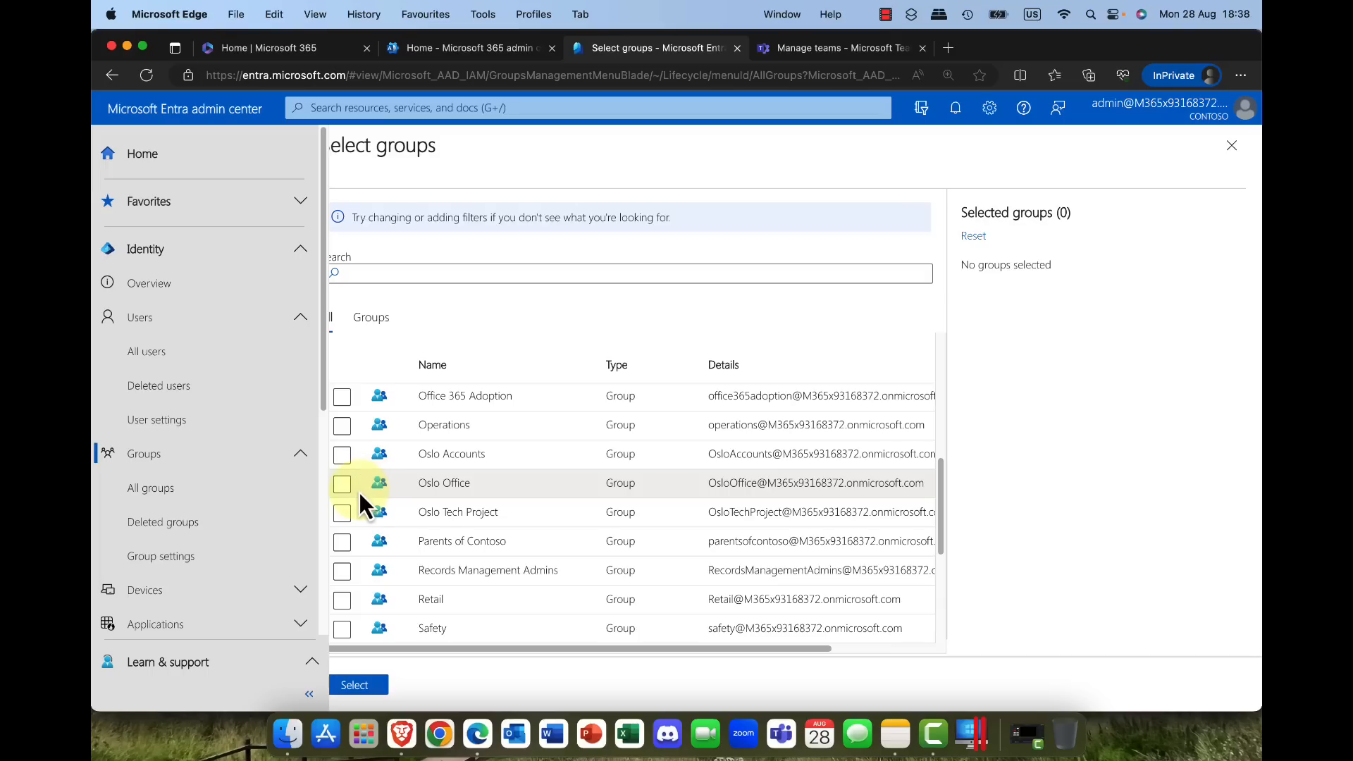
left_click(341, 482)
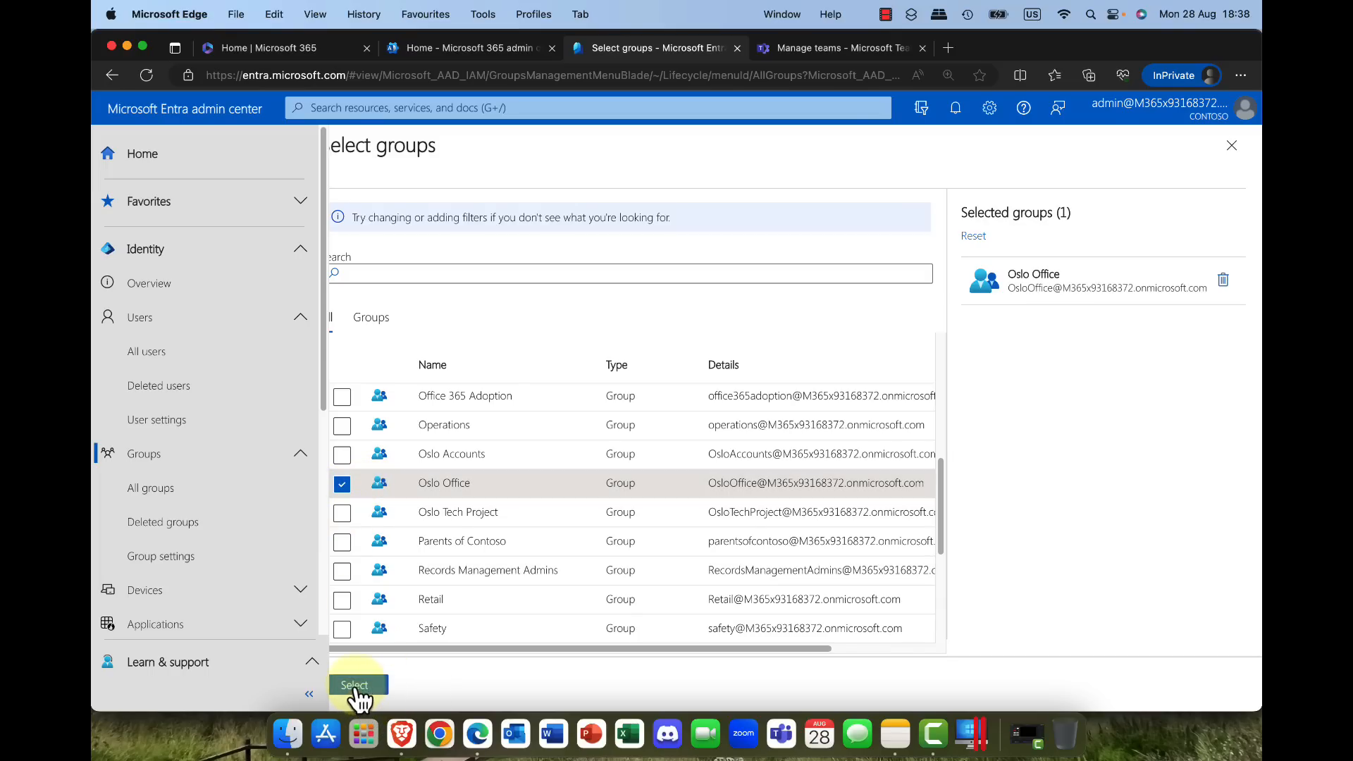
left_click(354, 685)
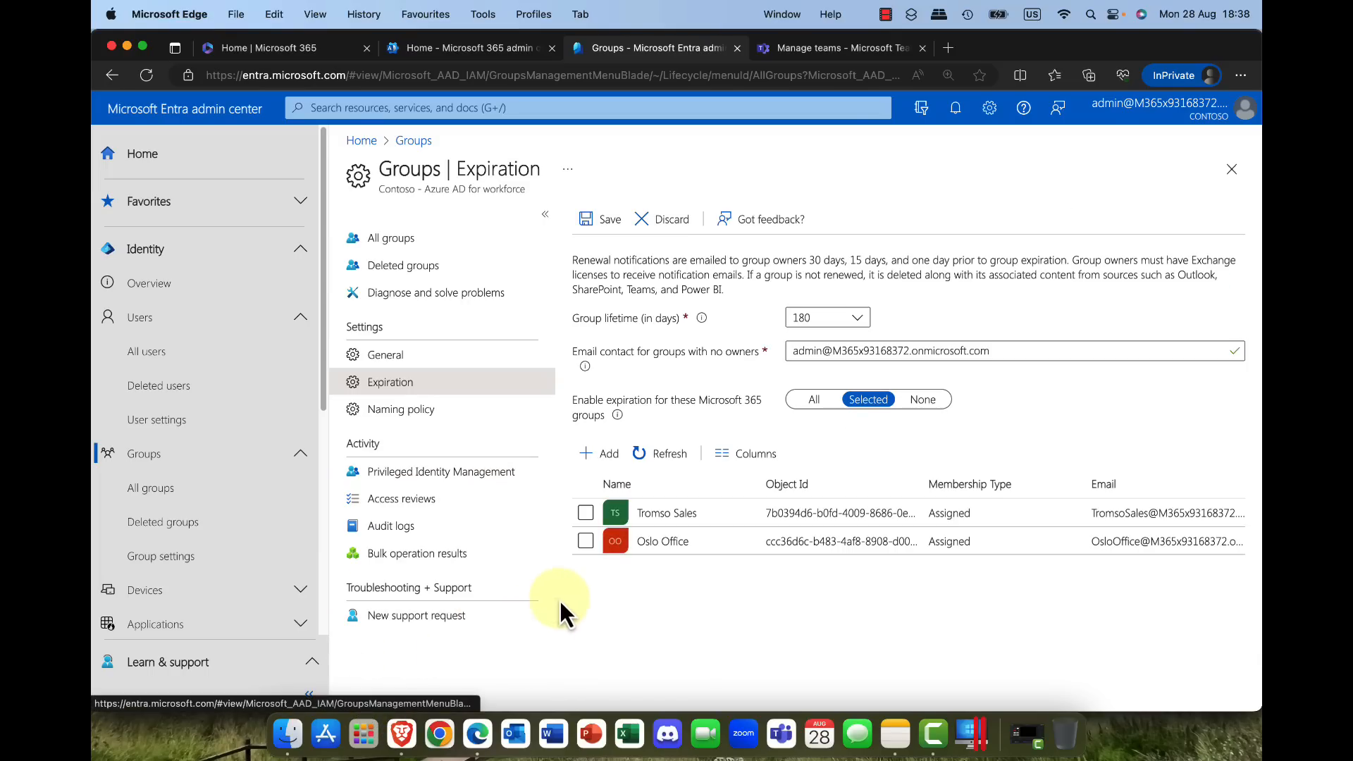
mouse_move(846, 435)
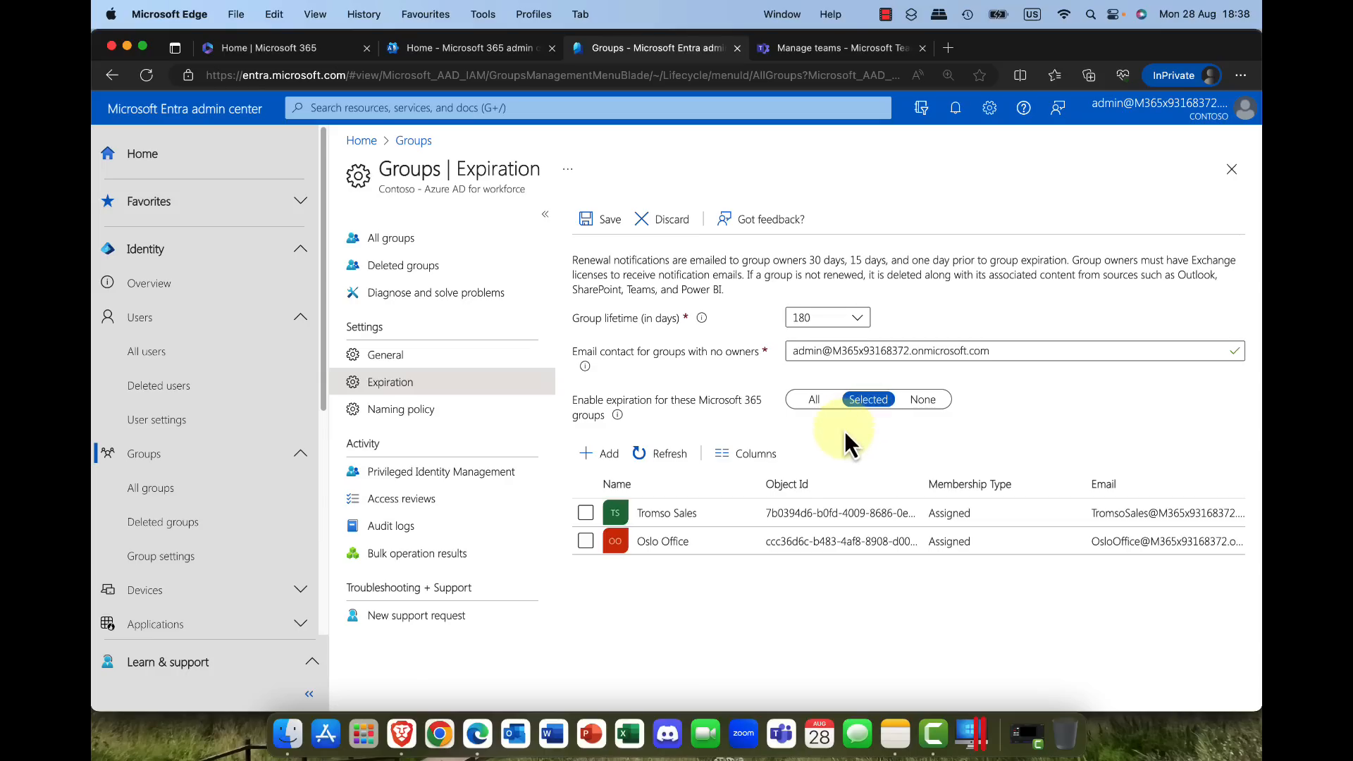
mouse_move(731, 553)
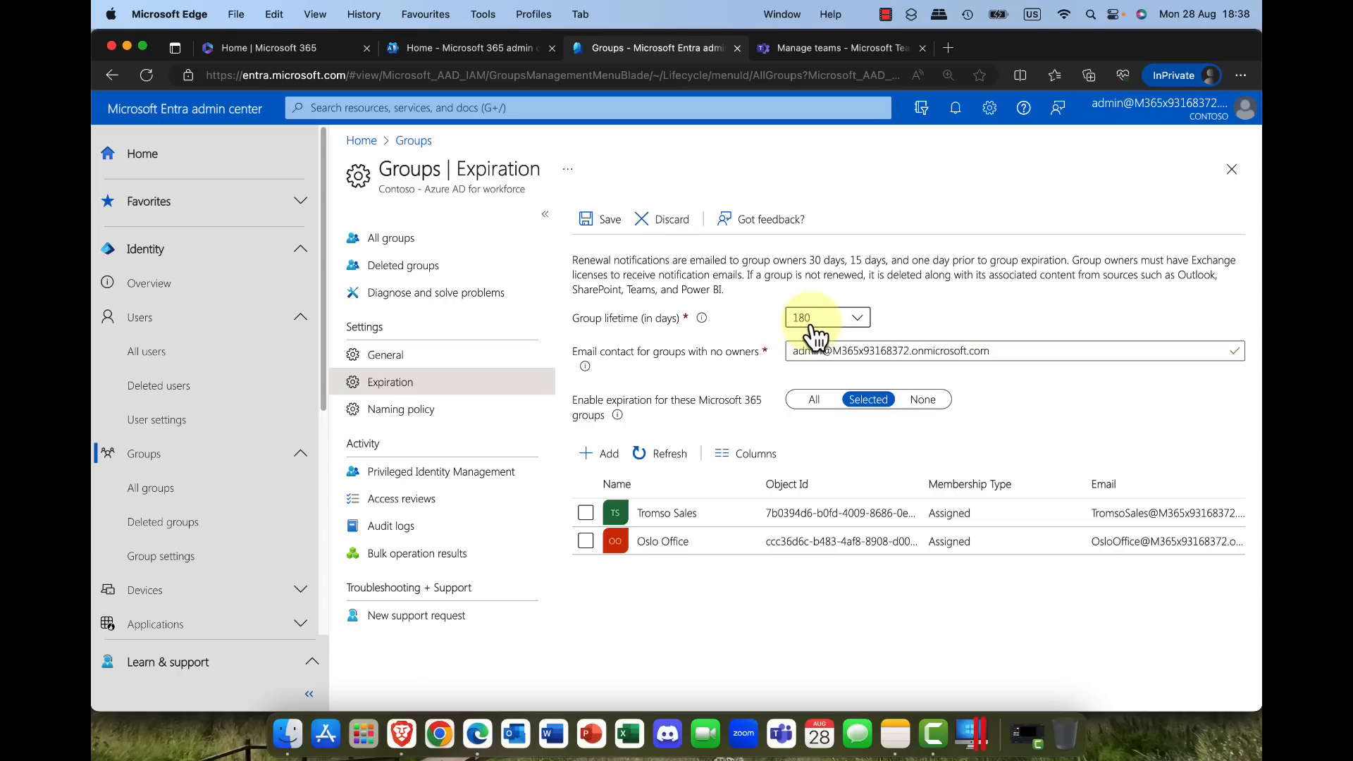
mouse_move(646, 571)
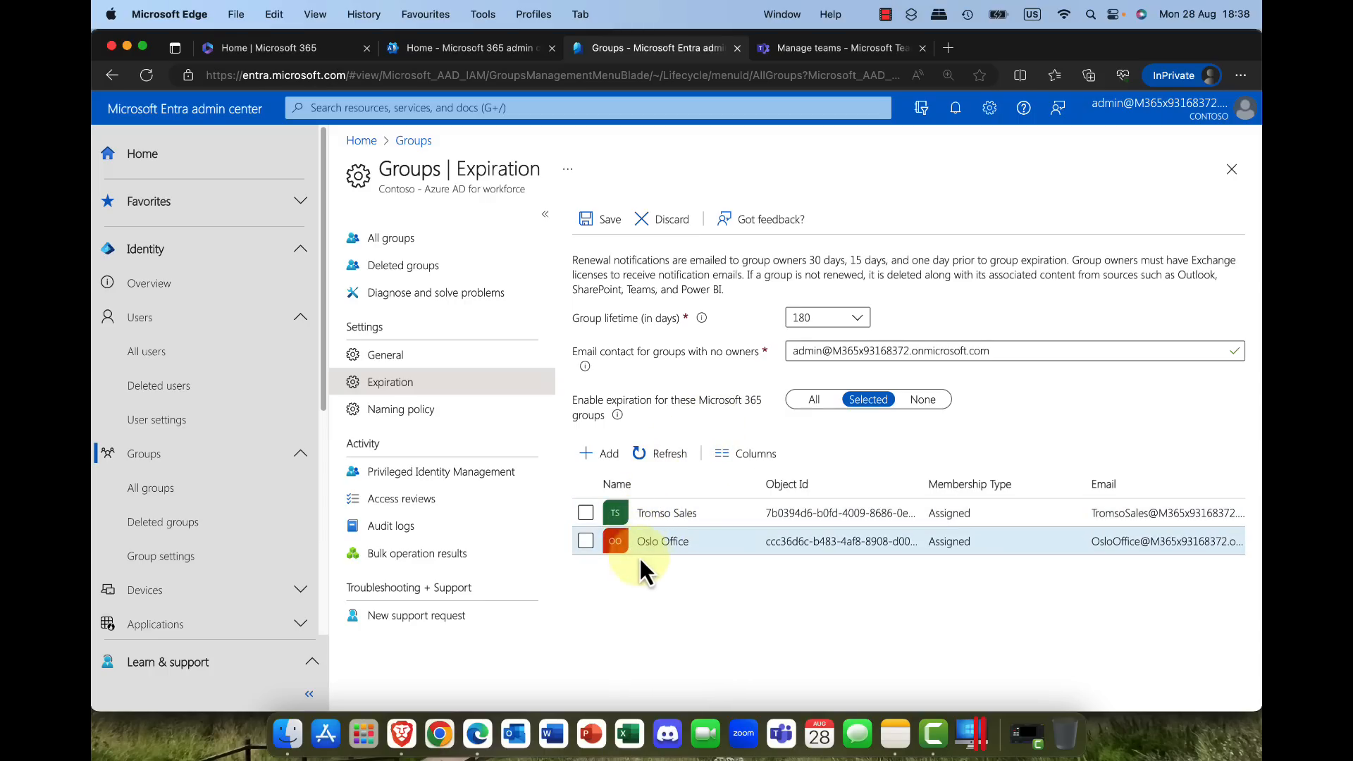
mouse_move(691, 569)
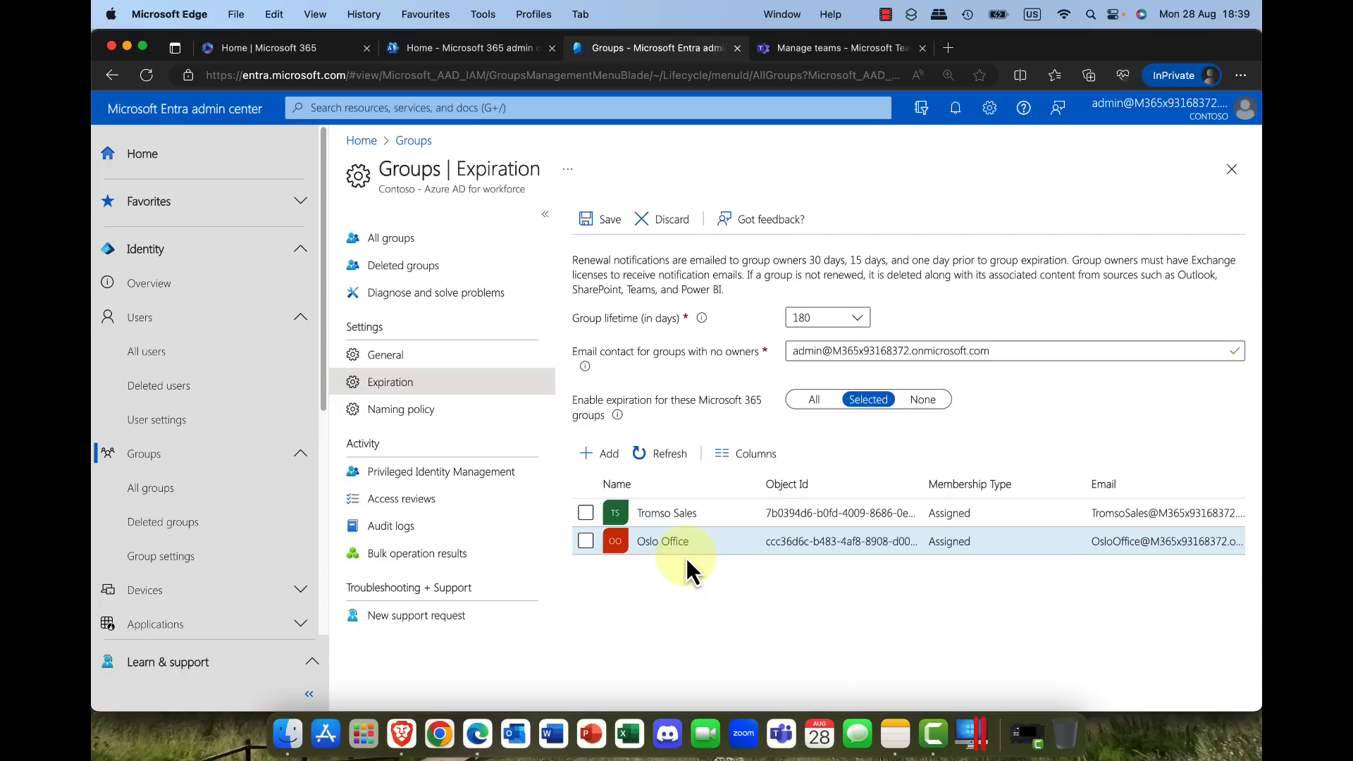
mouse_move(687, 562)
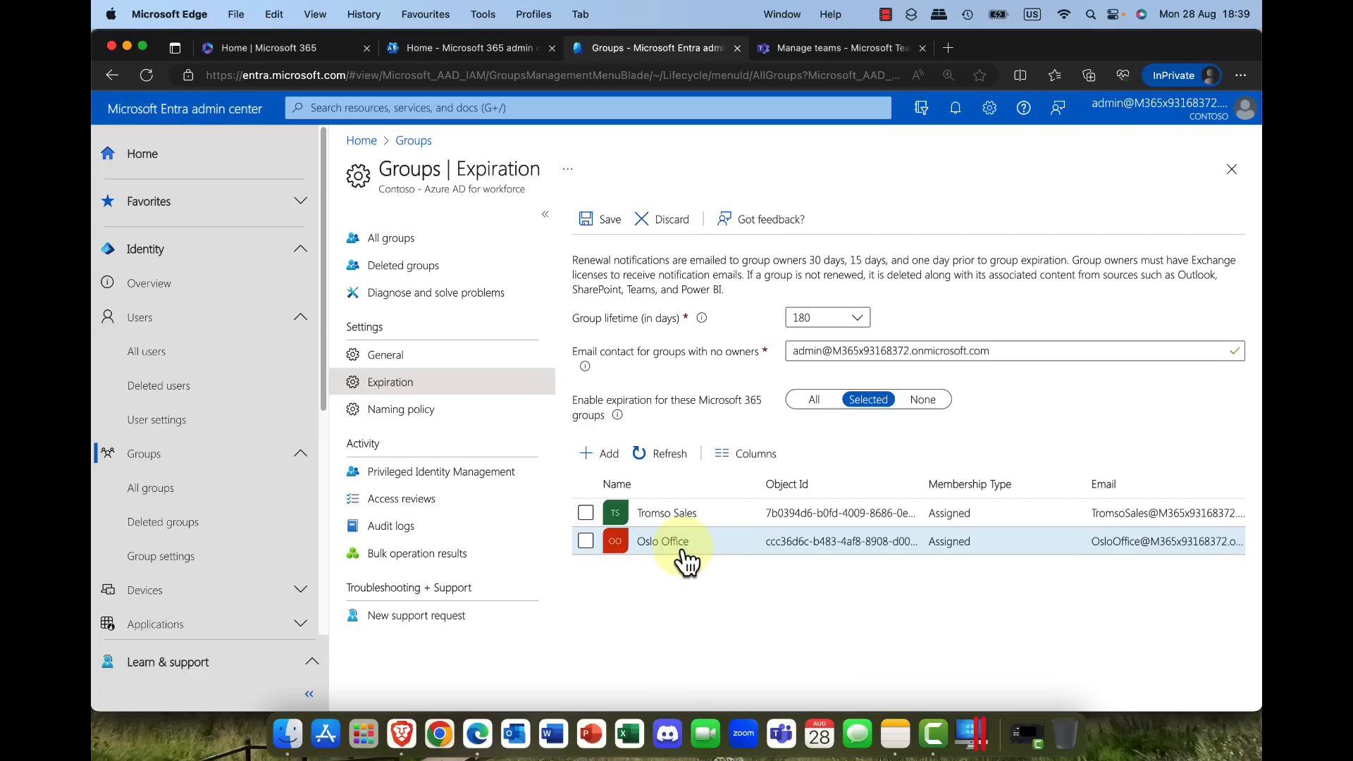
mouse_move(662, 541)
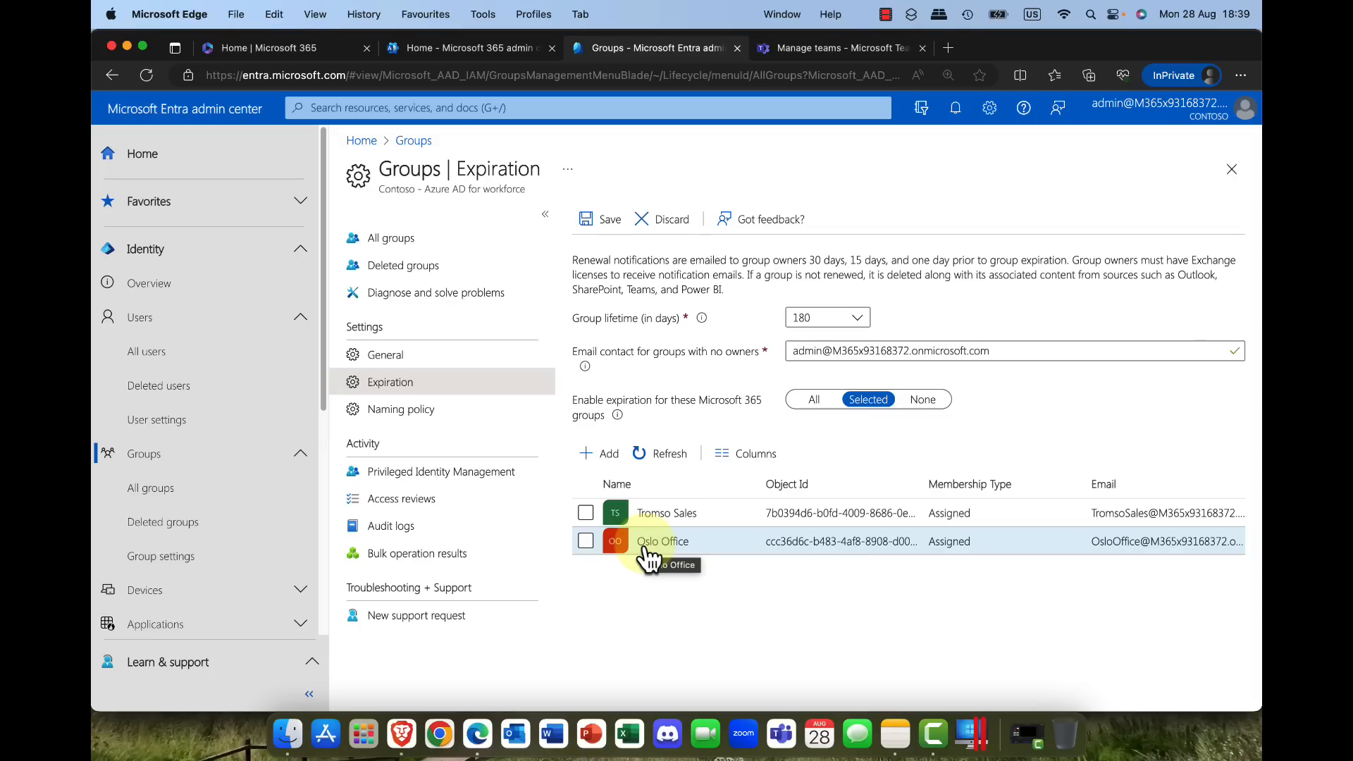
mouse_move(678, 513)
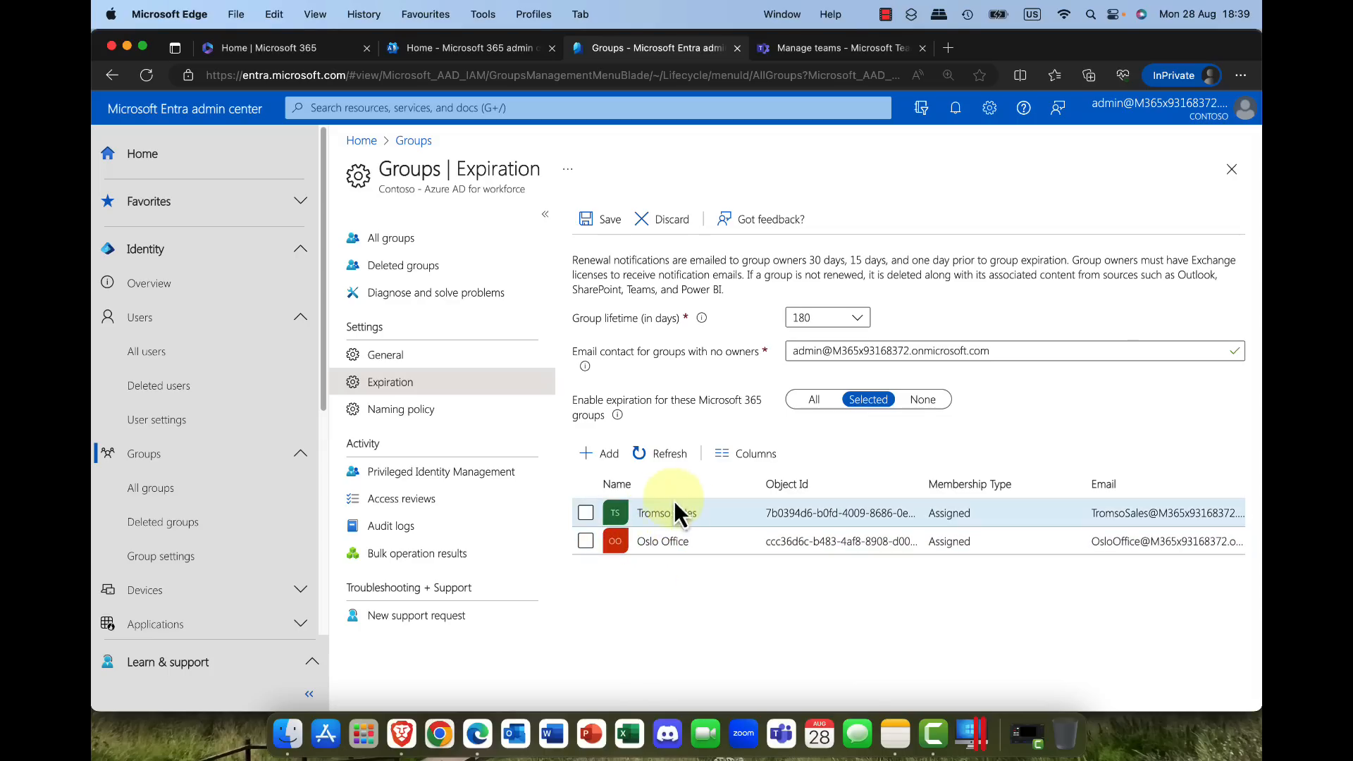
mouse_move(707, 561)
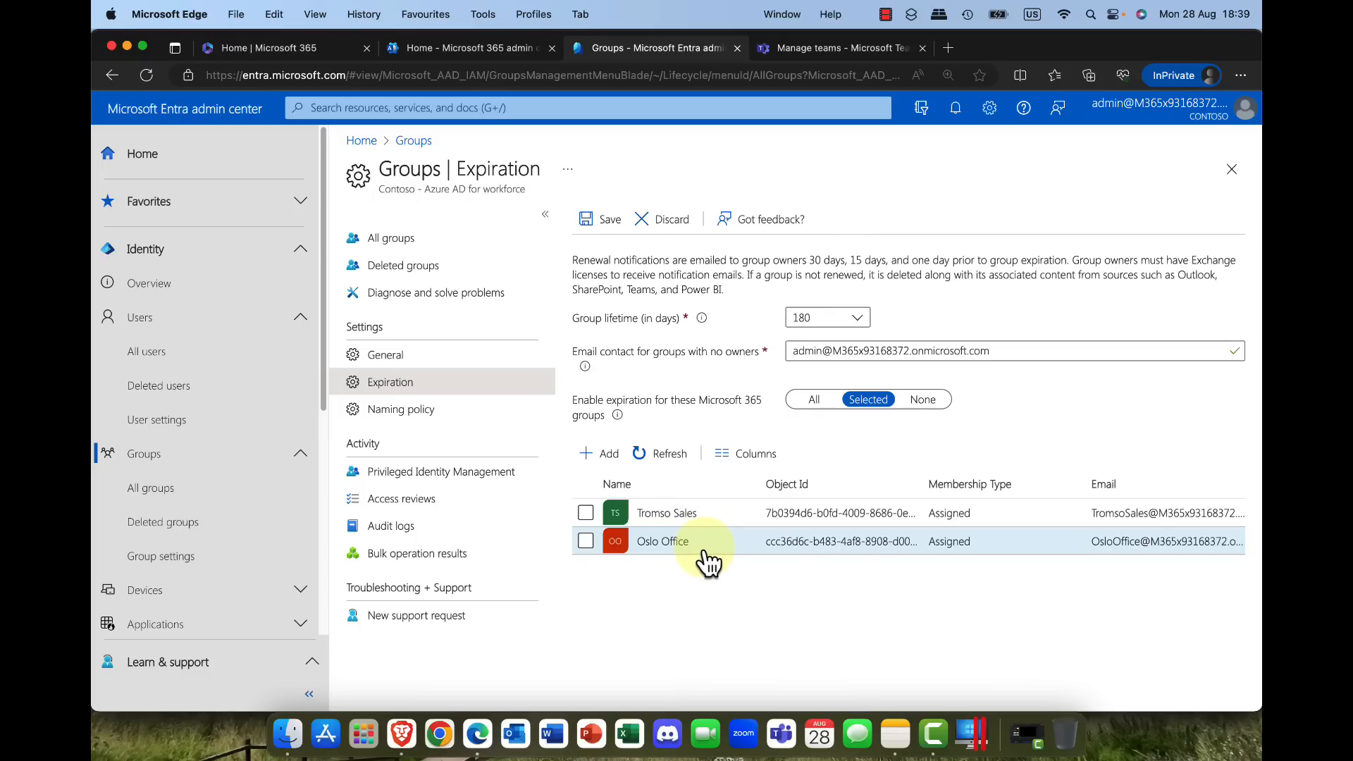
mouse_move(608, 259)
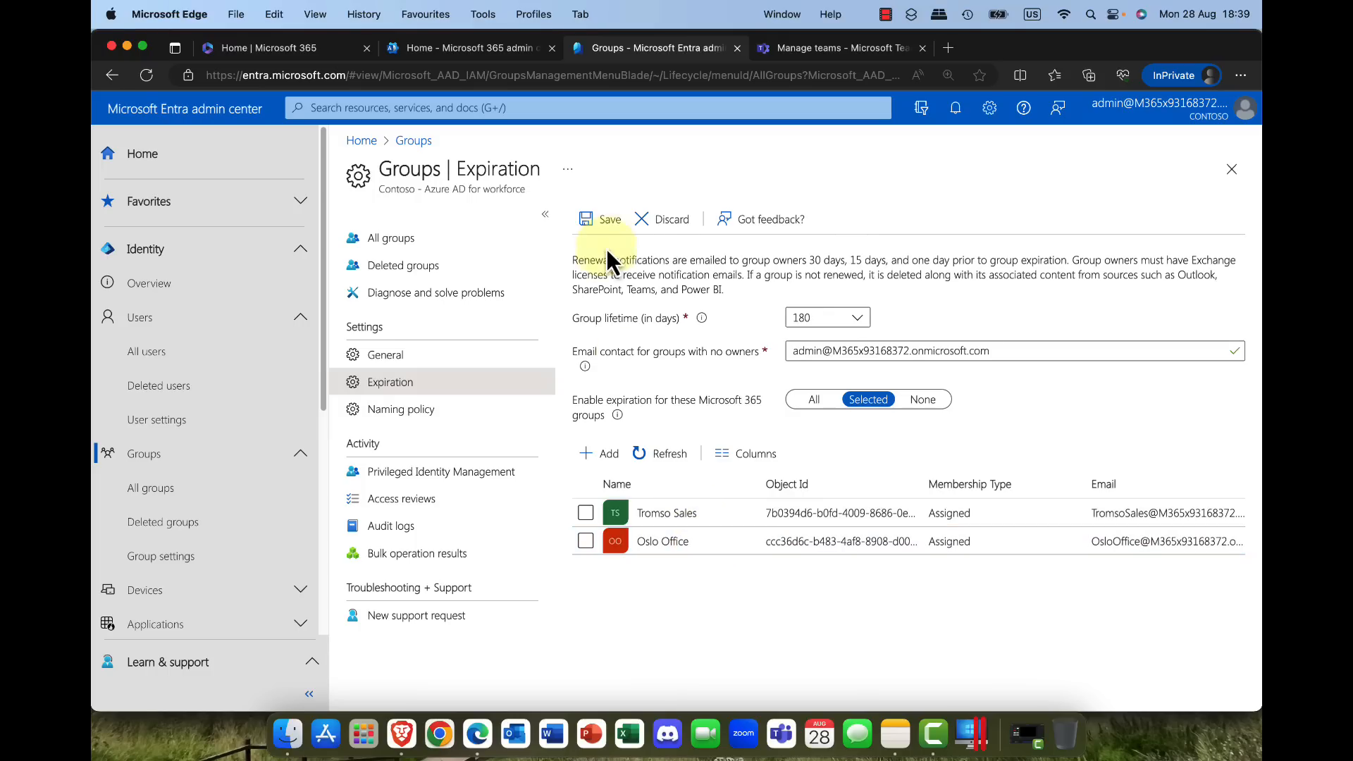
Step: Save the 180-day expiration for Tromso Sales and Oslo Office, then return to Teams admin center
left_click(602, 218)
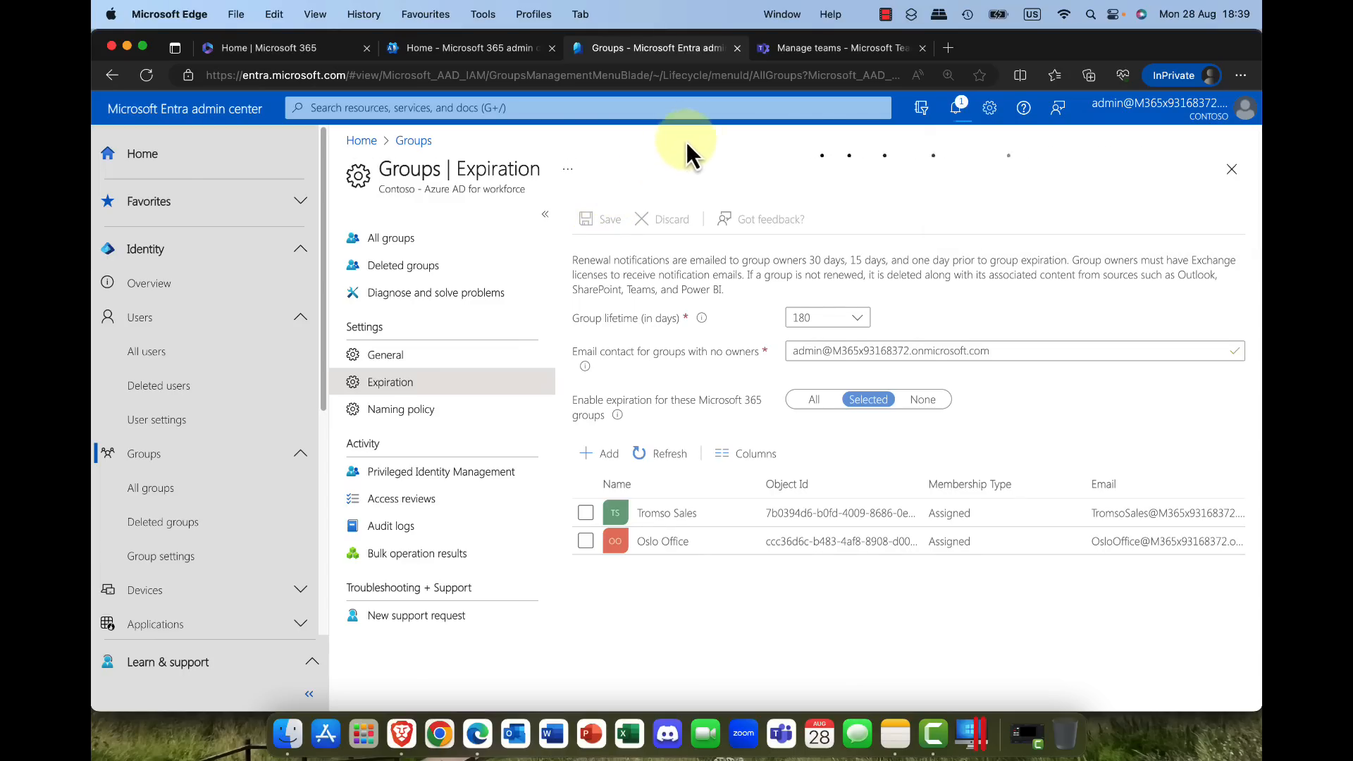
left_click(833, 48)
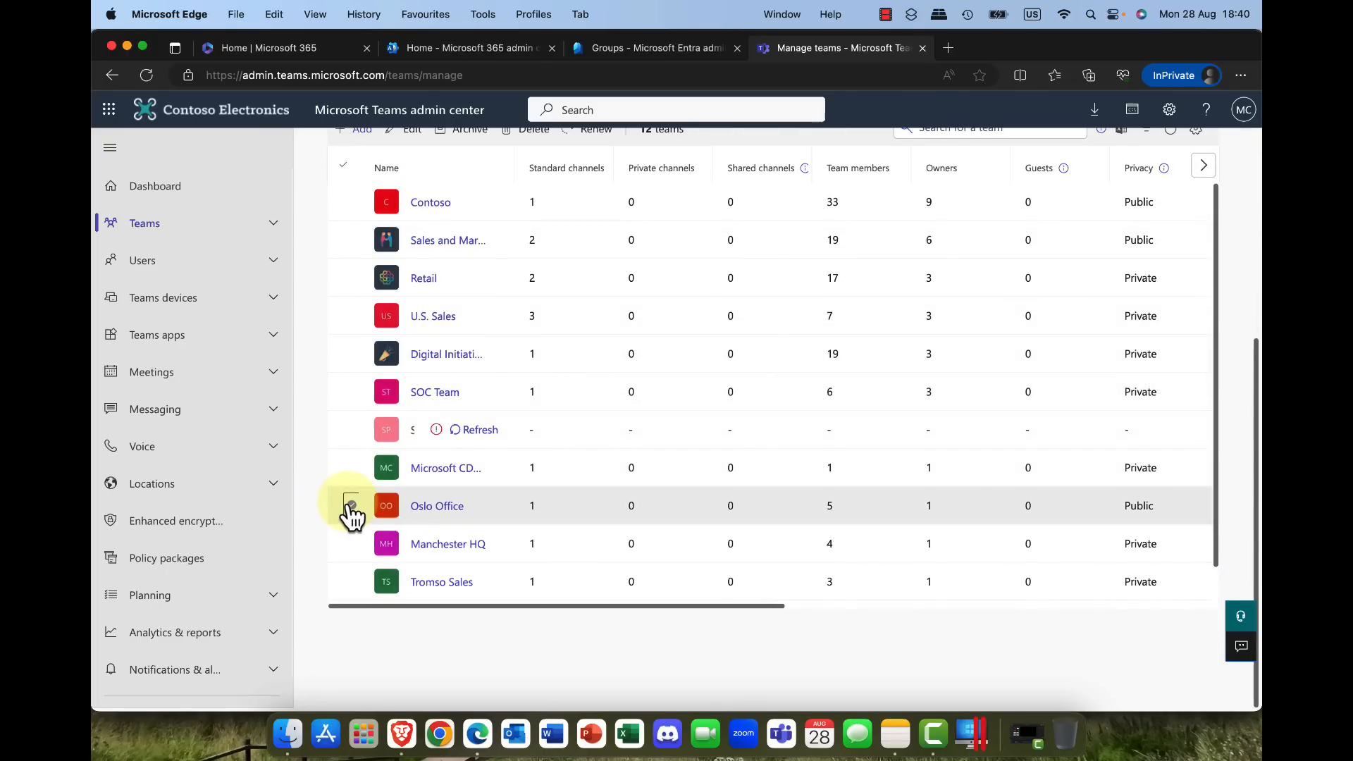
Step: Reveal the Expiration date column: Oslo Office Dec 11, 2023 and Tromso Sales Feb 4, 2024
scroll("right", 3)
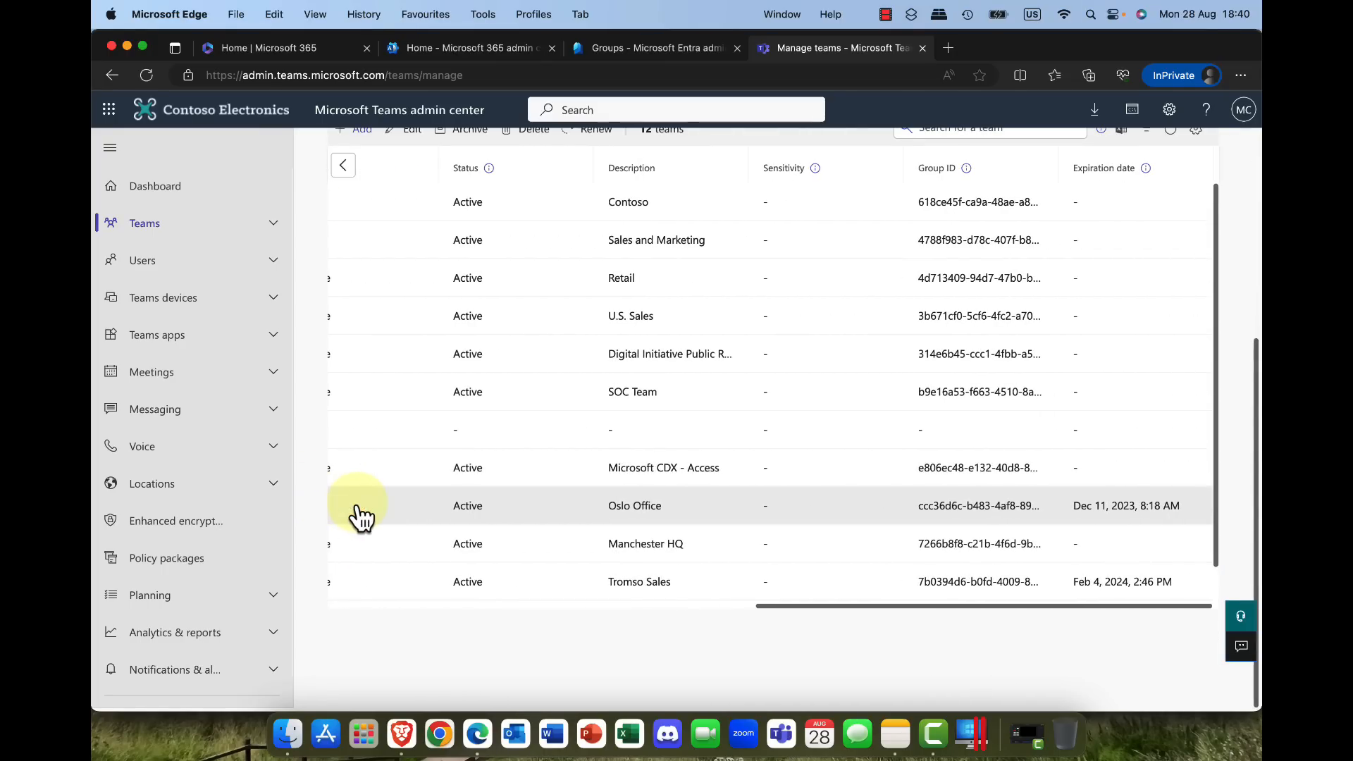
mouse_move(1143, 526)
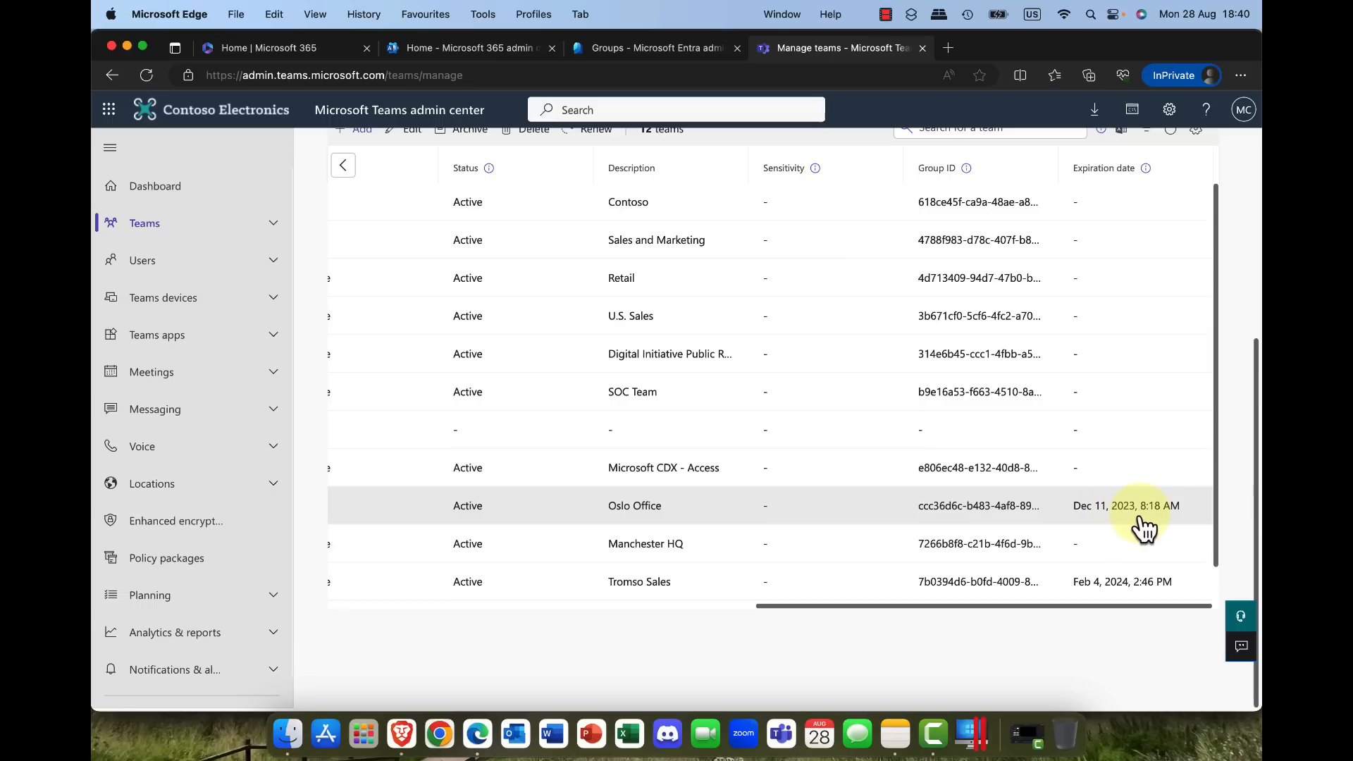
mouse_move(1113, 524)
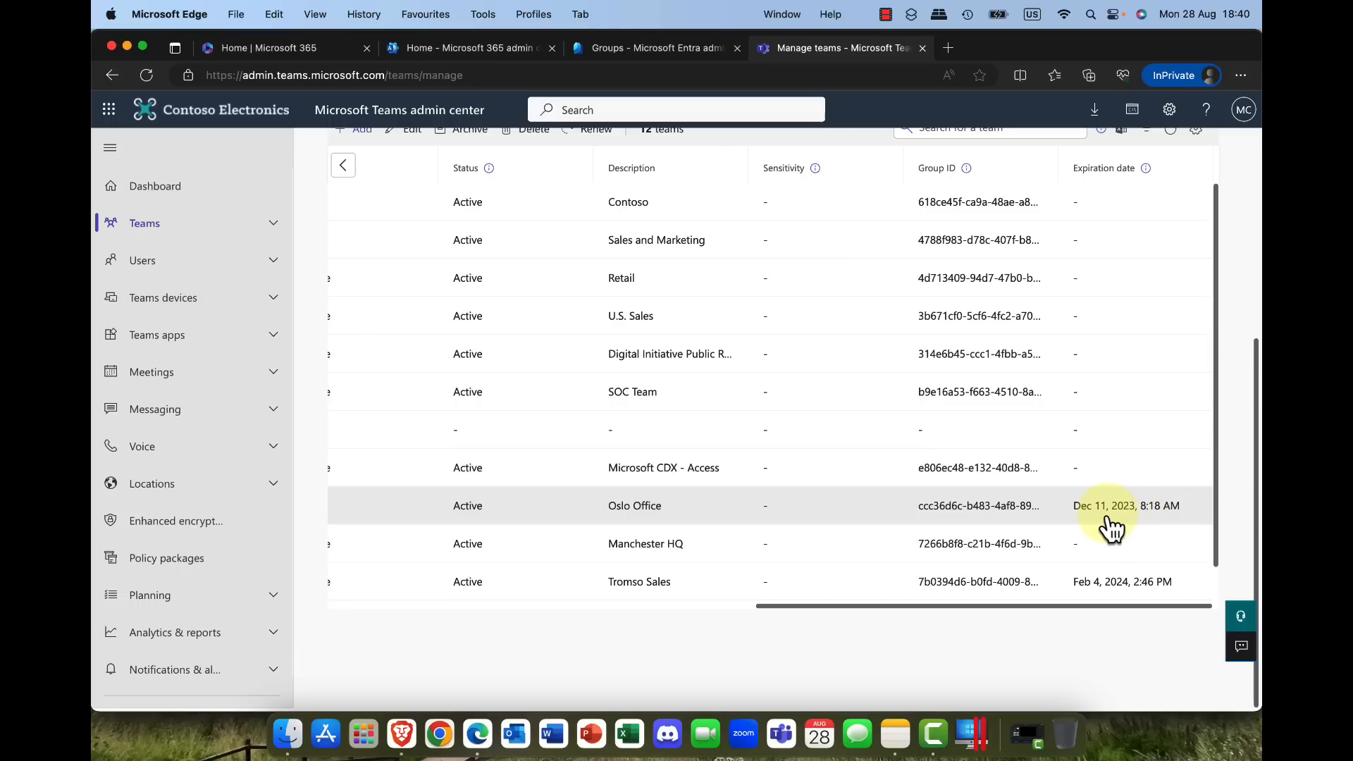
mouse_move(1107, 524)
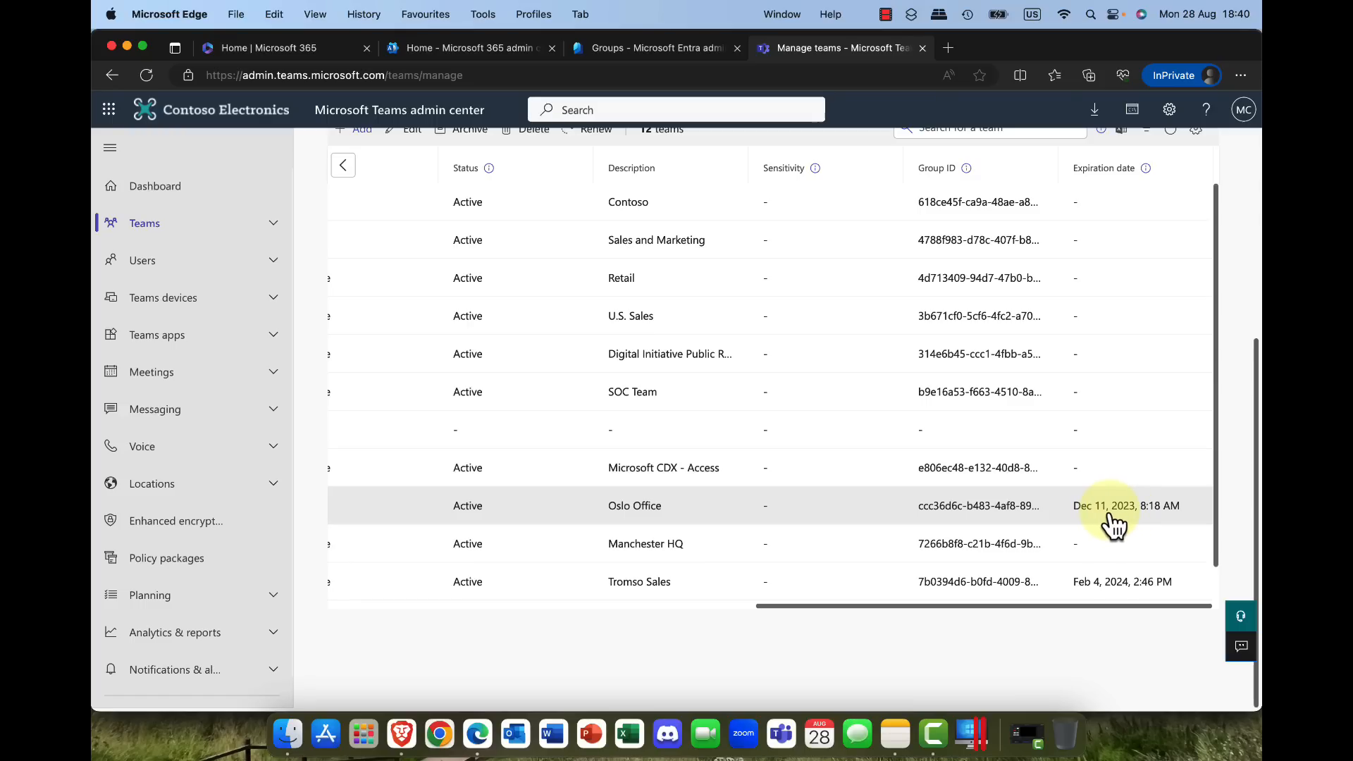
mouse_move(1116, 517)
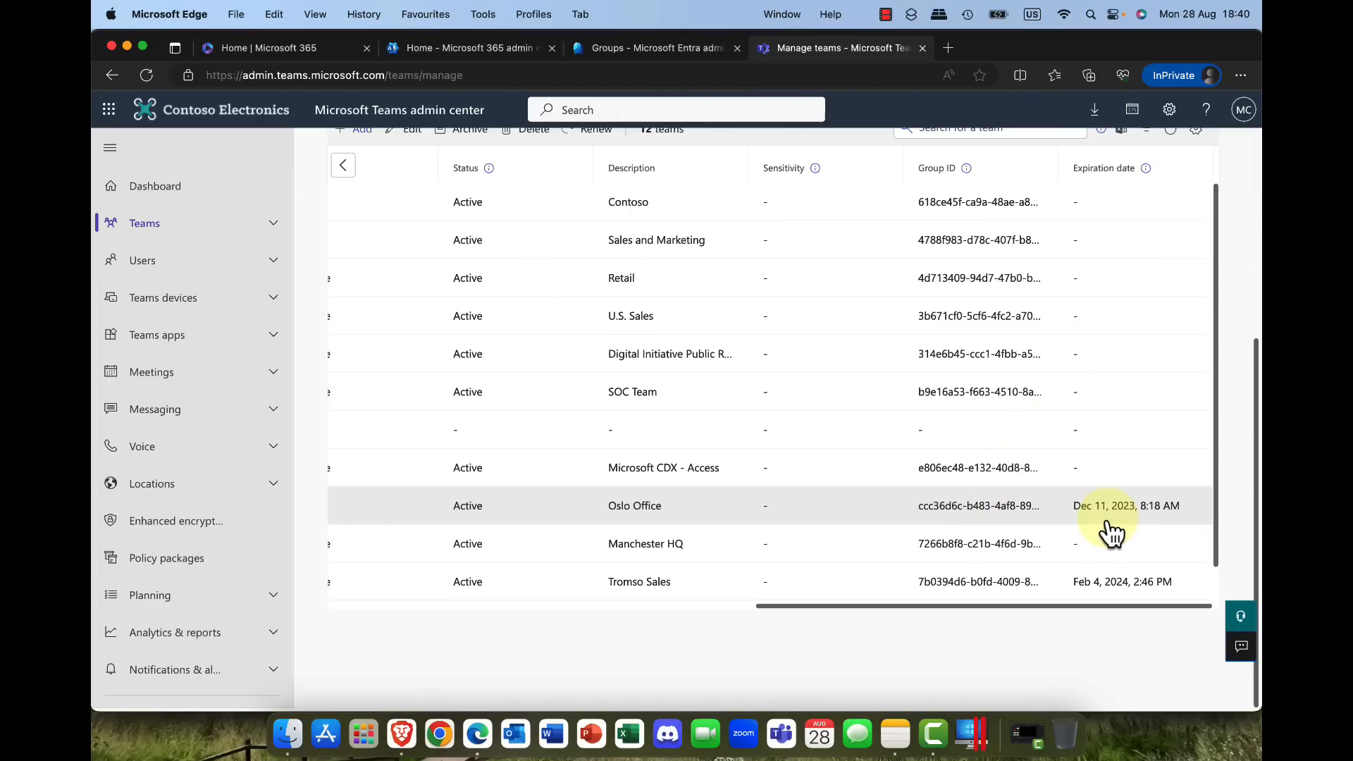
mouse_move(1118, 517)
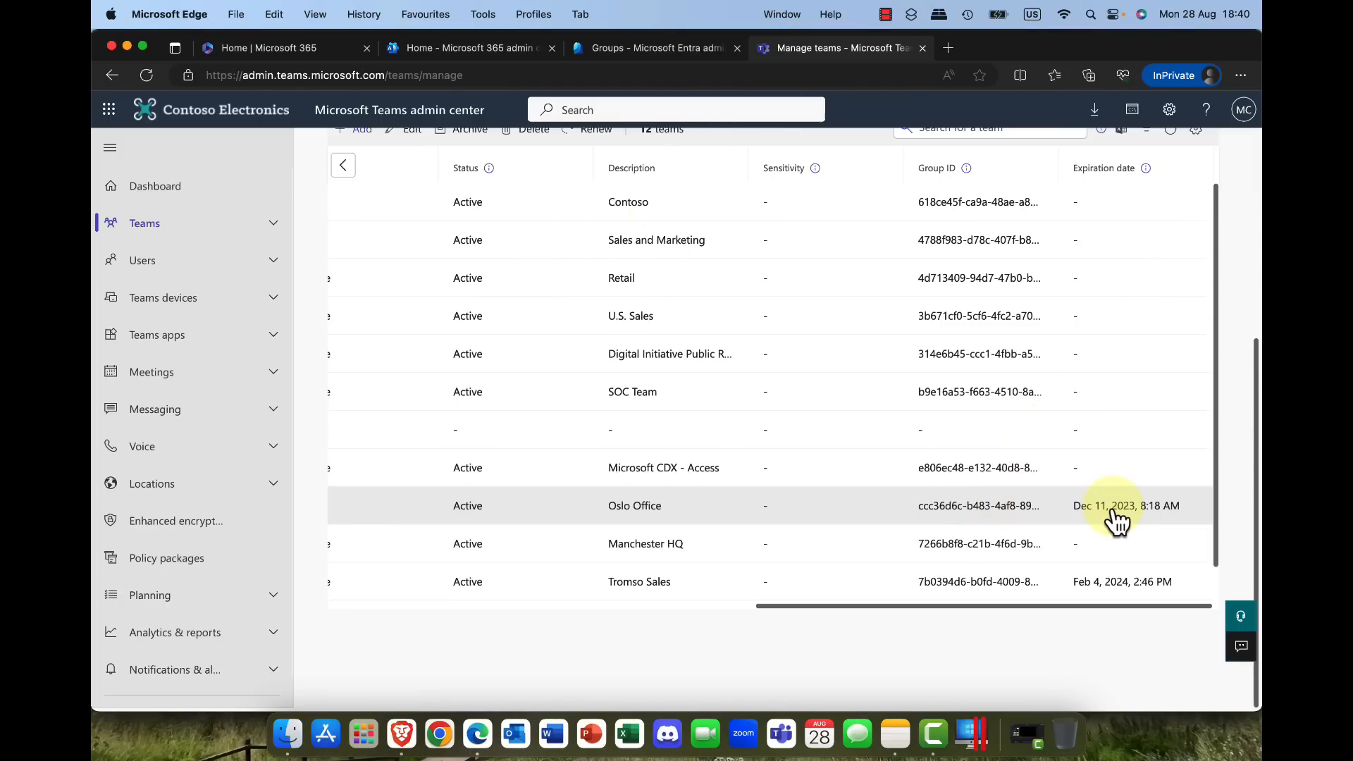
left_click(652, 48)
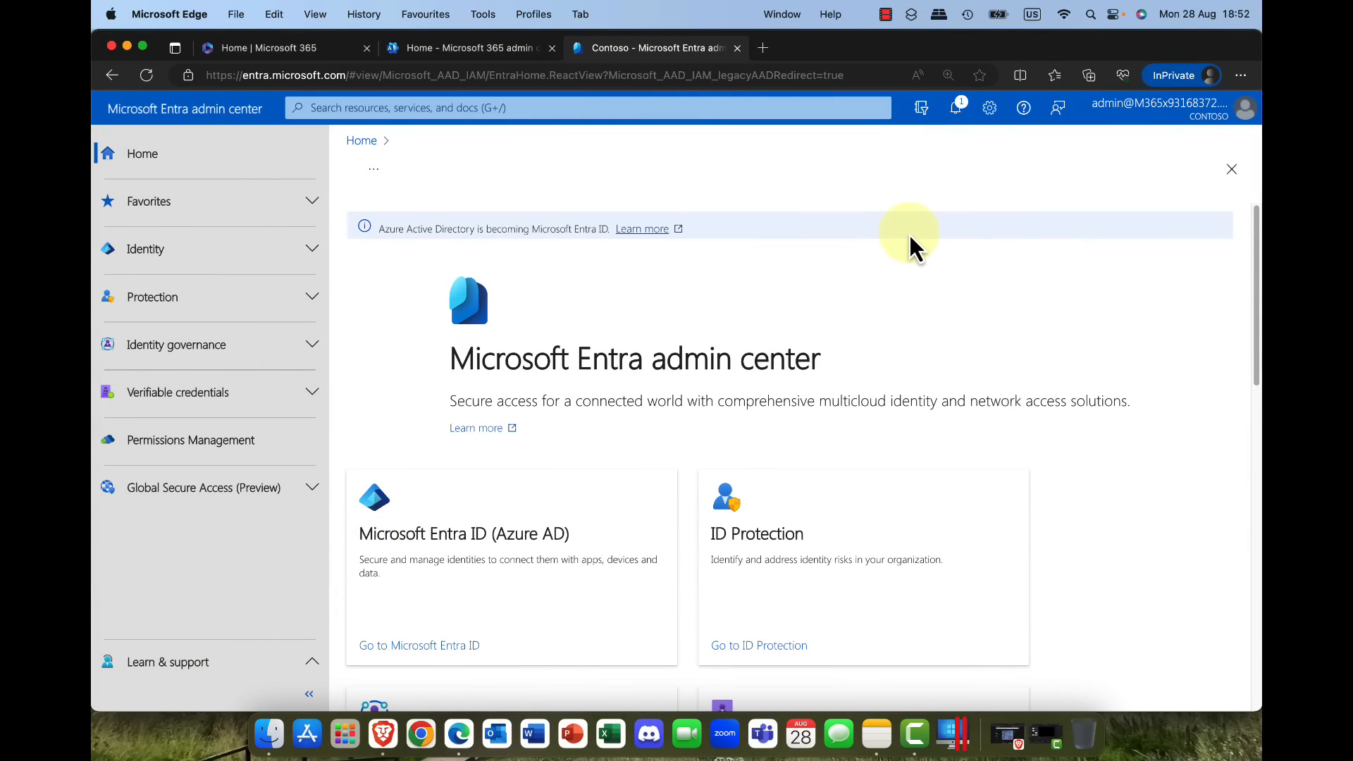
Step: View the Contoso tenant Properties and its Security defaults warning that the organization is not protected
left_click(148, 202)
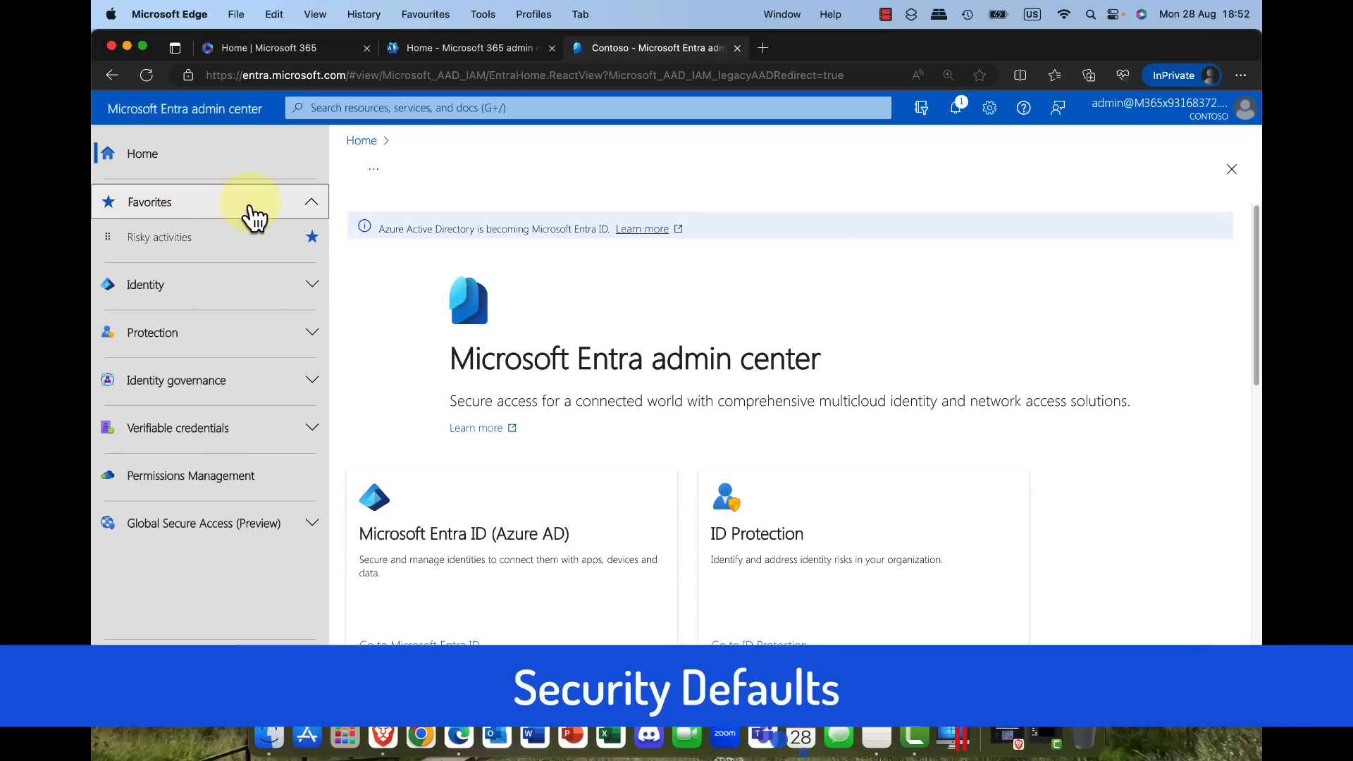
left_click(145, 284)
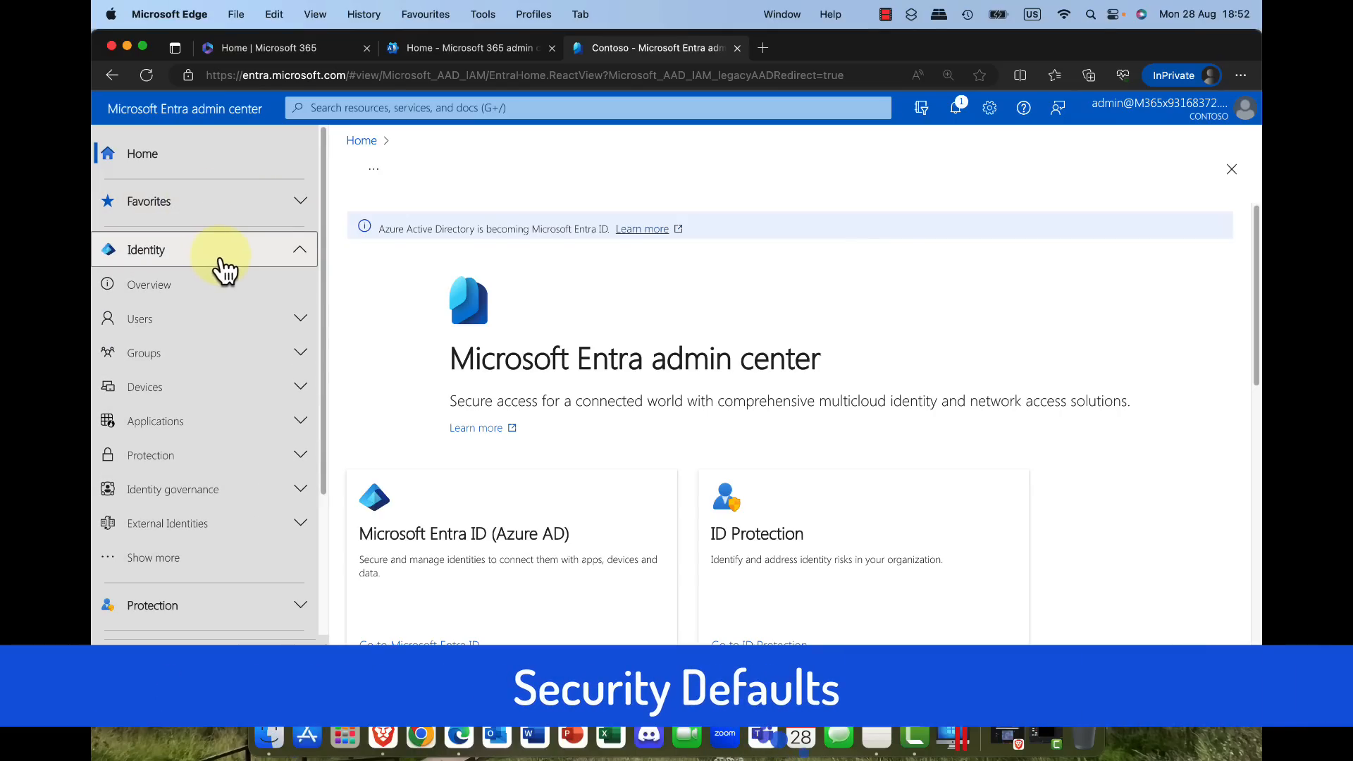
left_click(148, 283)
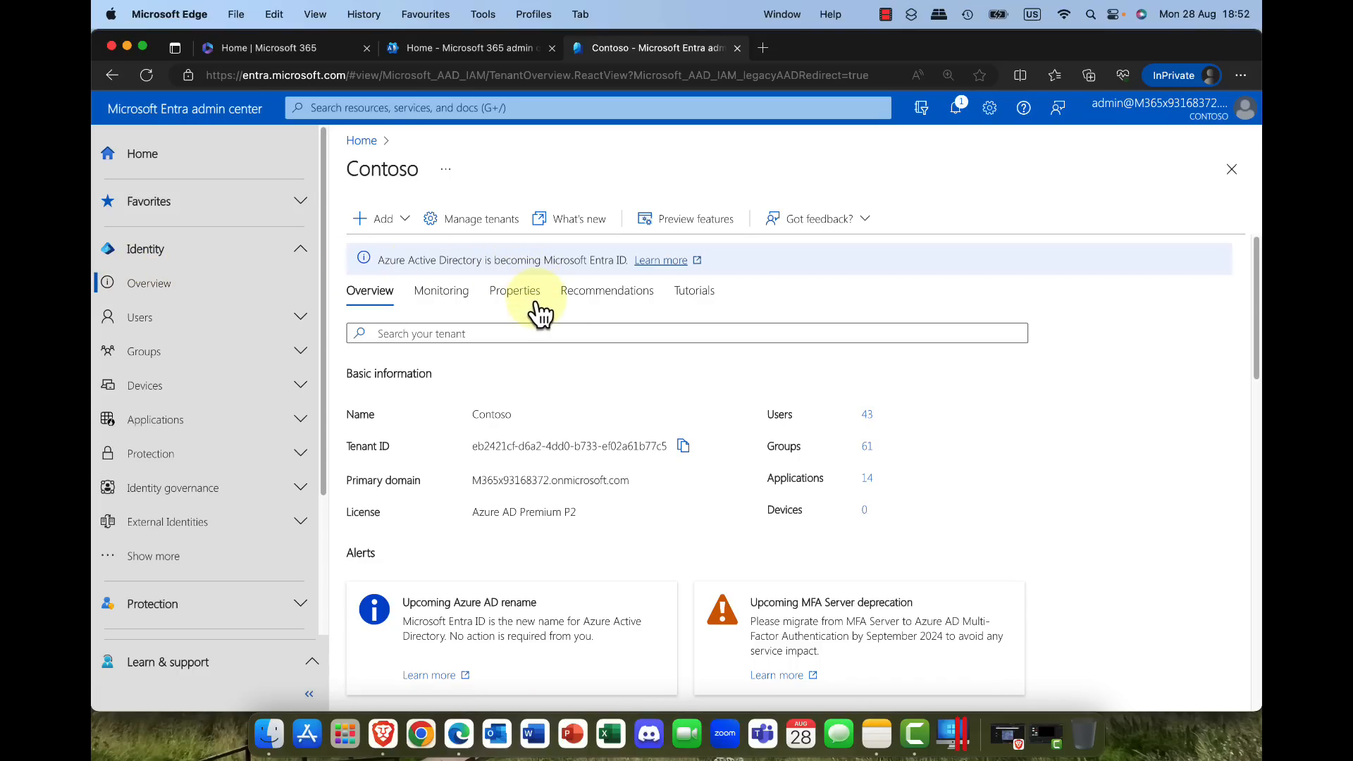
left_click(515, 290)
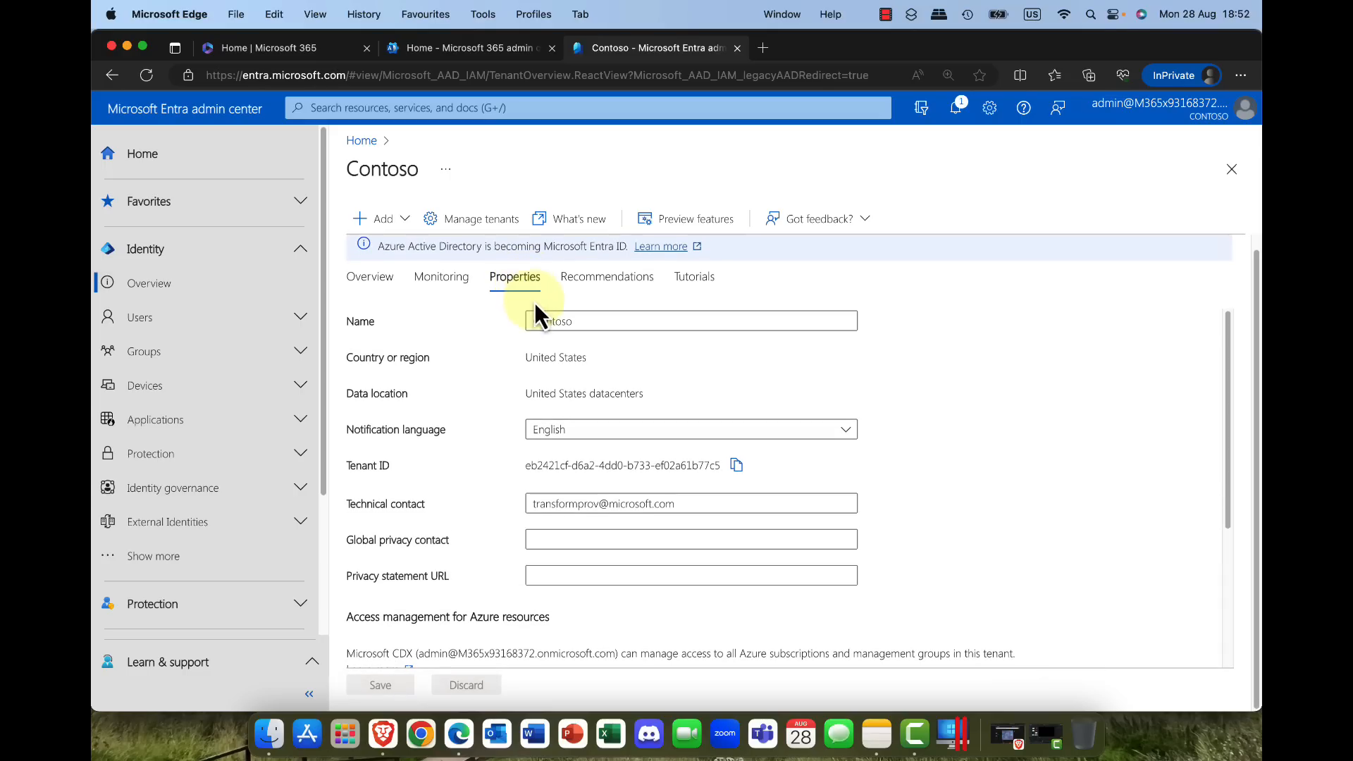
scroll("down", 3)
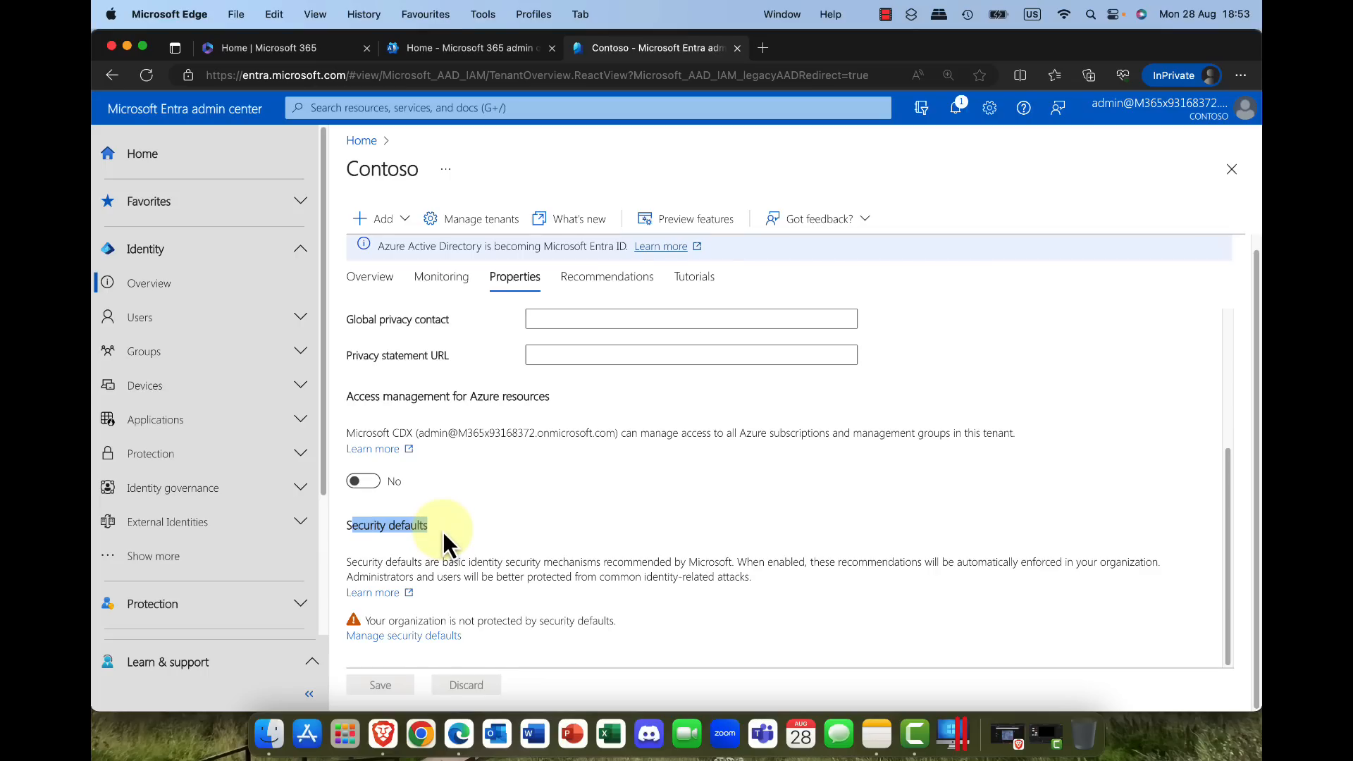
mouse_move(403, 636)
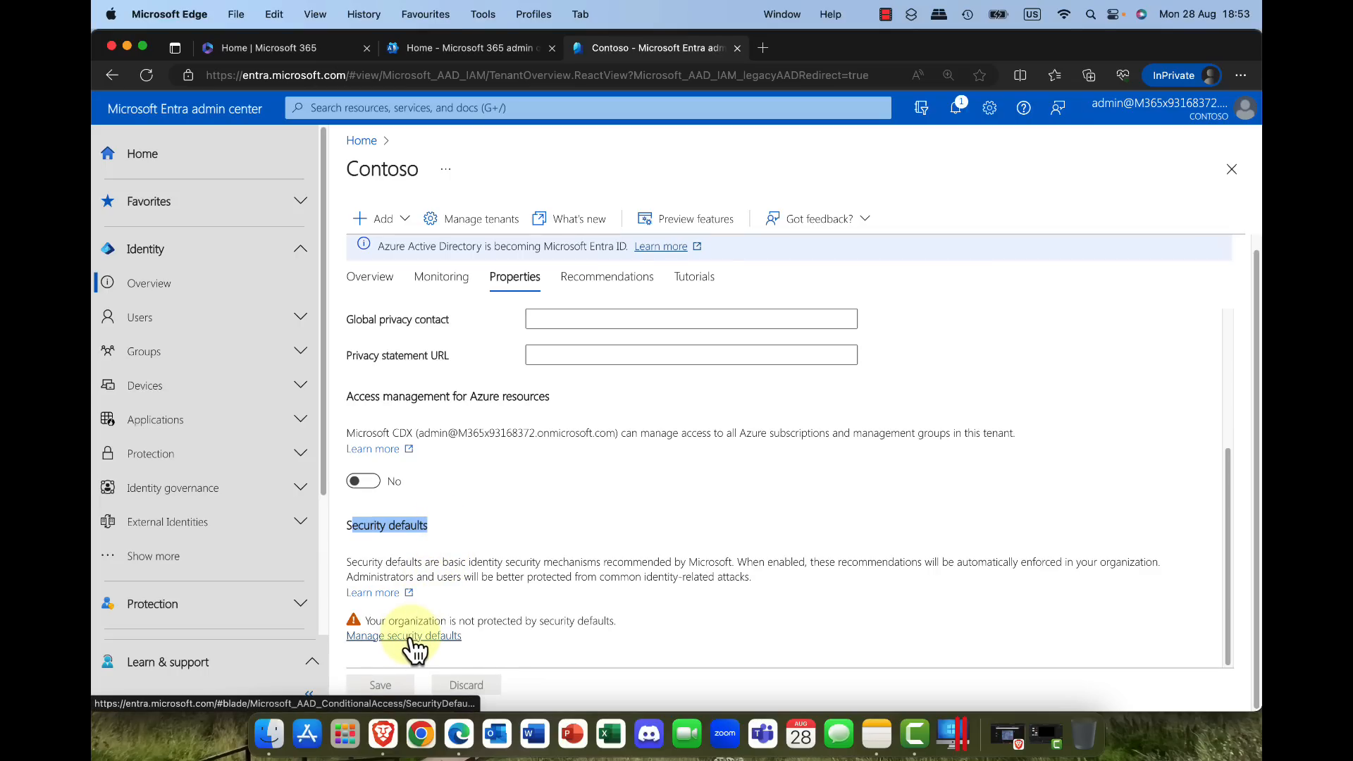
mouse_move(403, 636)
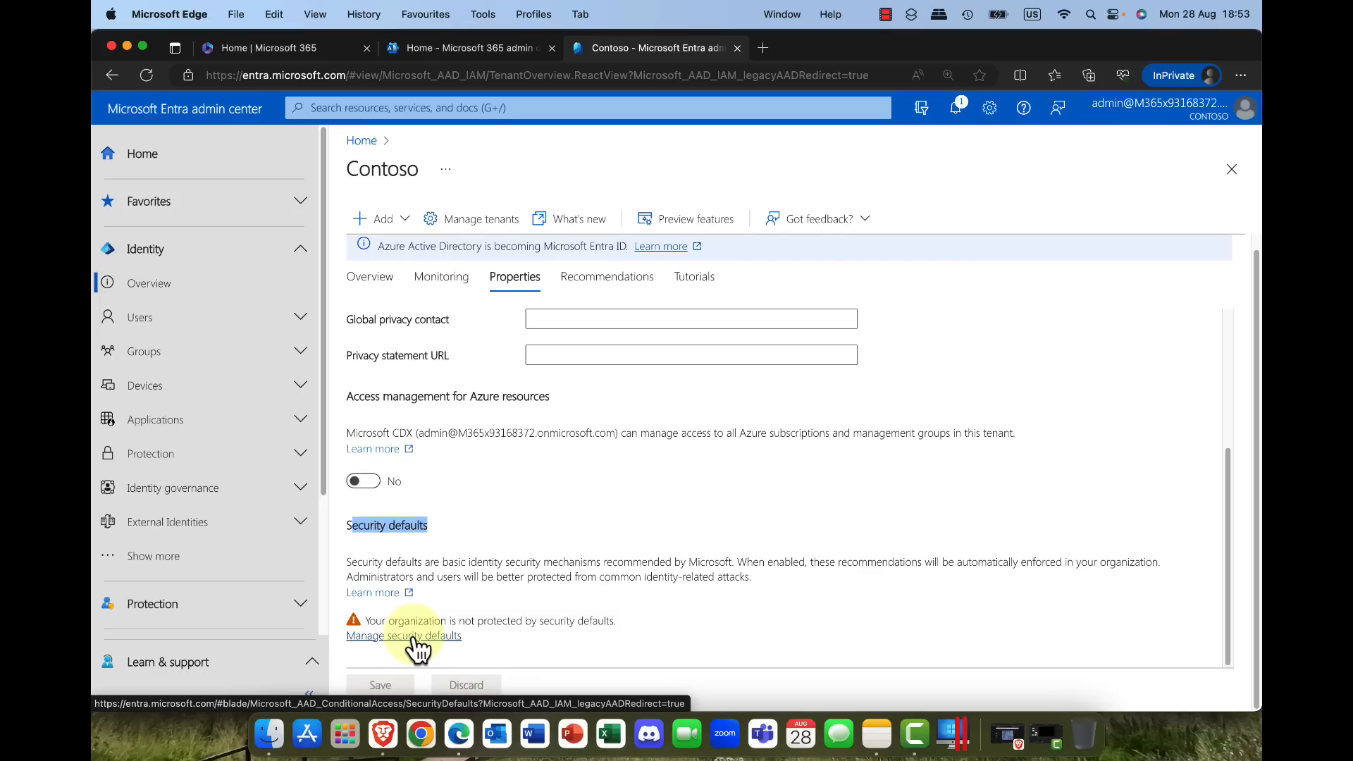
left_click(402, 636)
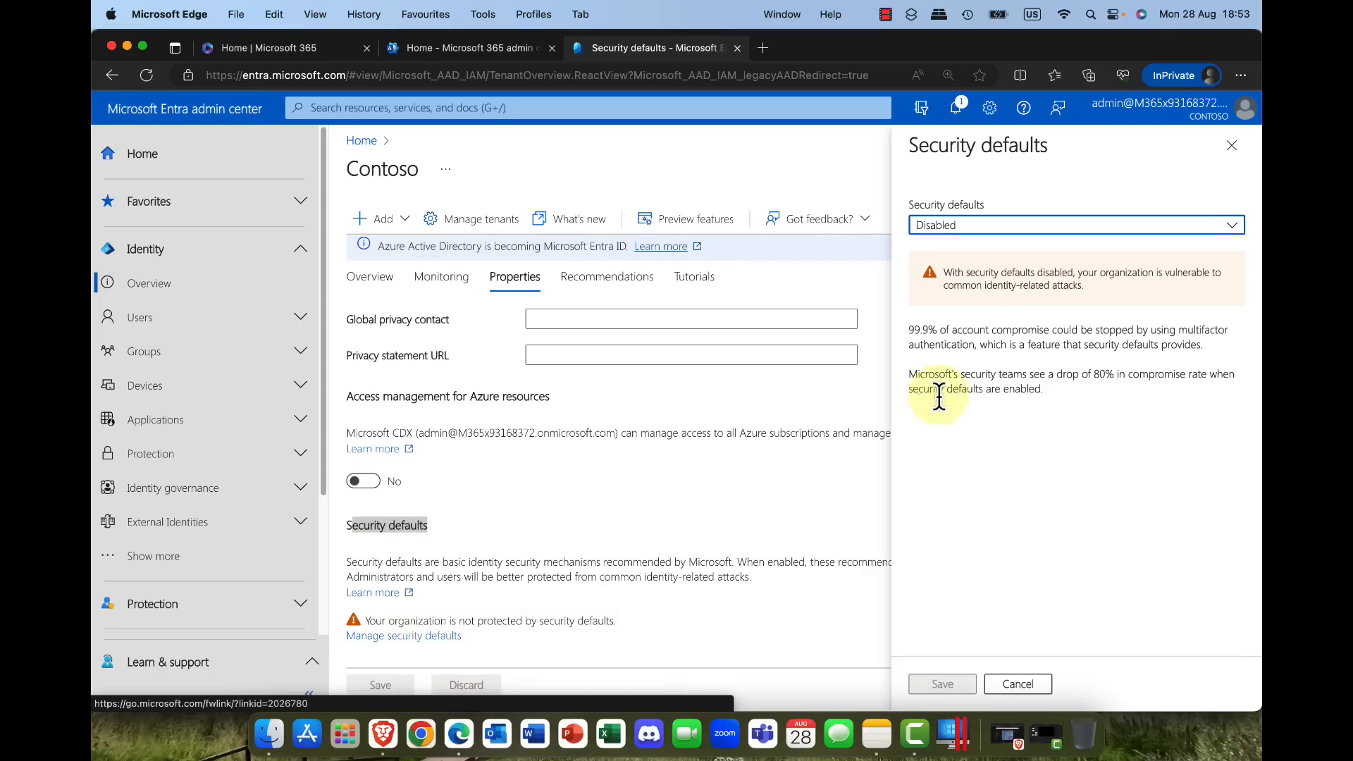
left_click(1074, 224)
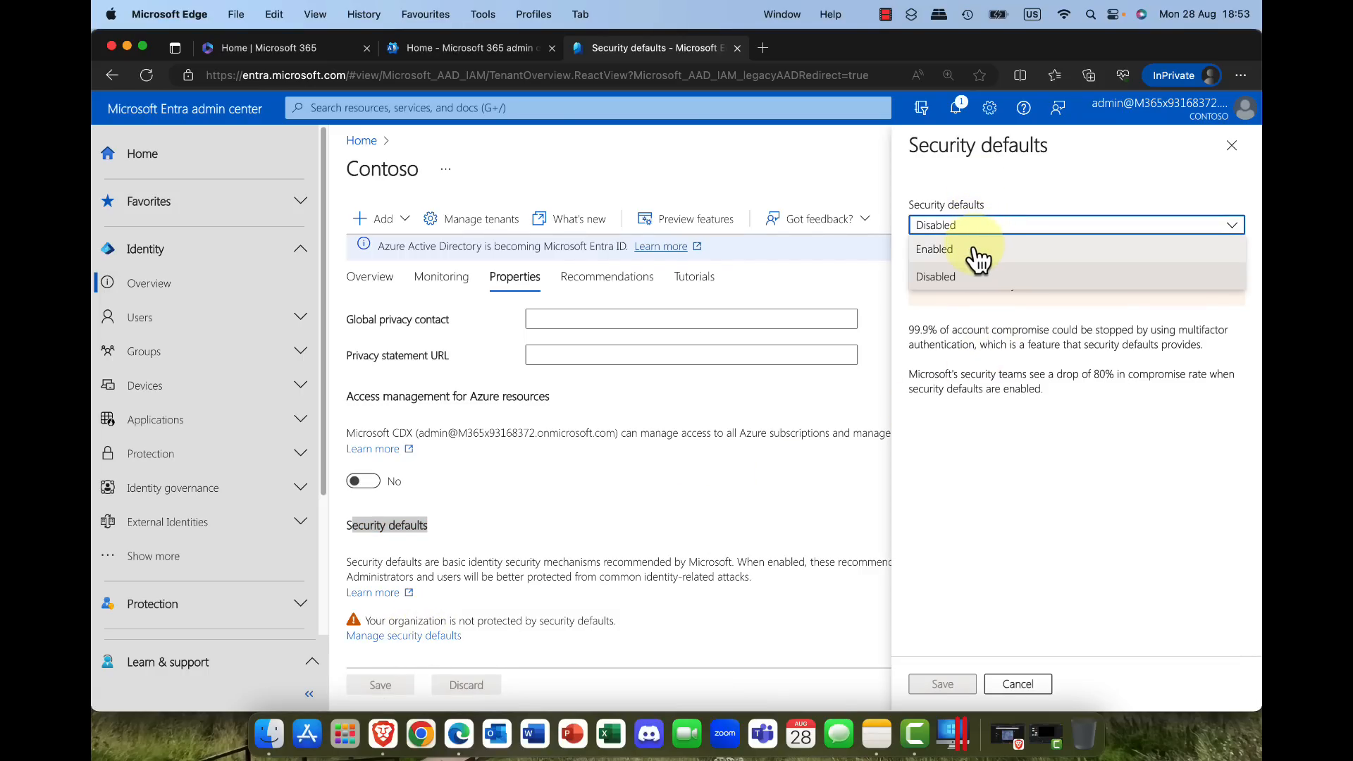
left_click(936, 250)
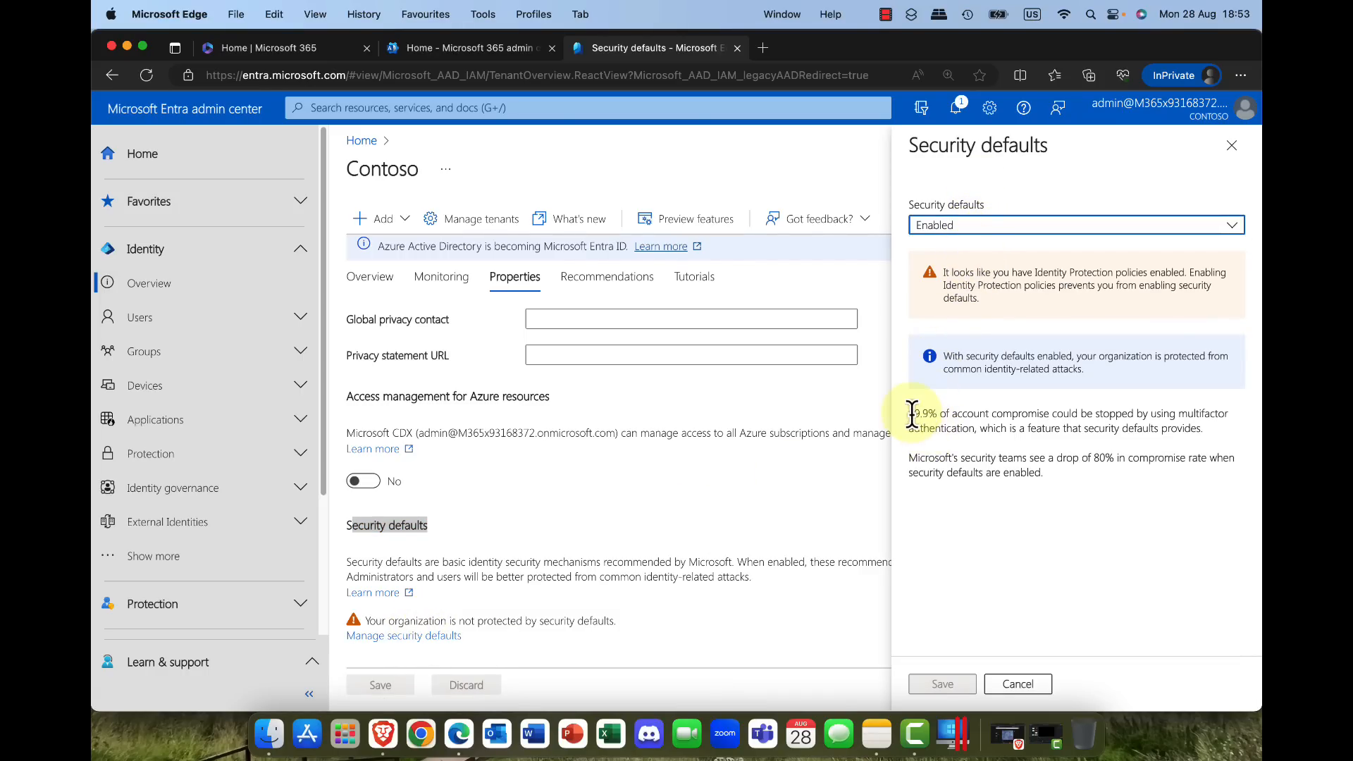
mouse_move(910, 613)
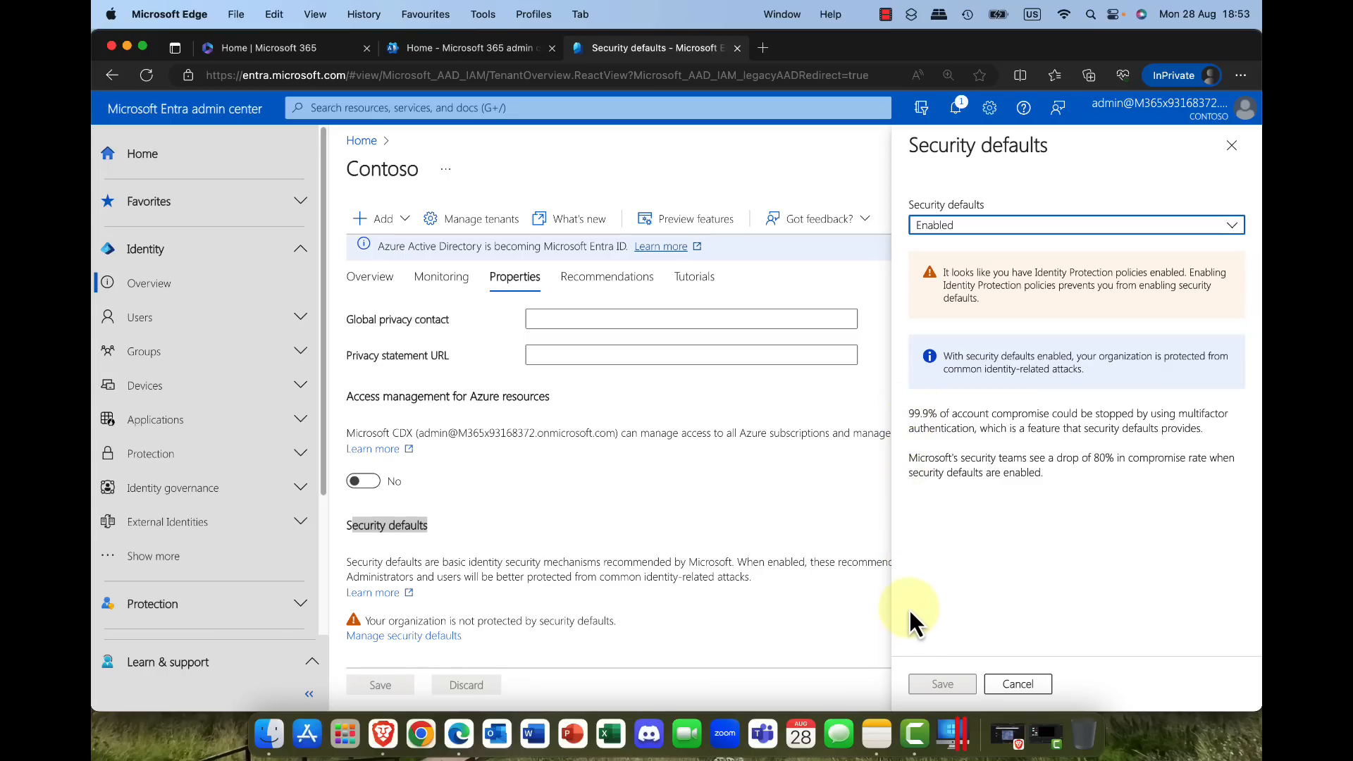
mouse_move(913, 613)
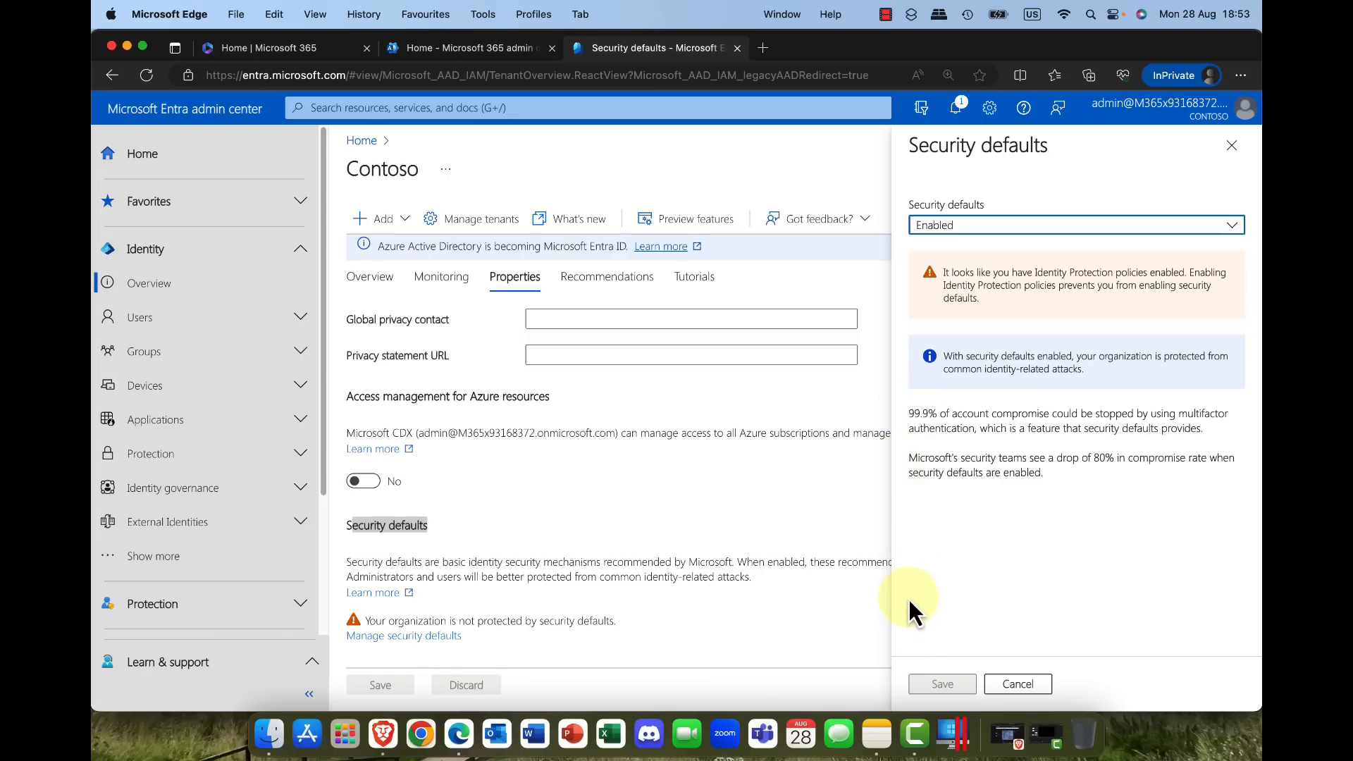
mouse_move(1089, 228)
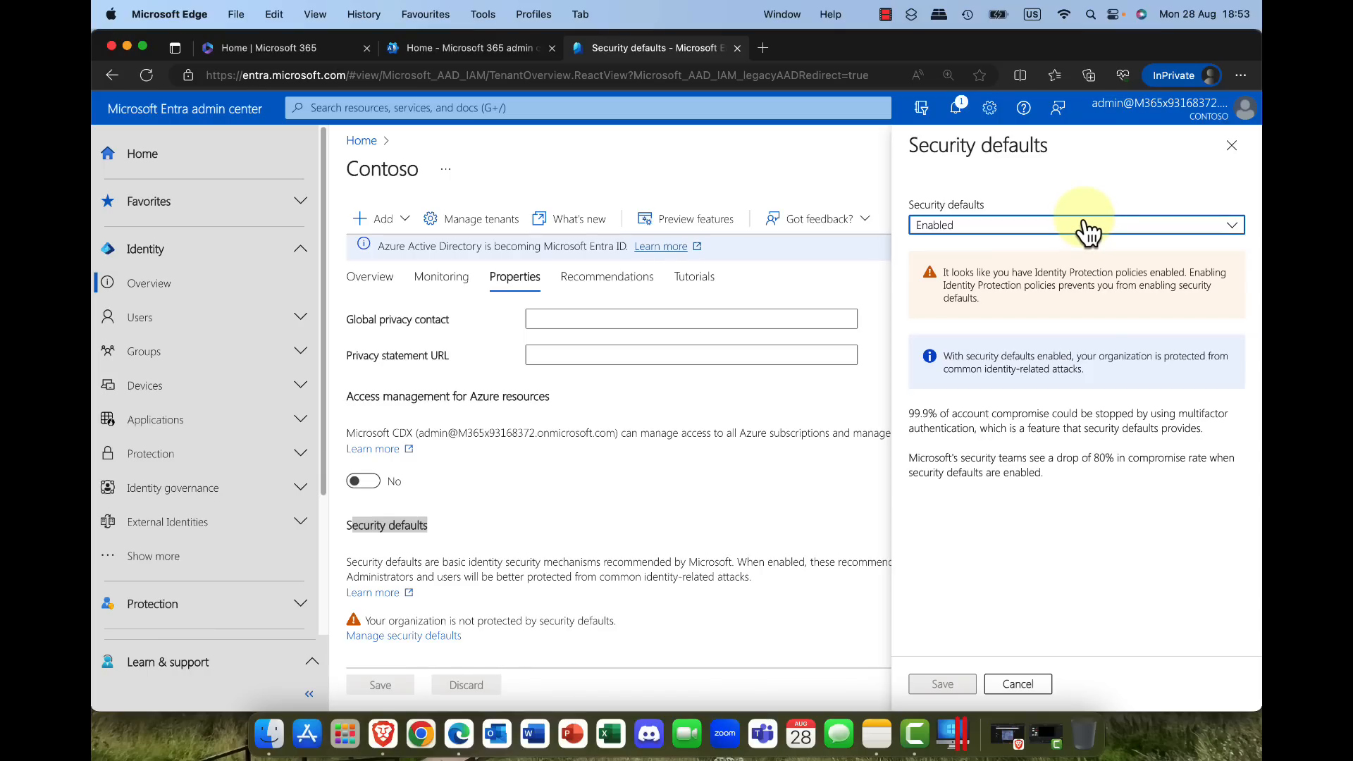
left_click(1075, 224)
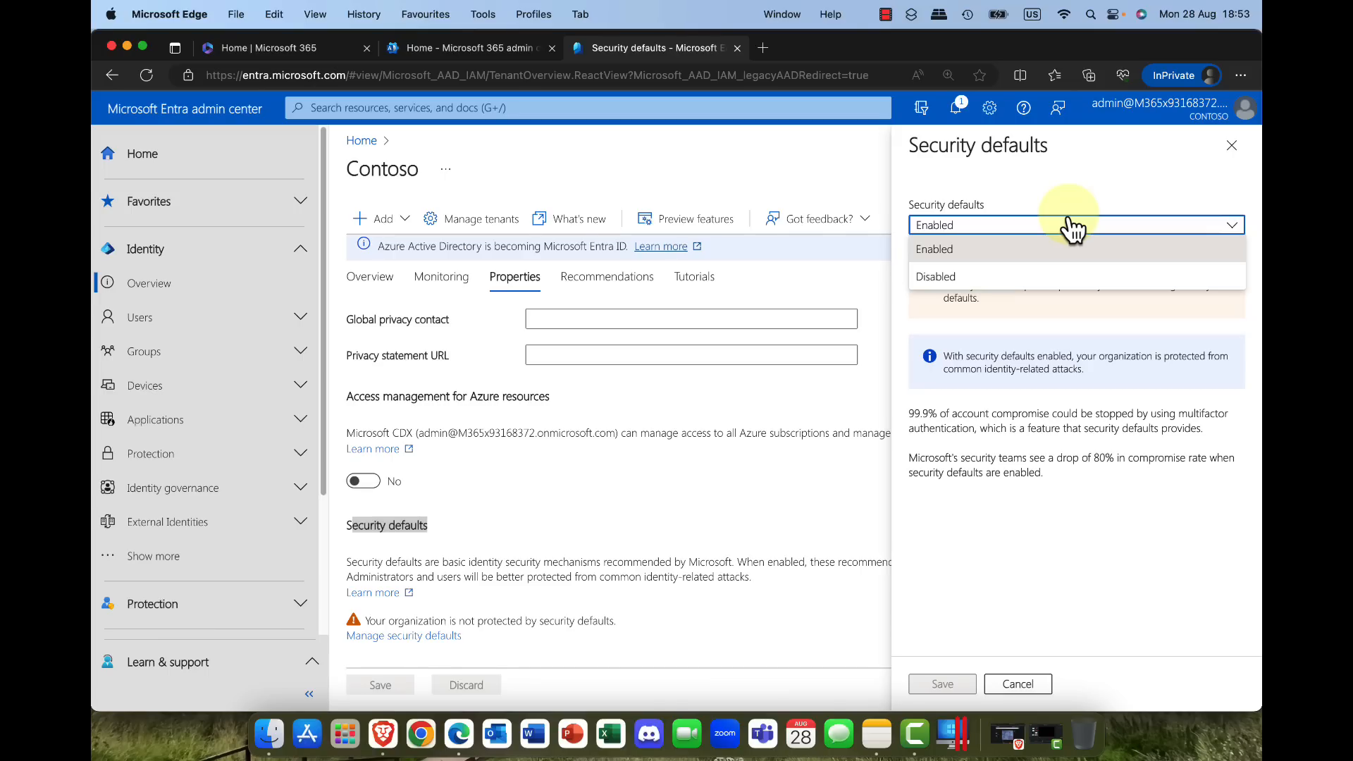
mouse_move(1232, 152)
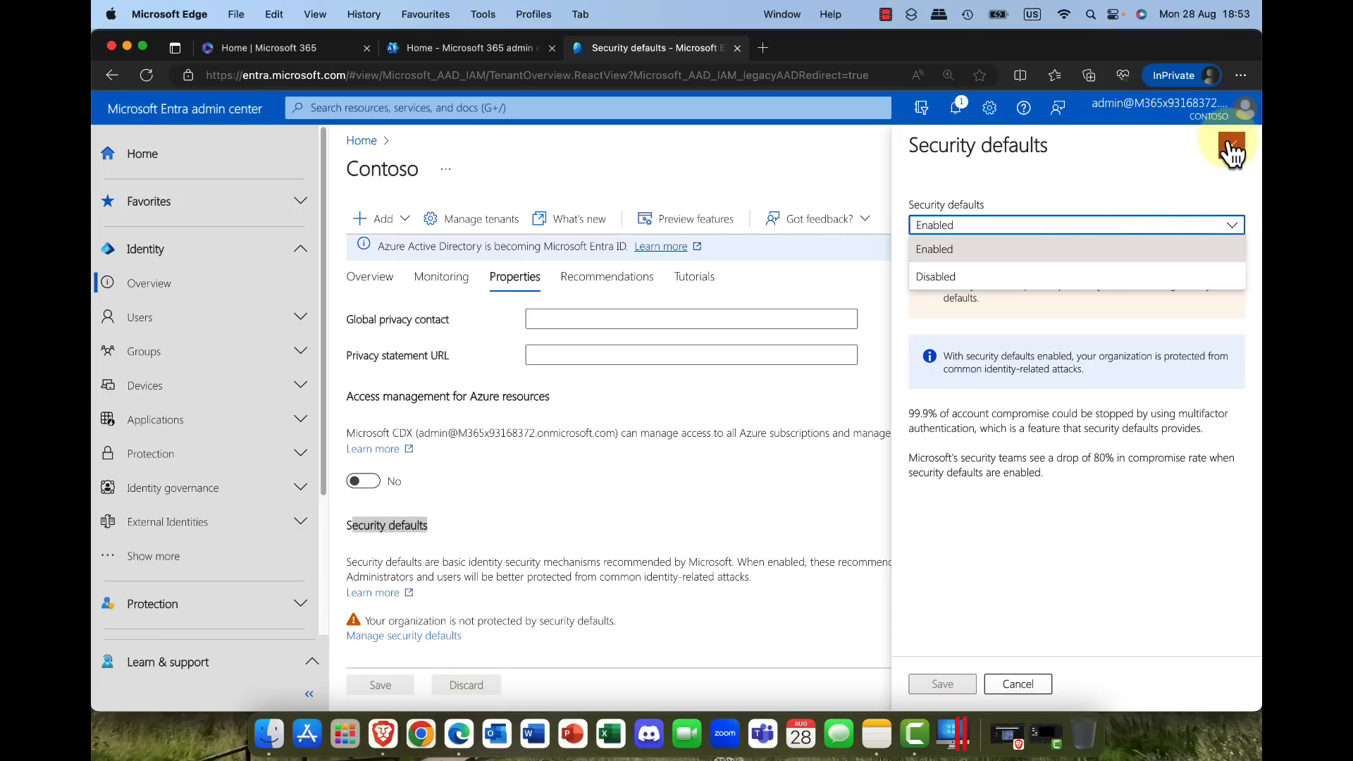
left_click(1231, 148)
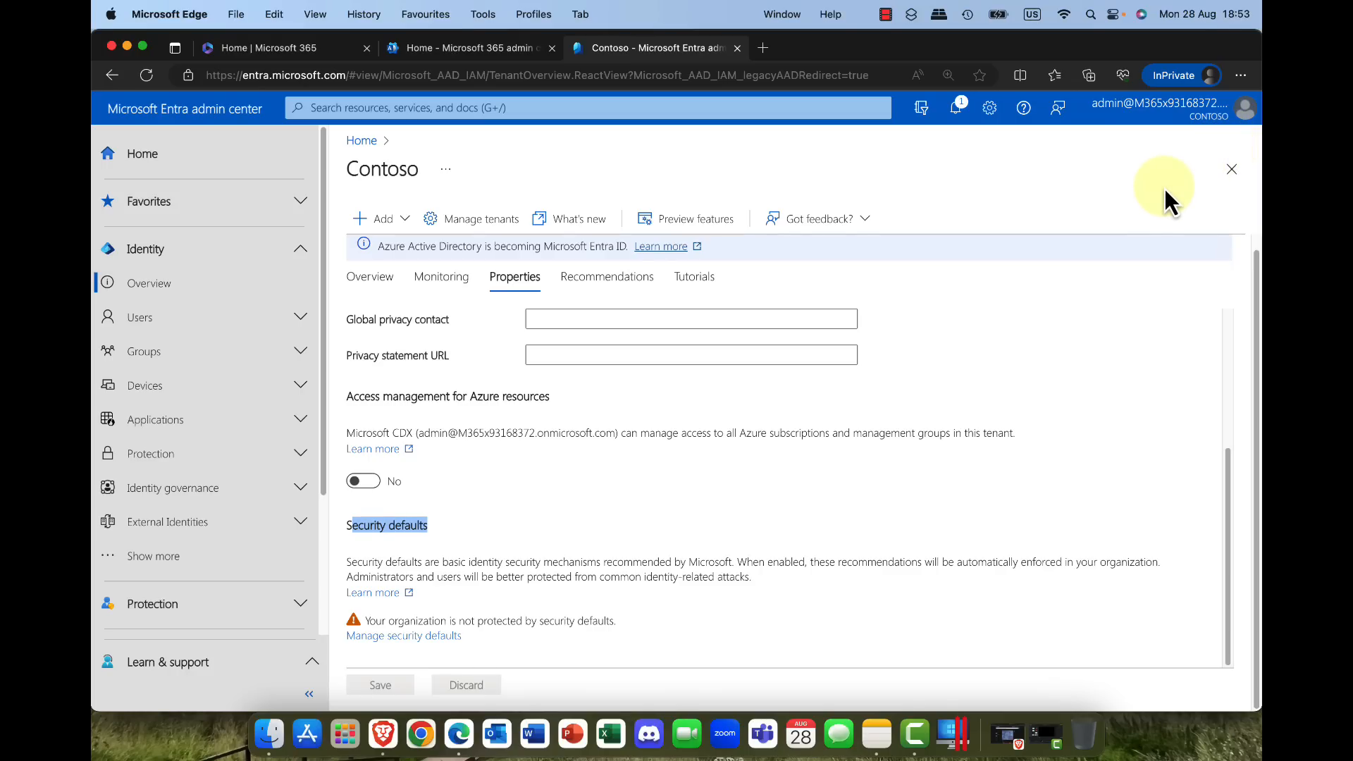
mouse_move(117, 686)
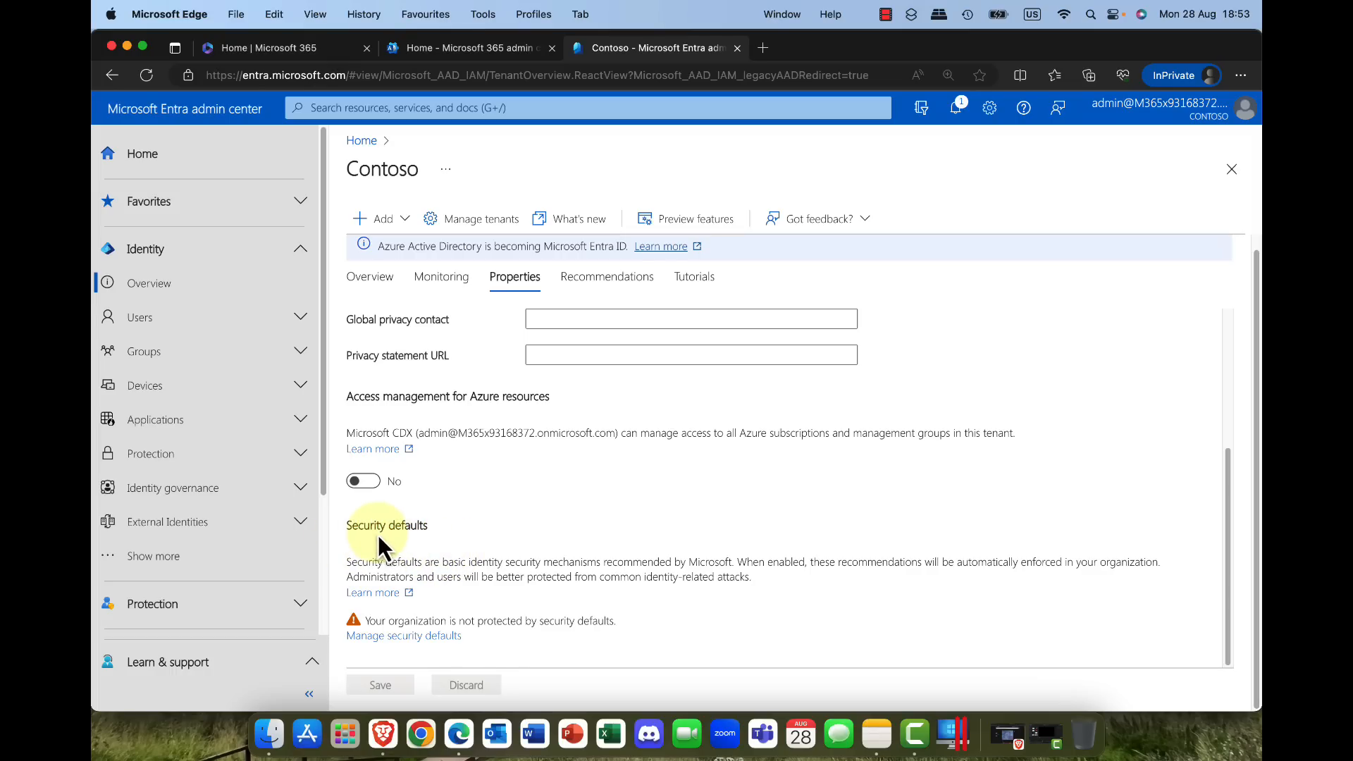
mouse_move(379, 536)
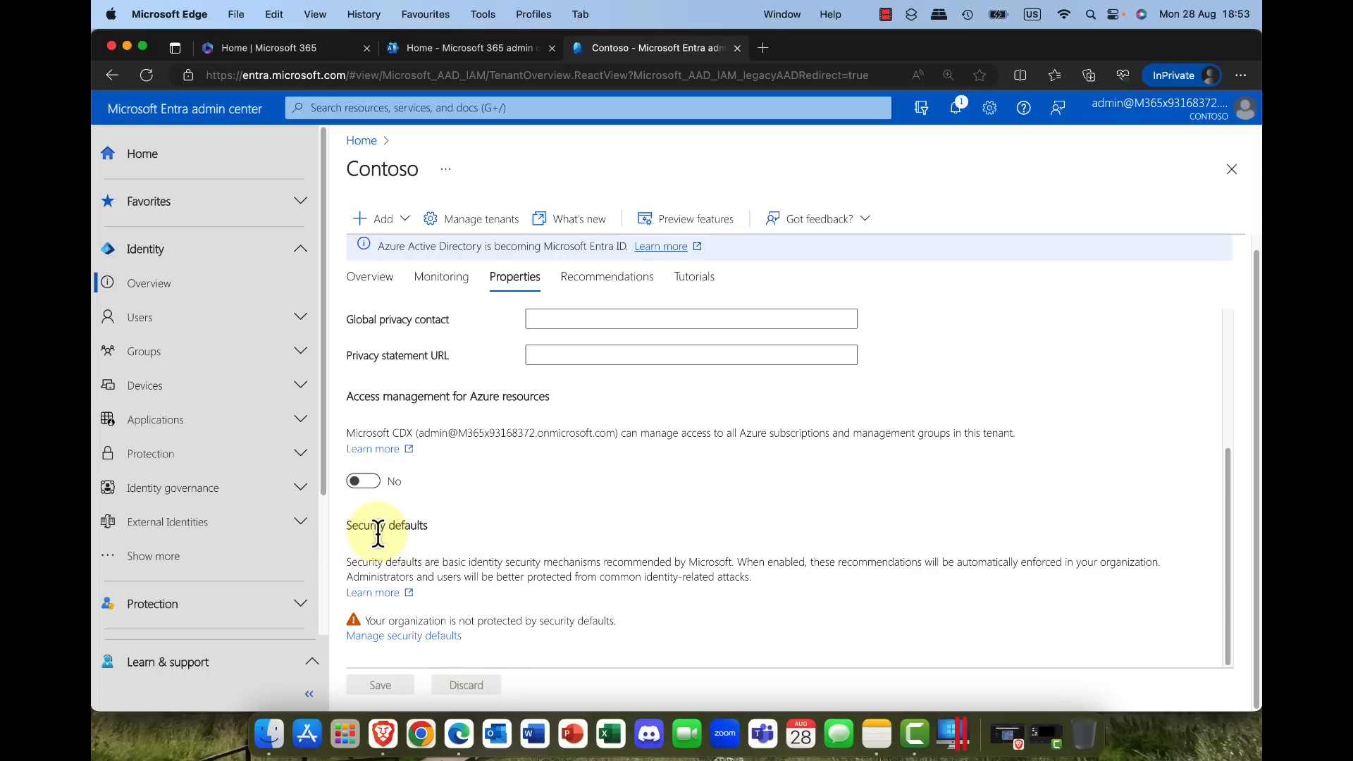
mouse_move(375, 600)
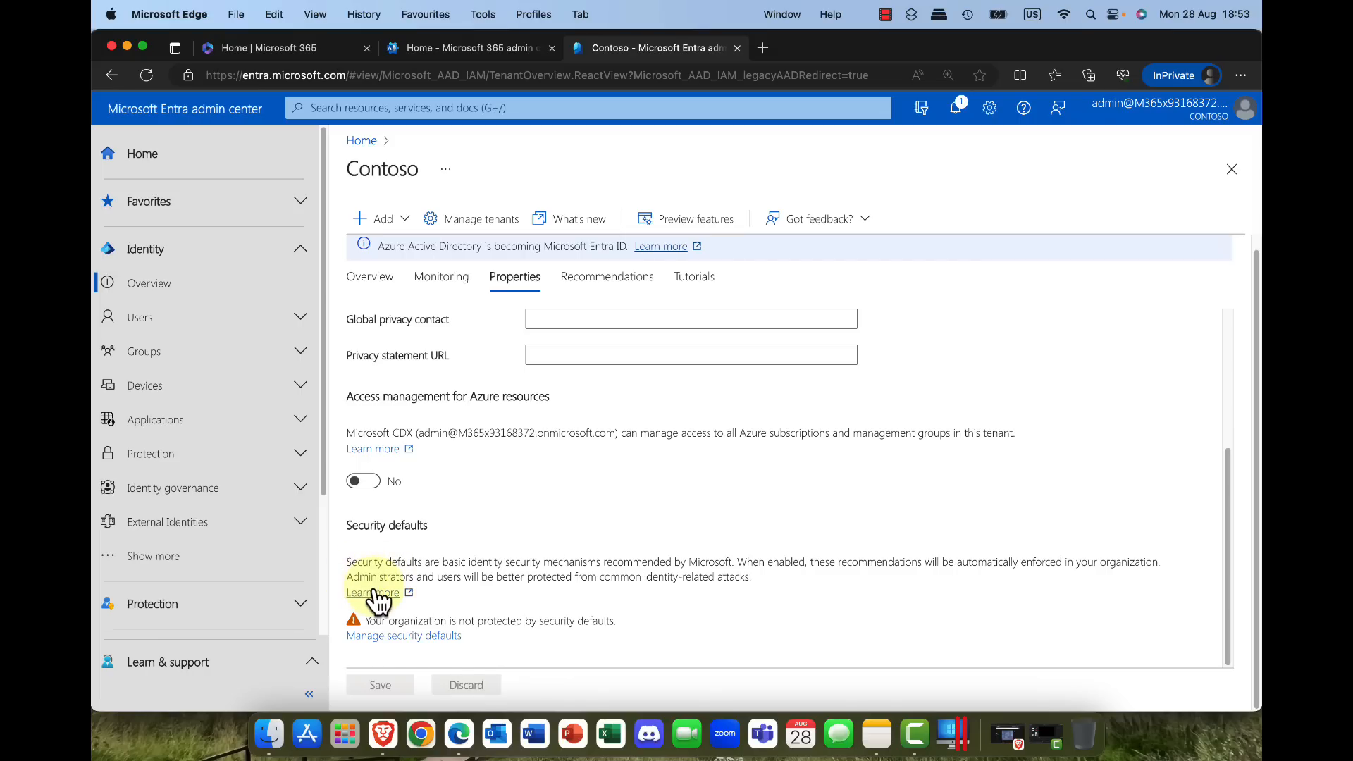
mouse_move(370, 593)
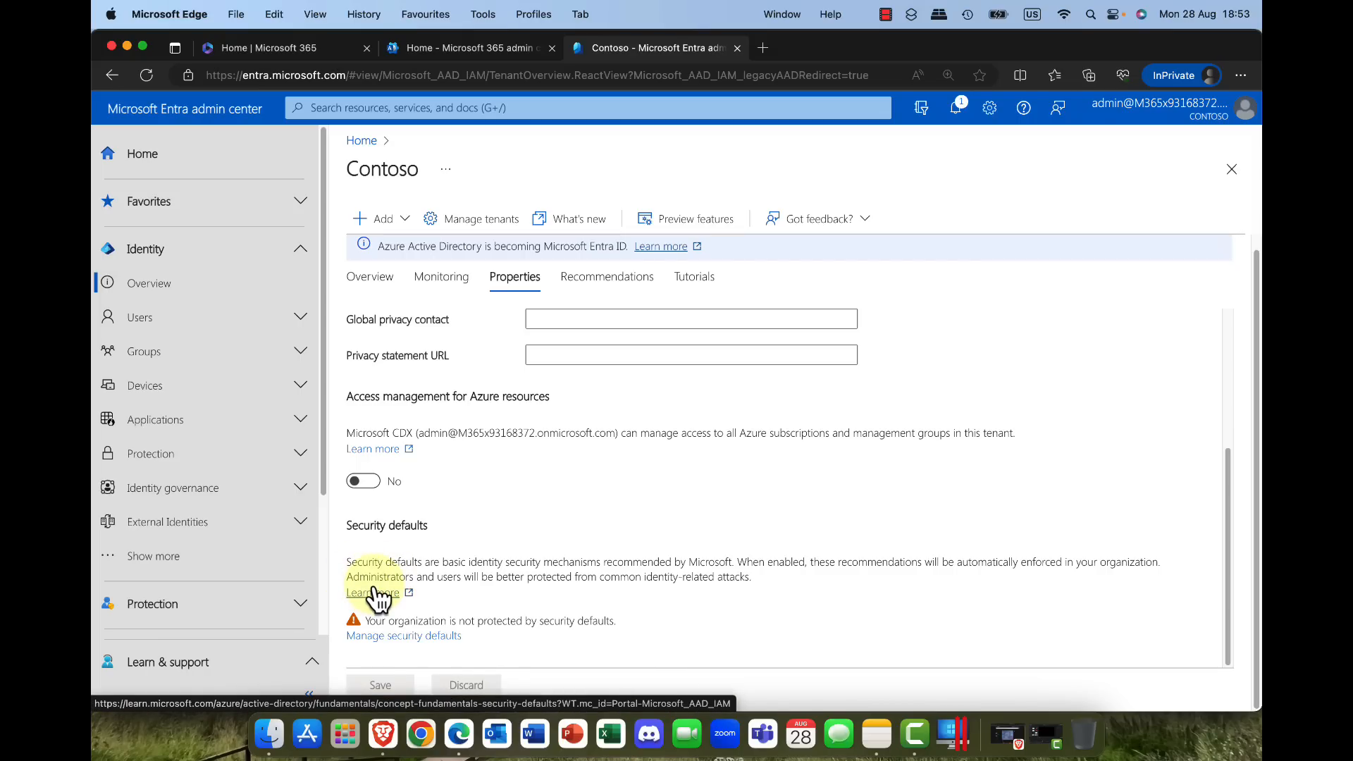
Step: Read the security defaults details, landing back on the Microsoft 365 admin center home
left_click(467, 48)
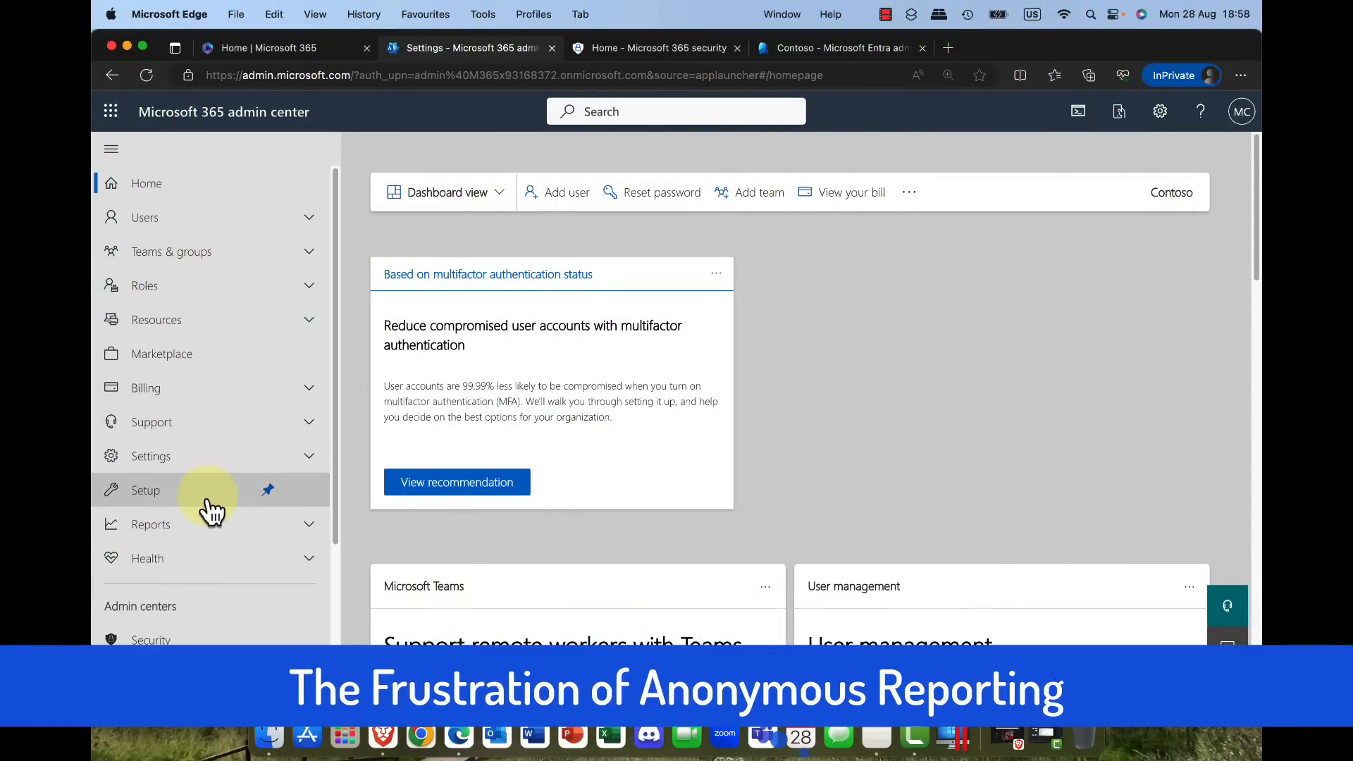
Step: View the Usage reports overview charts for active users, email activity and files stored
left_click(151, 524)
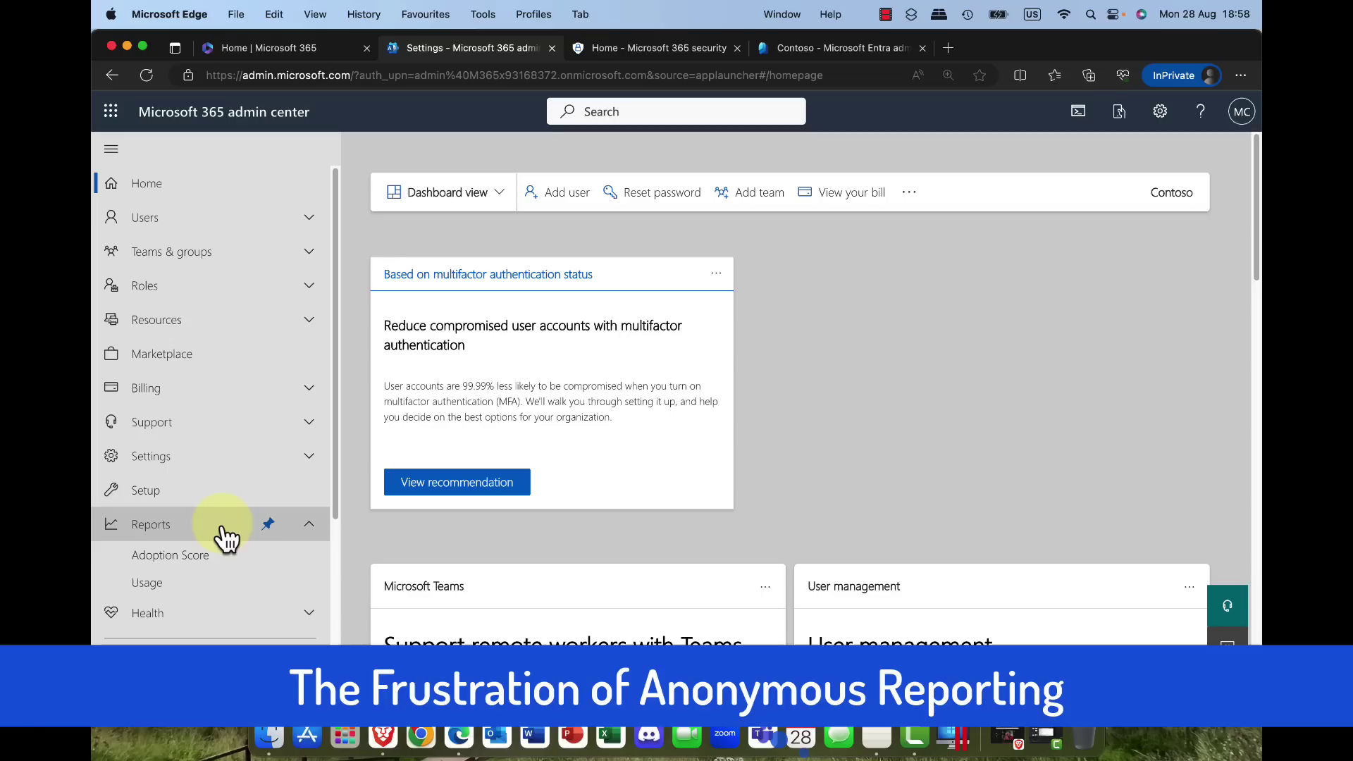
mouse_move(224, 532)
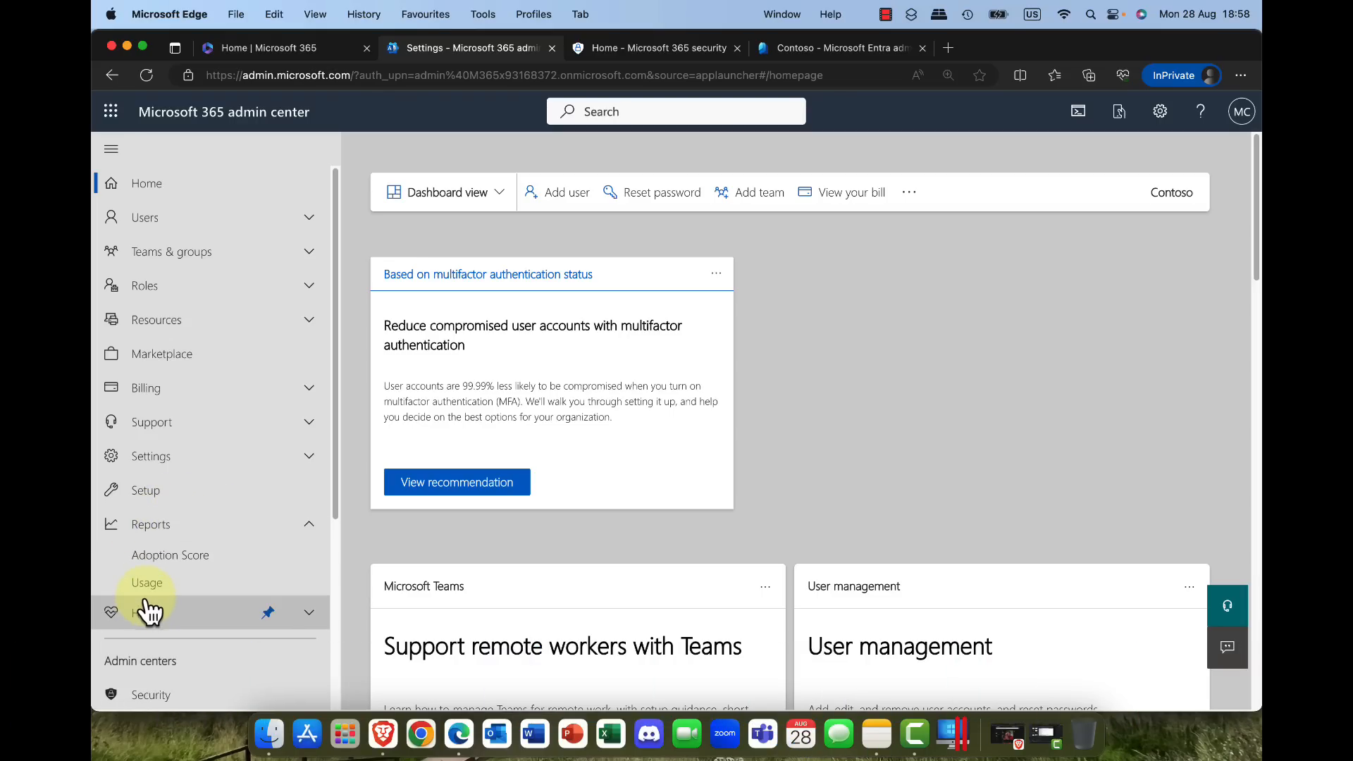
left_click(145, 582)
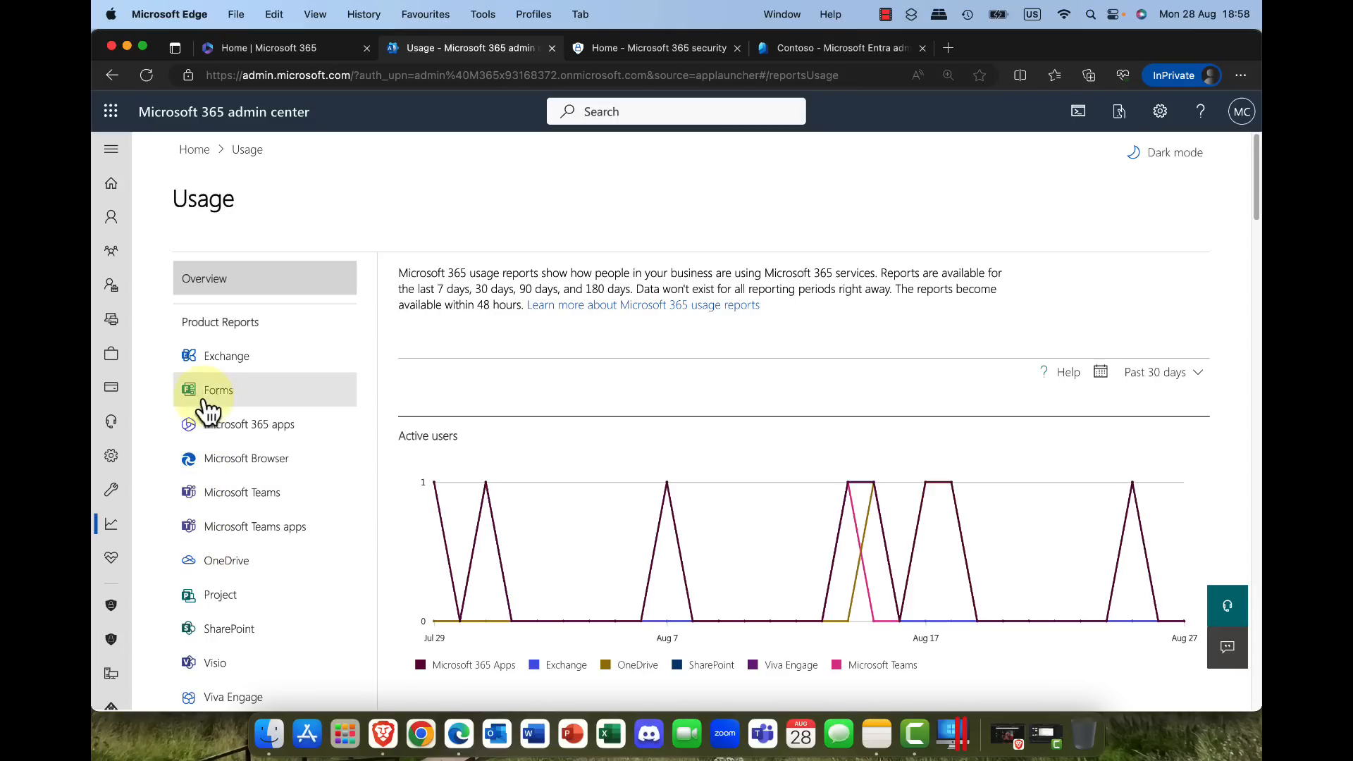
mouse_move(625, 504)
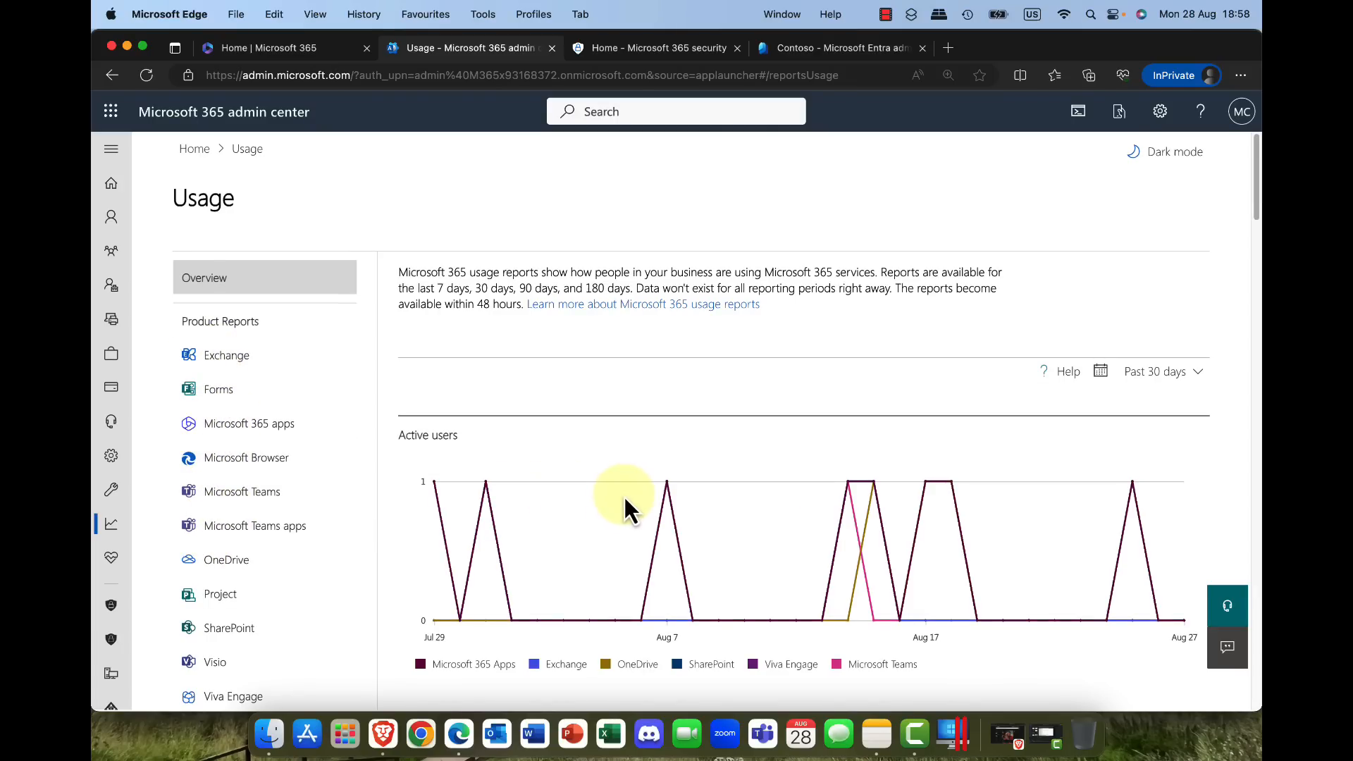
scroll("down", 3)
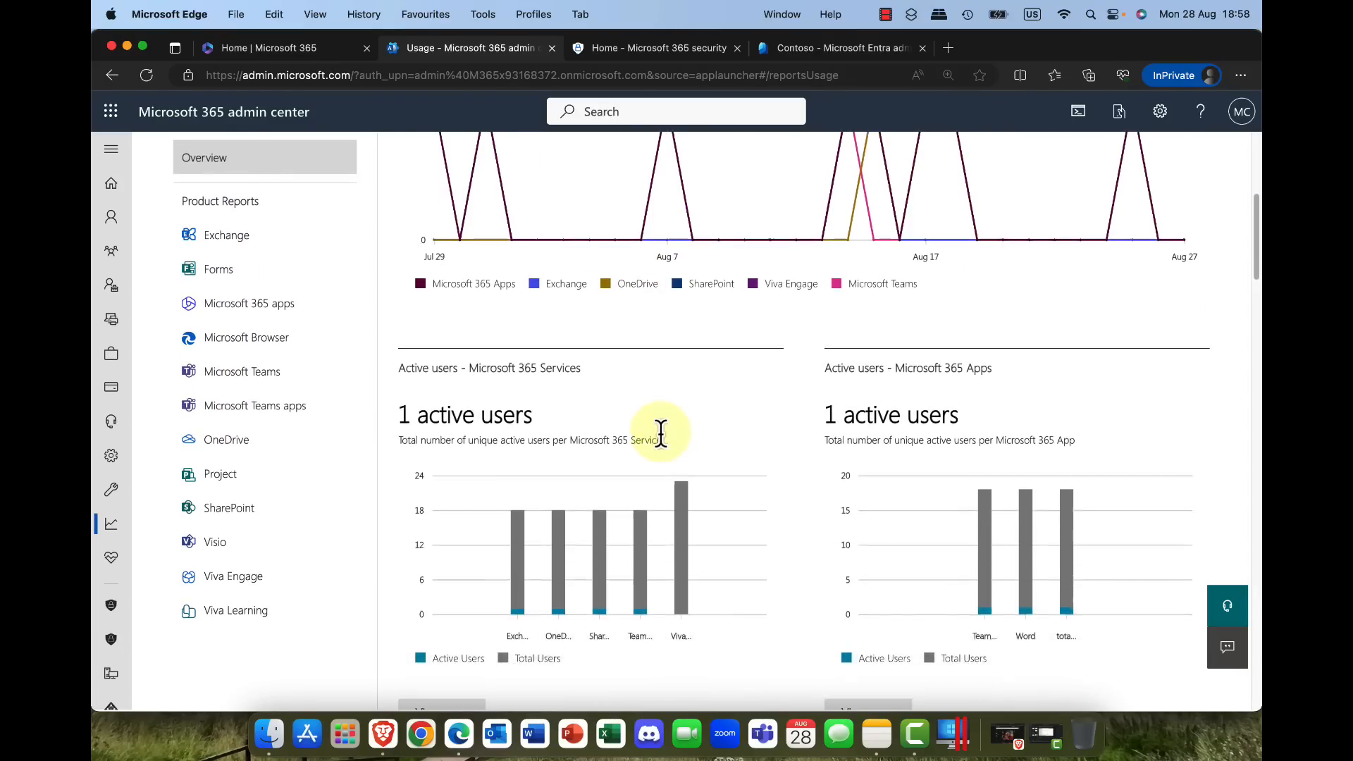
scroll("down", 3)
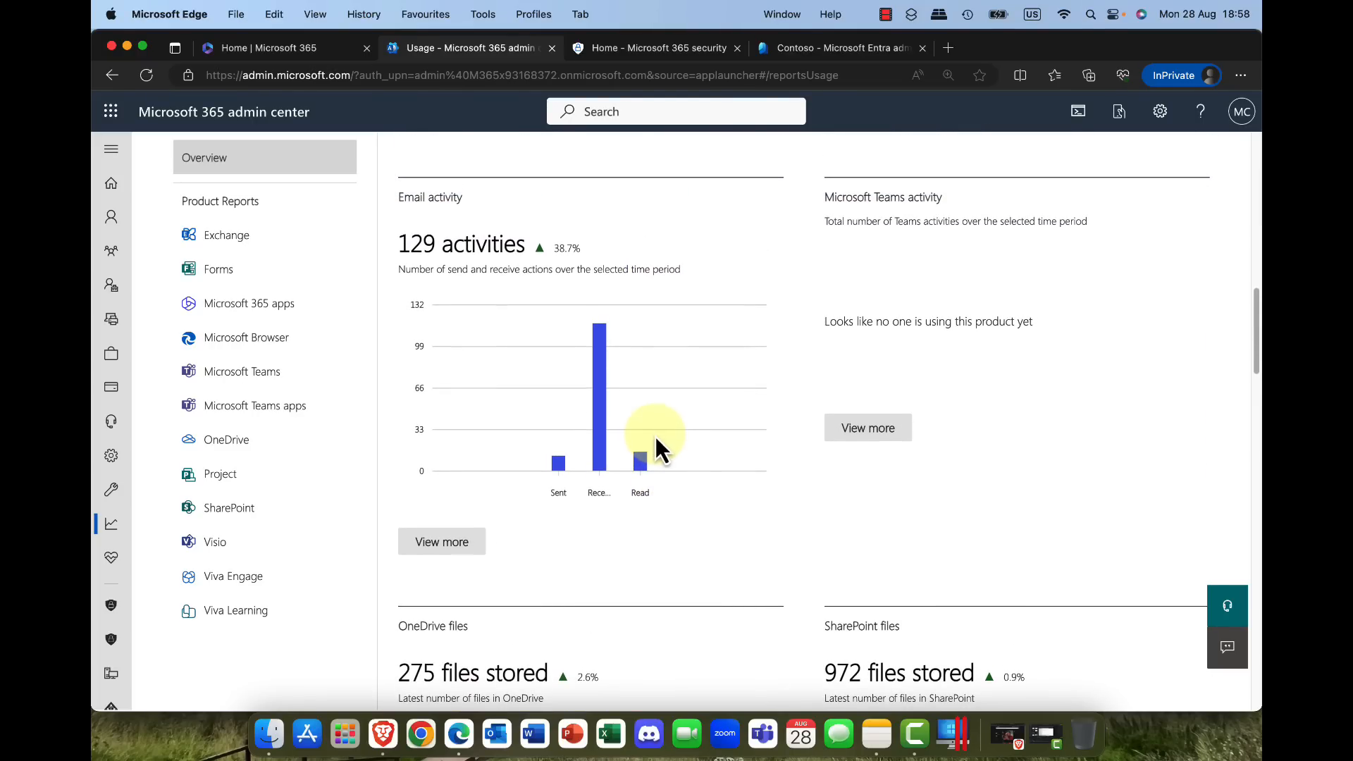
scroll("down", 3)
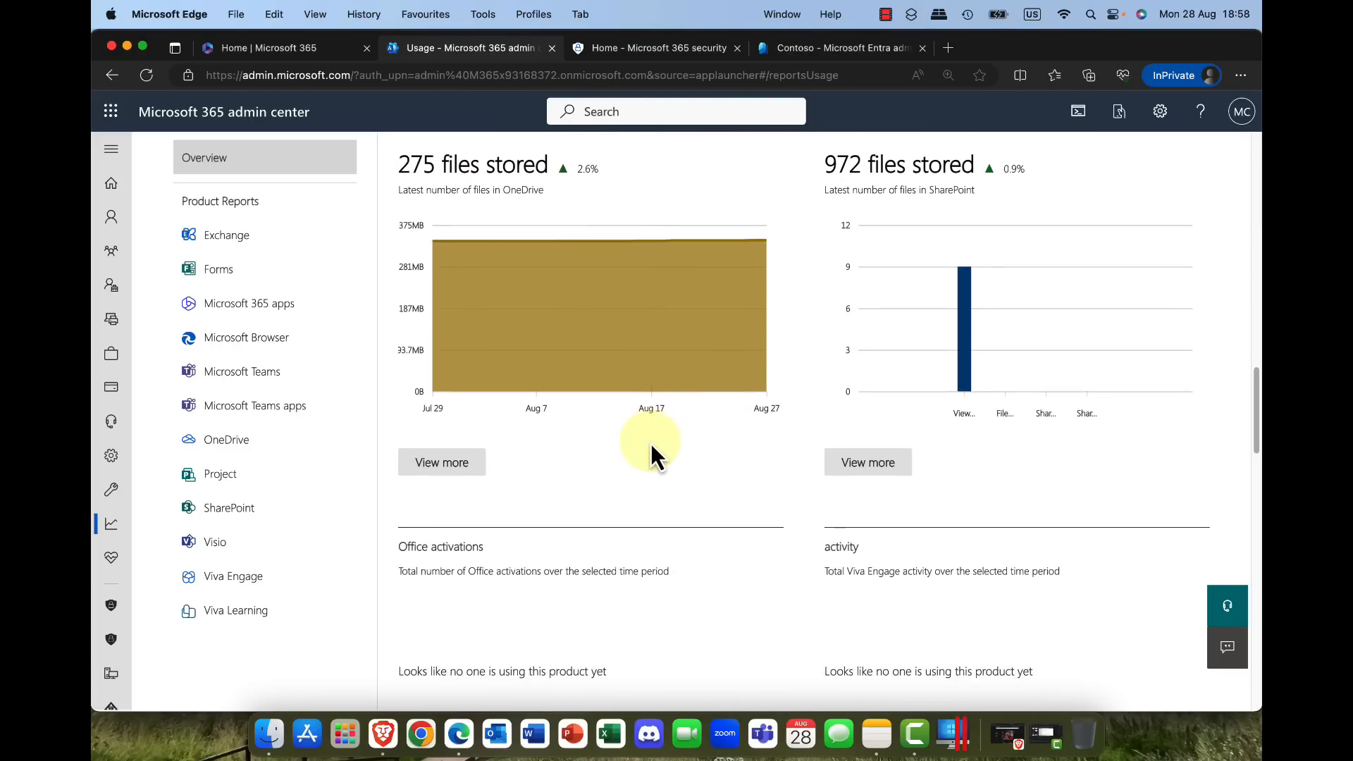
scroll("up", 3)
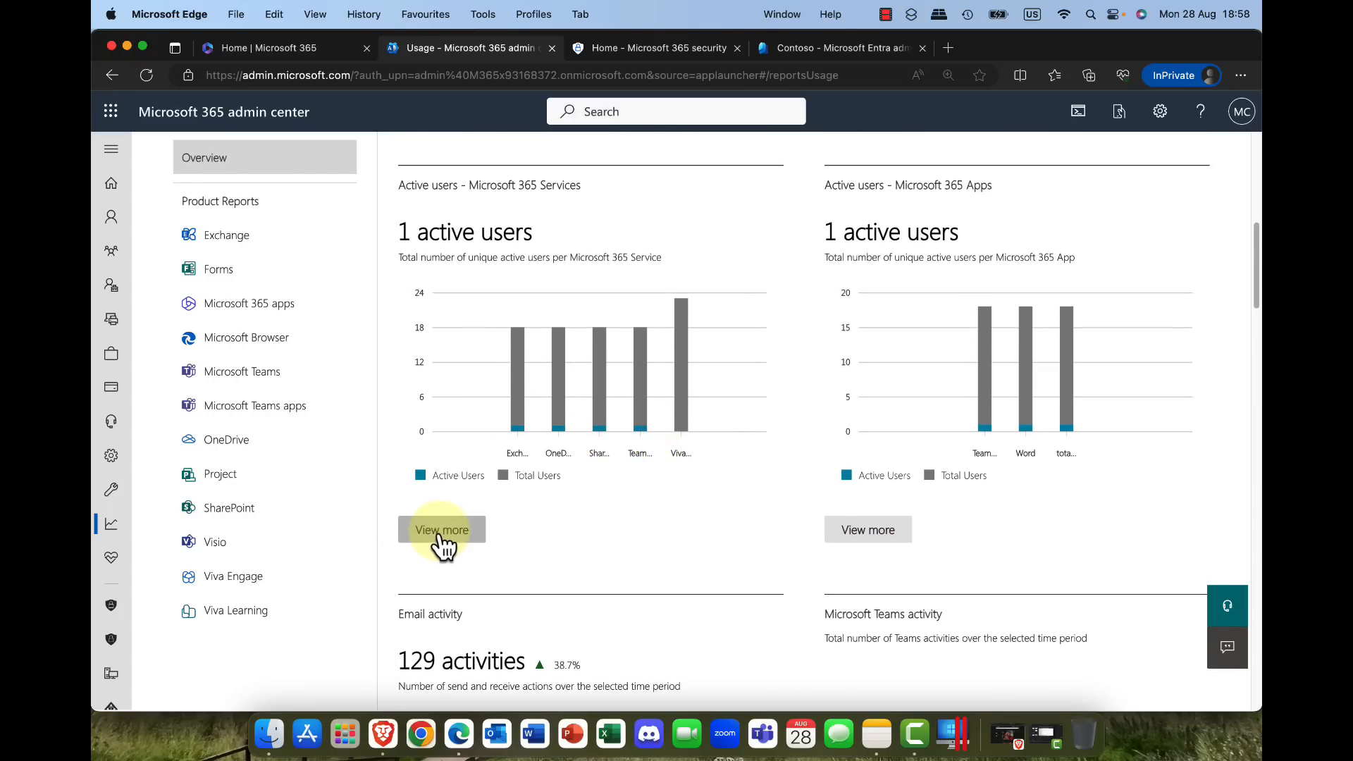
Step: View the Microsoft 365 apps active users report, its 23 usernames shown as hexadecimal IDs
left_click(441, 528)
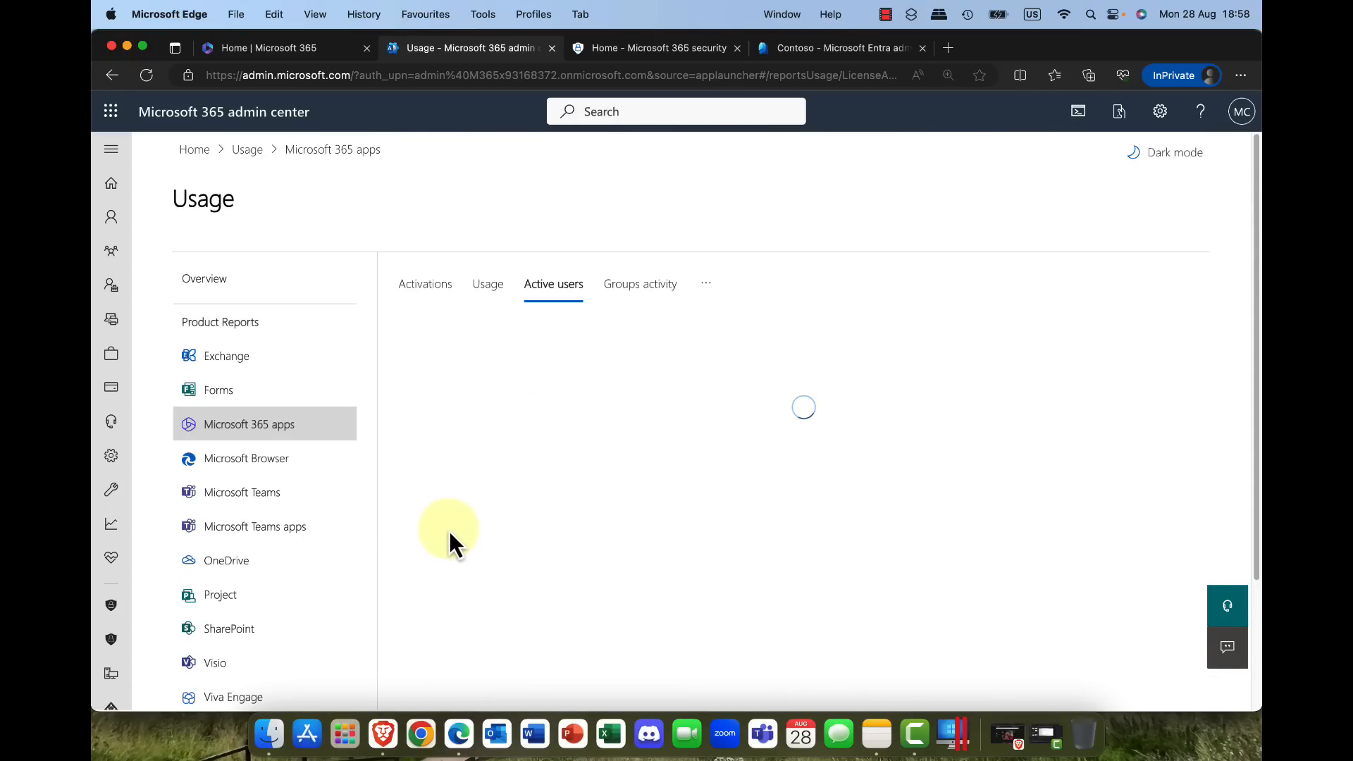
scroll("down", 3)
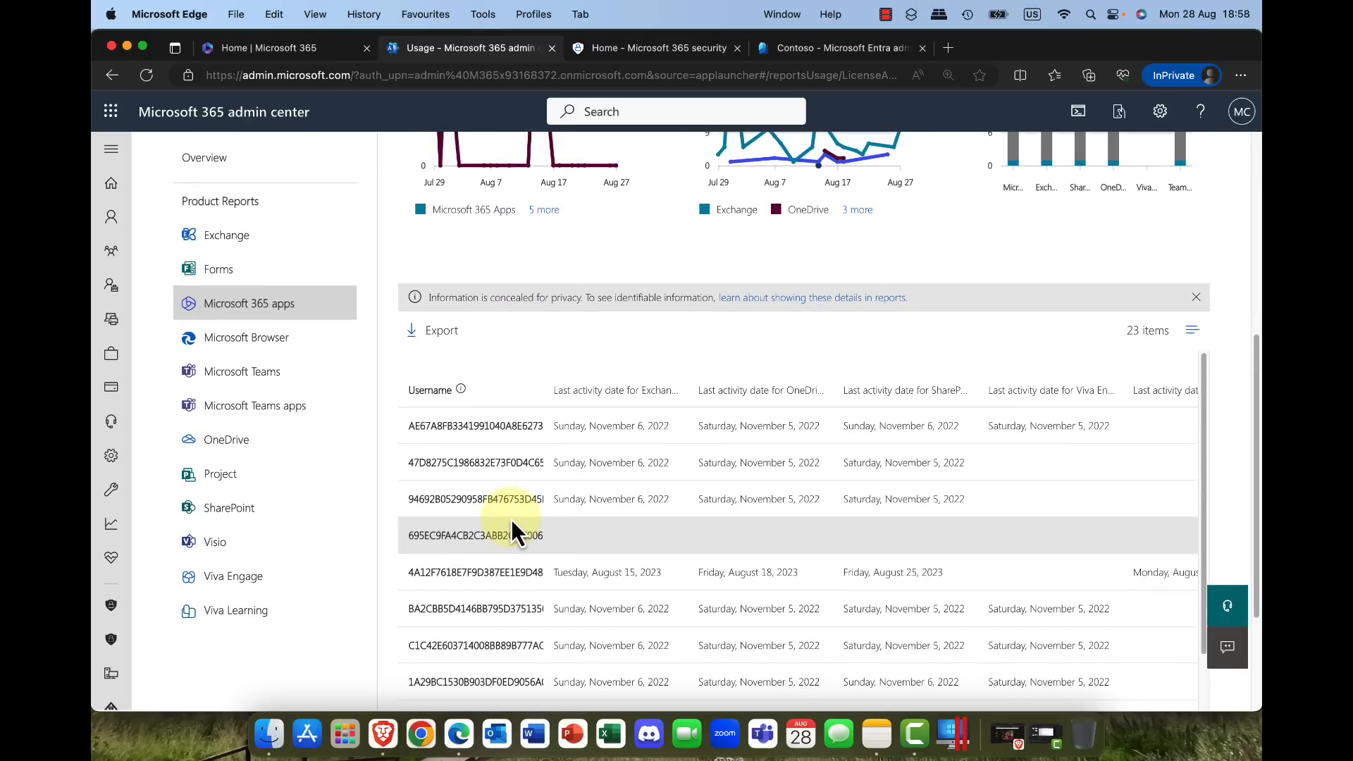
mouse_move(473, 425)
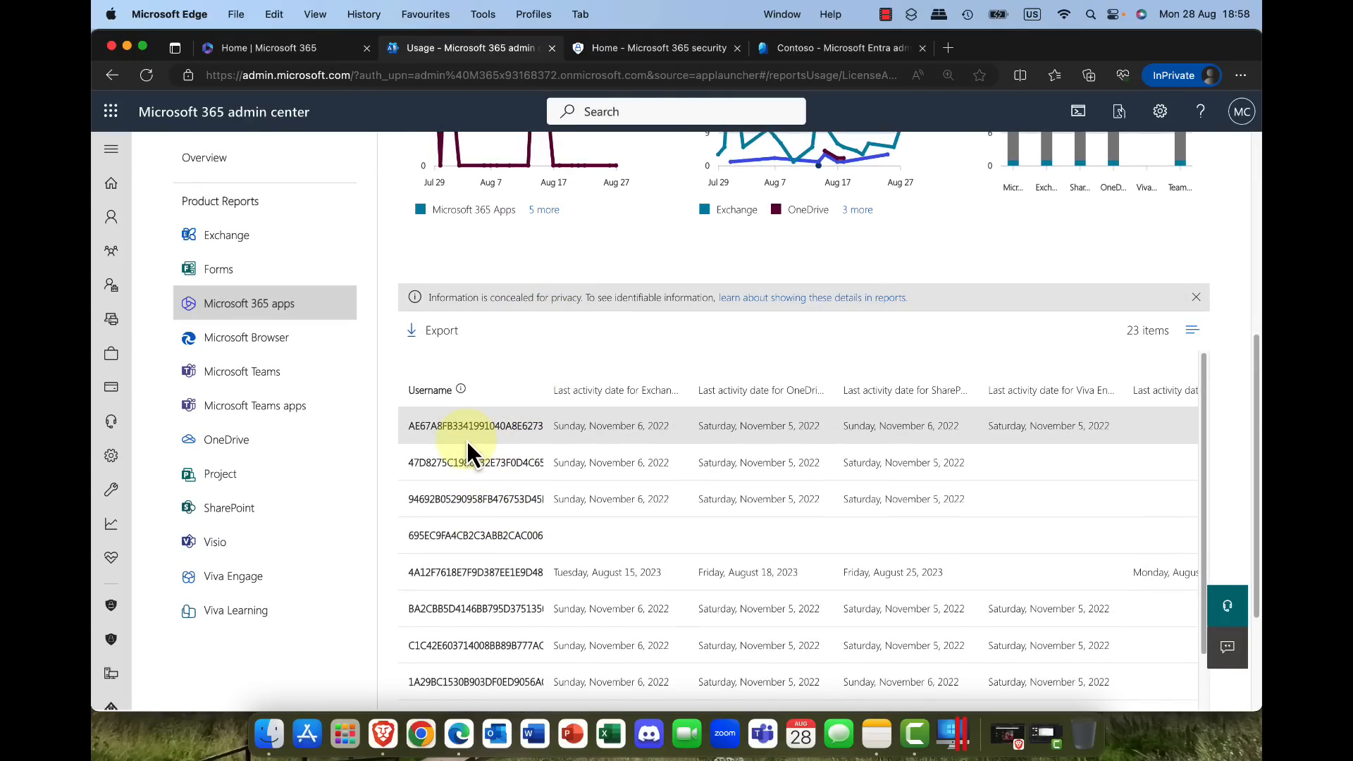
mouse_move(466, 462)
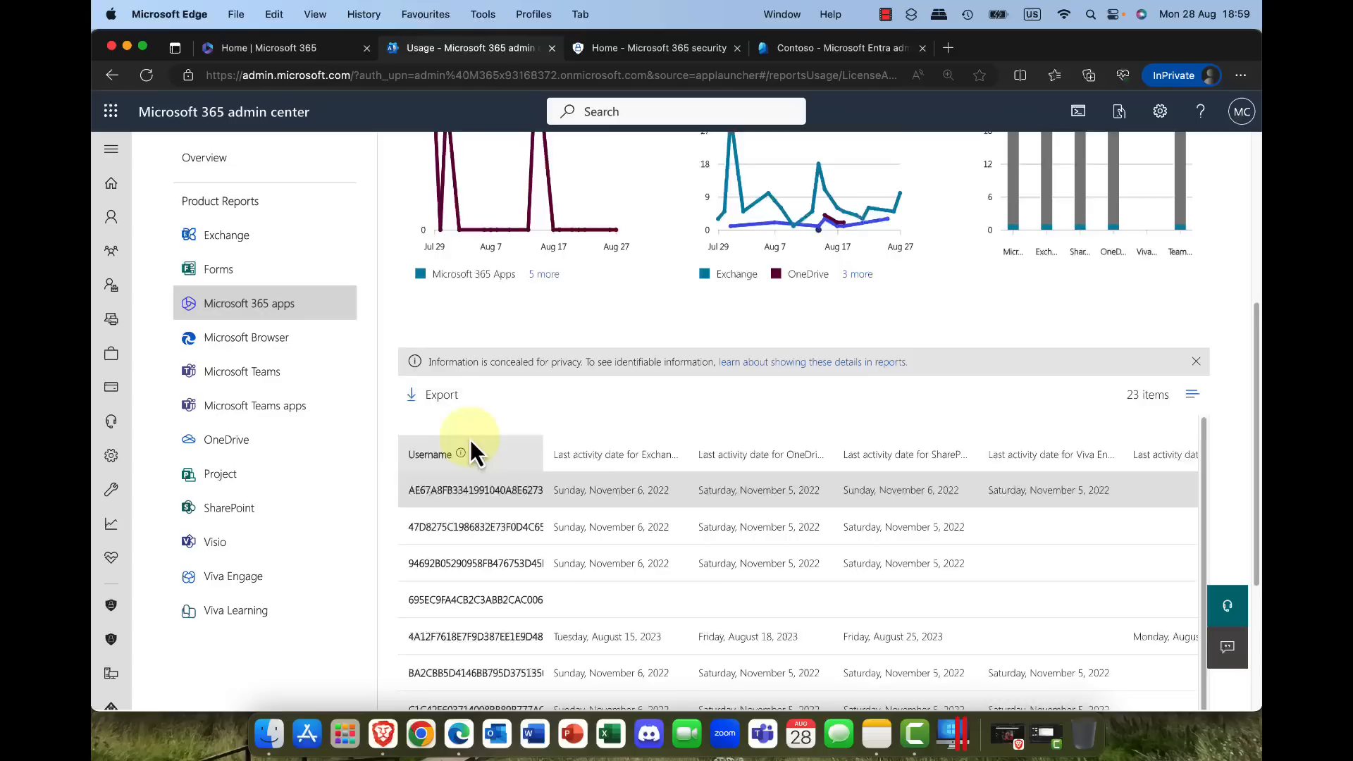
Step: Navigate to Settings > Org settings and bring up the Reports privacy settings
left_click(110, 148)
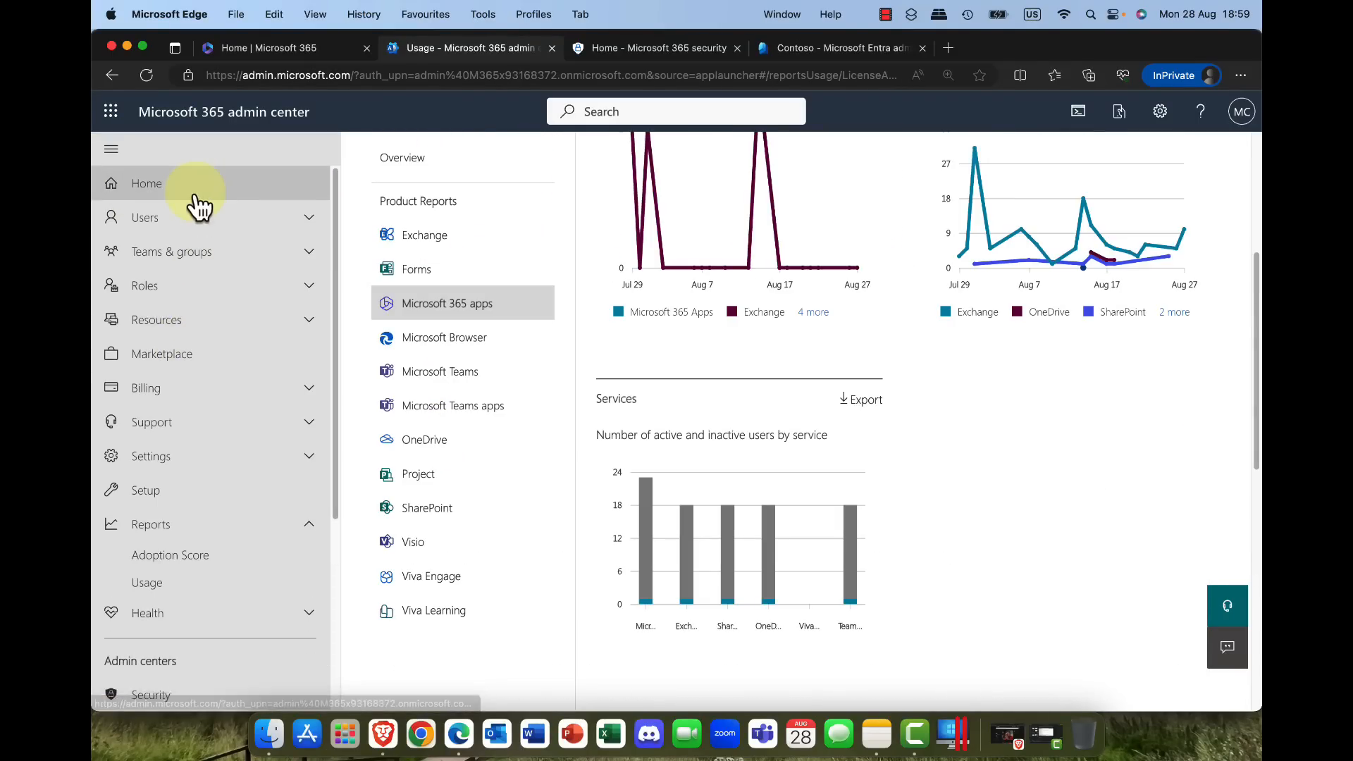
scroll("down", 3)
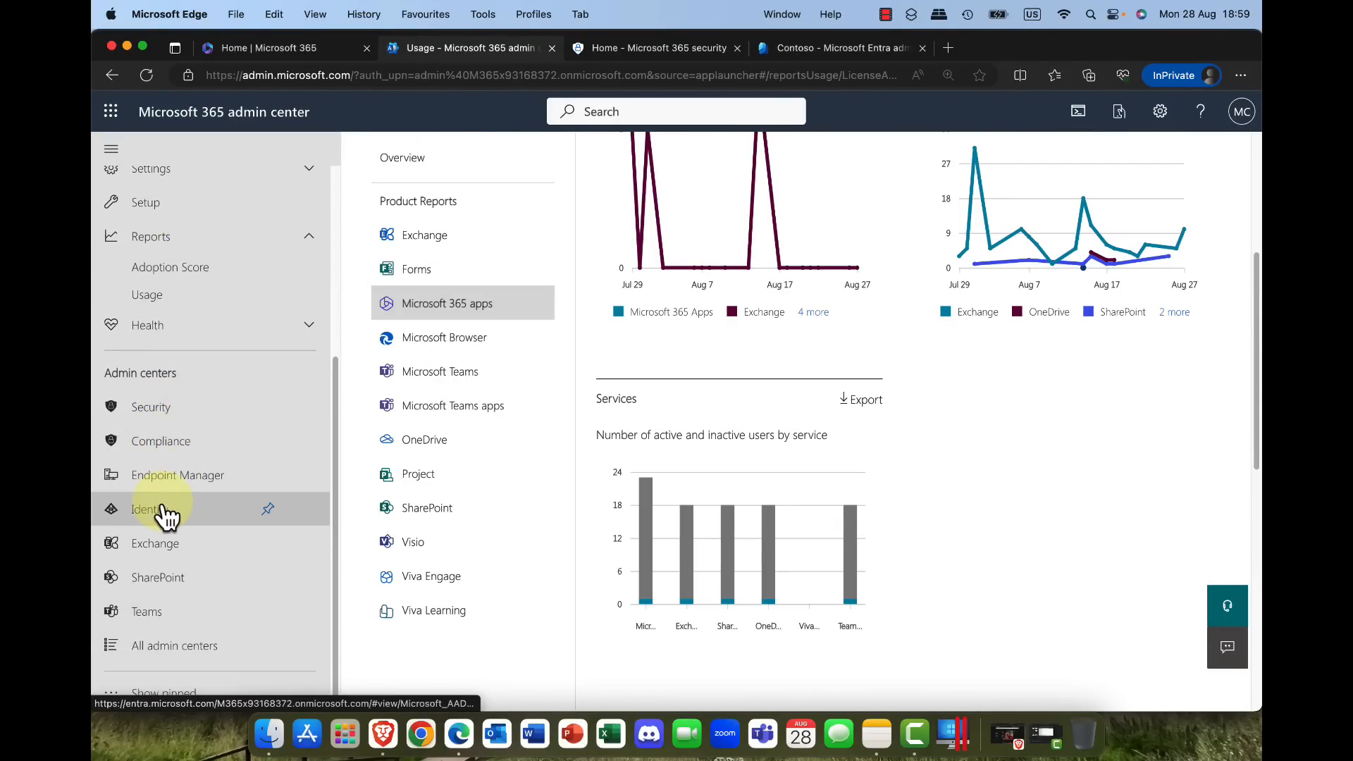
mouse_move(155, 389)
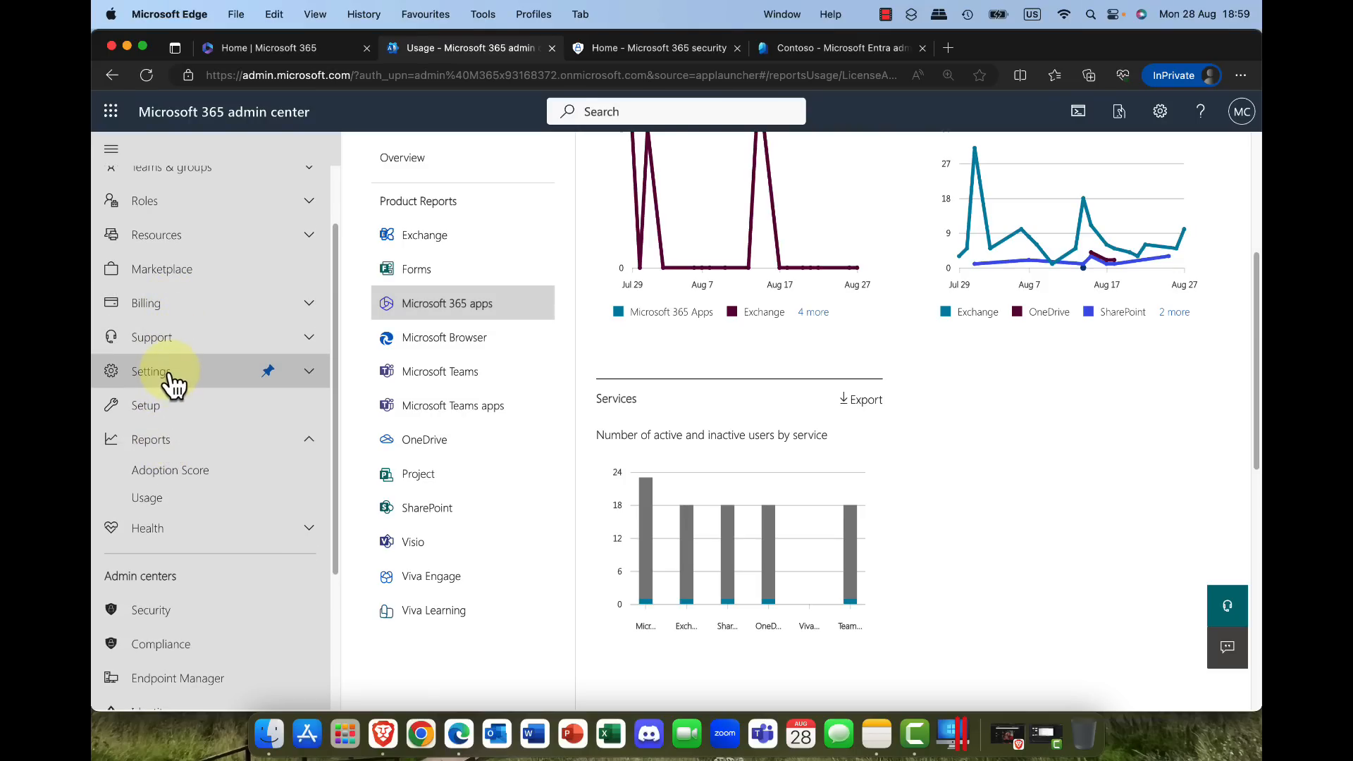
left_click(149, 370)
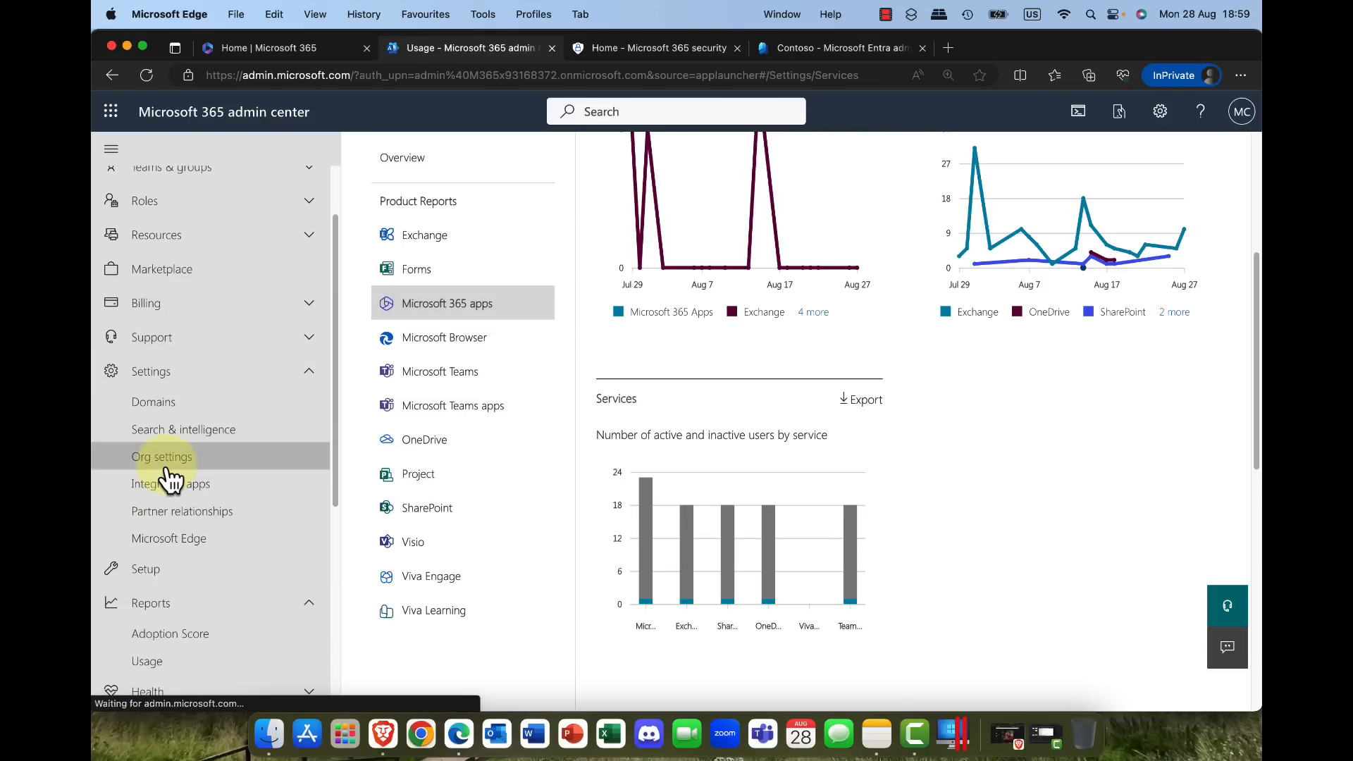
left_click(161, 457)
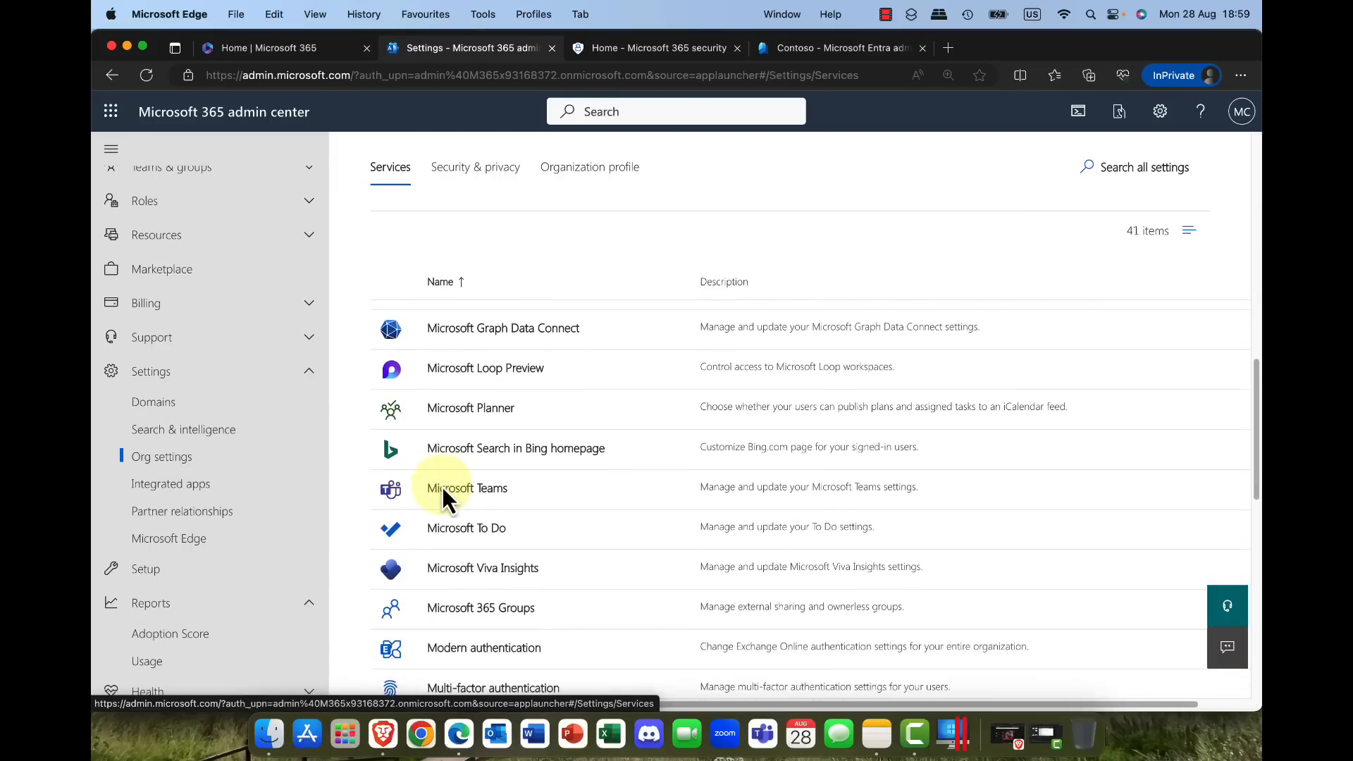
scroll("down", 3)
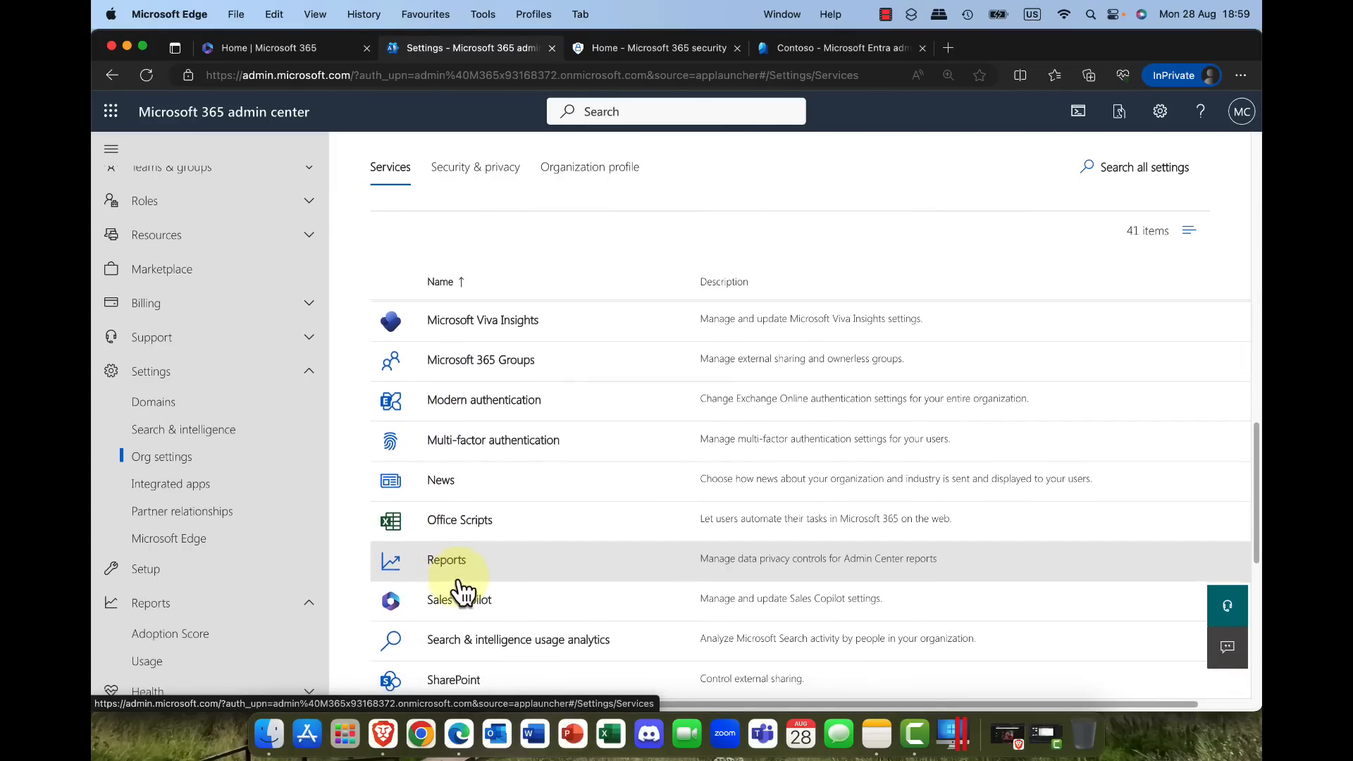
left_click(447, 560)
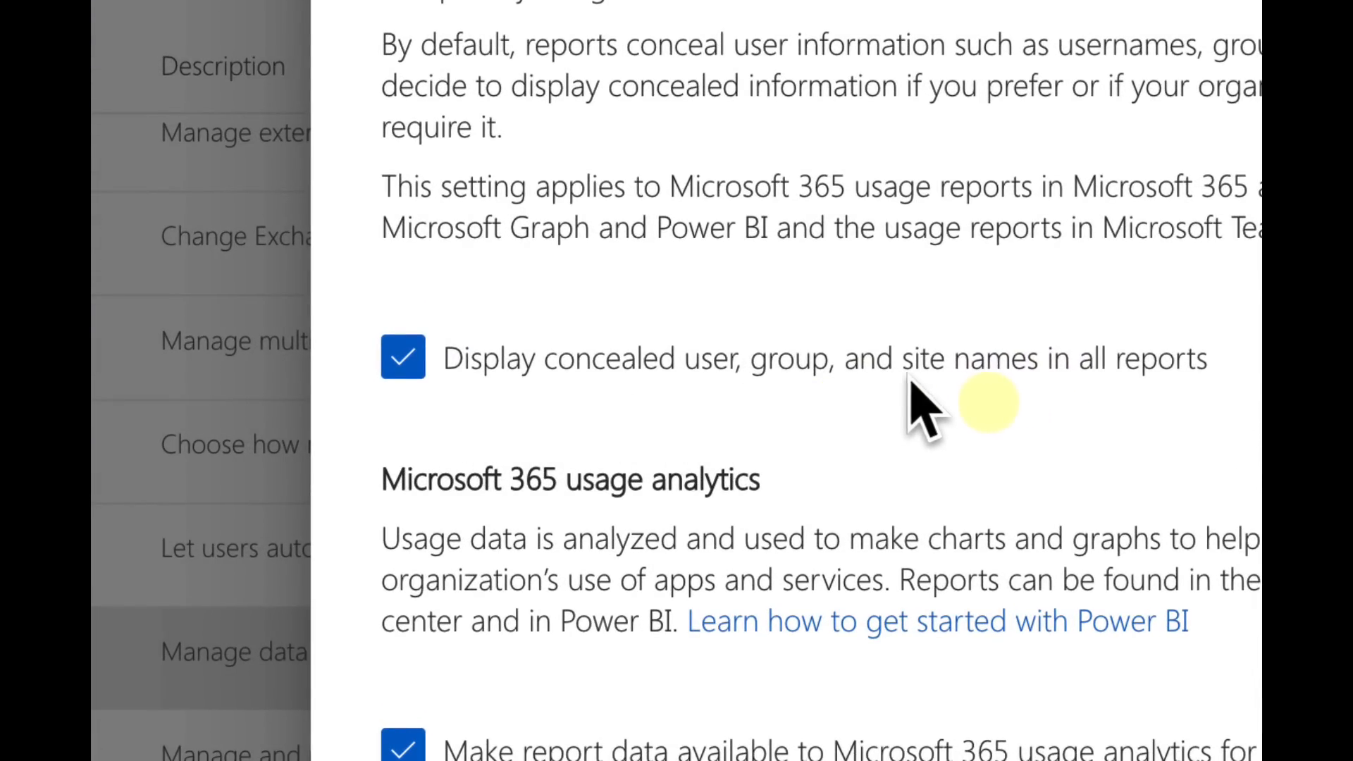
mouse_move(1074, 401)
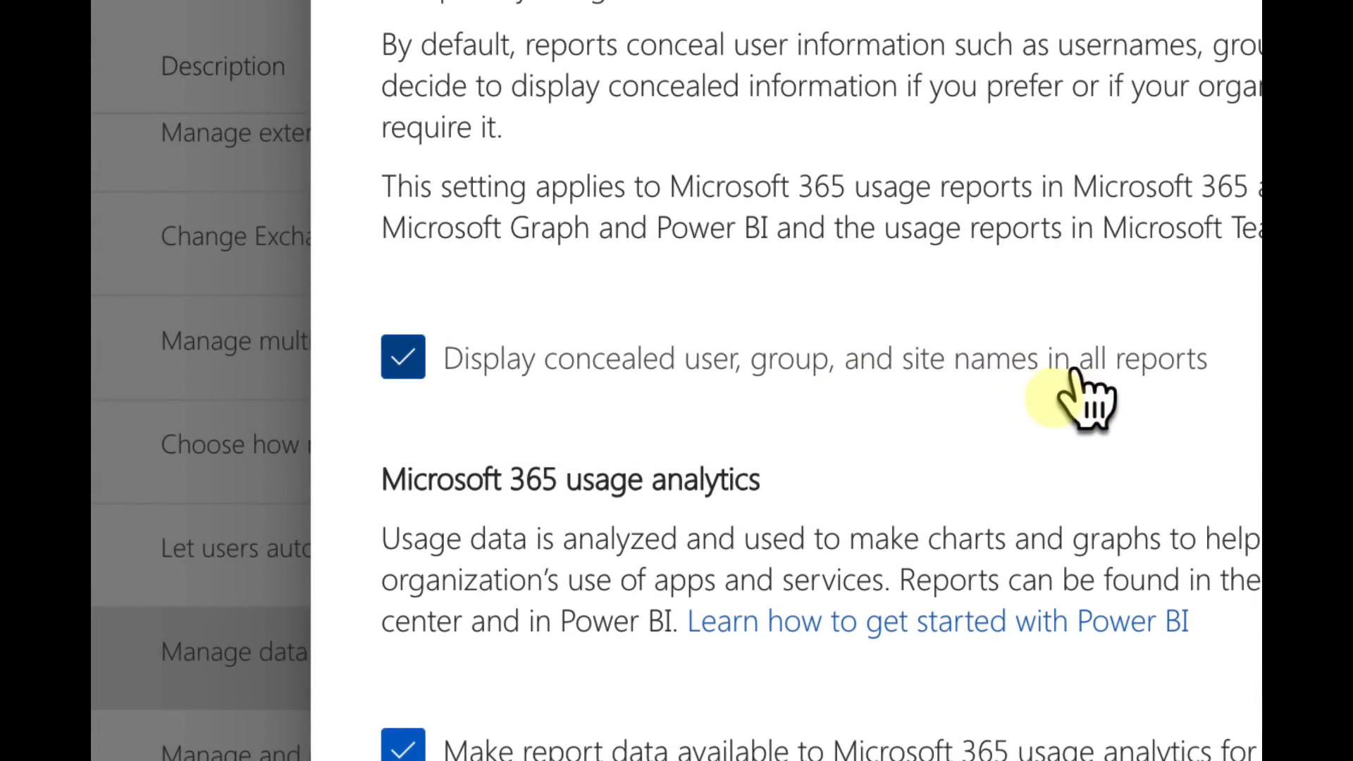
Step: Clear 'Display concealed user, group, and site names' and save the change
left_click(402, 356)
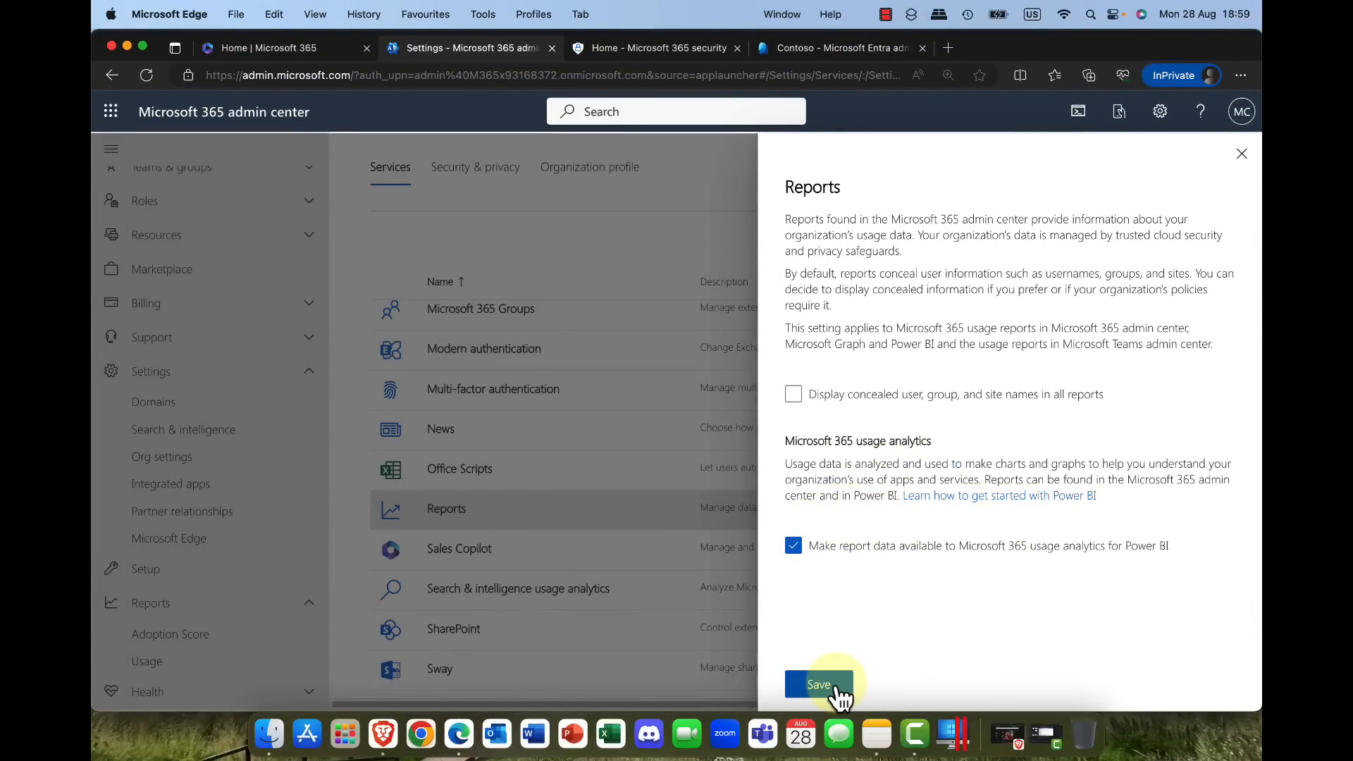
left_click(818, 683)
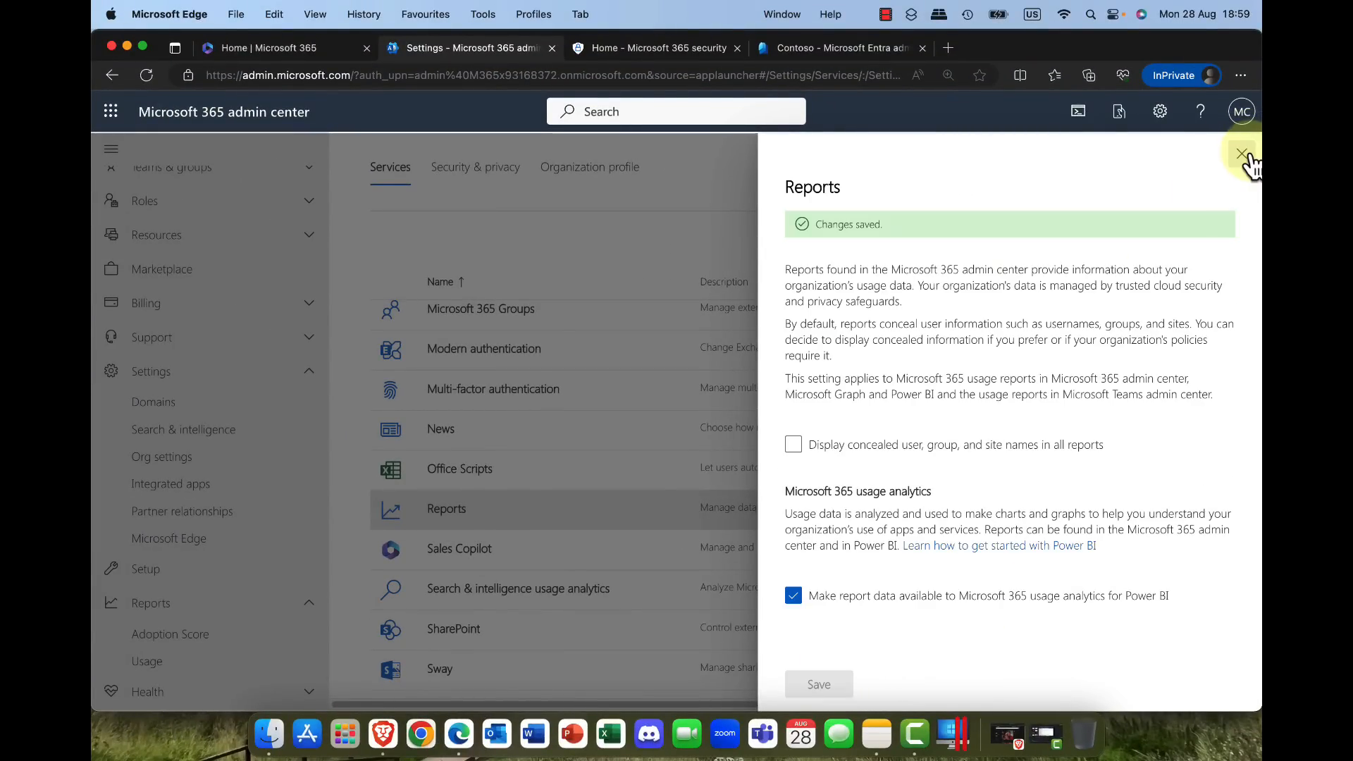
left_click(1241, 153)
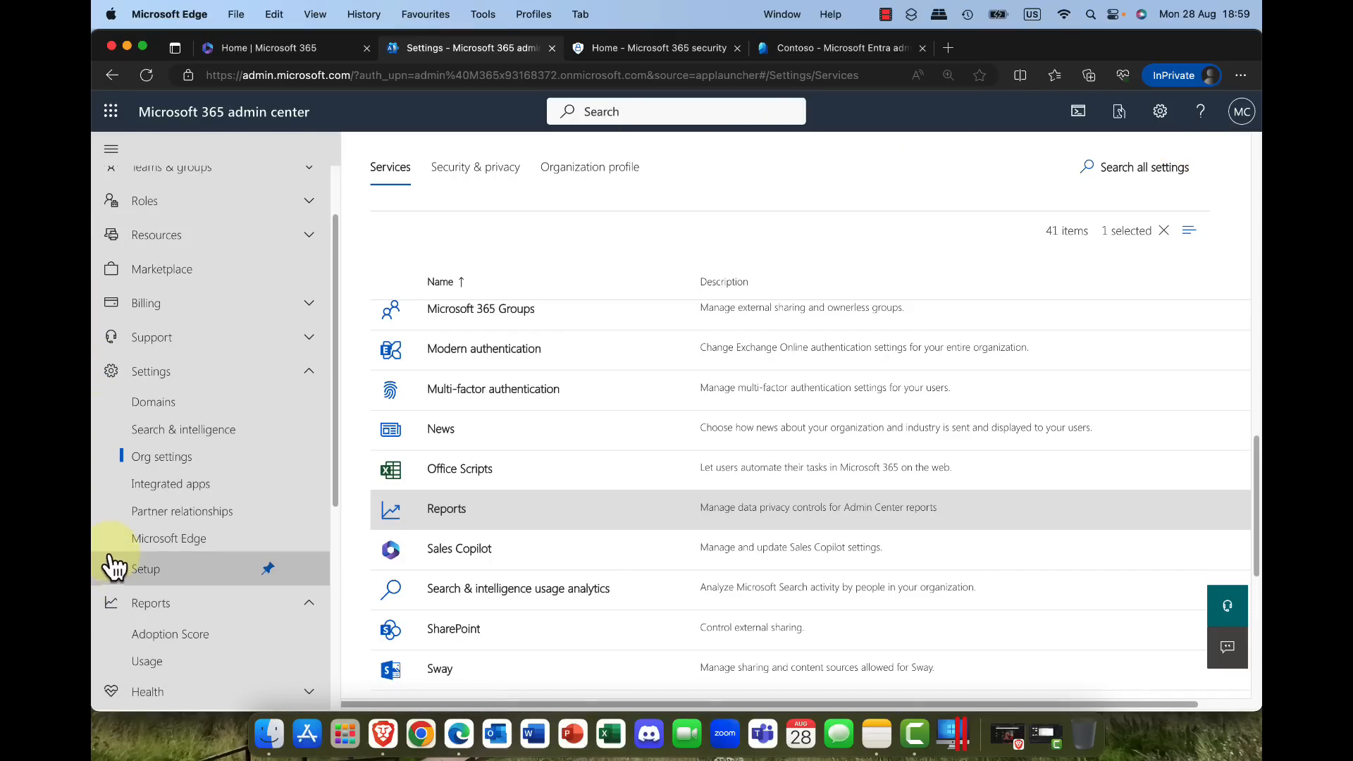
Step: Reopen the active users report, now listing real usernames instead of concealed IDs
scroll("down", 3)
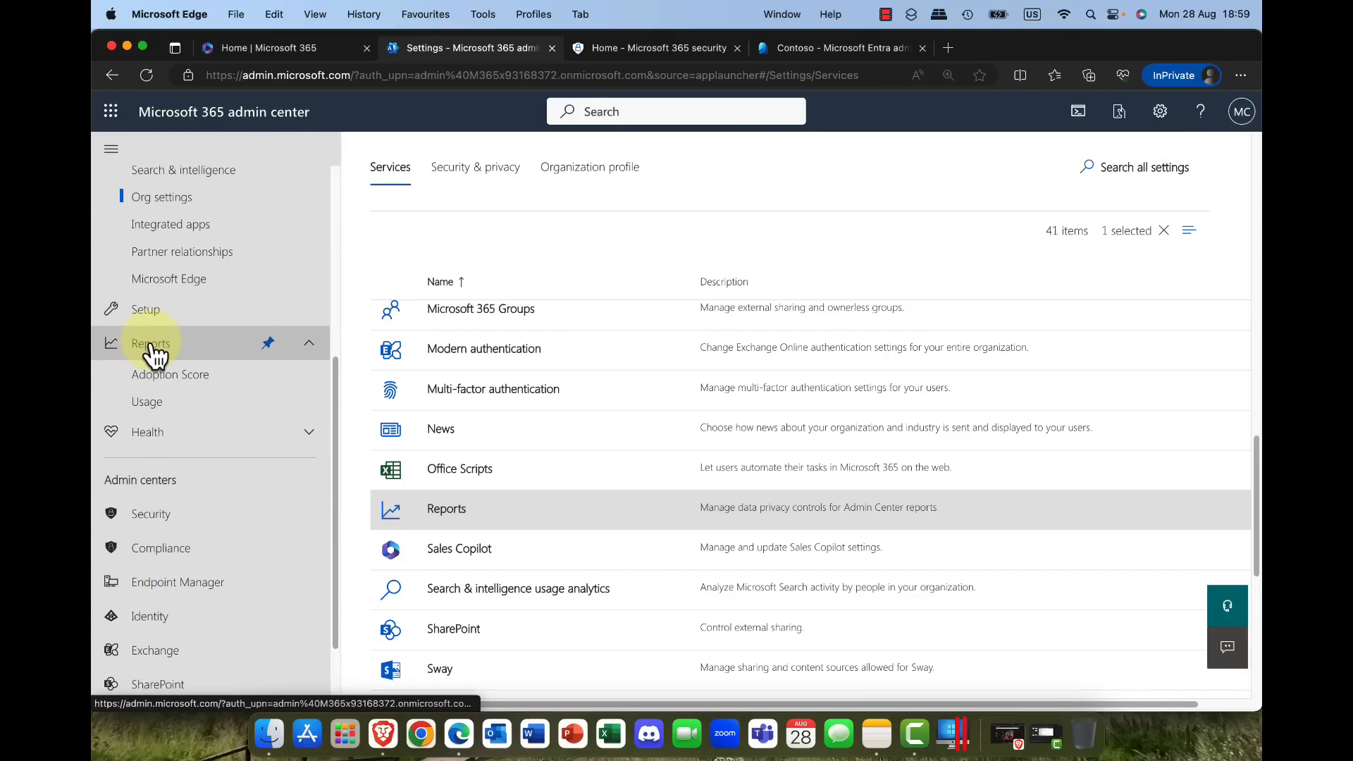
left_click(146, 401)
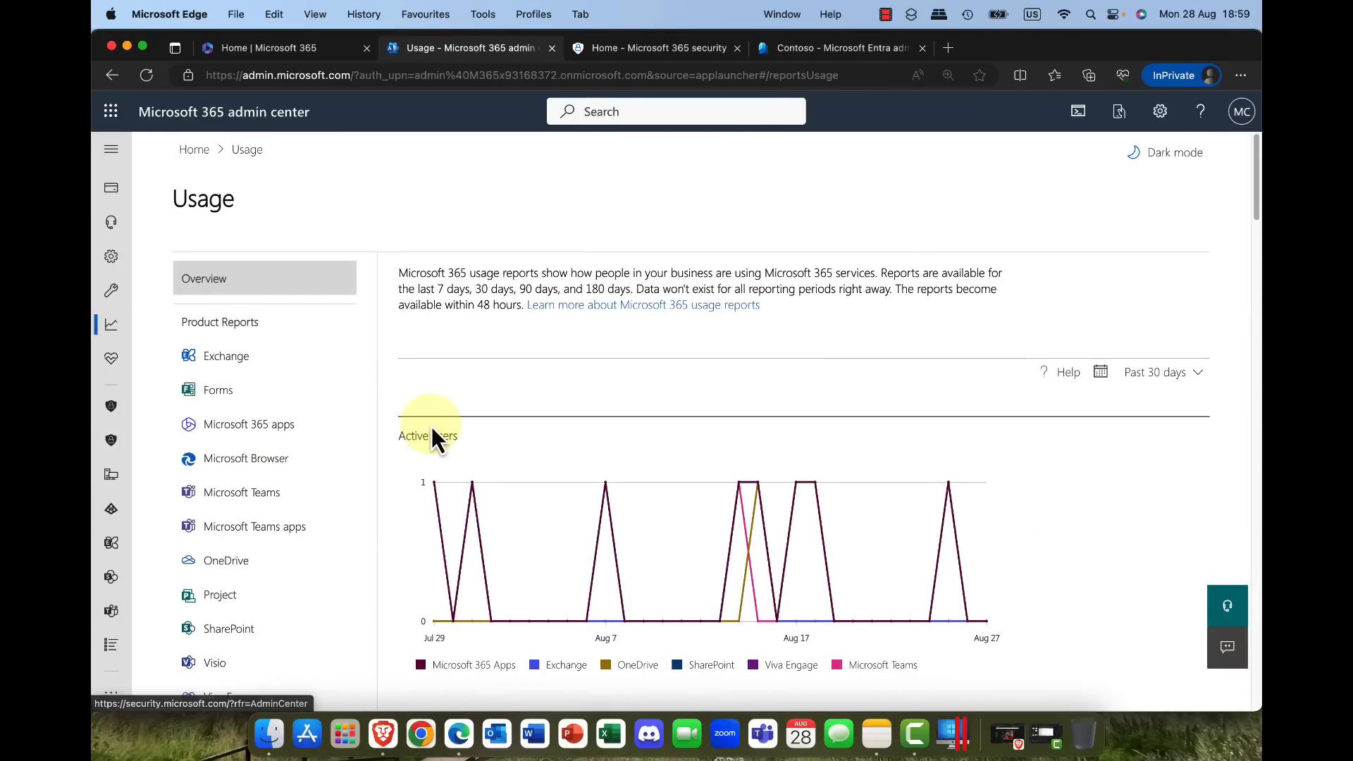
scroll("down", 3)
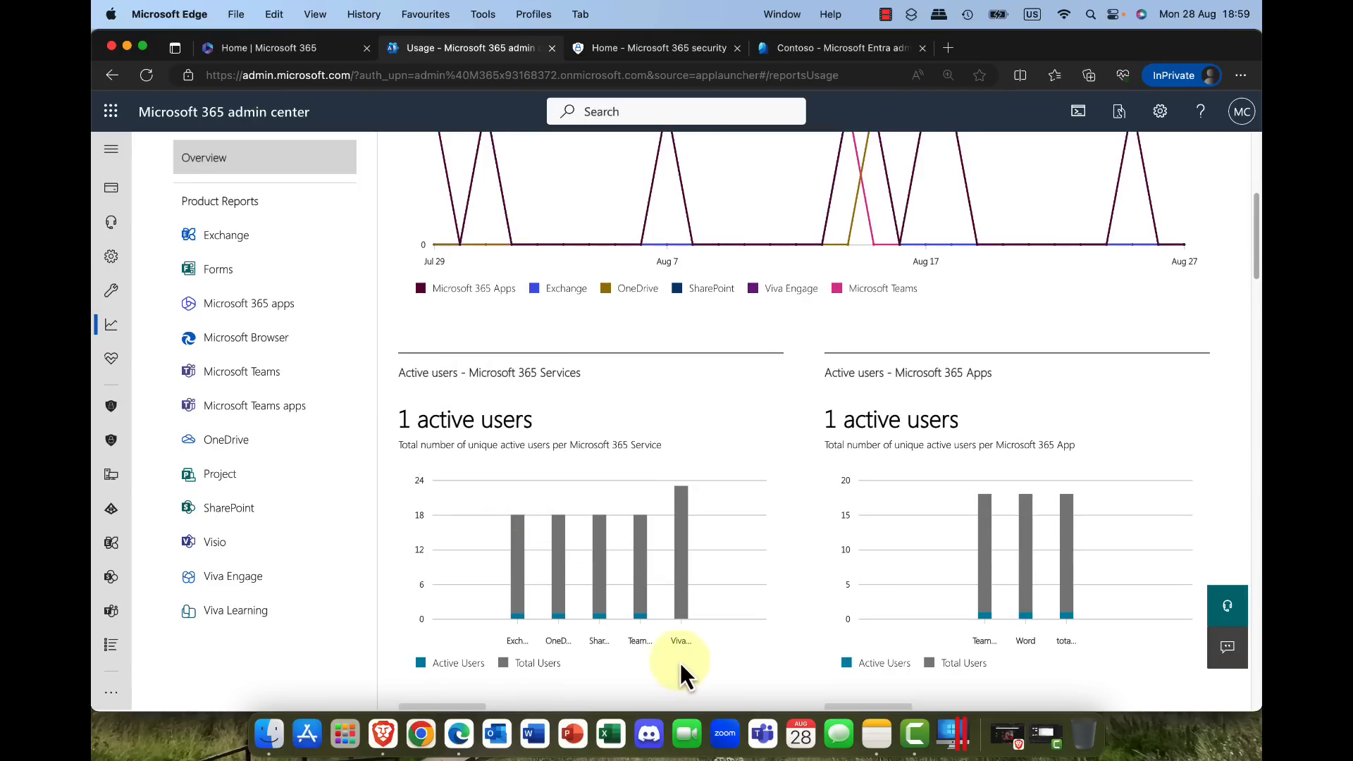
left_click(249, 303)
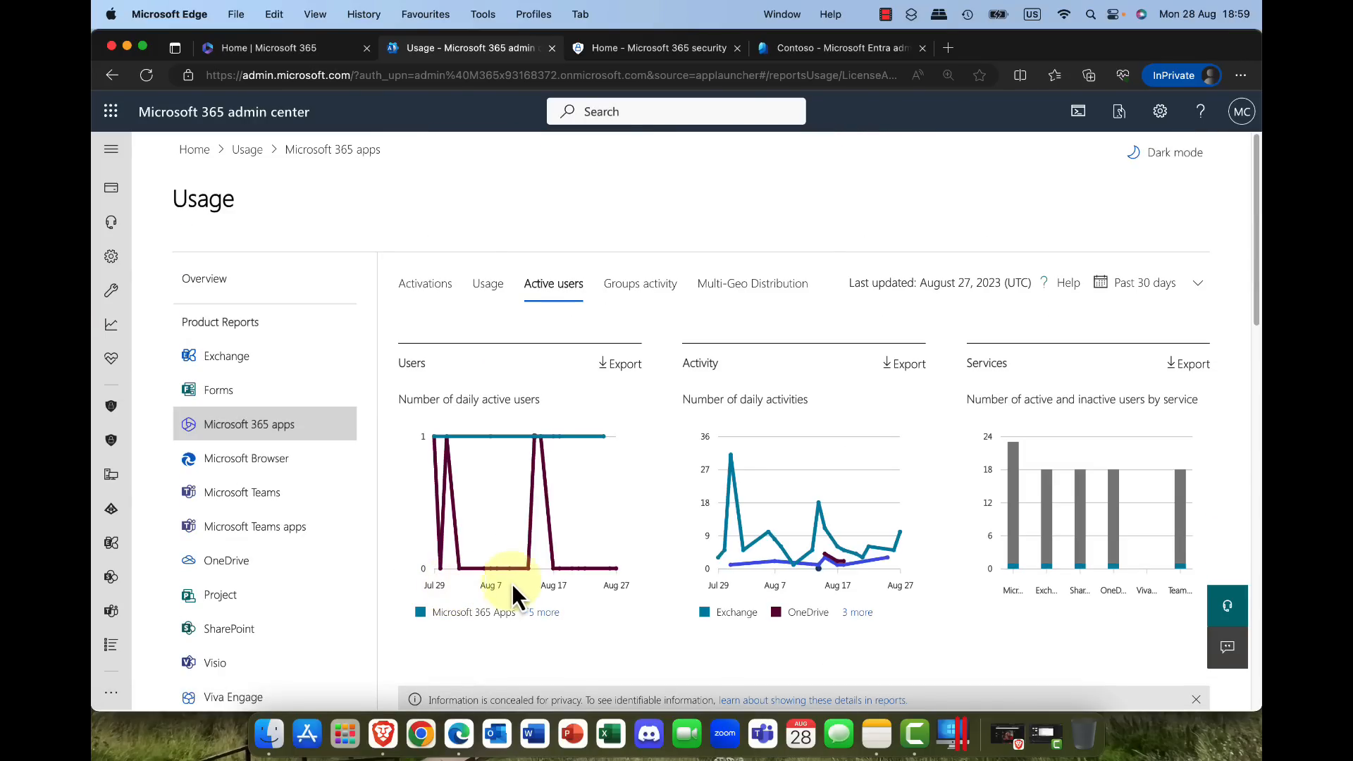
scroll("down", 3)
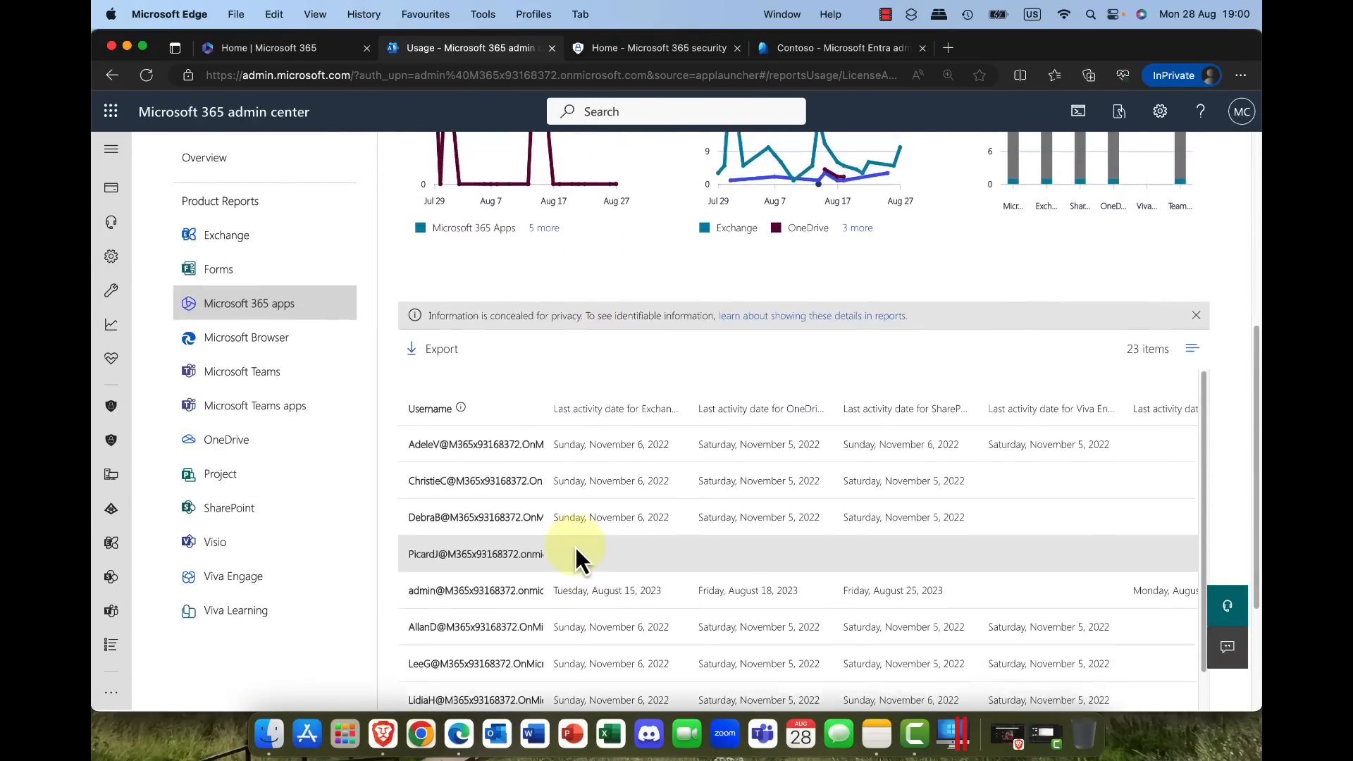